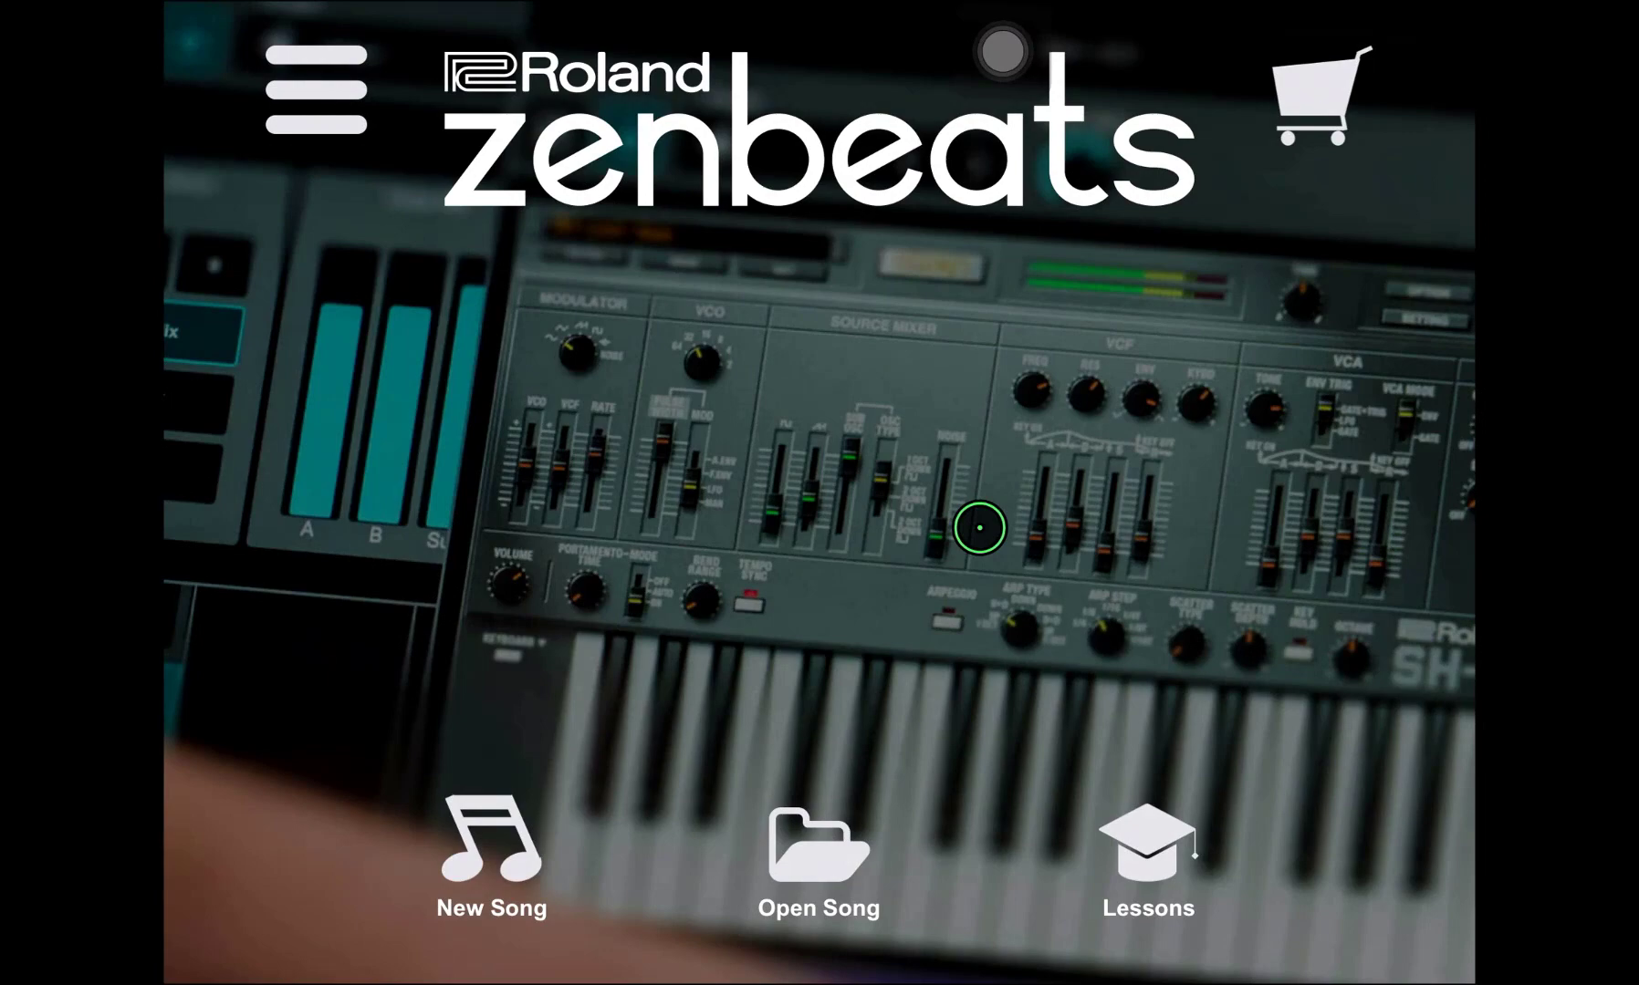
Show the My Songs browser of songs saved on the device.
{"action": "left_click", "coordinate": [819, 860]}
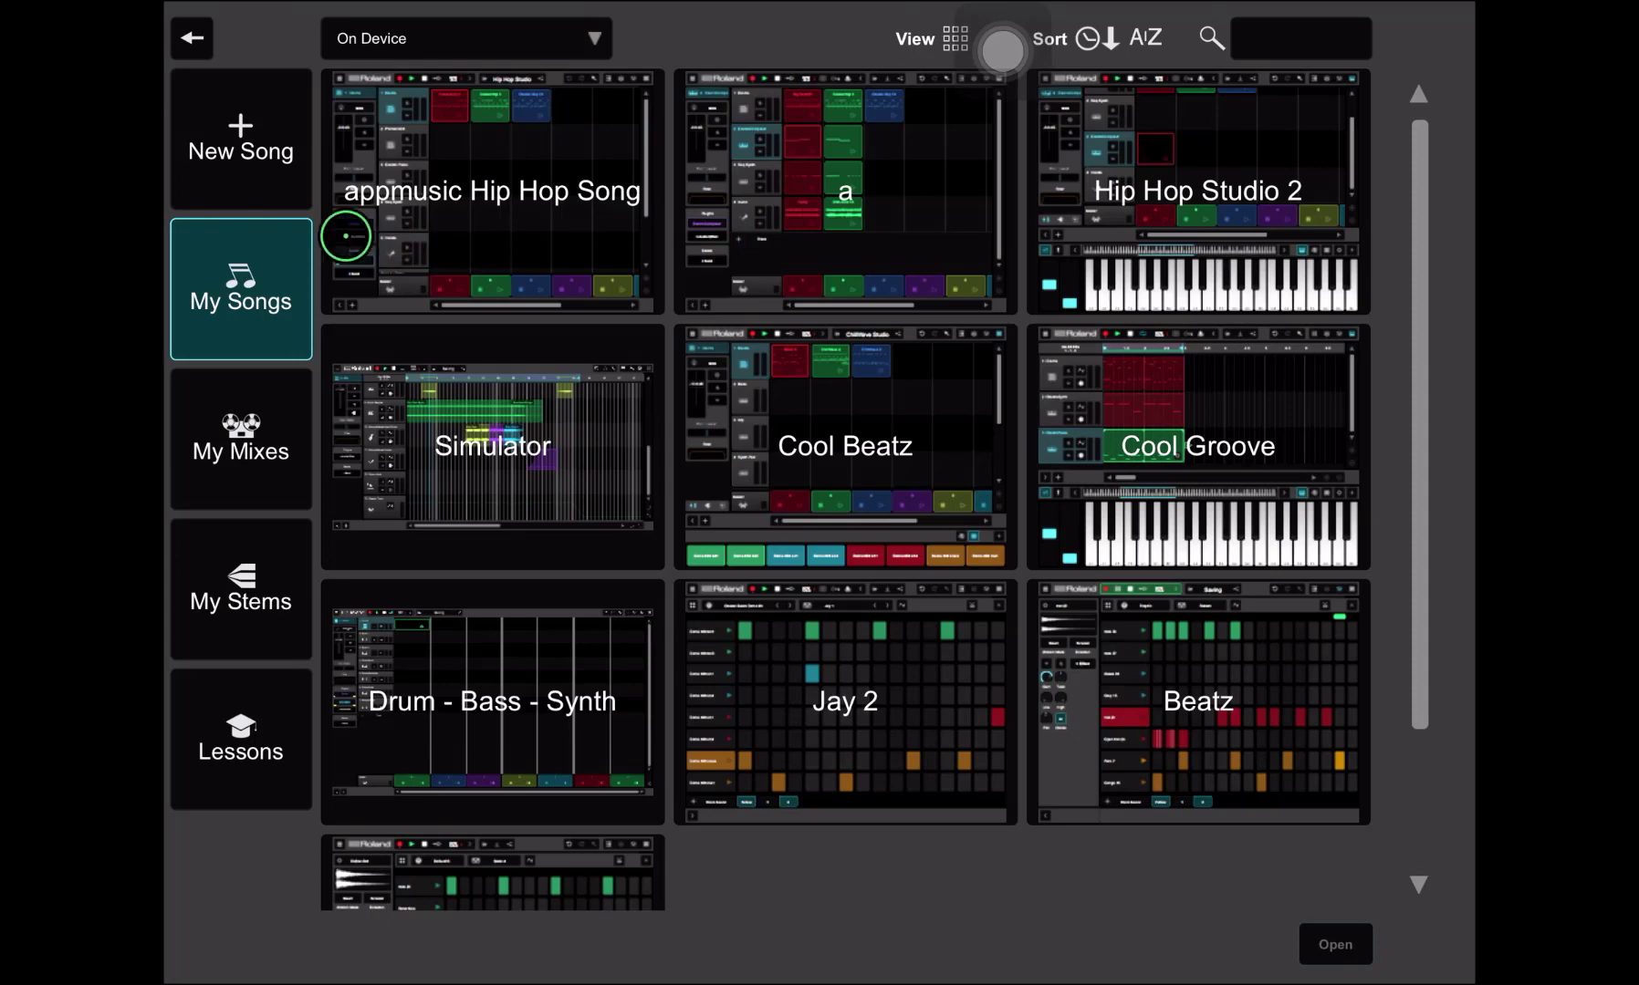
Open the appmusic Hip Hop Song into clip view with its four tracks.
{"action": "left_click", "coordinate": [489, 192]}
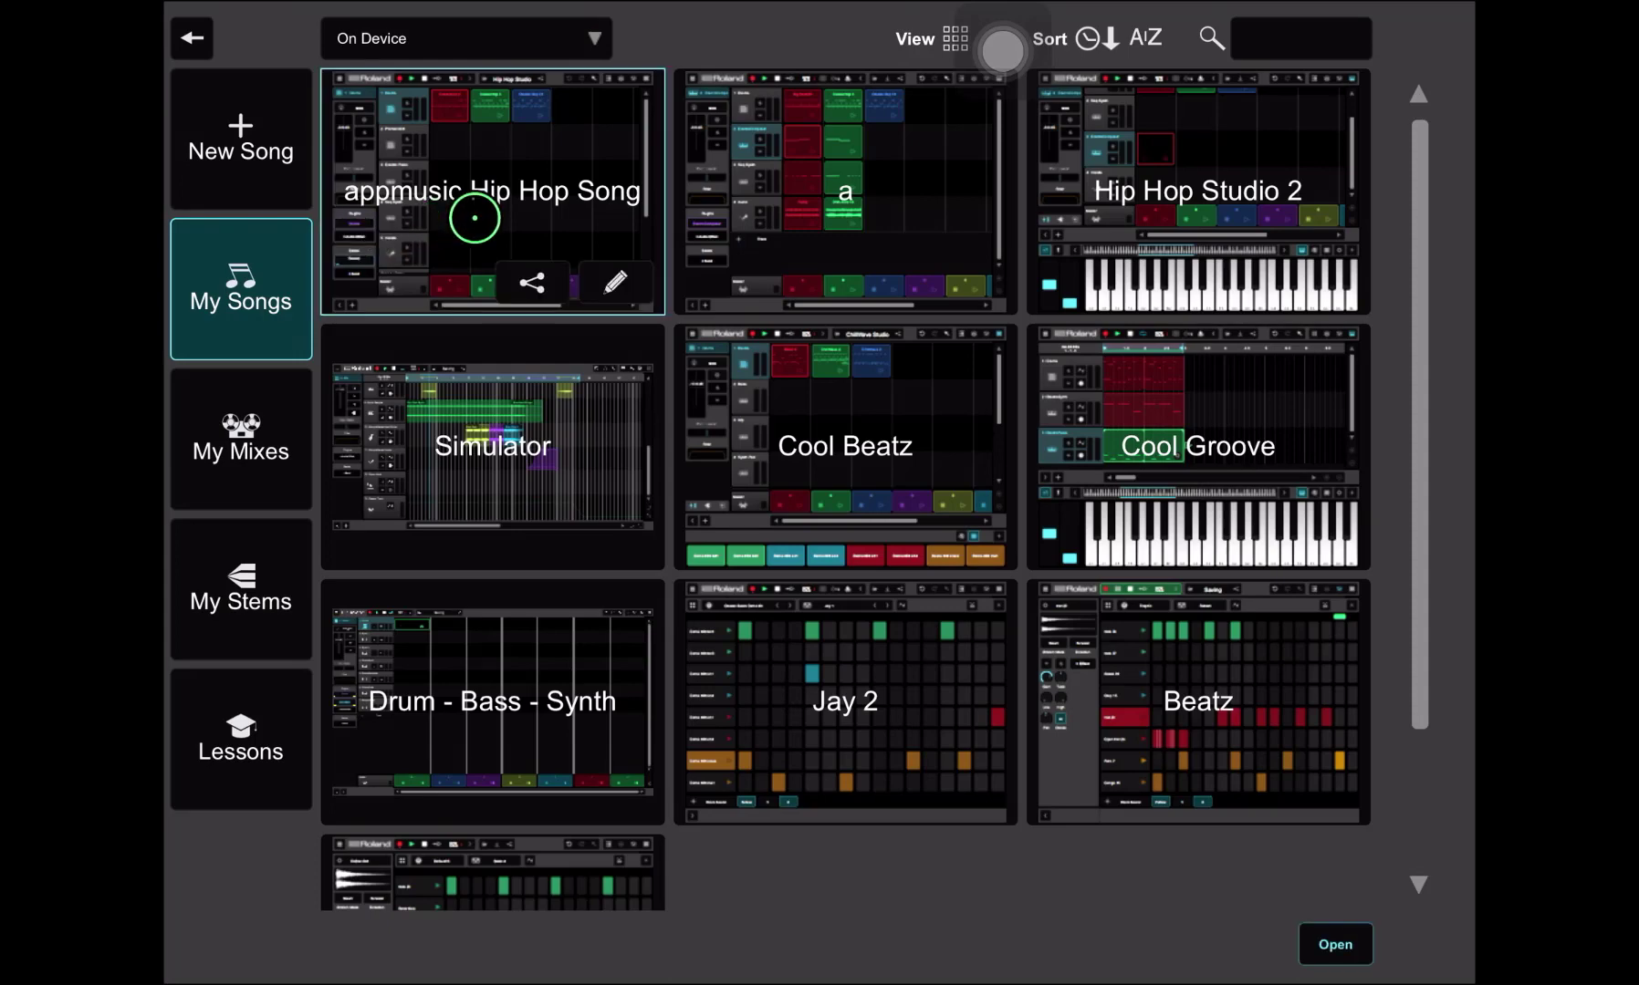
{"action": "double_click", "coordinate": [493, 192]}
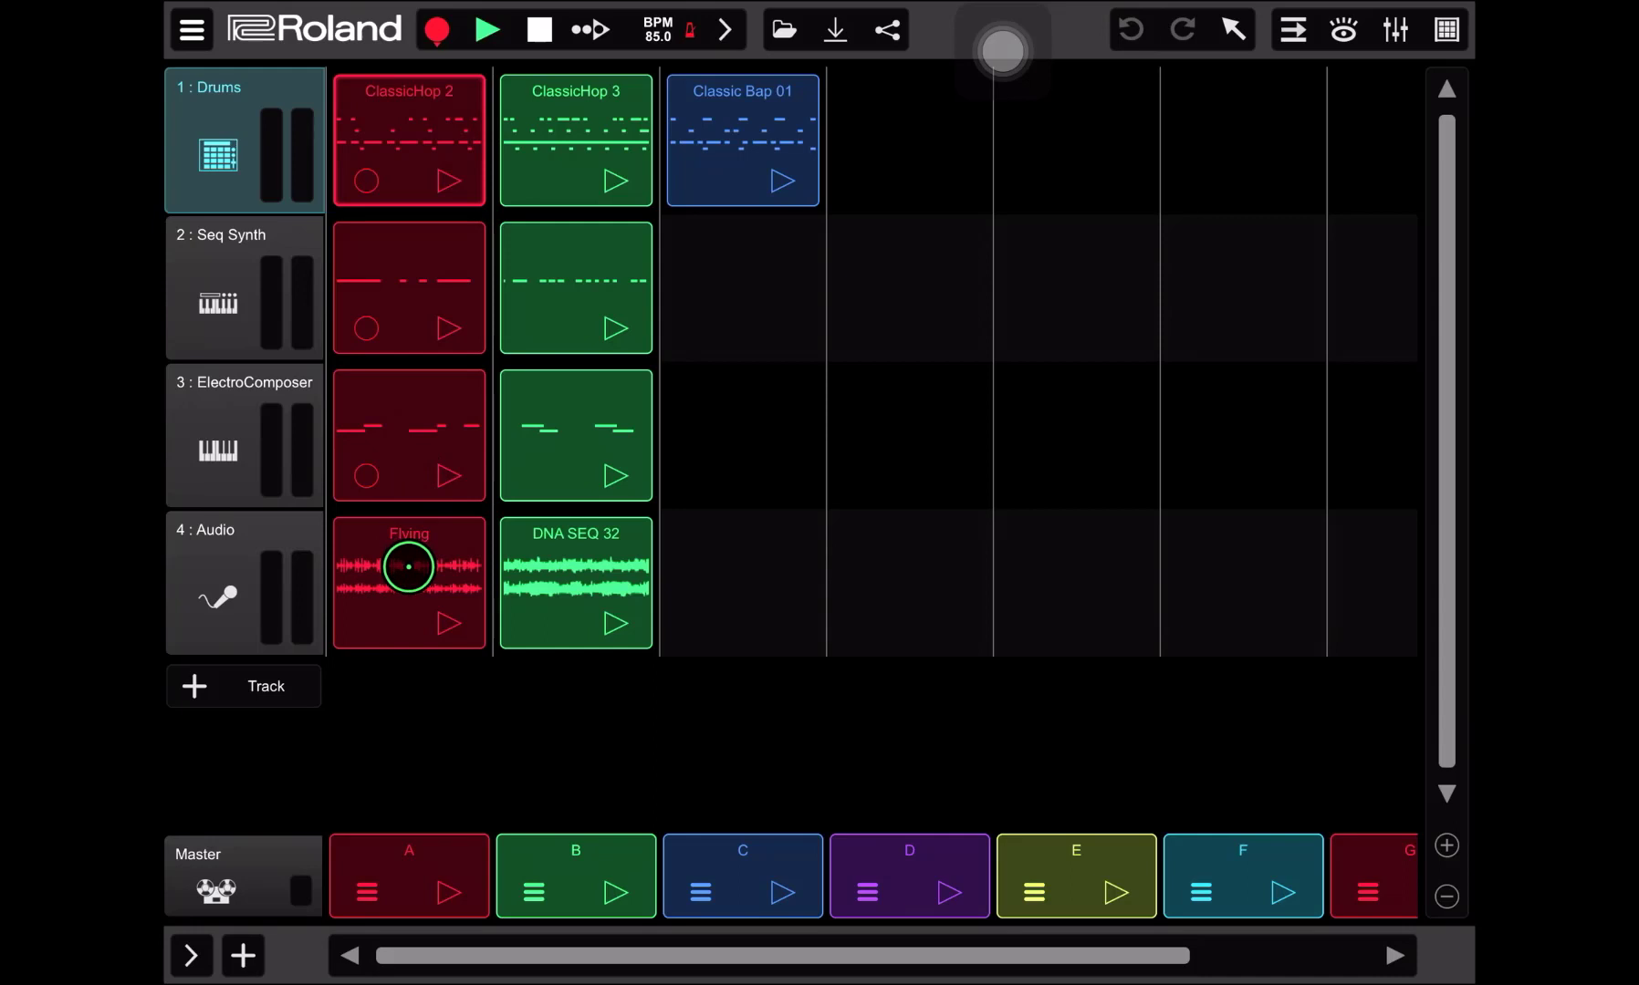
{"action": "left_click", "coordinate": [775, 146]}
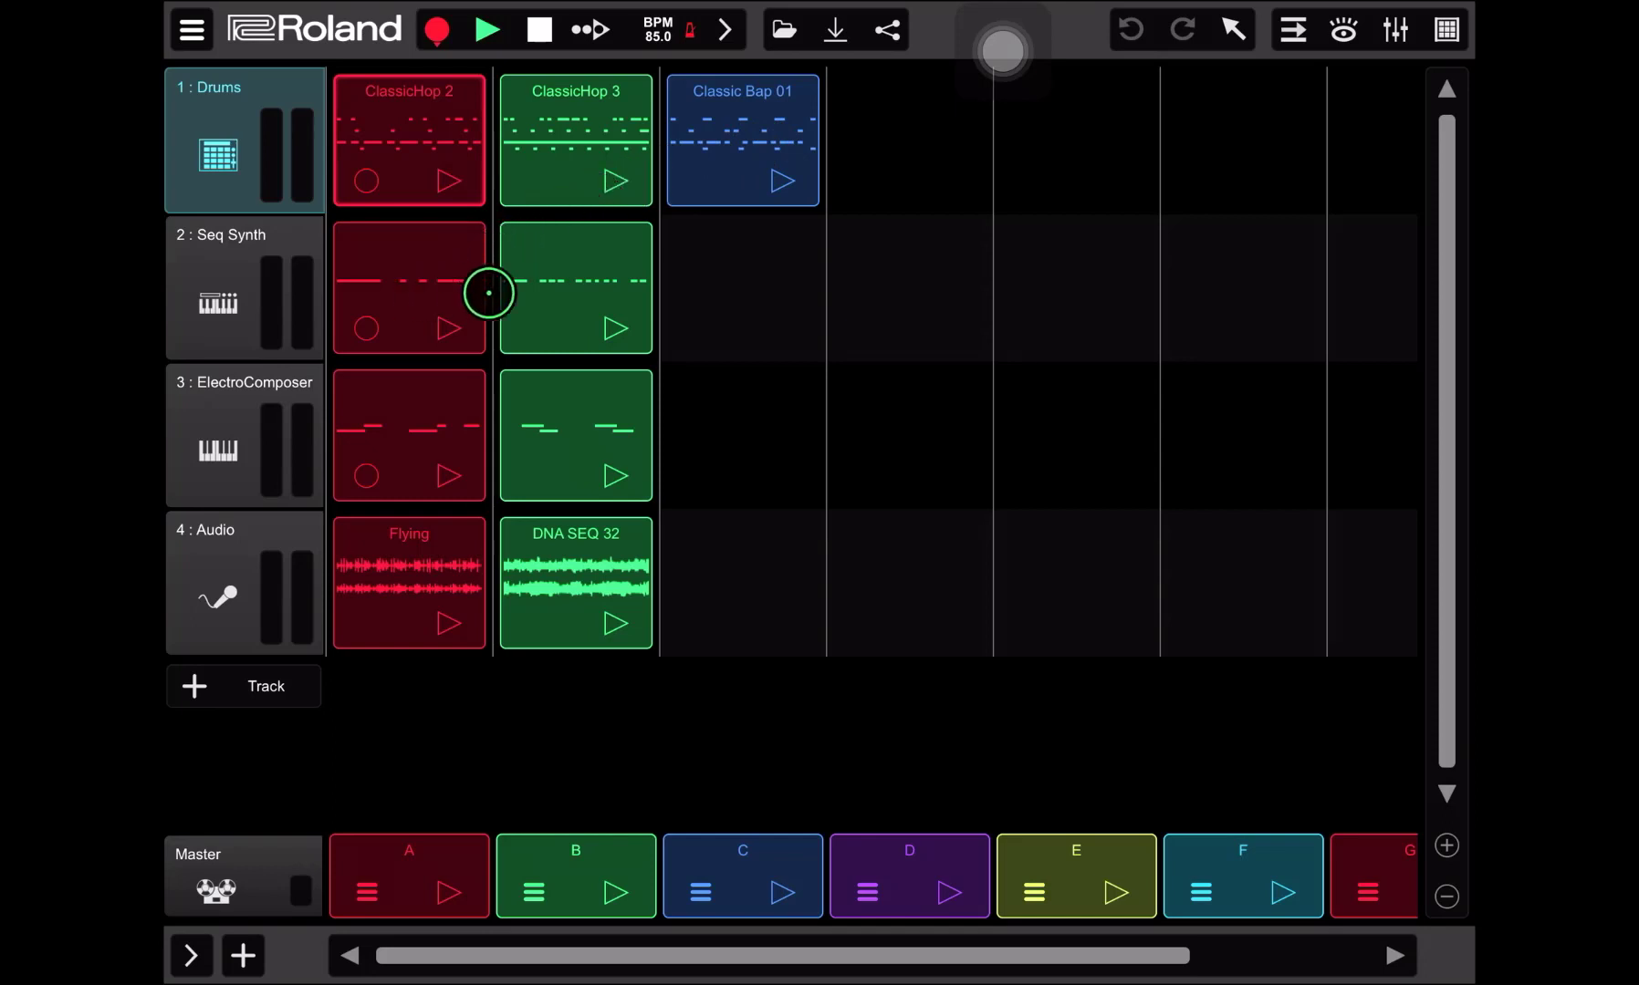
{"action": "mouse_move", "coordinate": [405, 432]}
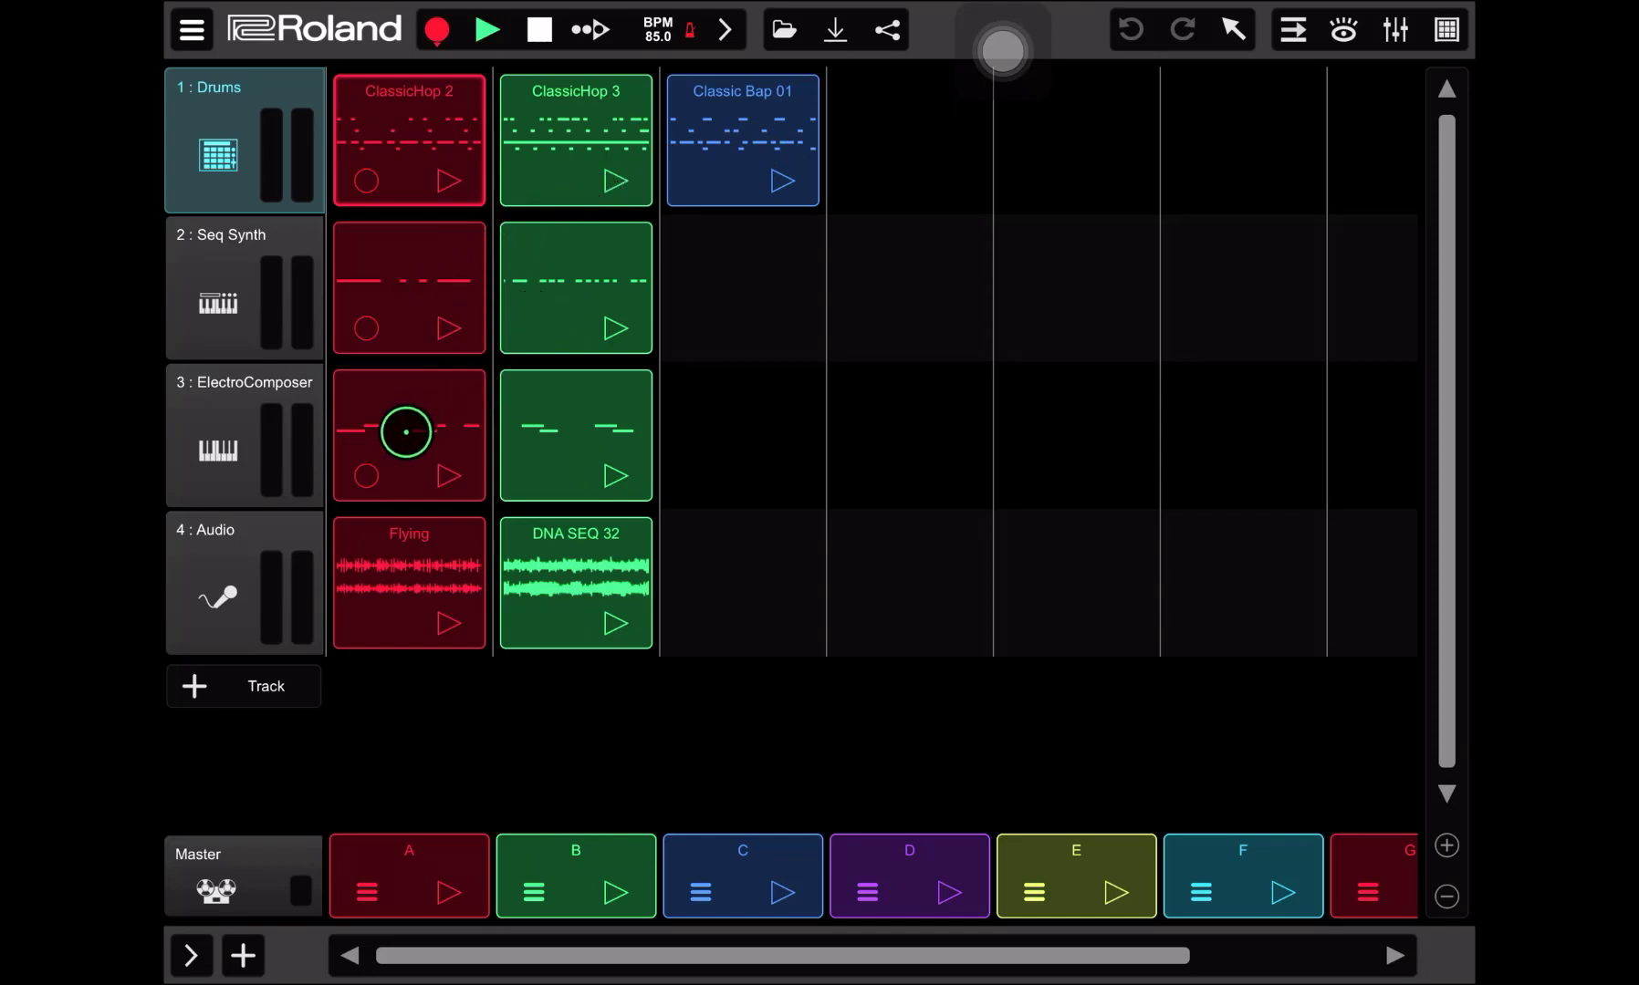
Browse the song's clips and start the ClassicHop 3 drum clip playing.
{"action": "left_click_drag", "start_coordinate": [405, 432], "coordinate": [443, 532]}
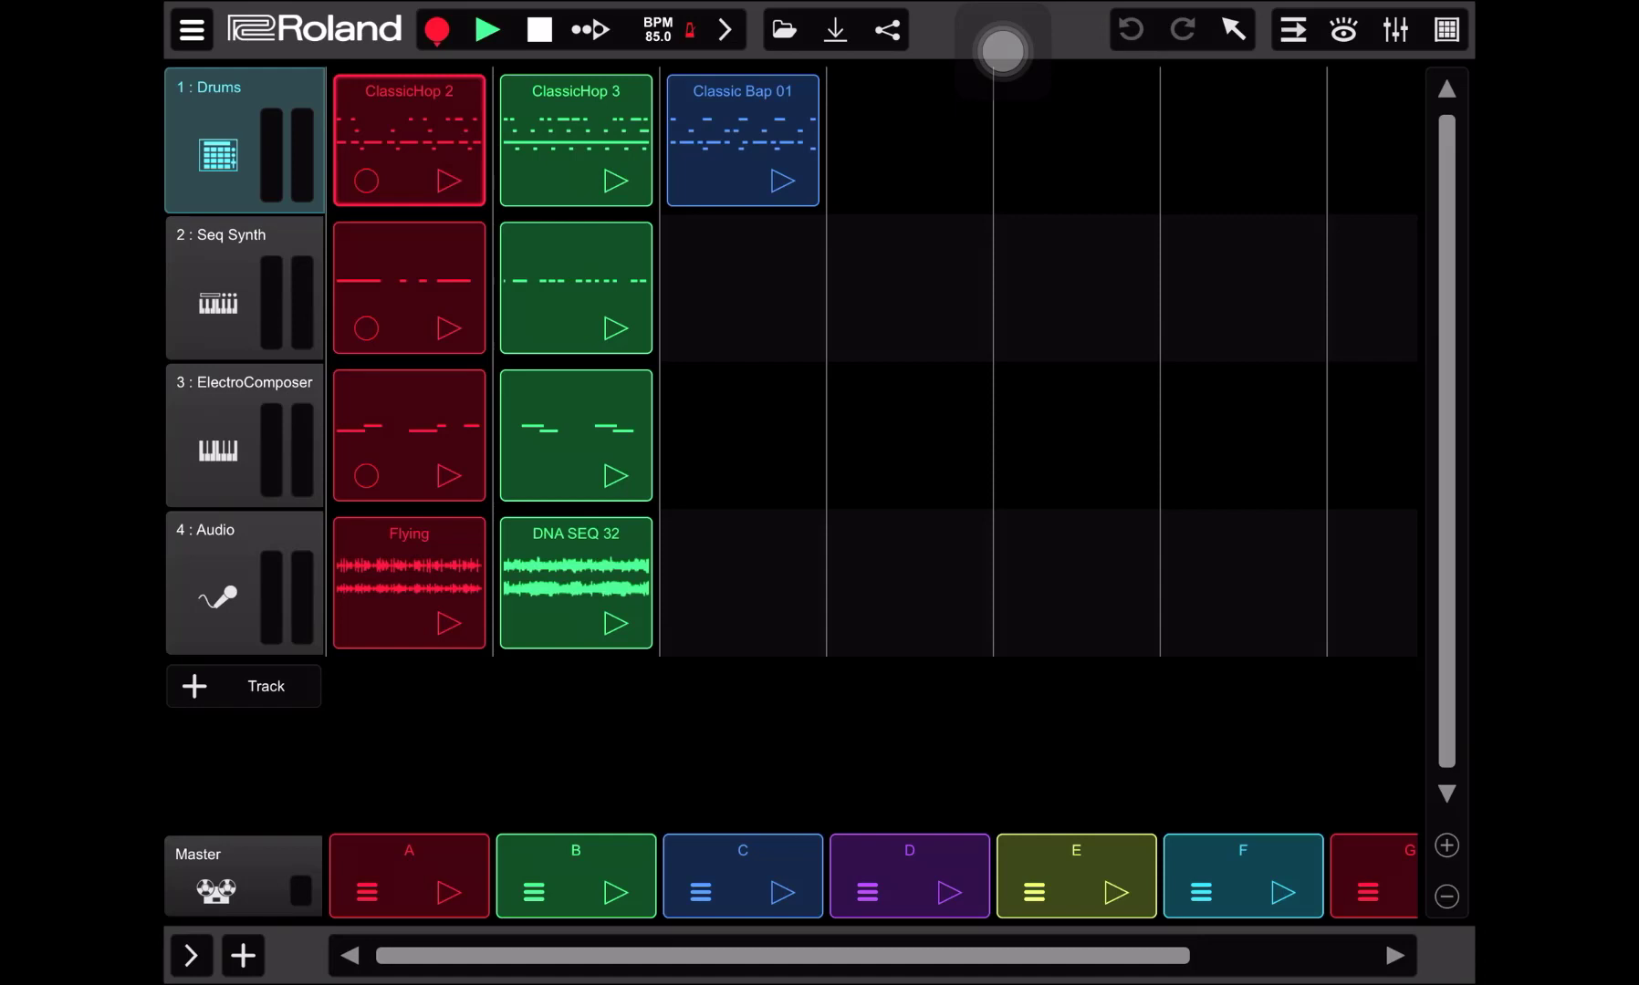
{"action": "left_click", "coordinate": [591, 584]}
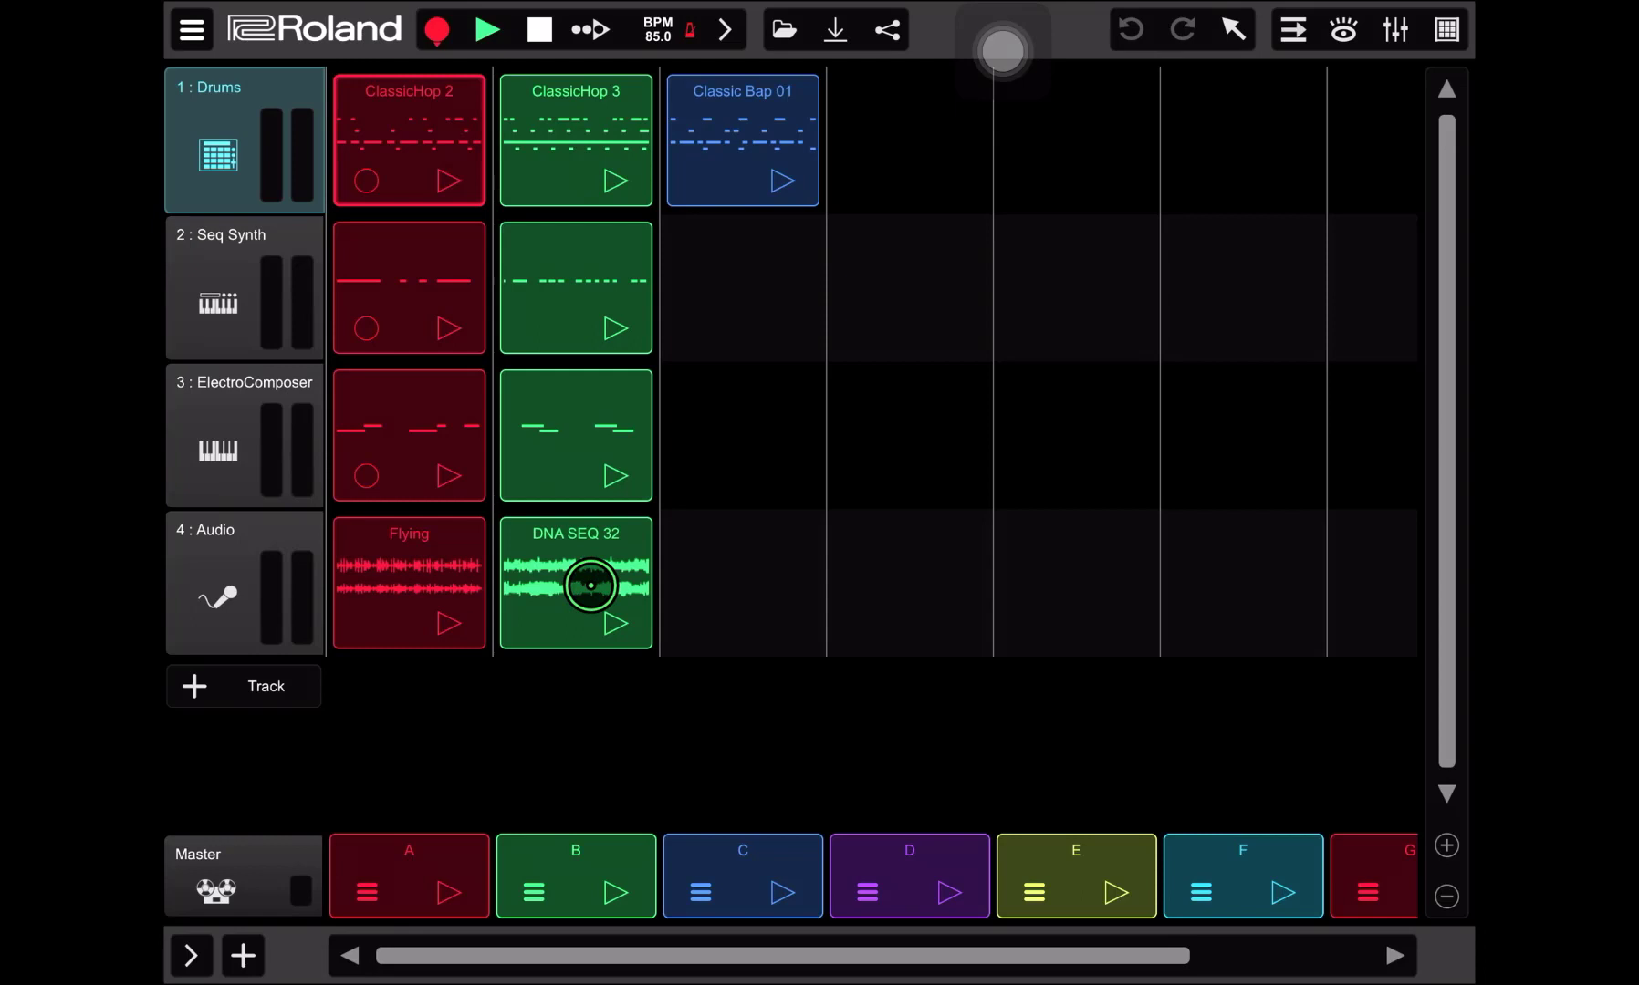
{"action": "left_click", "coordinate": [416, 128]}
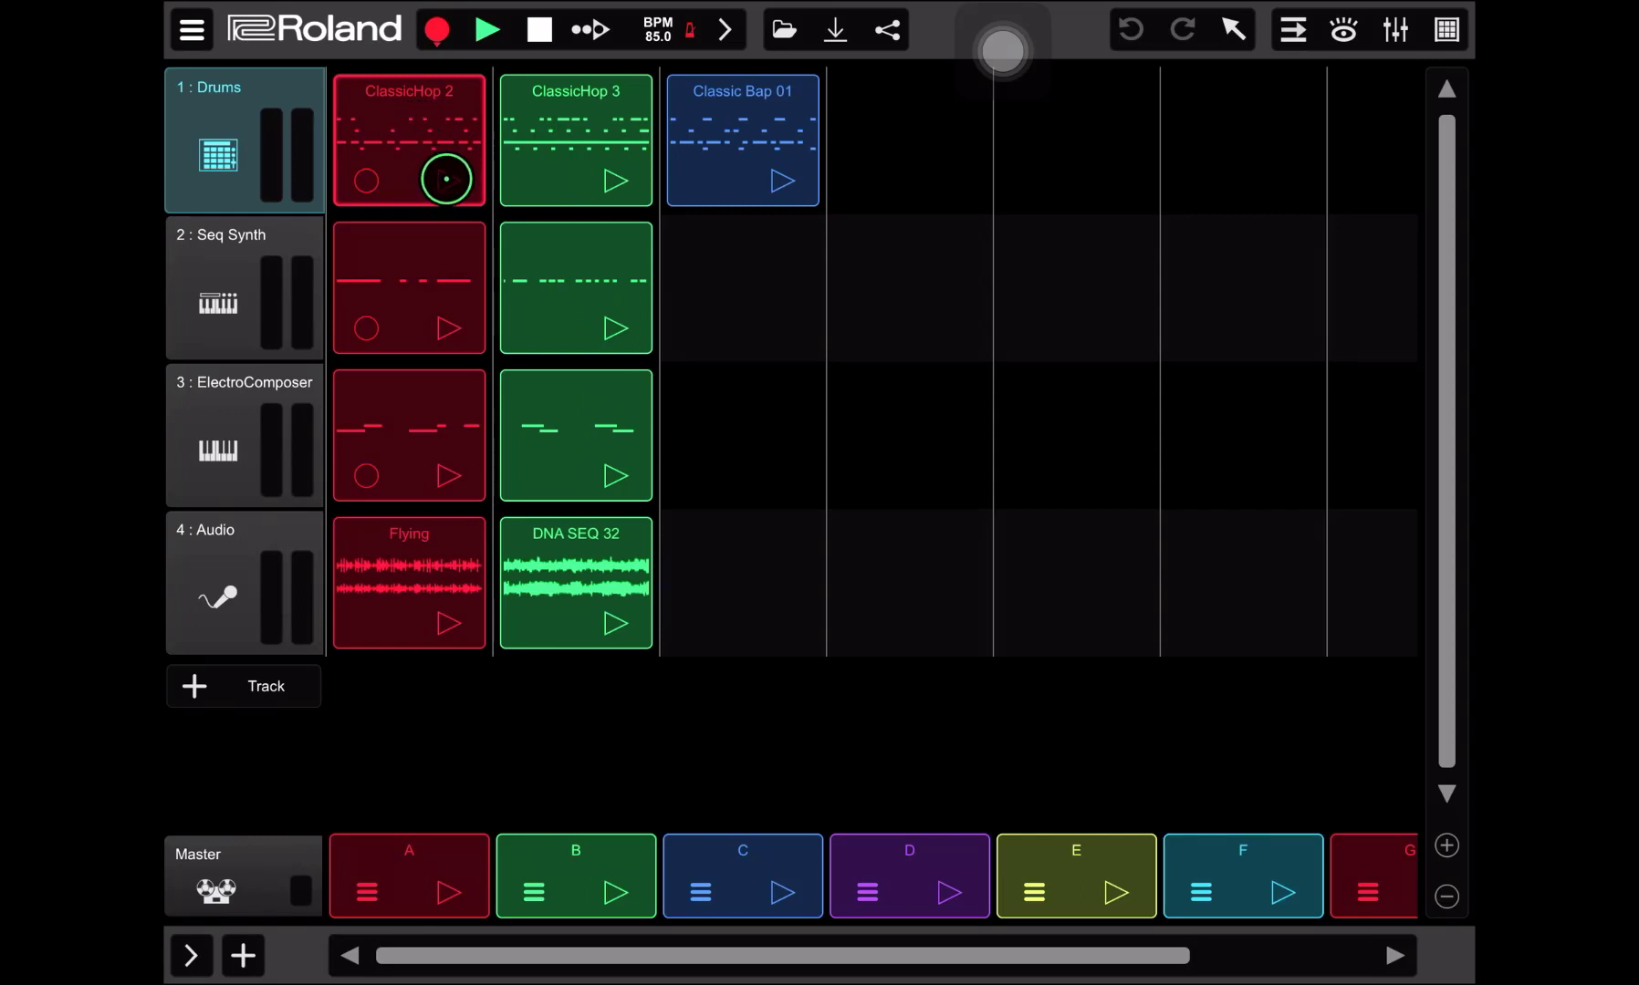
{"action": "left_click", "coordinate": [613, 179]}
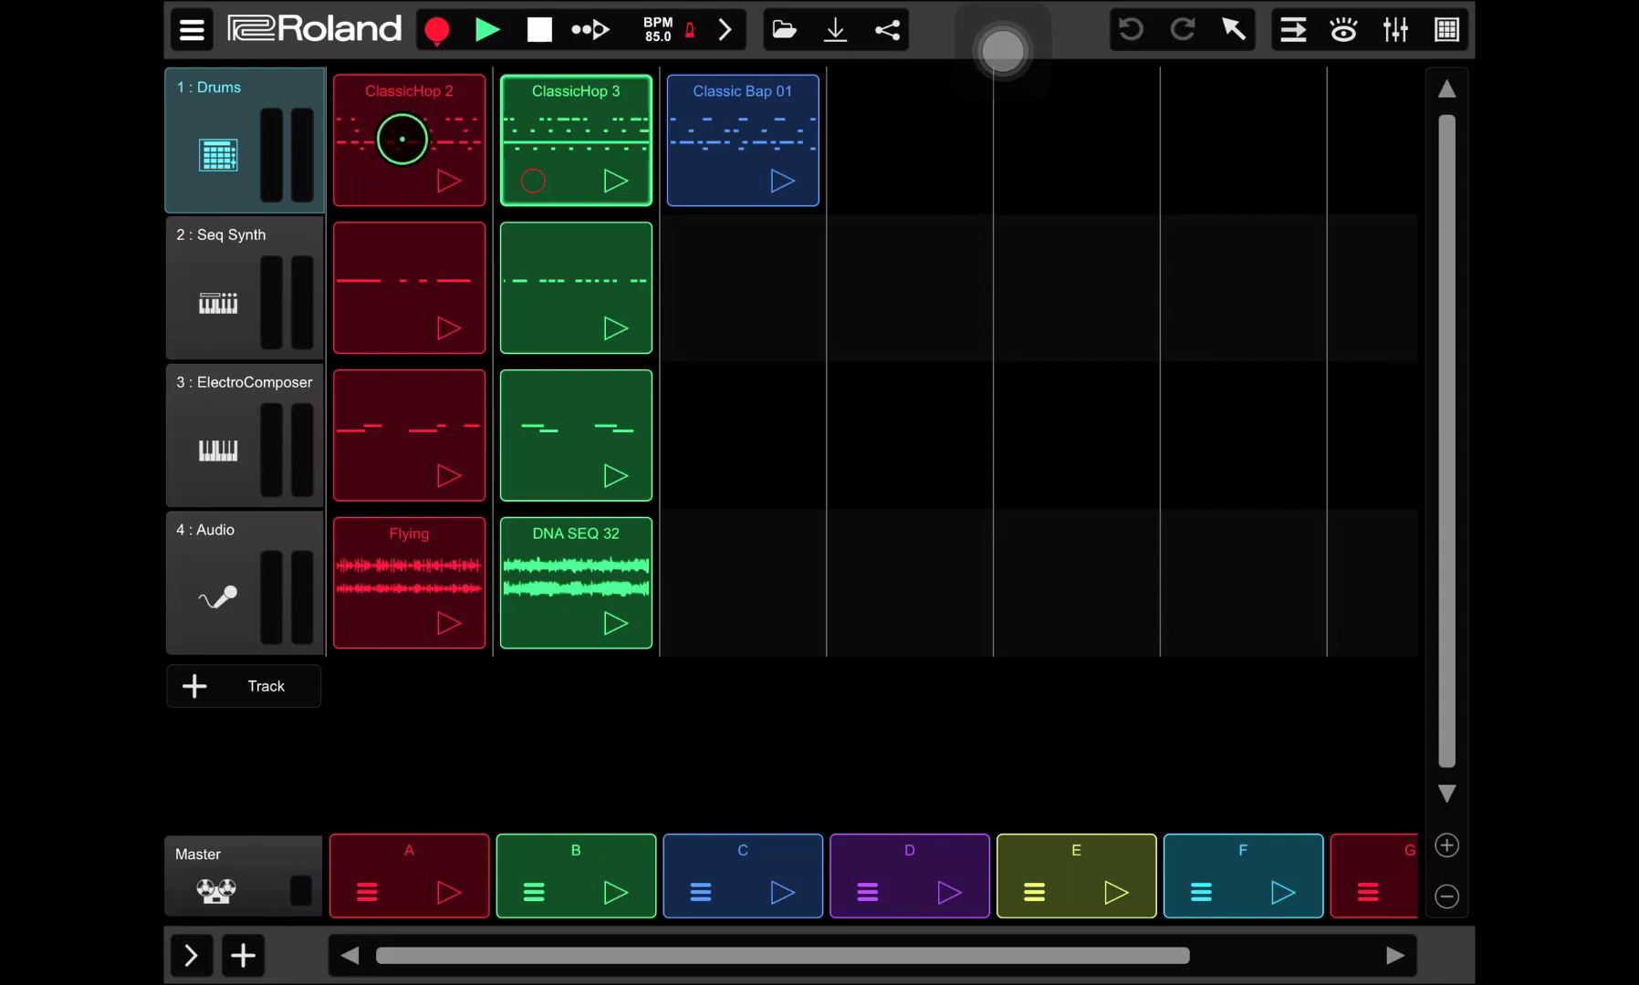
Swap the first Drums clip's ClassicHop 2 pattern for Big Beat 09.
{"action": "double_click", "coordinate": [408, 139]}
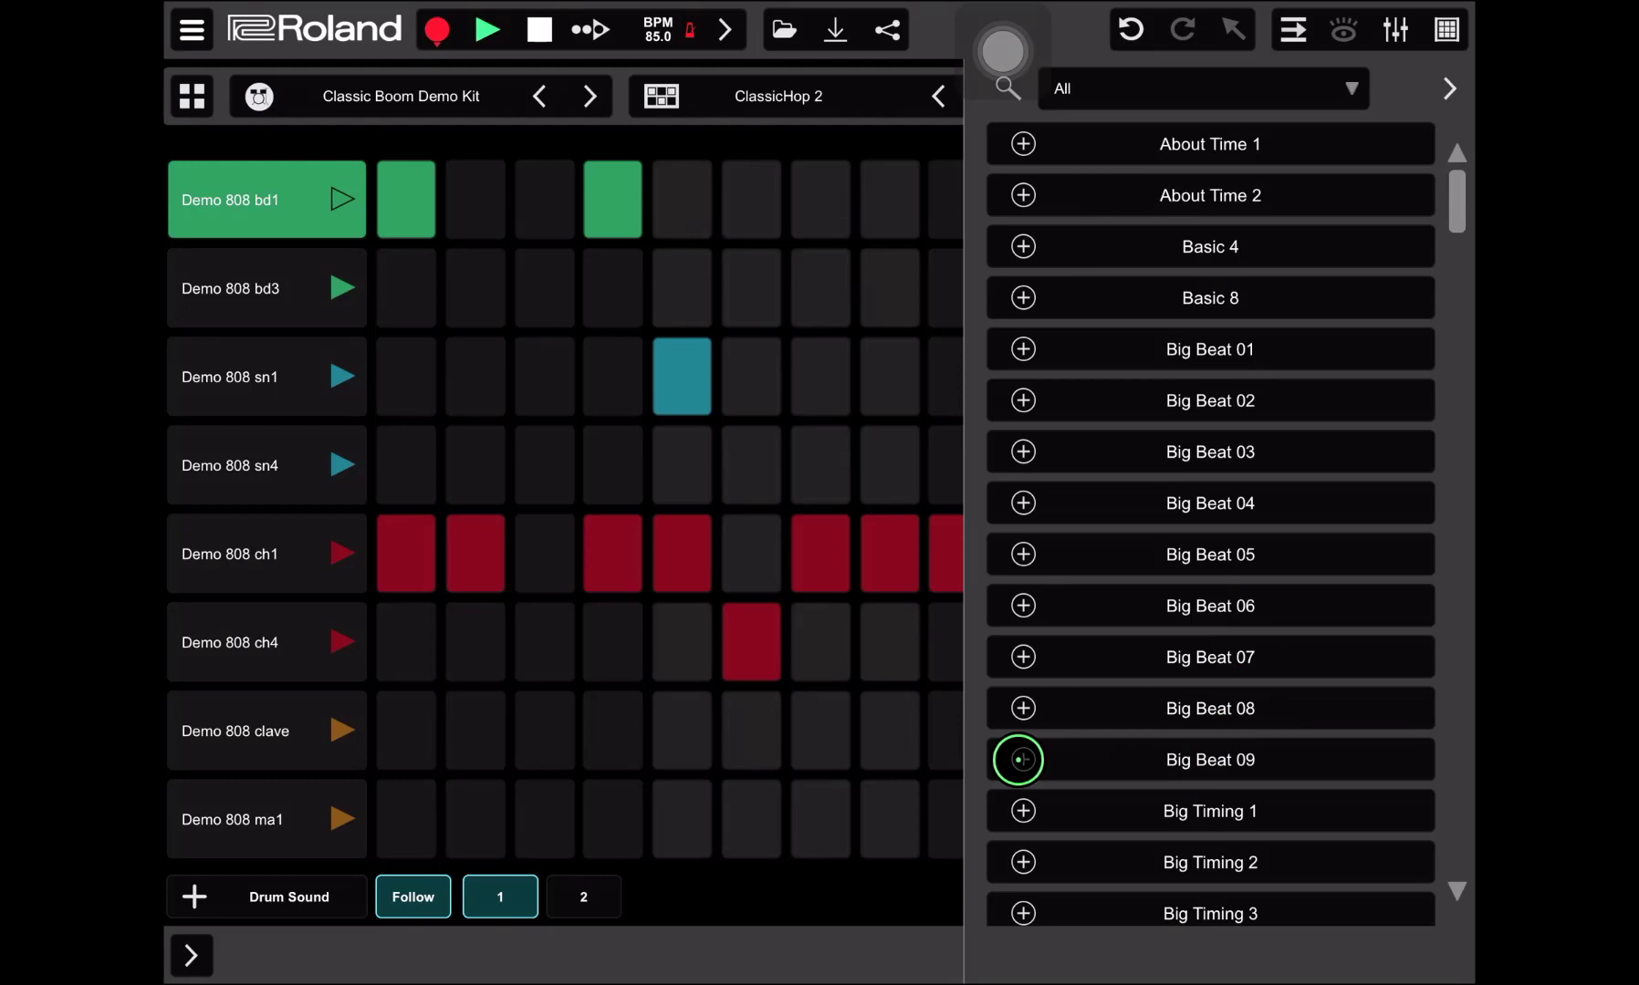
{"action": "left_click", "coordinate": [1022, 759]}
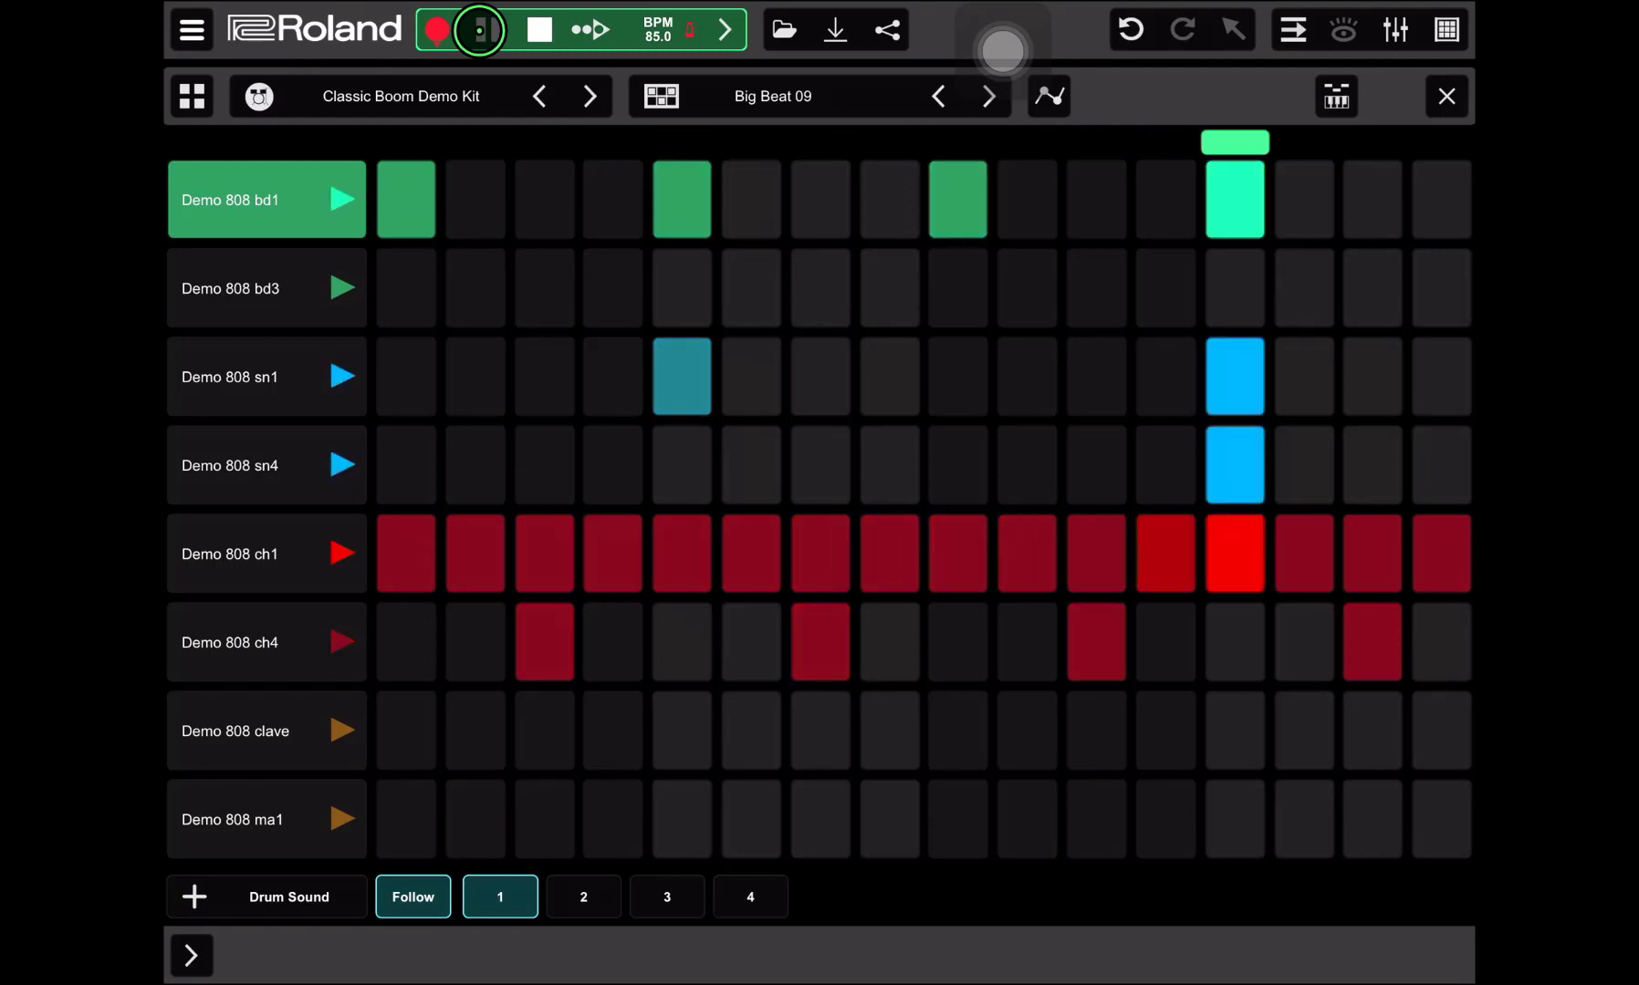
Audition the Big Beat 09 pattern and return to clip view.
{"action": "left_click", "coordinate": [582, 896]}
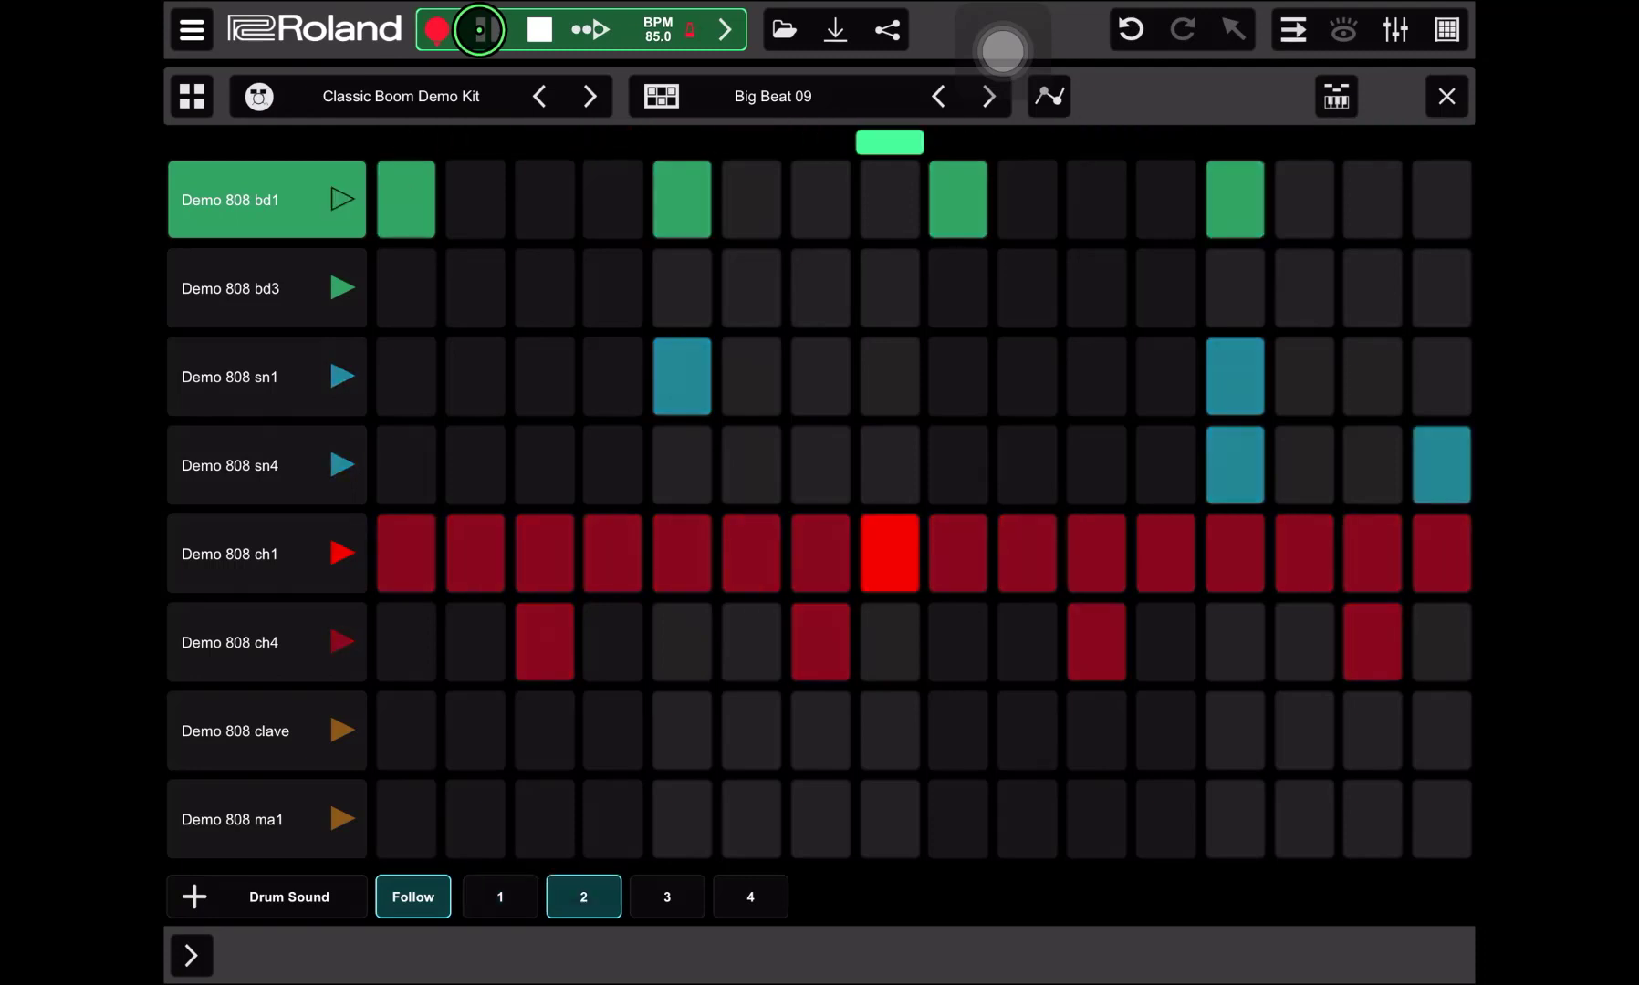
{"action": "left_click", "coordinate": [668, 896]}
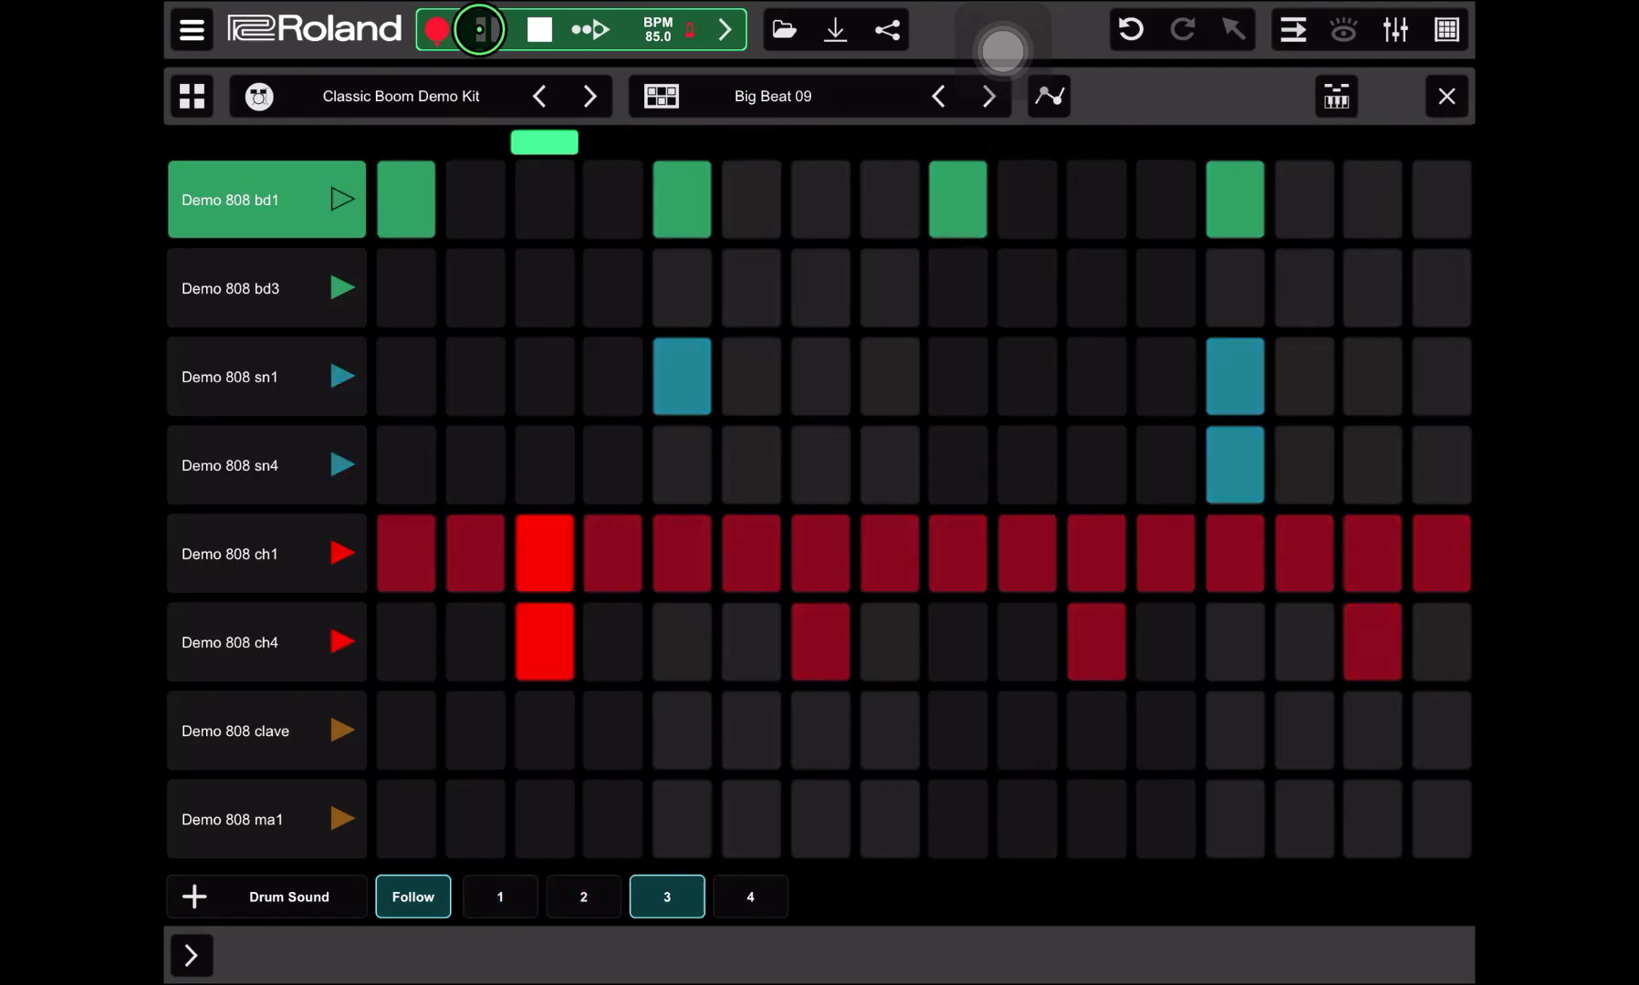
{"action": "left_click", "coordinate": [478, 27]}
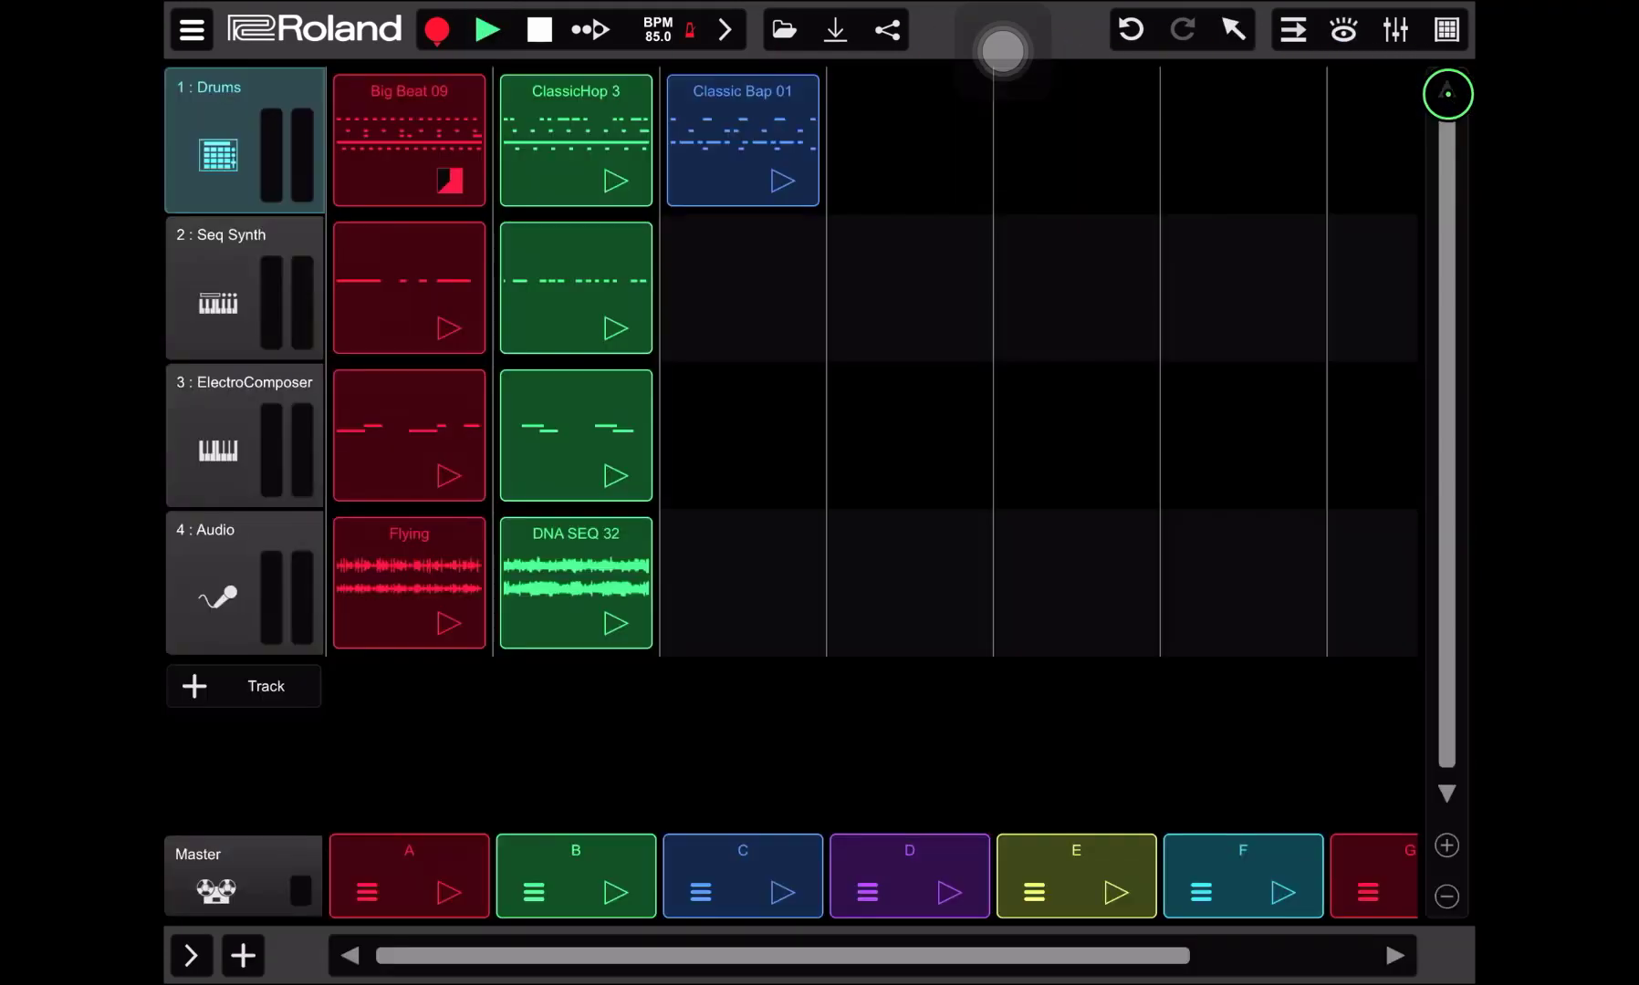
Copy the Big Beat 09 drum clip and switch to the timeline arrangement.
{"action": "left_click", "coordinate": [535, 29]}
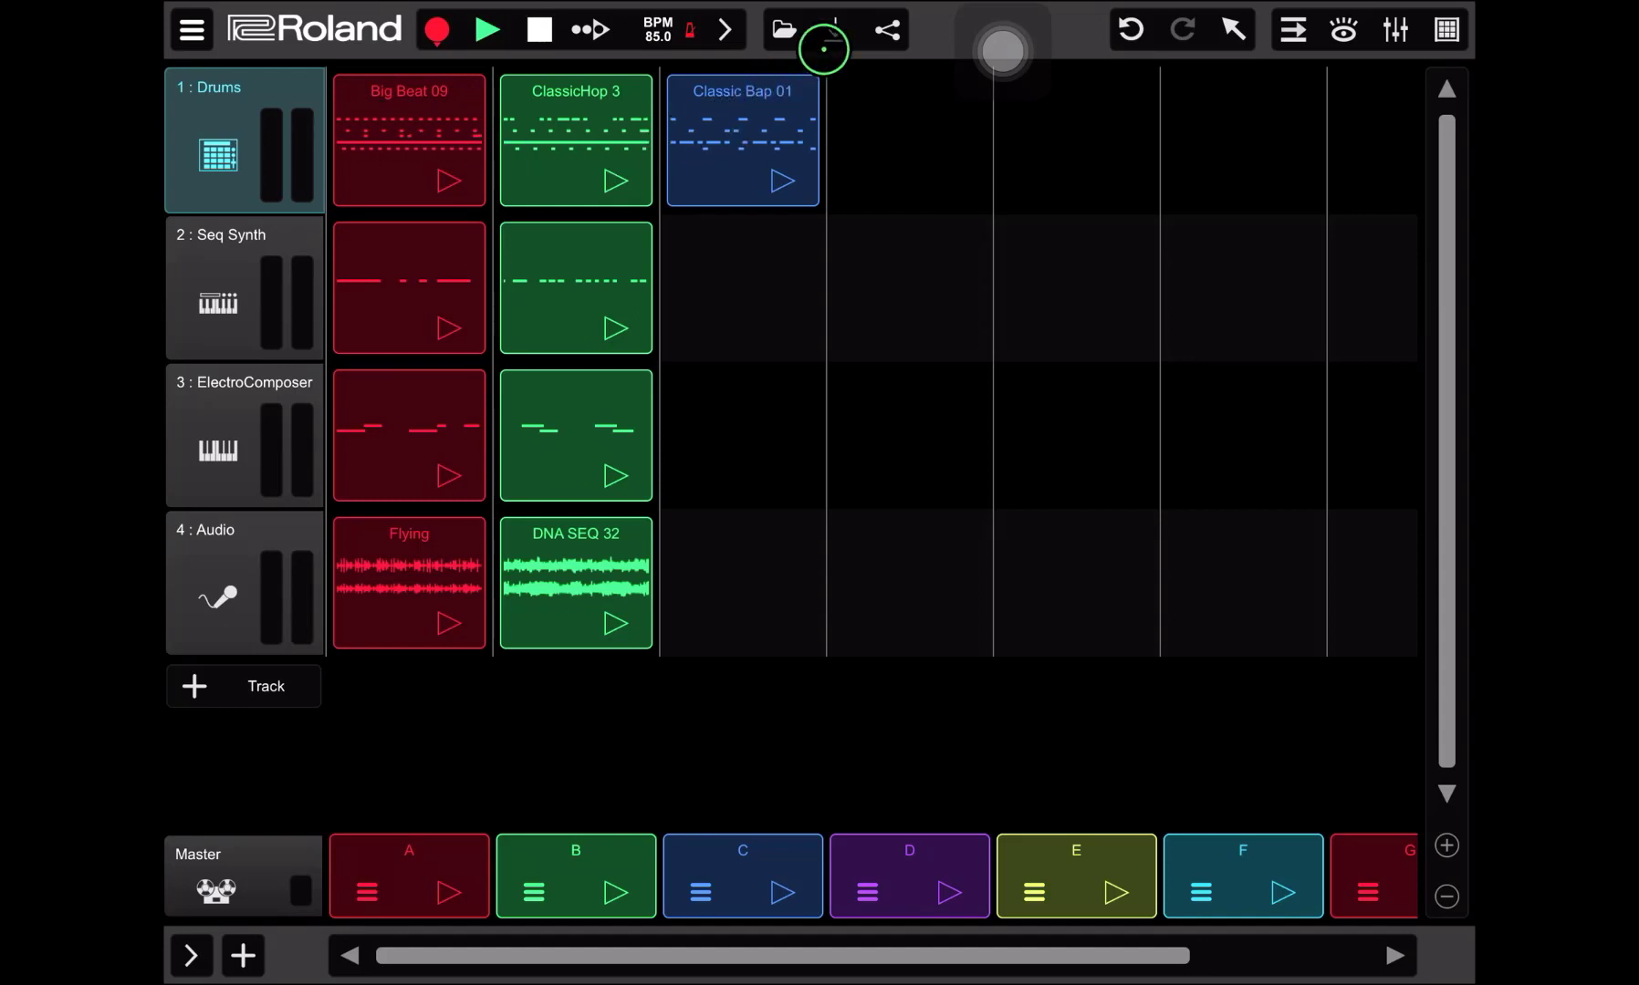
{"action": "left_click", "coordinate": [830, 29]}
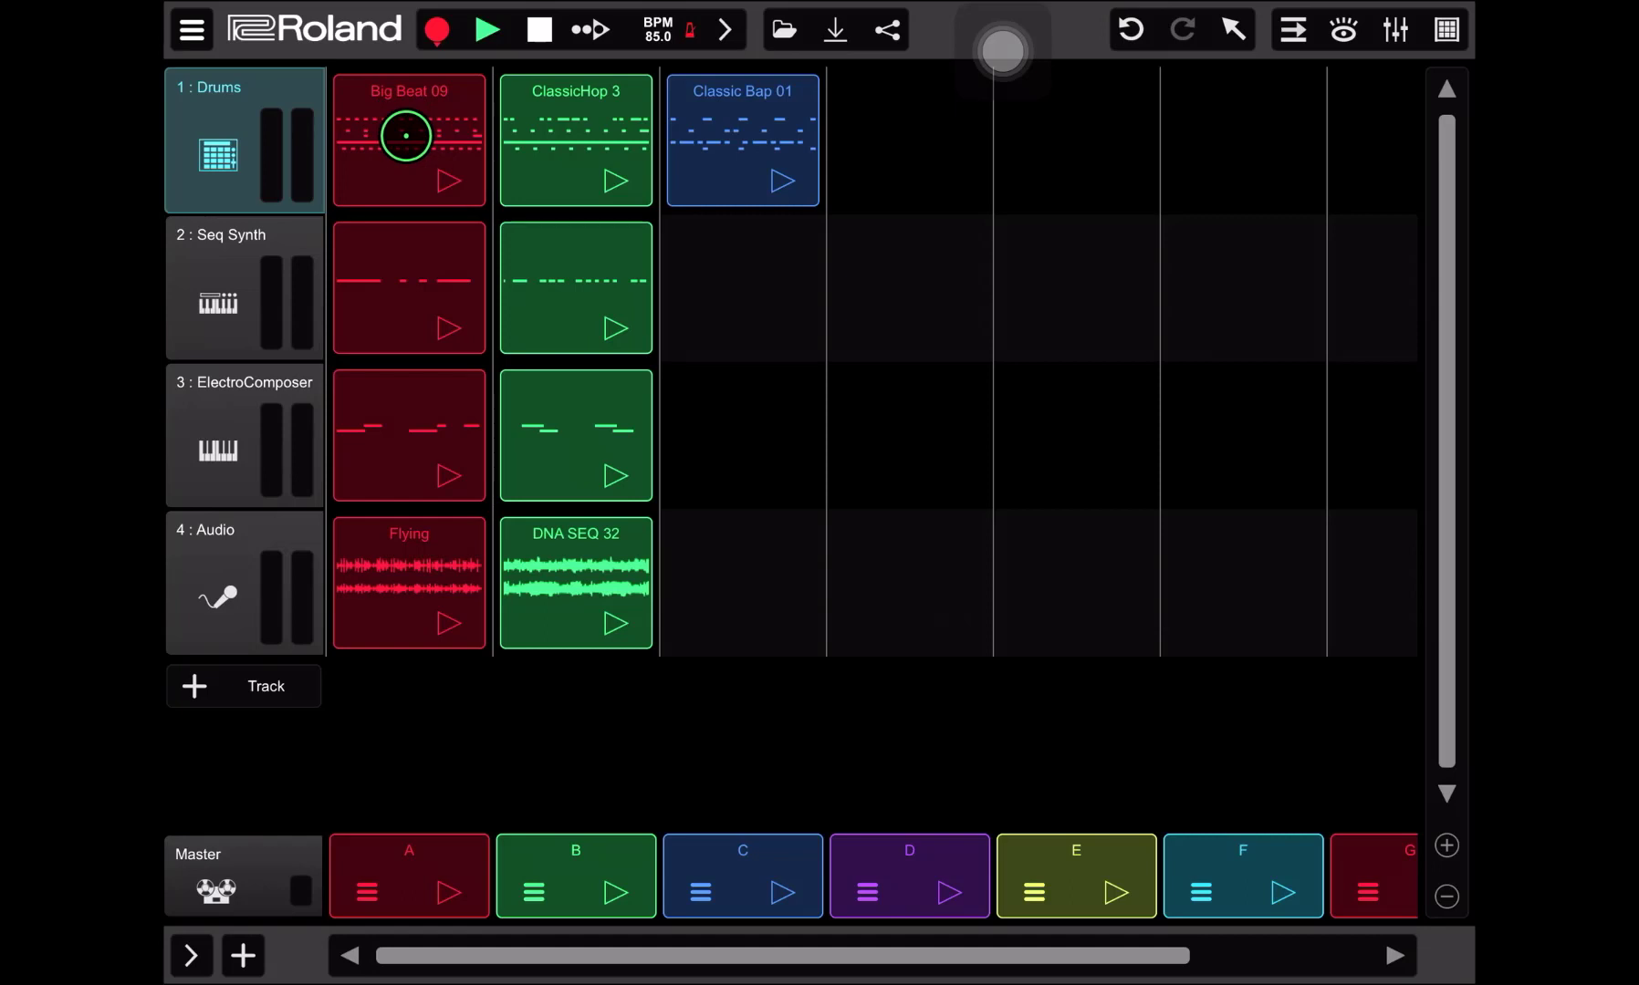
{"action": "right_click", "coordinate": [405, 135]}
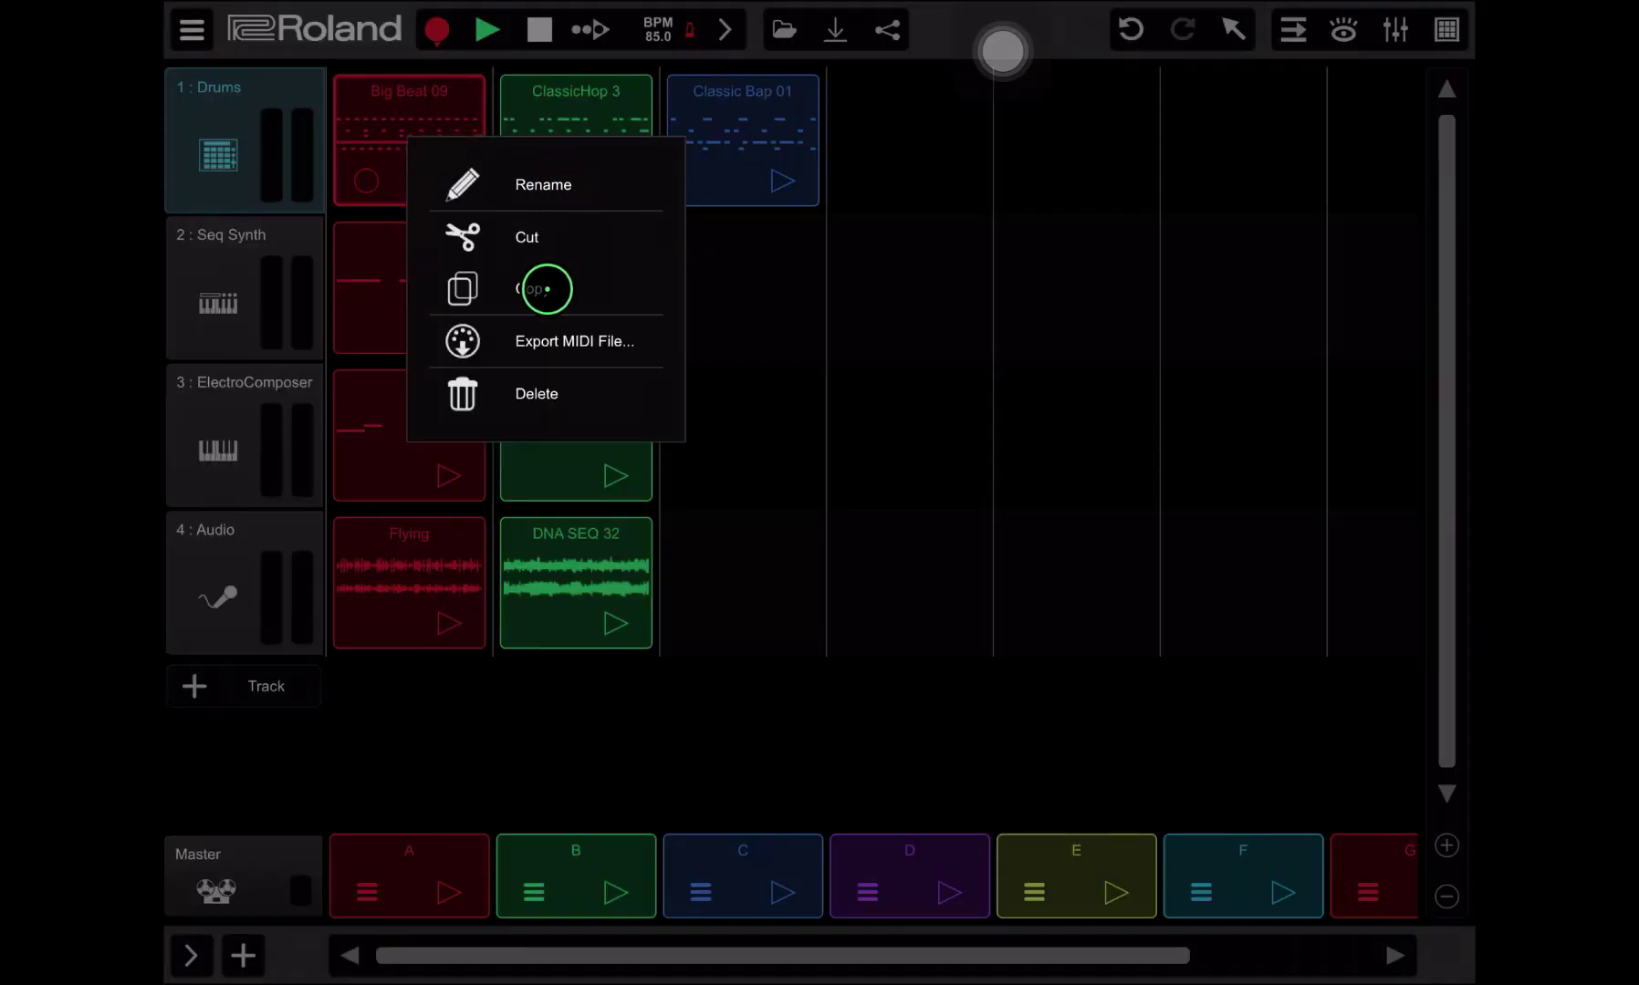
{"action": "left_click", "coordinate": [546, 289]}
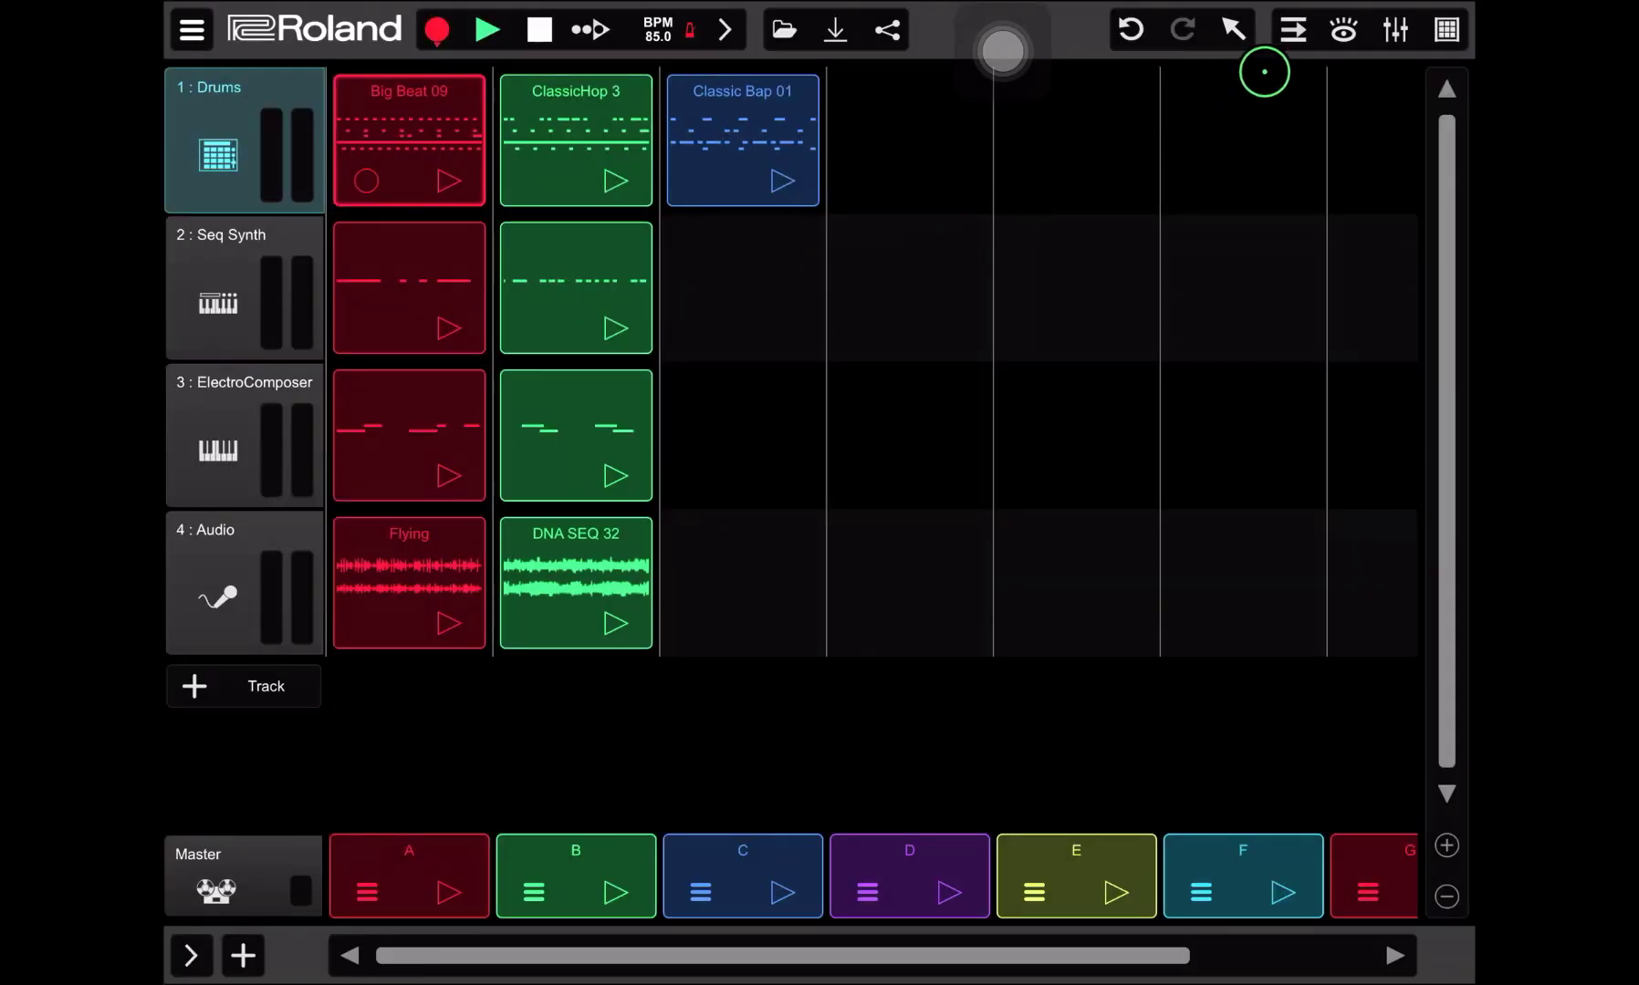
{"action": "left_click", "coordinate": [1293, 31]}
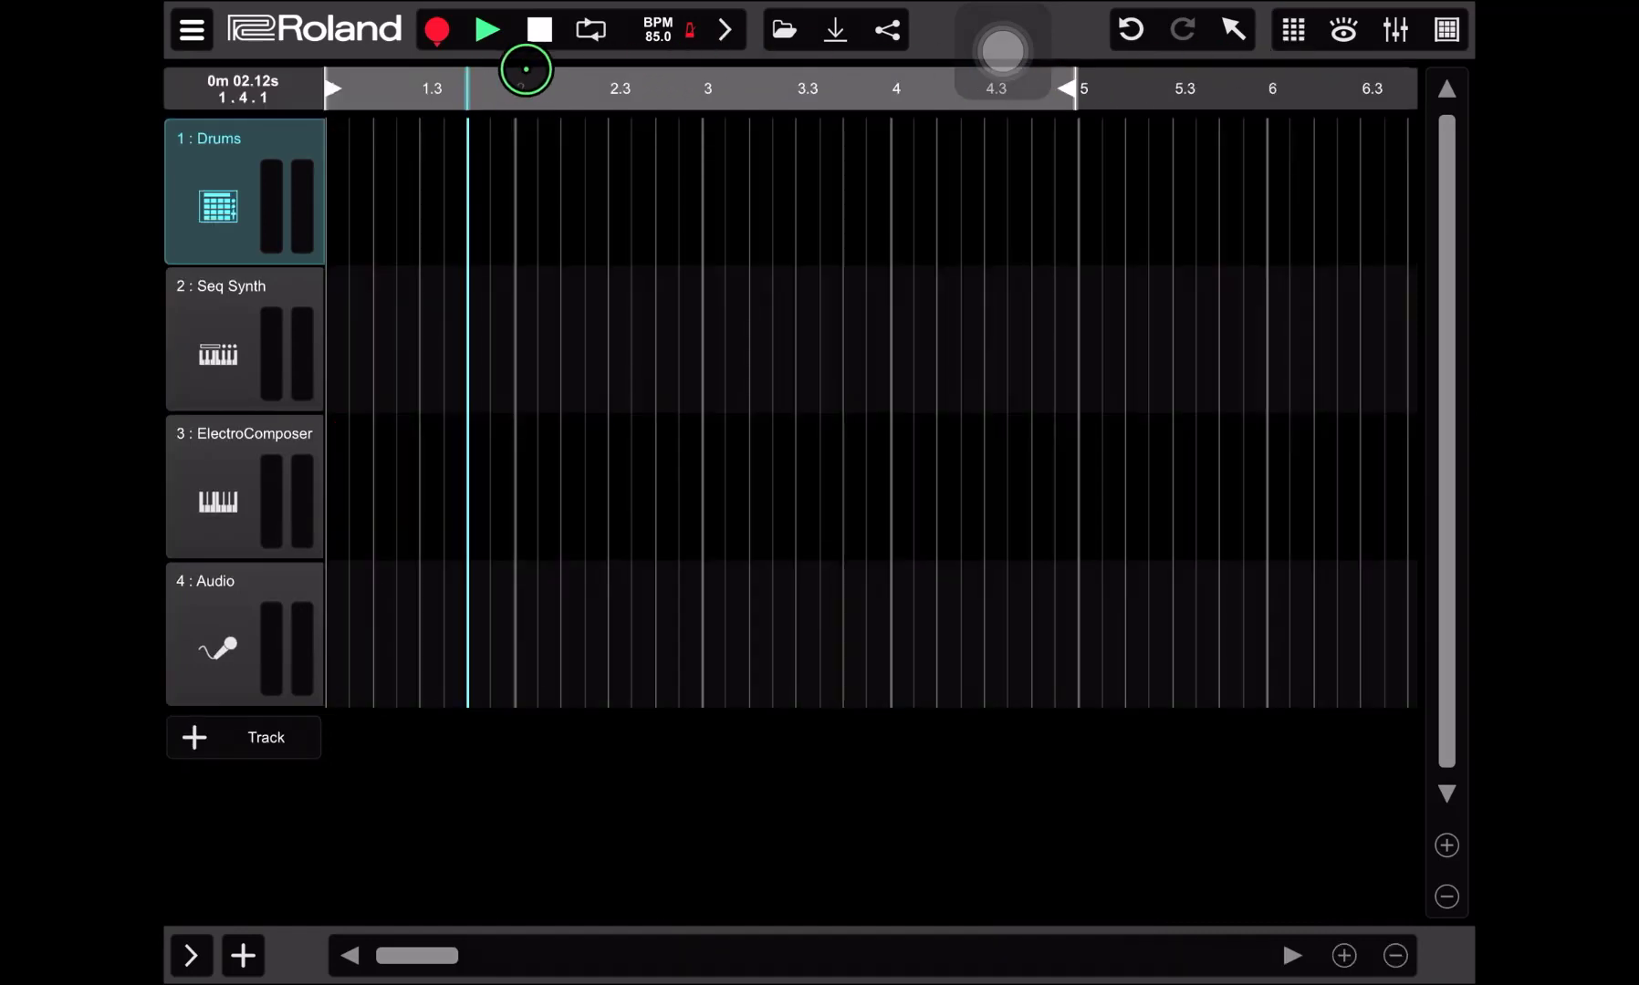
Paste the Big Beat 09 pattern at bar 1 of the Drums track.
{"action": "left_click", "coordinate": [534, 30]}
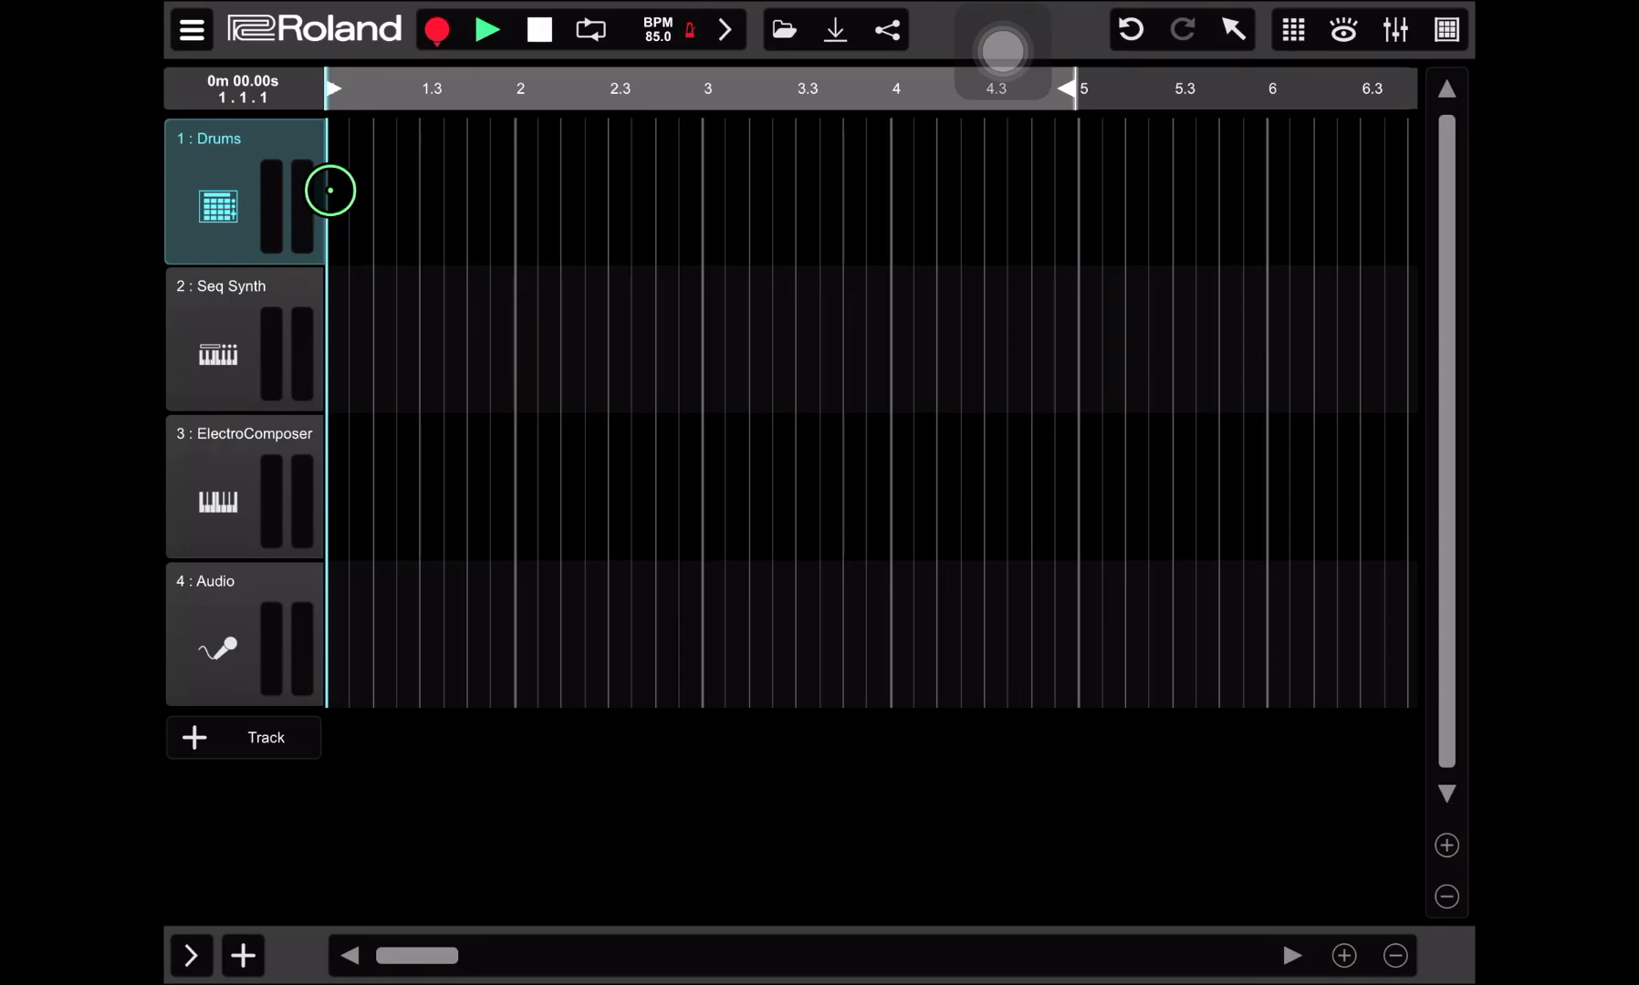
{"action": "right_click", "coordinate": [328, 190]}
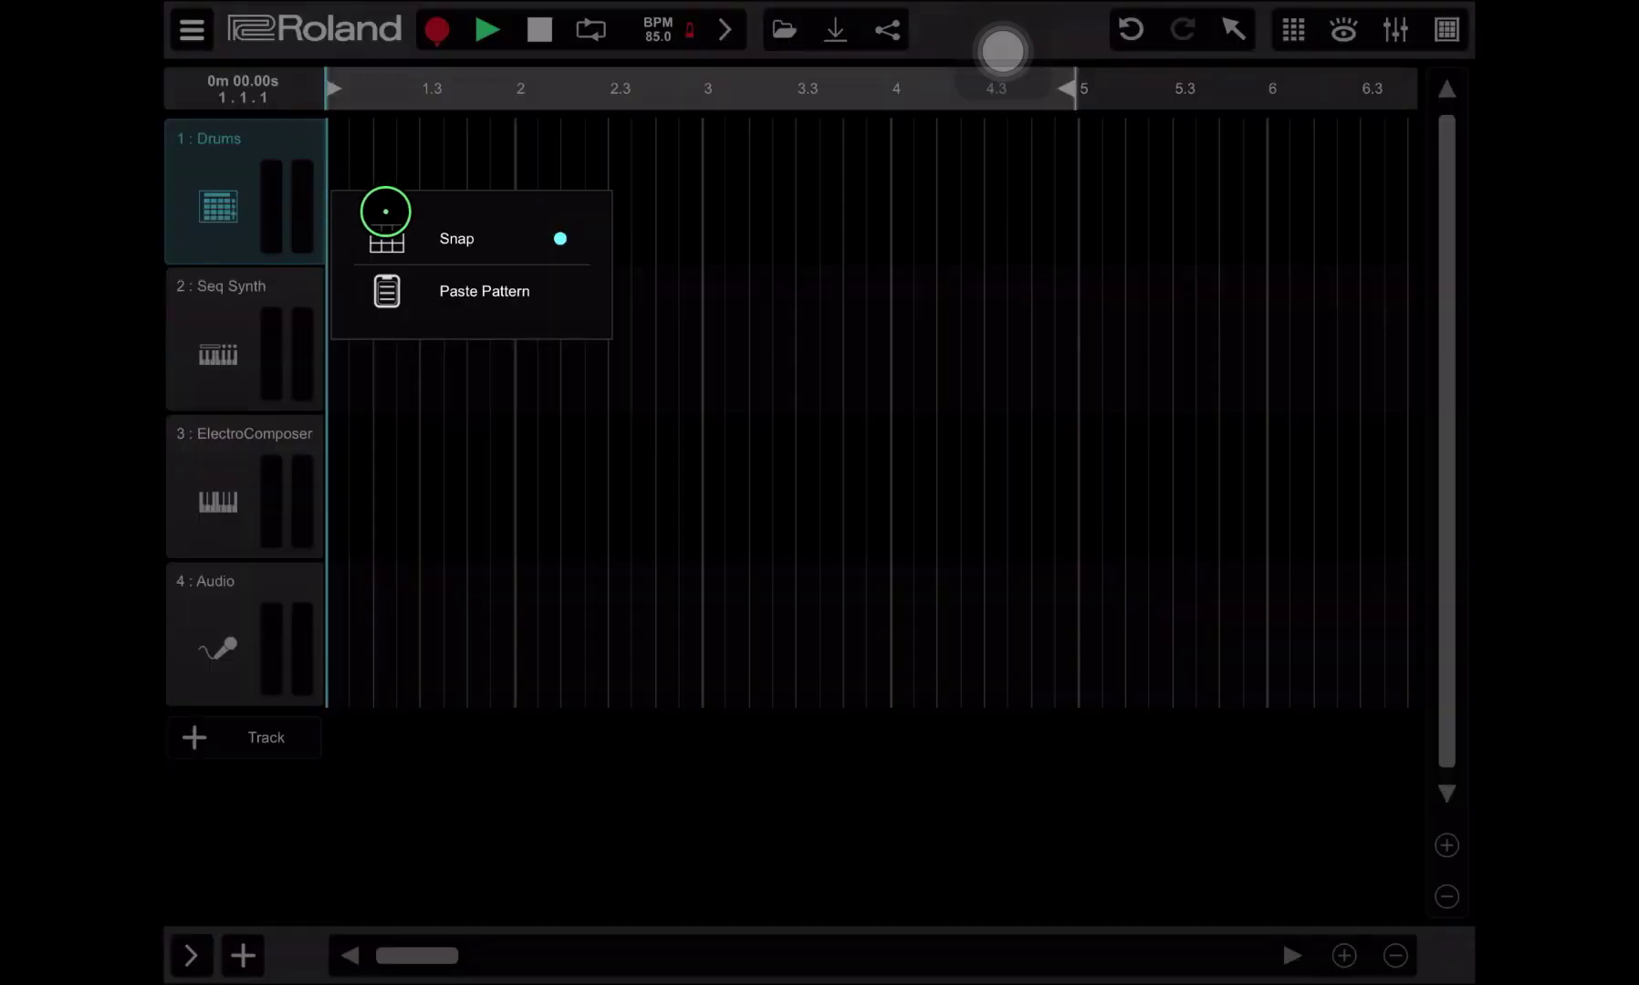
{"action": "left_click", "coordinate": [483, 290]}
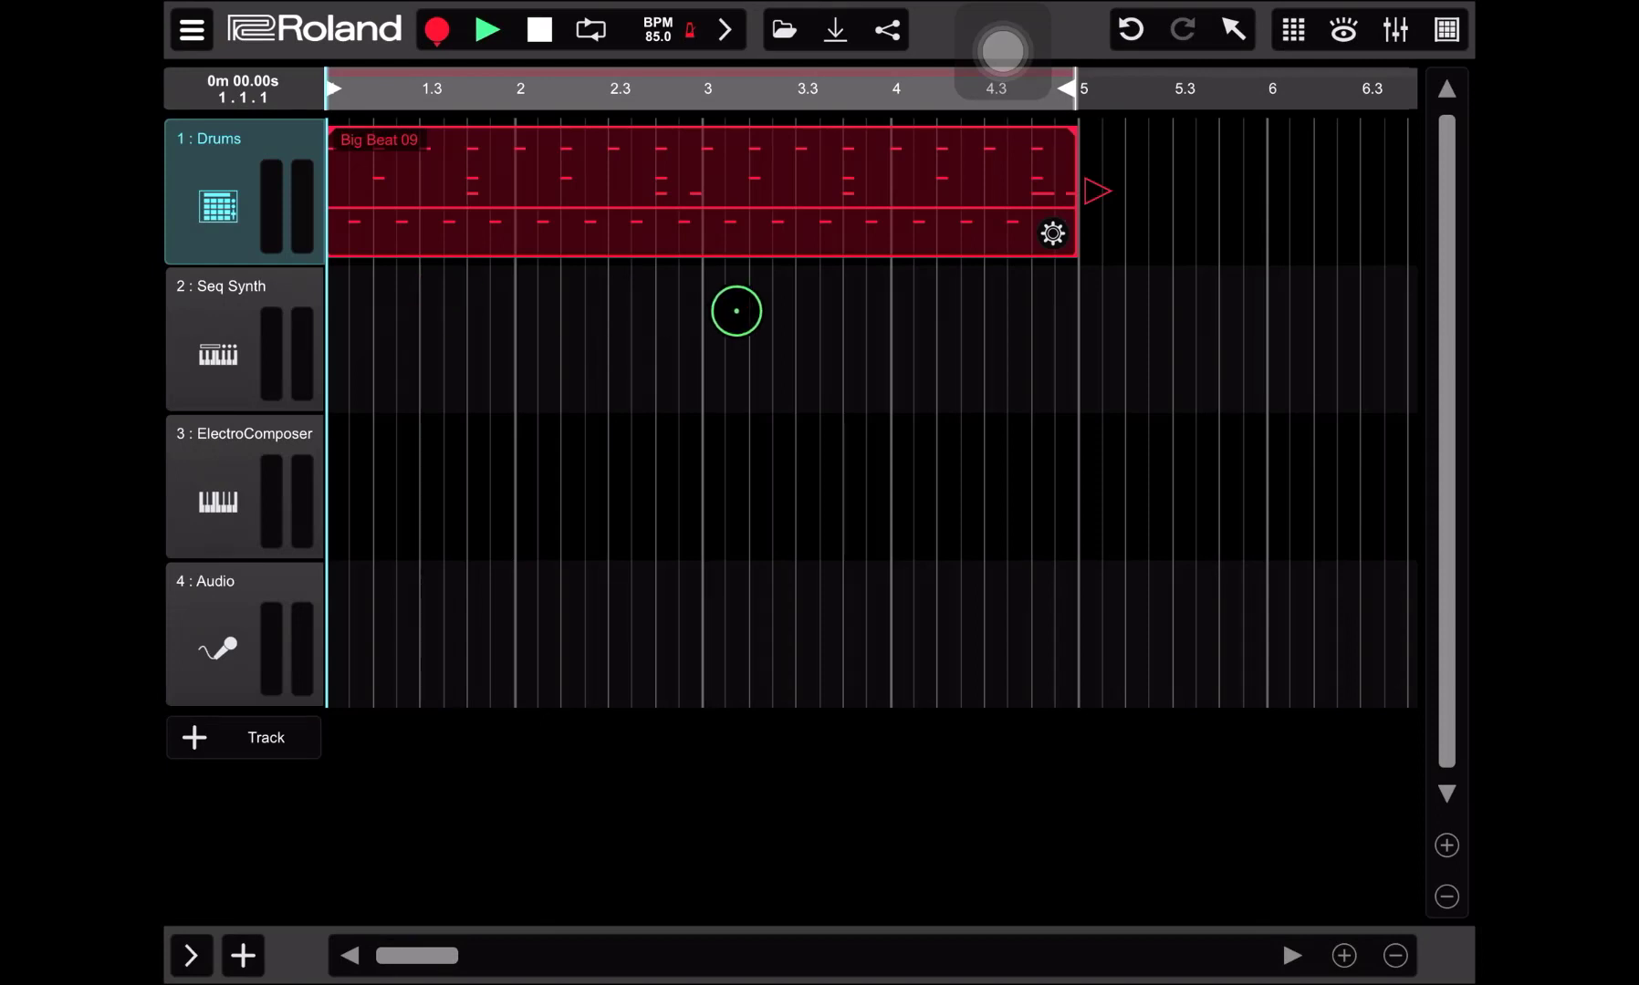
Play the song from the start, stop, and return the playhead to bar 1.
{"action": "left_click", "coordinate": [482, 29]}
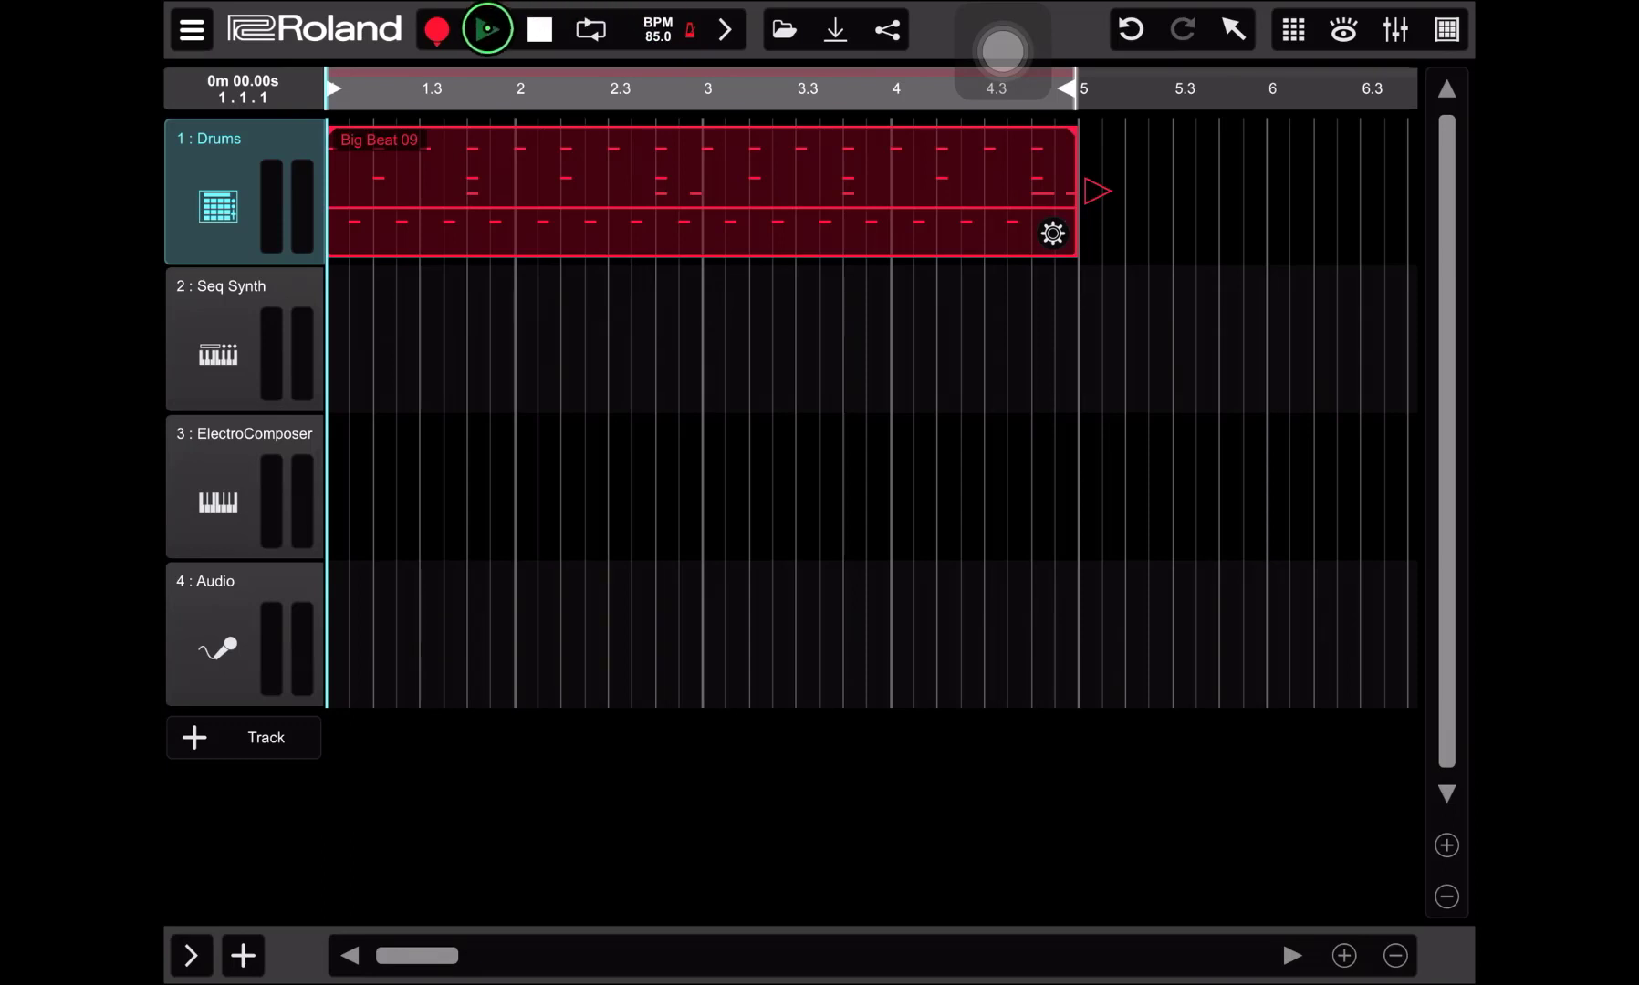
{"action": "left_click", "coordinate": [484, 28]}
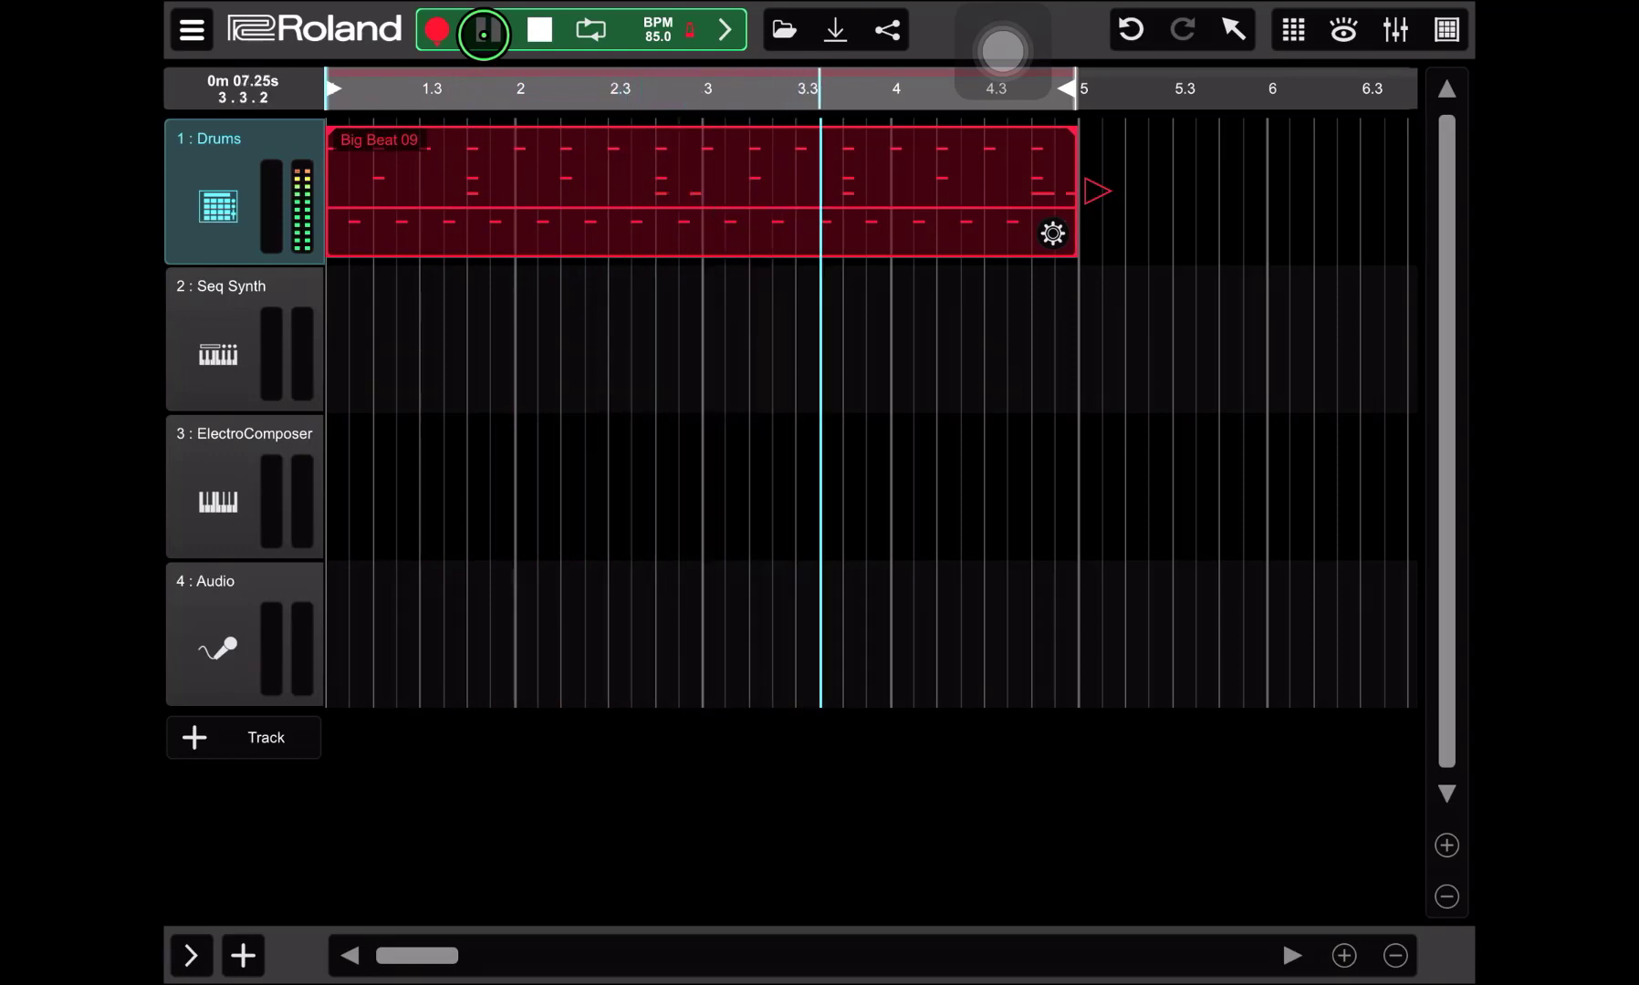
{"action": "left_click", "coordinate": [480, 28]}
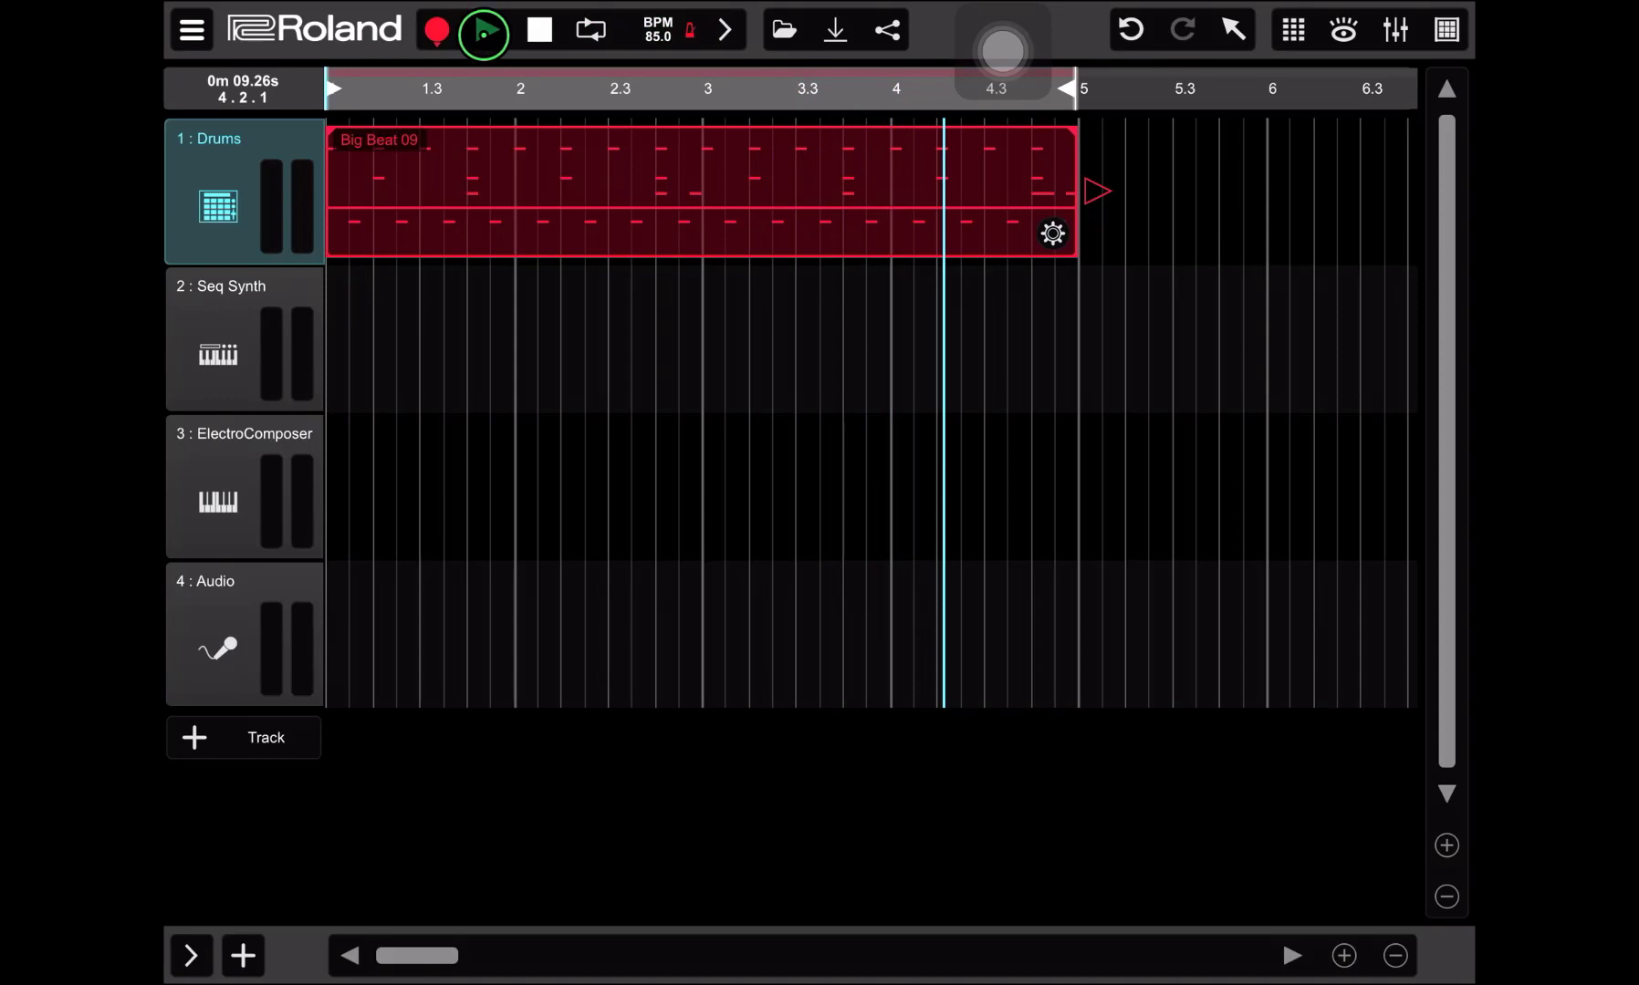
{"action": "left_click", "coordinate": [531, 30]}
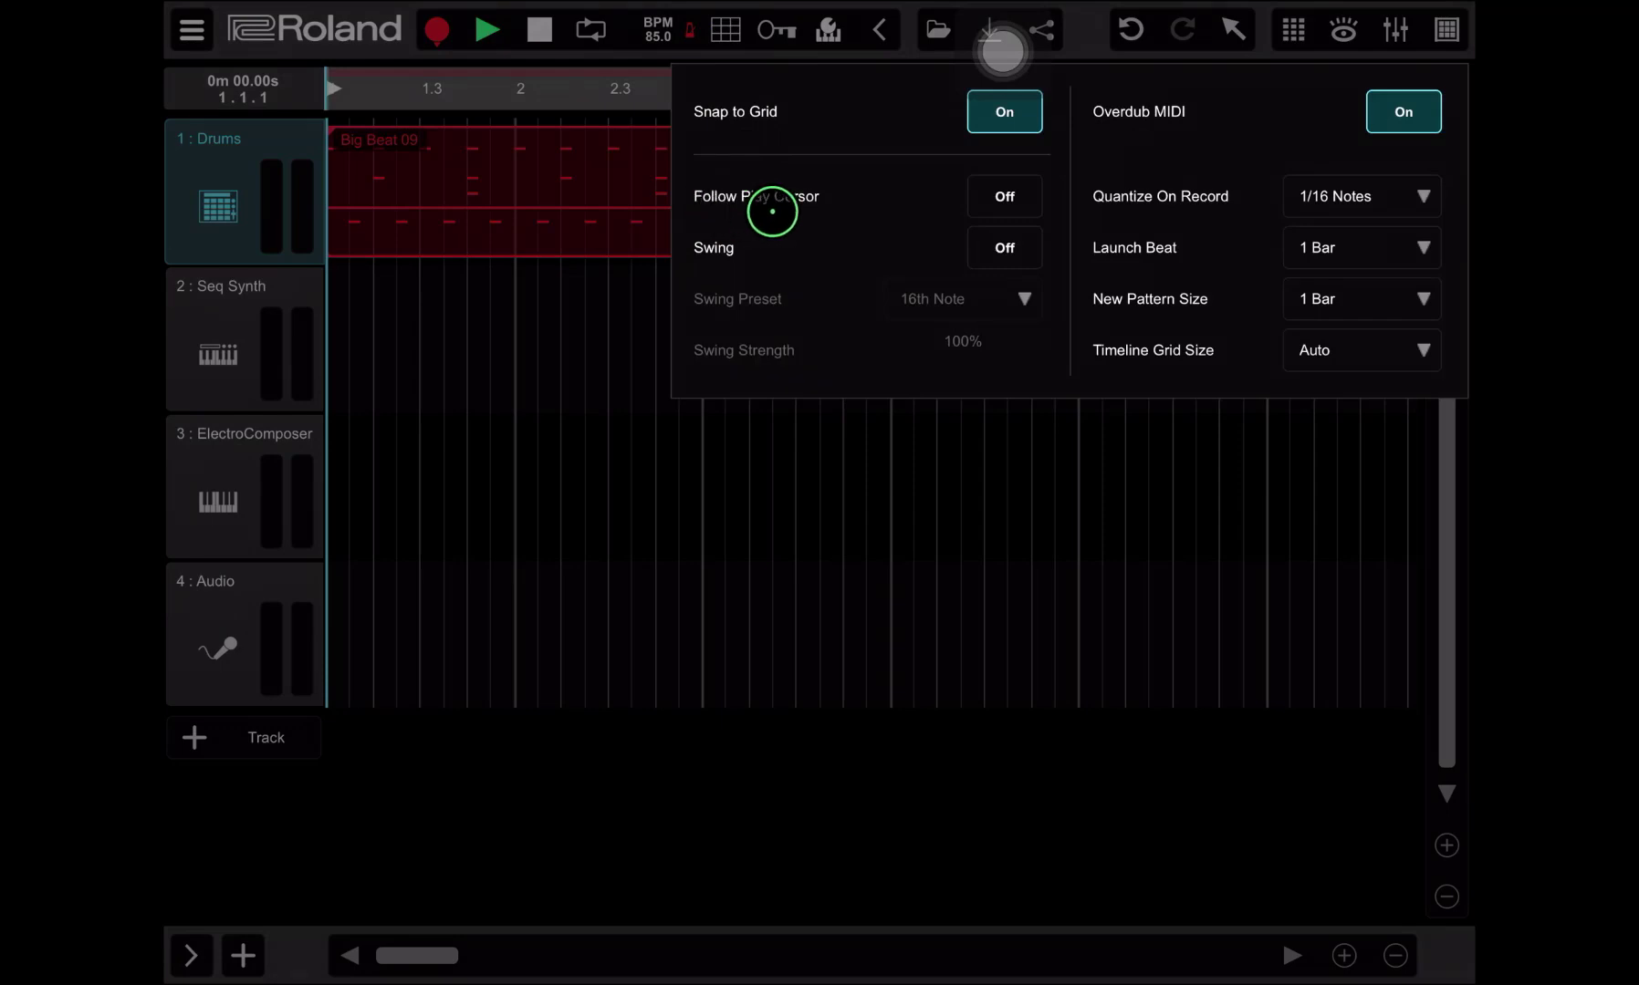
{"action": "mouse_move", "coordinate": [827, 213]}
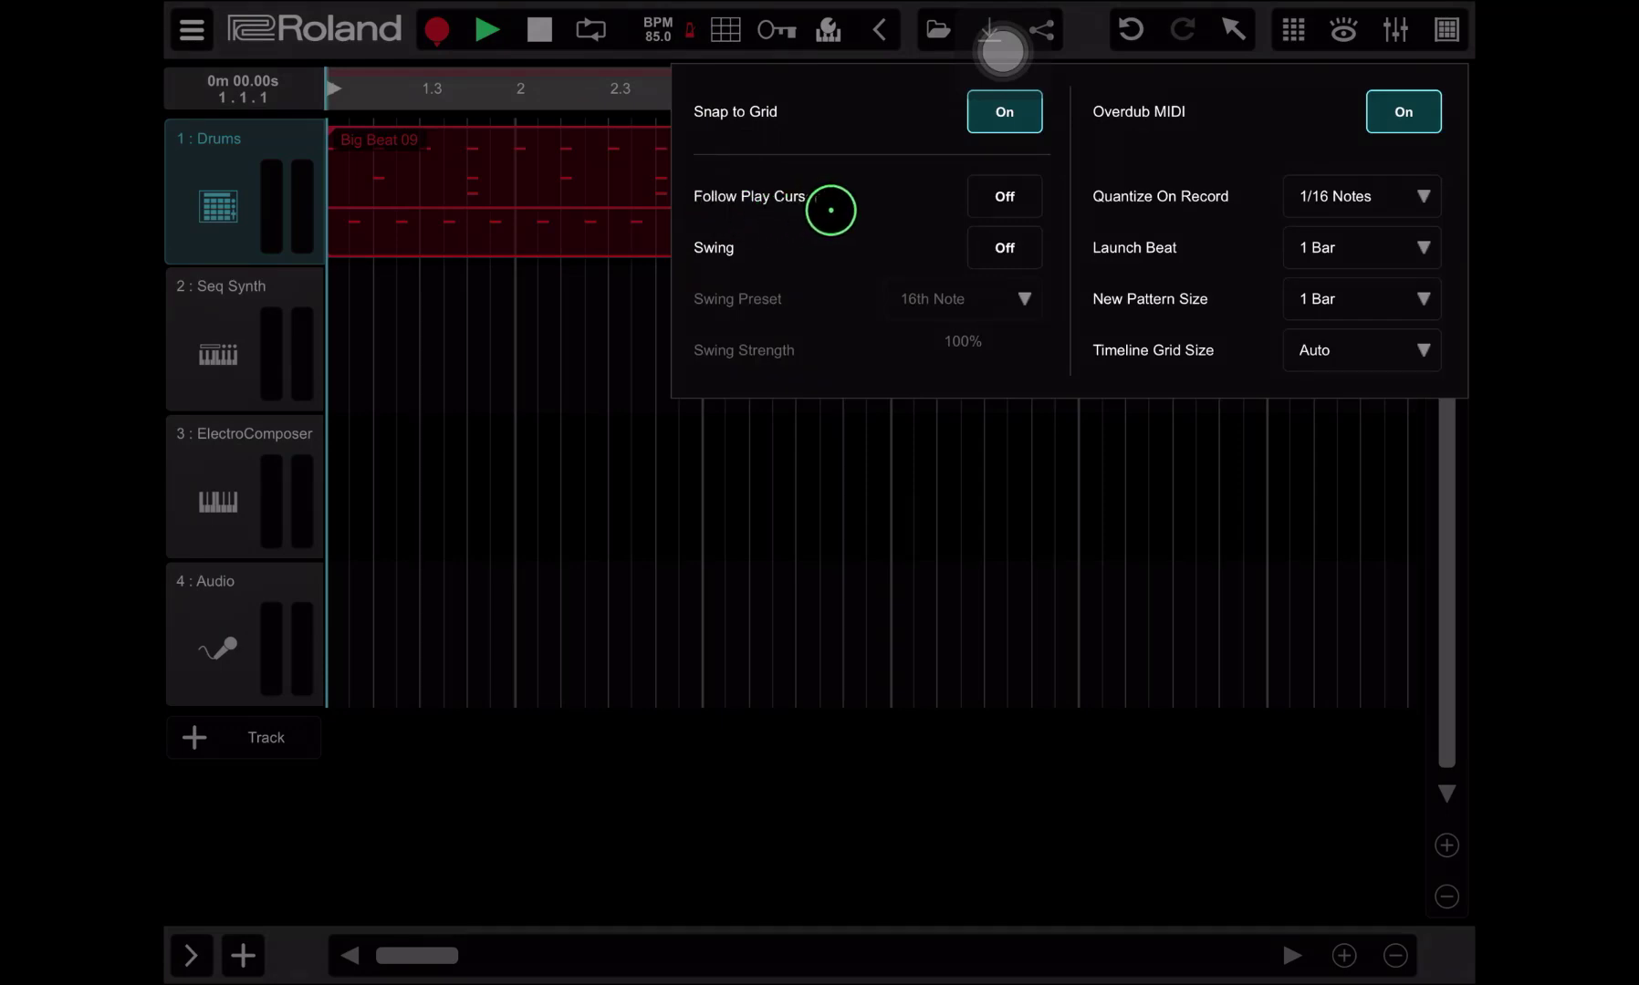
{"action": "mouse_move", "coordinate": [835, 162]}
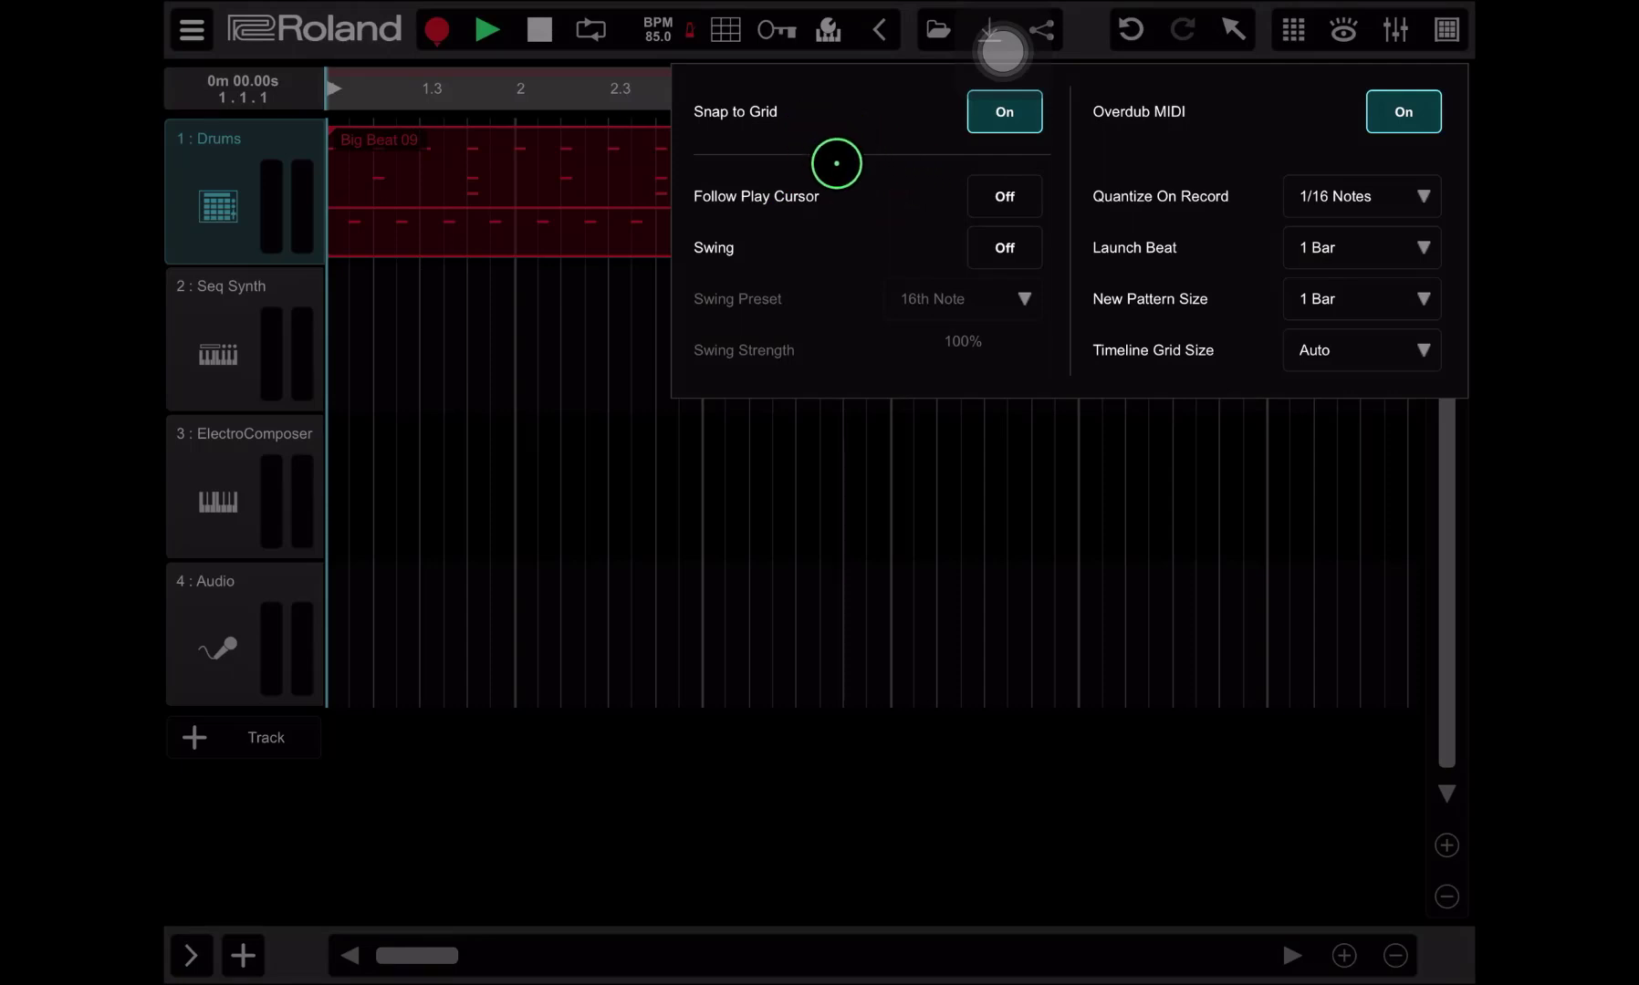
{"action": "mouse_move", "coordinate": [1003, 196]}
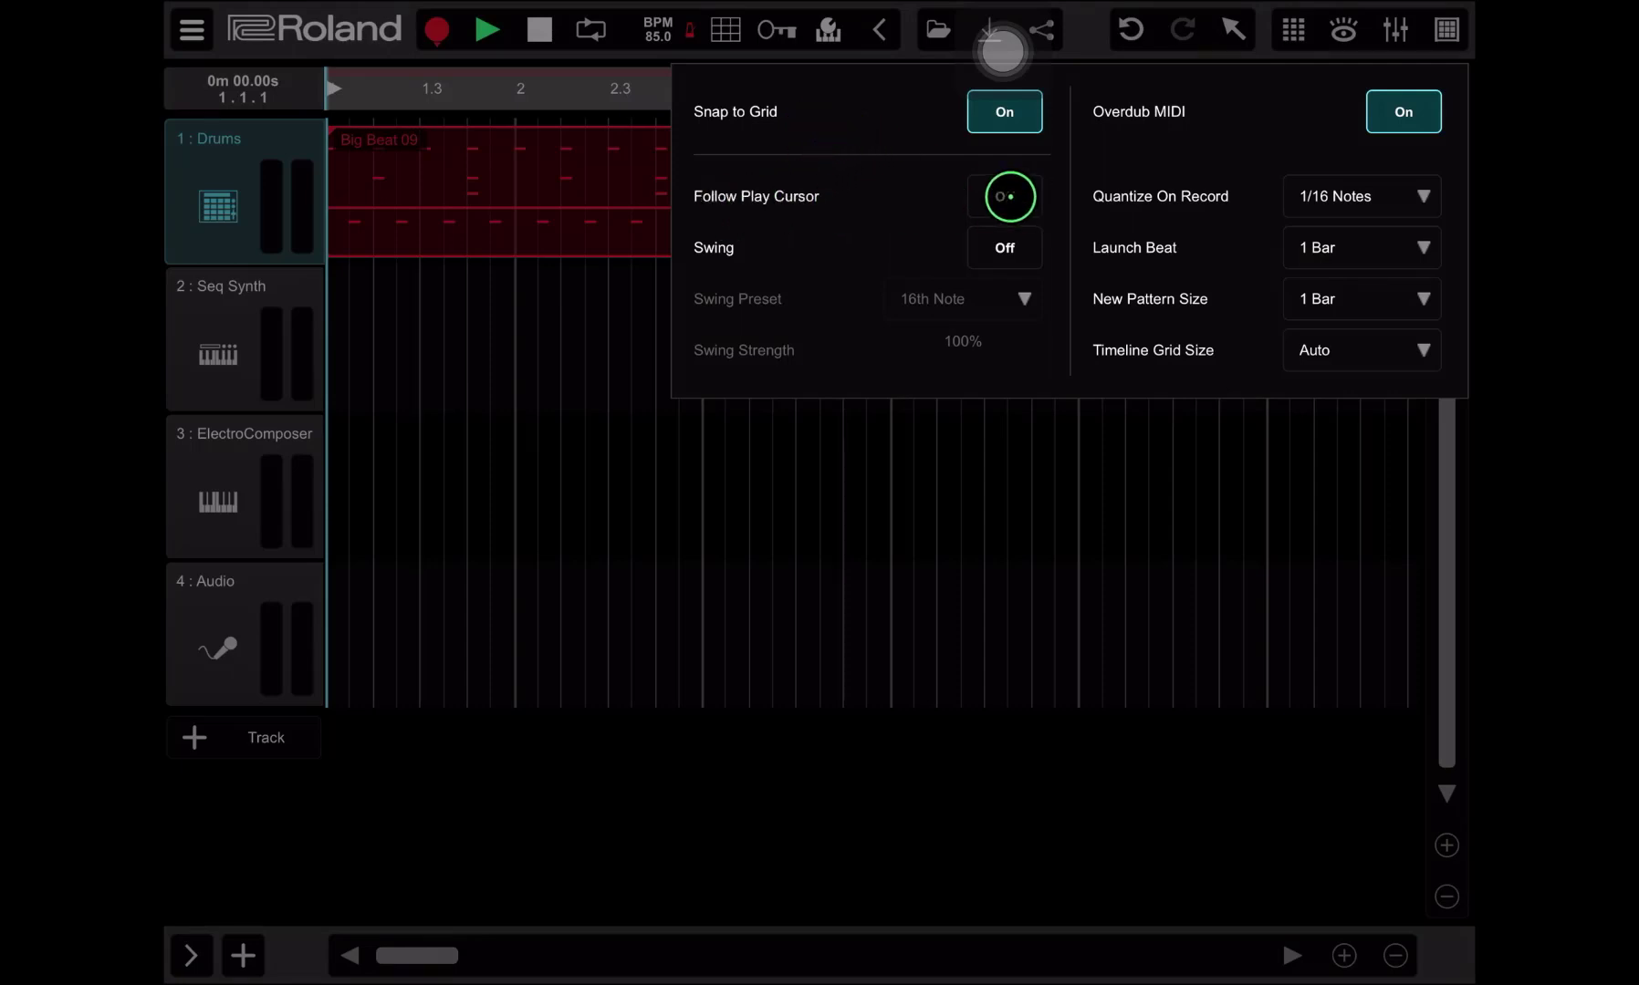
{"action": "left_click", "coordinate": [996, 29]}
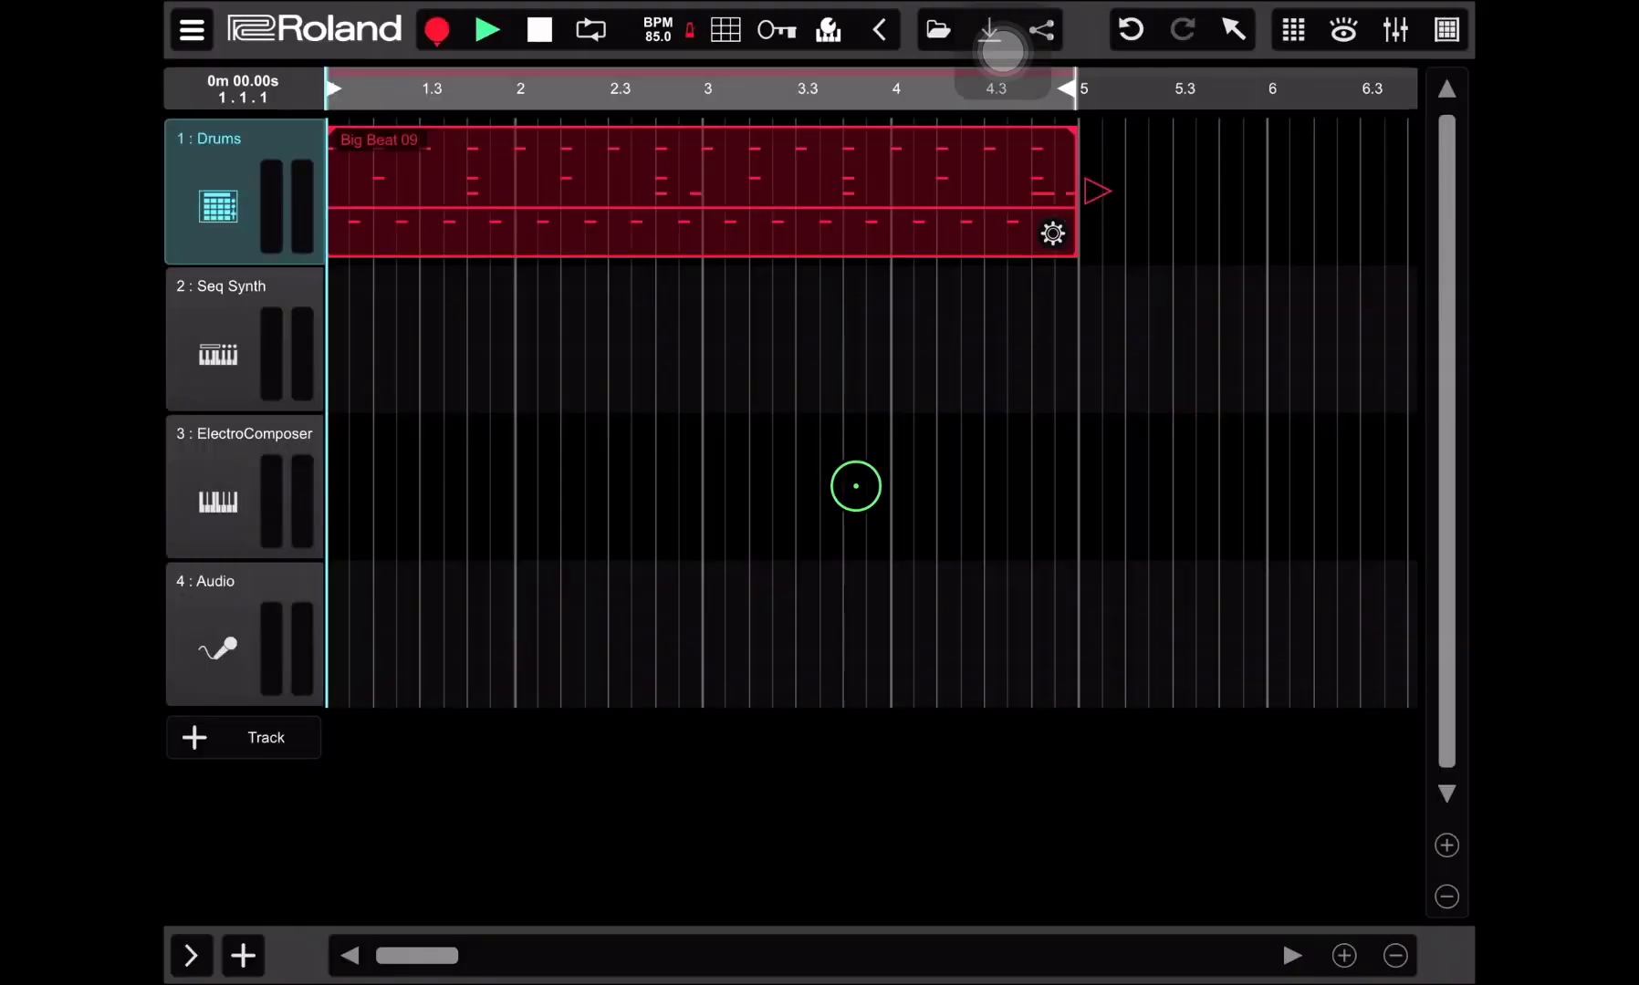
{"action": "left_click", "coordinate": [485, 30]}
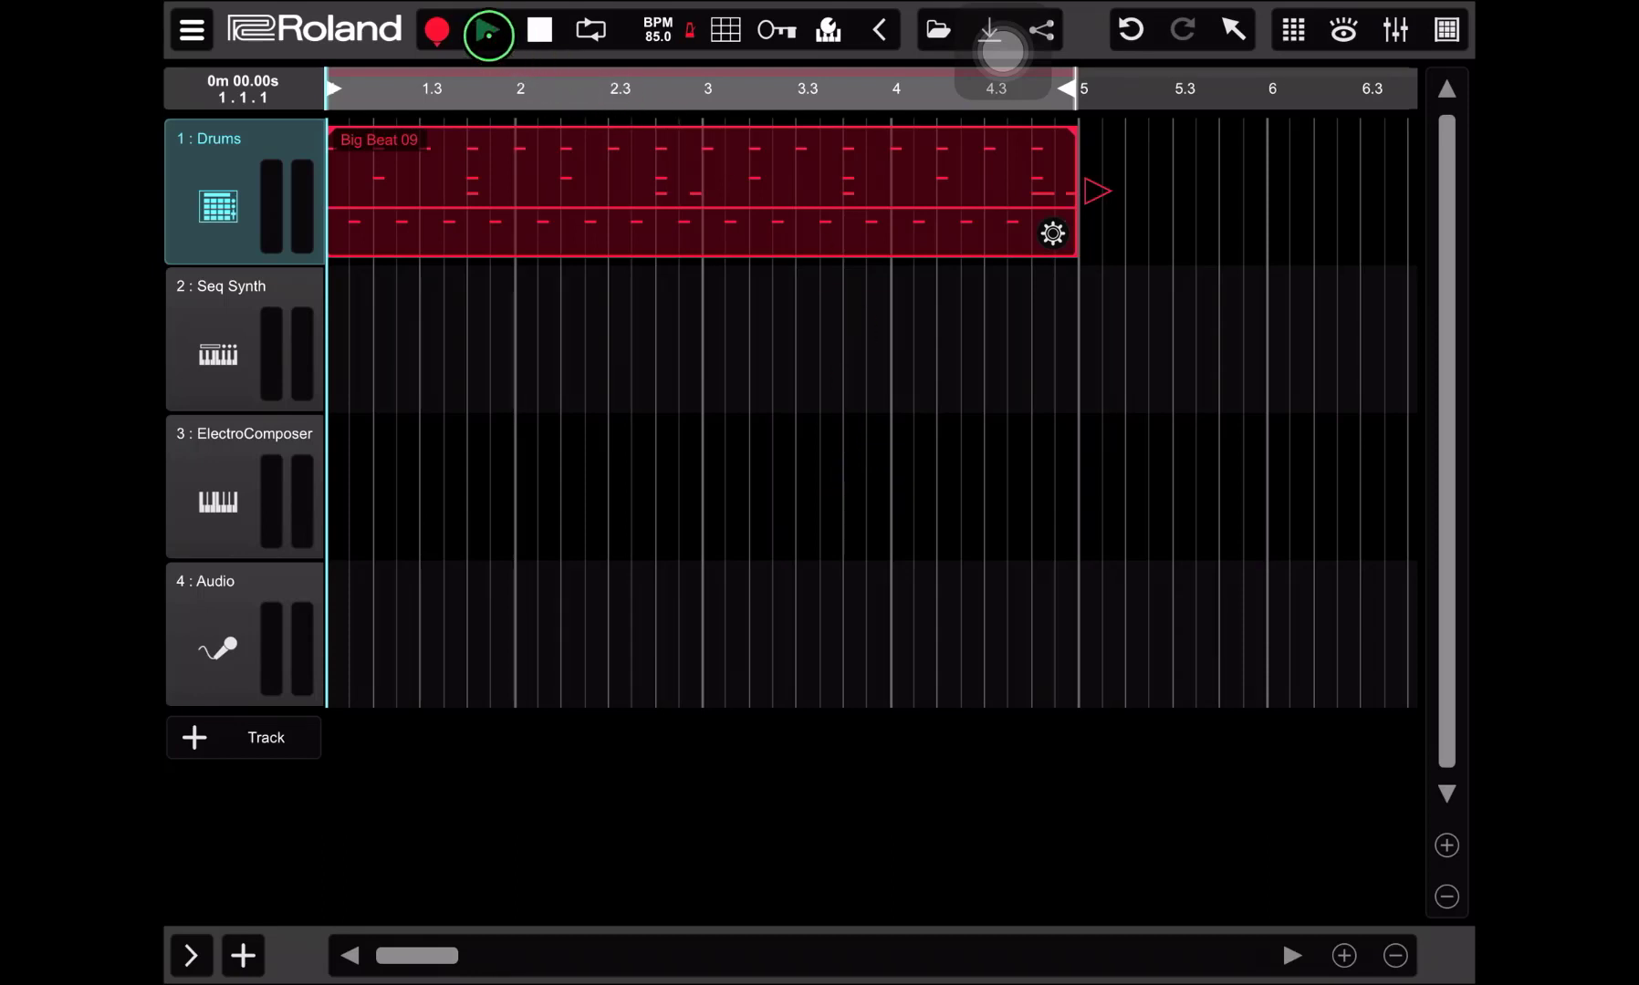
{"action": "left_click", "coordinate": [485, 29]}
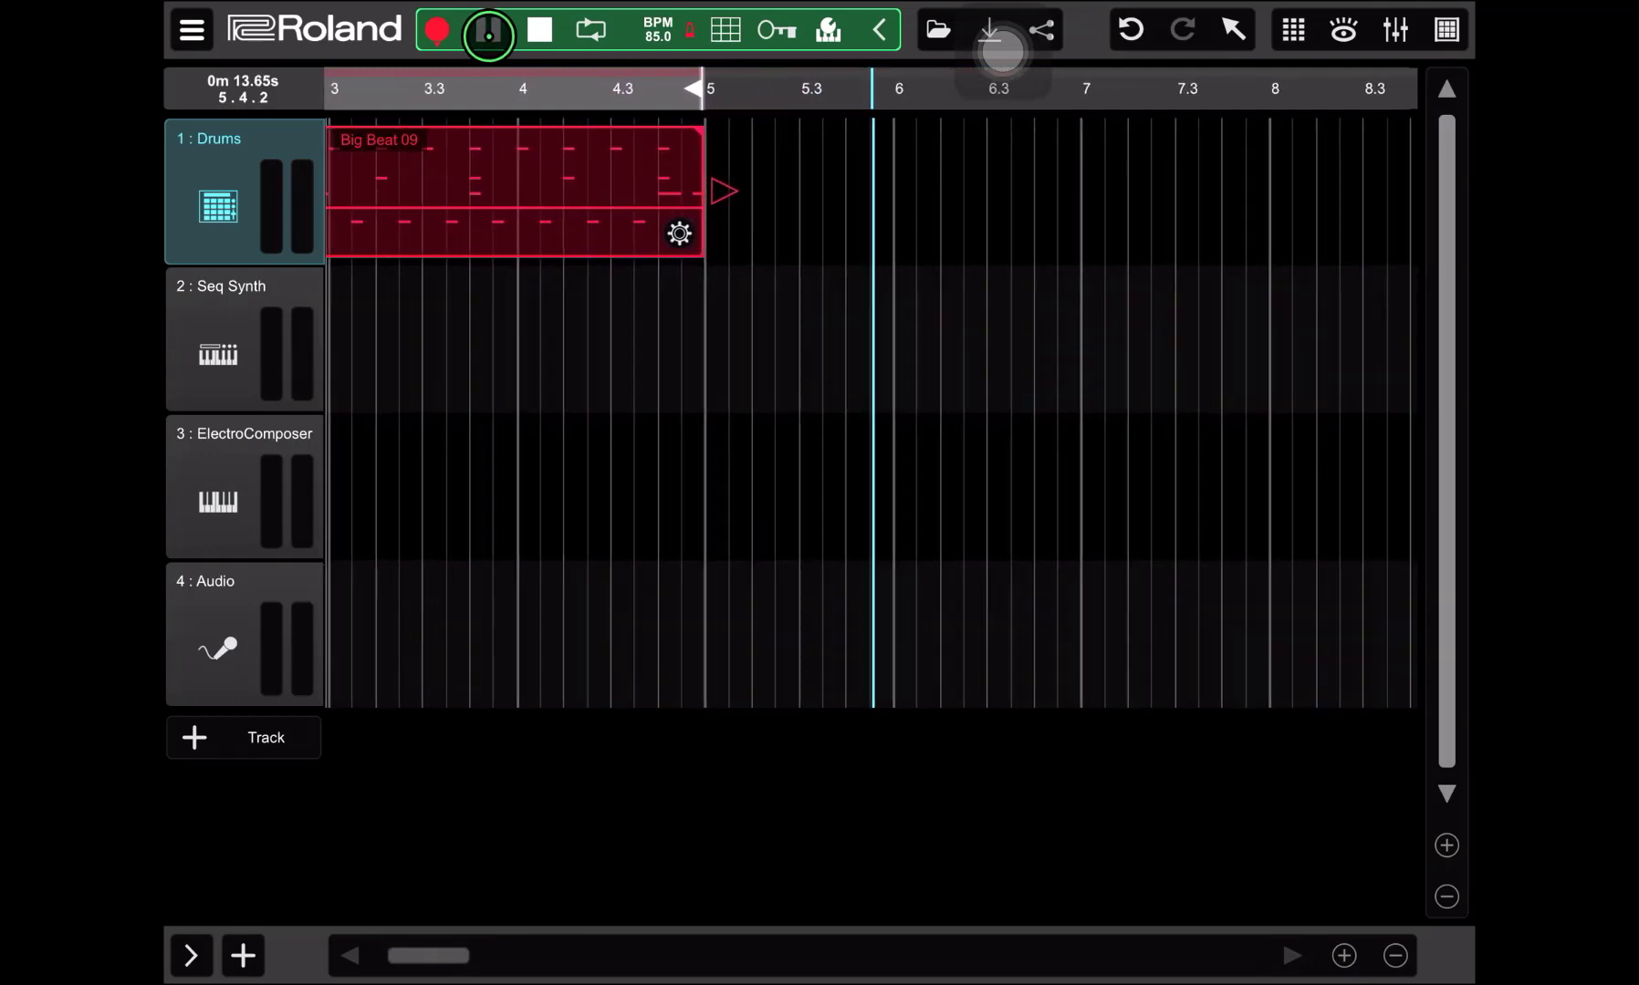
{"action": "left_click", "coordinate": [533, 29]}
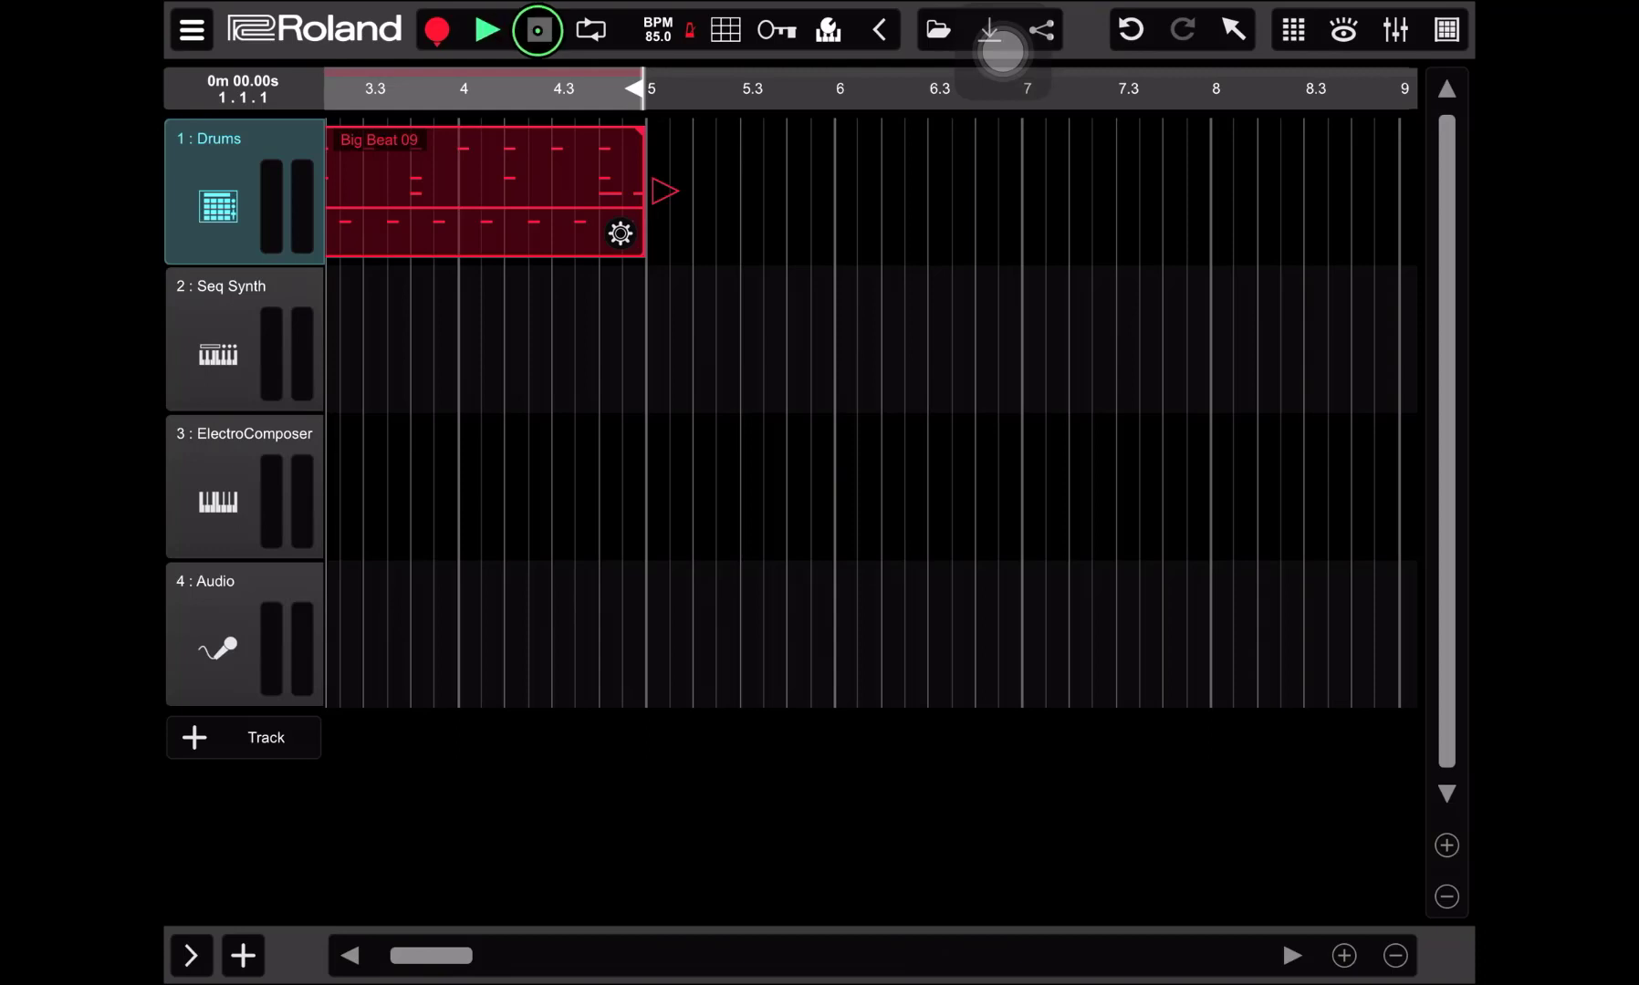
{"action": "left_click", "coordinate": [484, 29]}
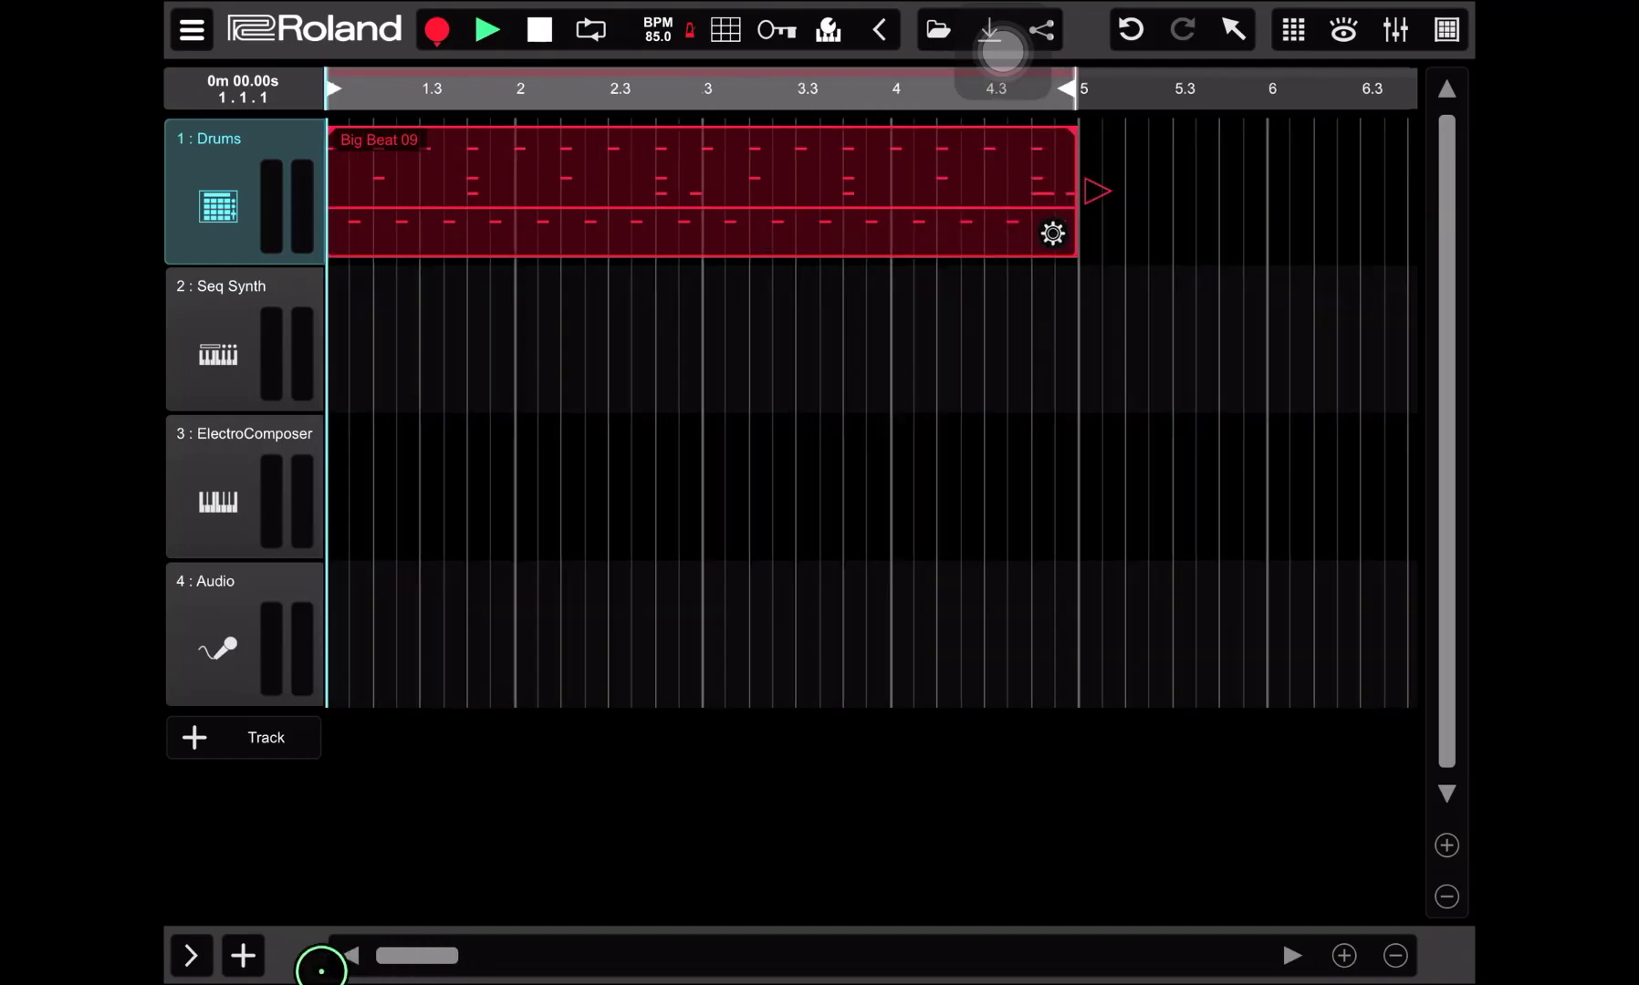
{"action": "left_click", "coordinate": [701, 142]}
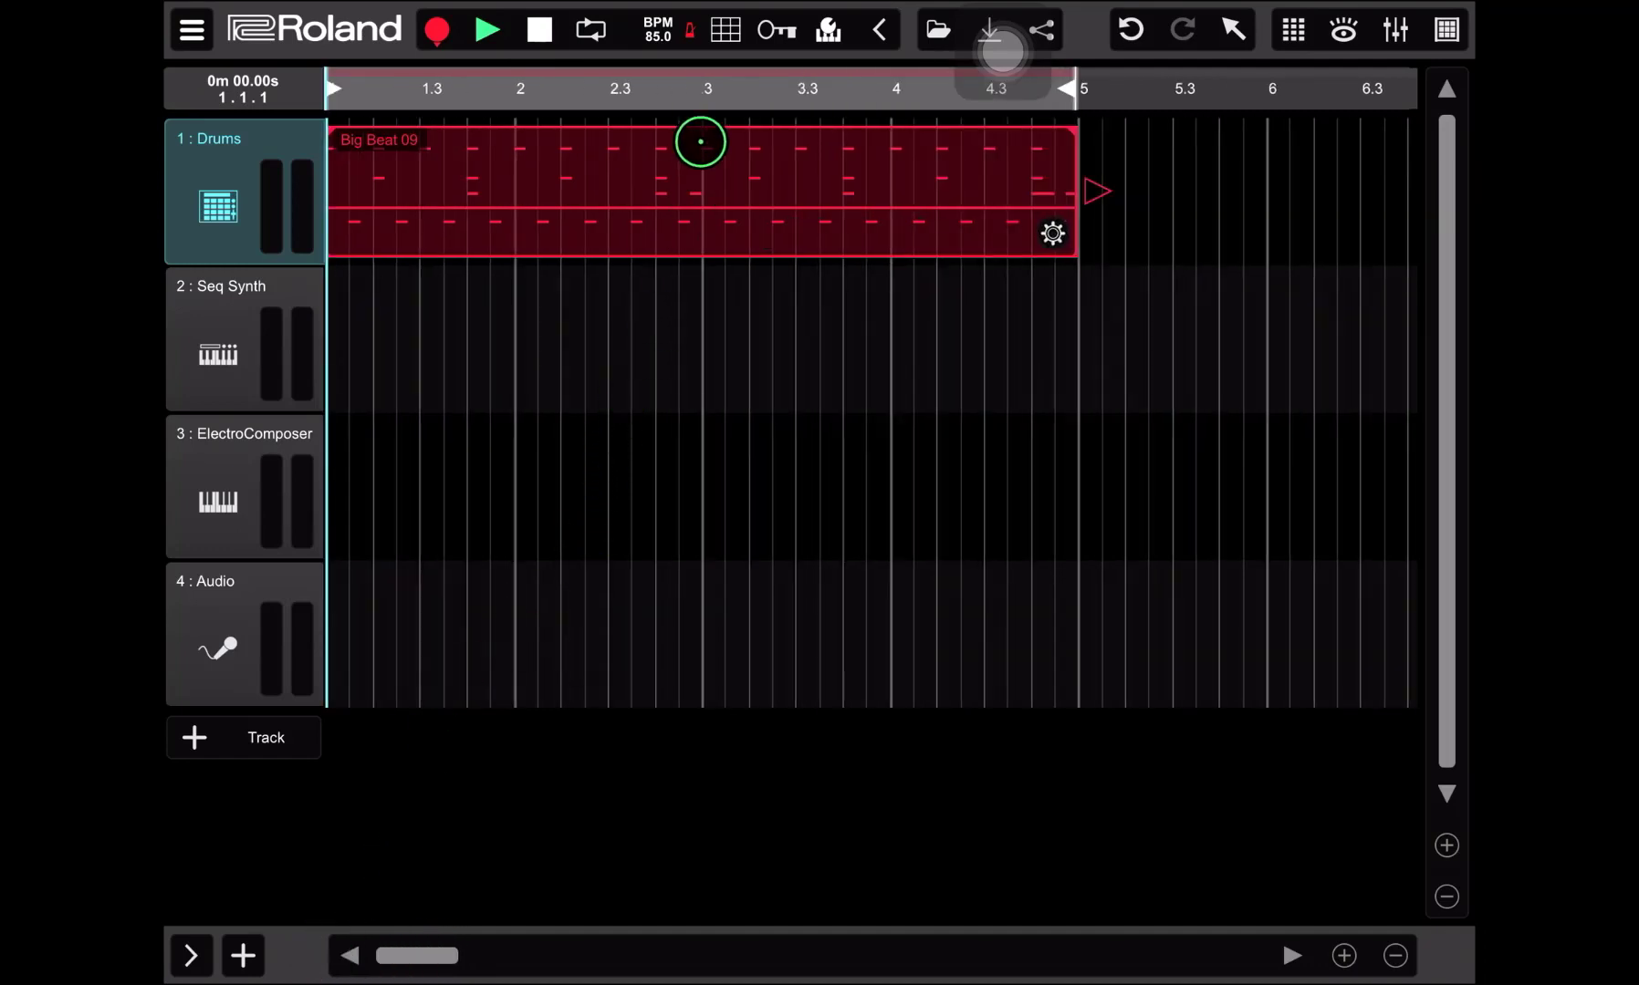
{"action": "left_click", "coordinate": [728, 29]}
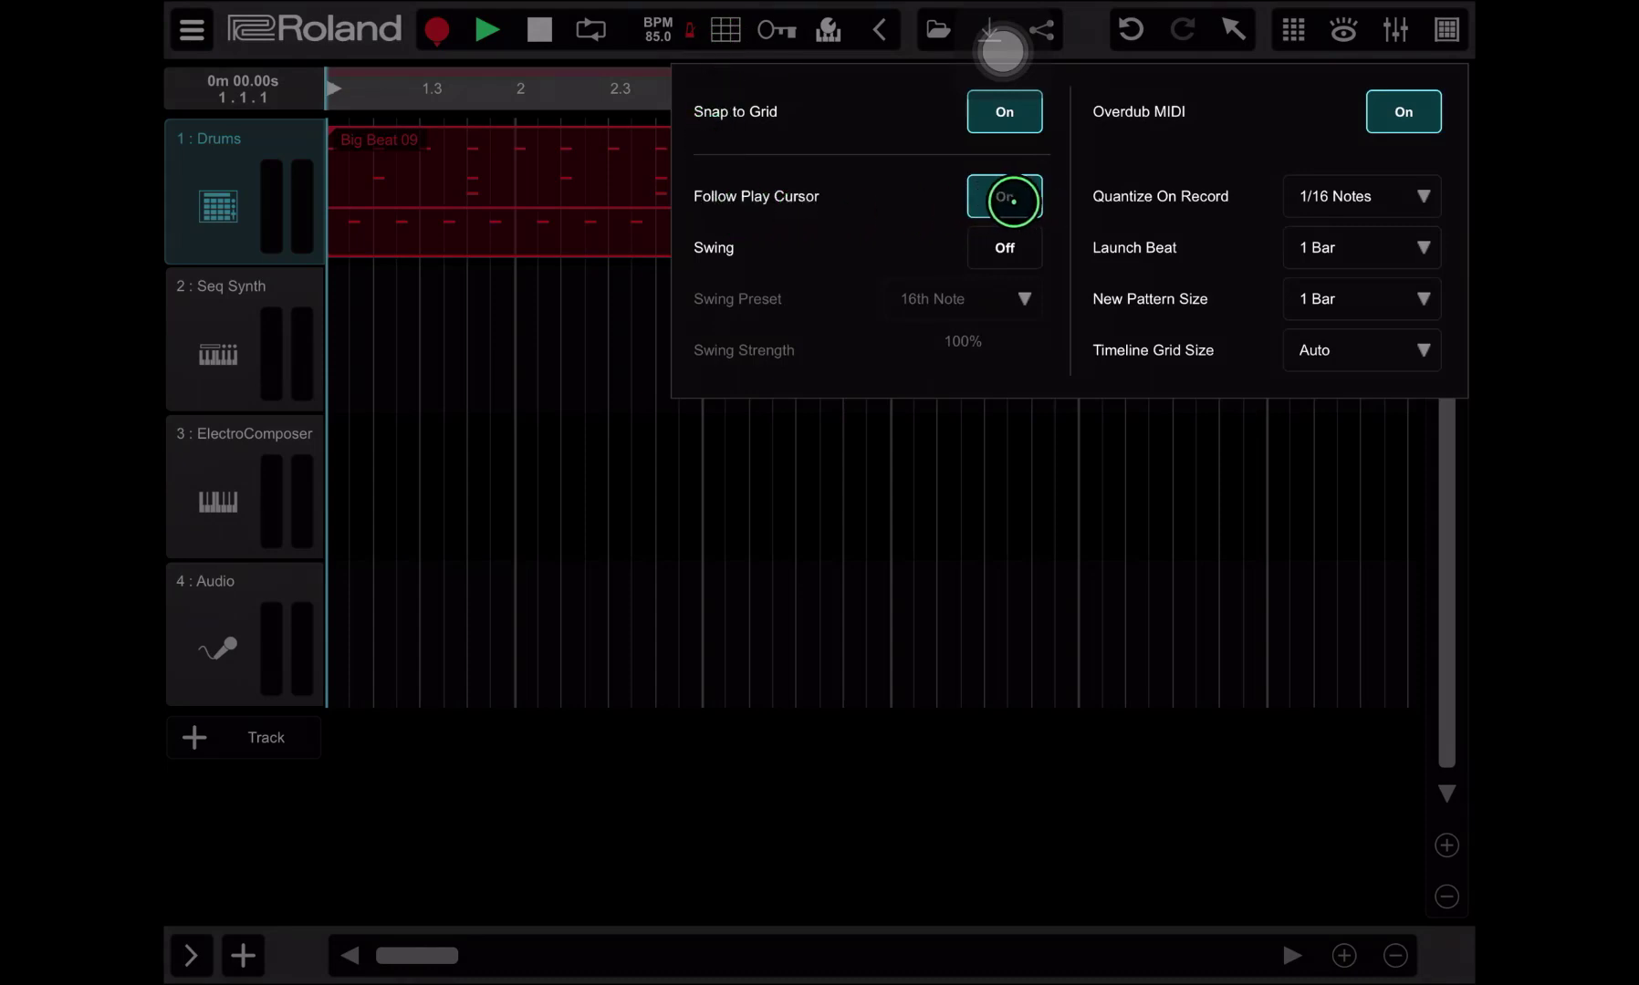
{"action": "left_click", "coordinate": [927, 449]}
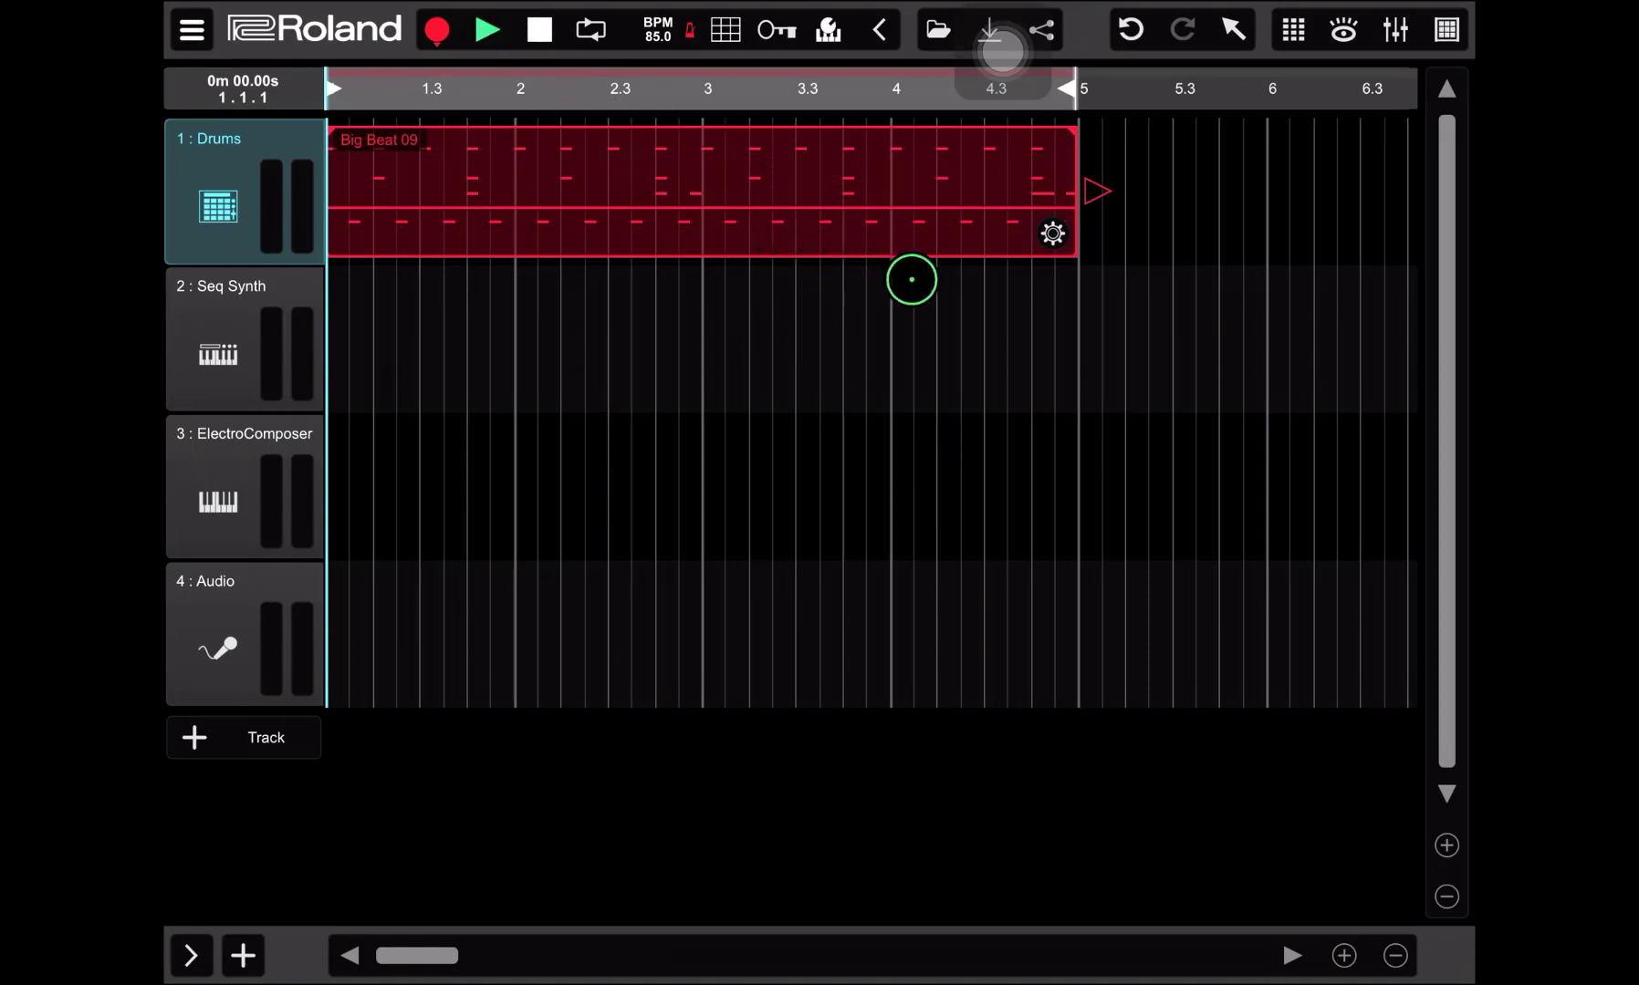
{"action": "mouse_move", "coordinate": [840, 342]}
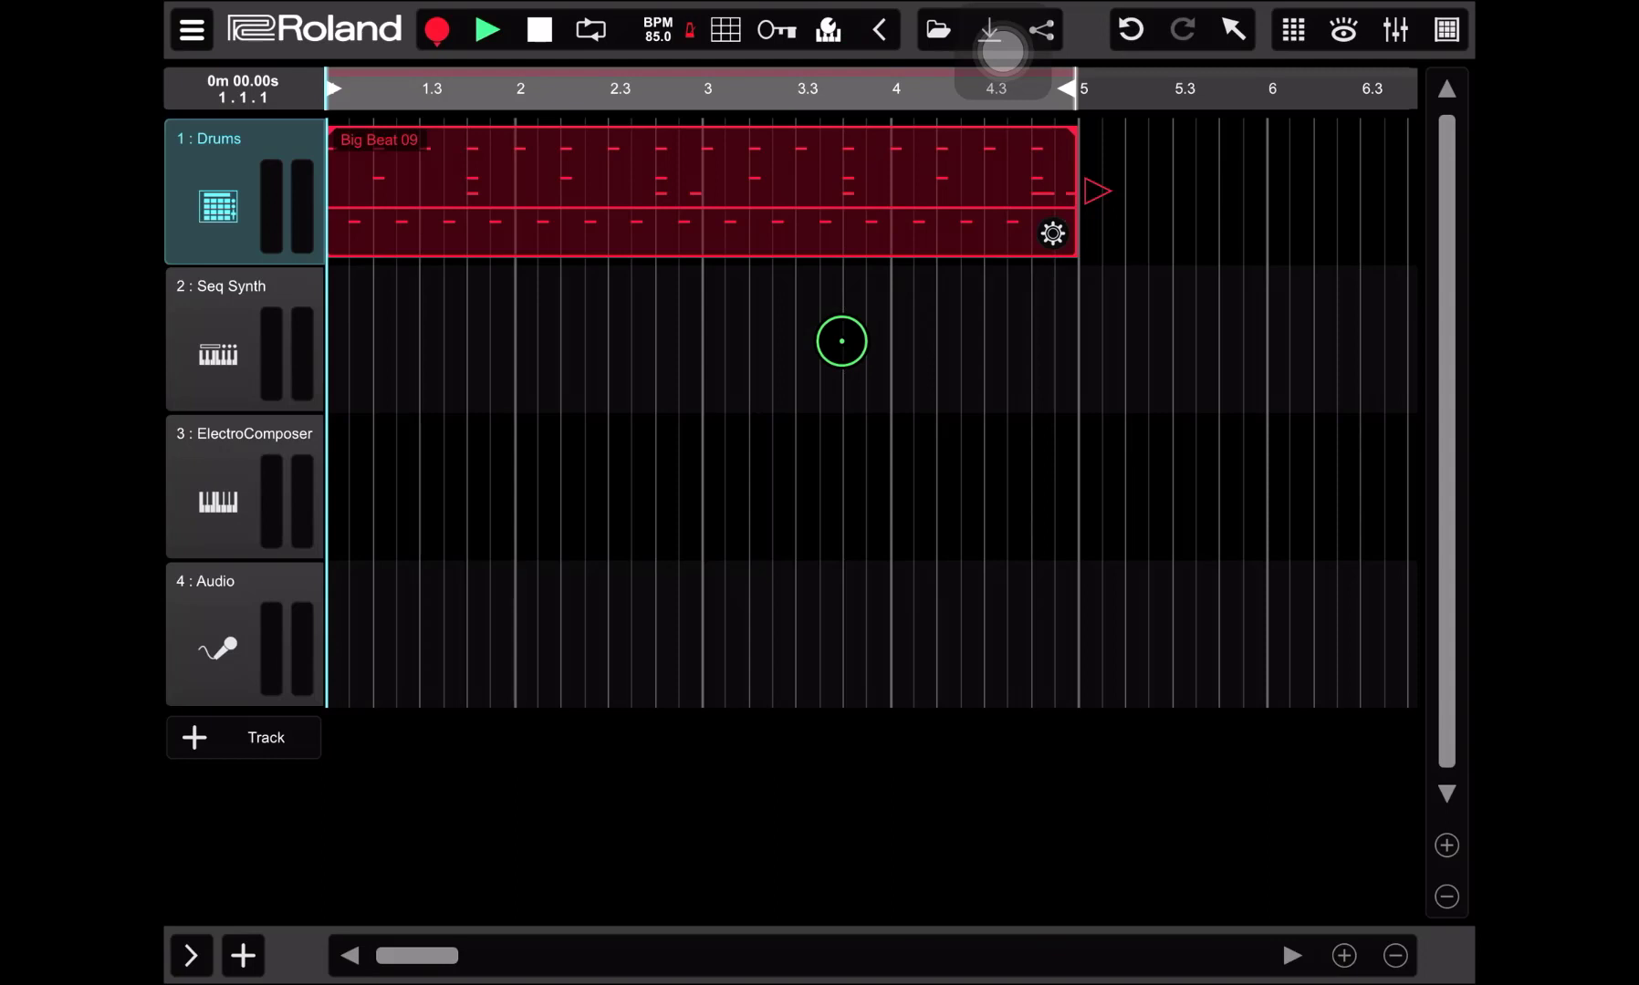
{"action": "mouse_move", "coordinate": [830, 197]}
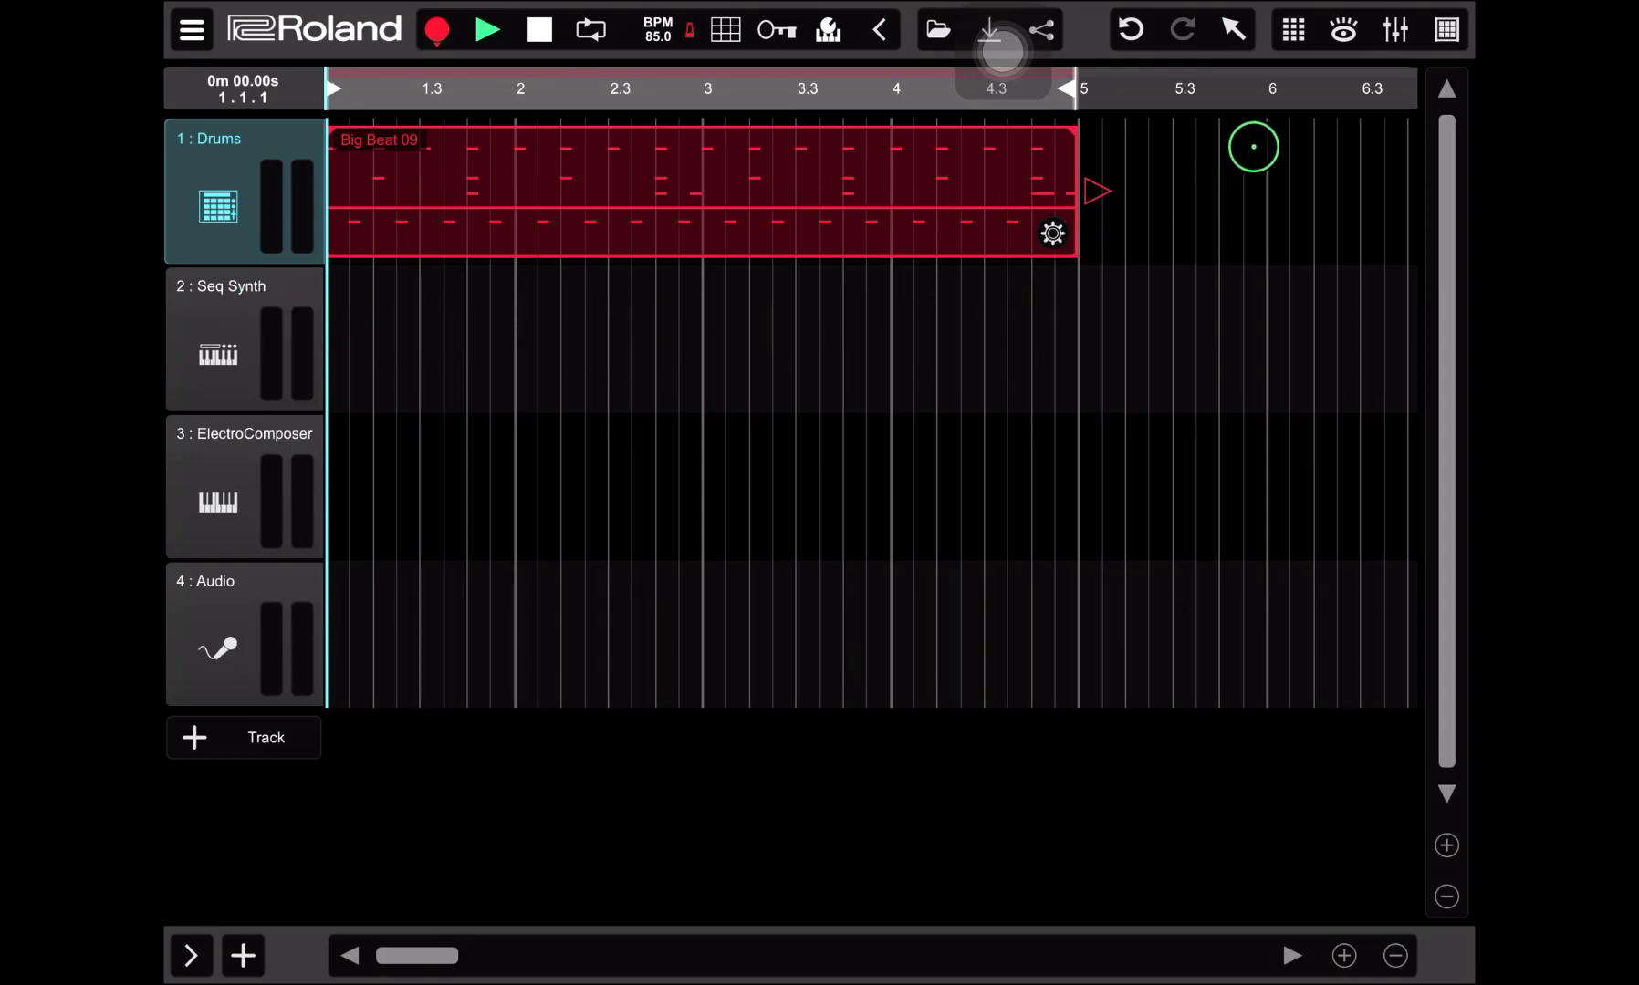
Copy the green Seq Synth clip and paste it at the Seq Synth track start.
{"action": "left_click", "coordinate": [1292, 31]}
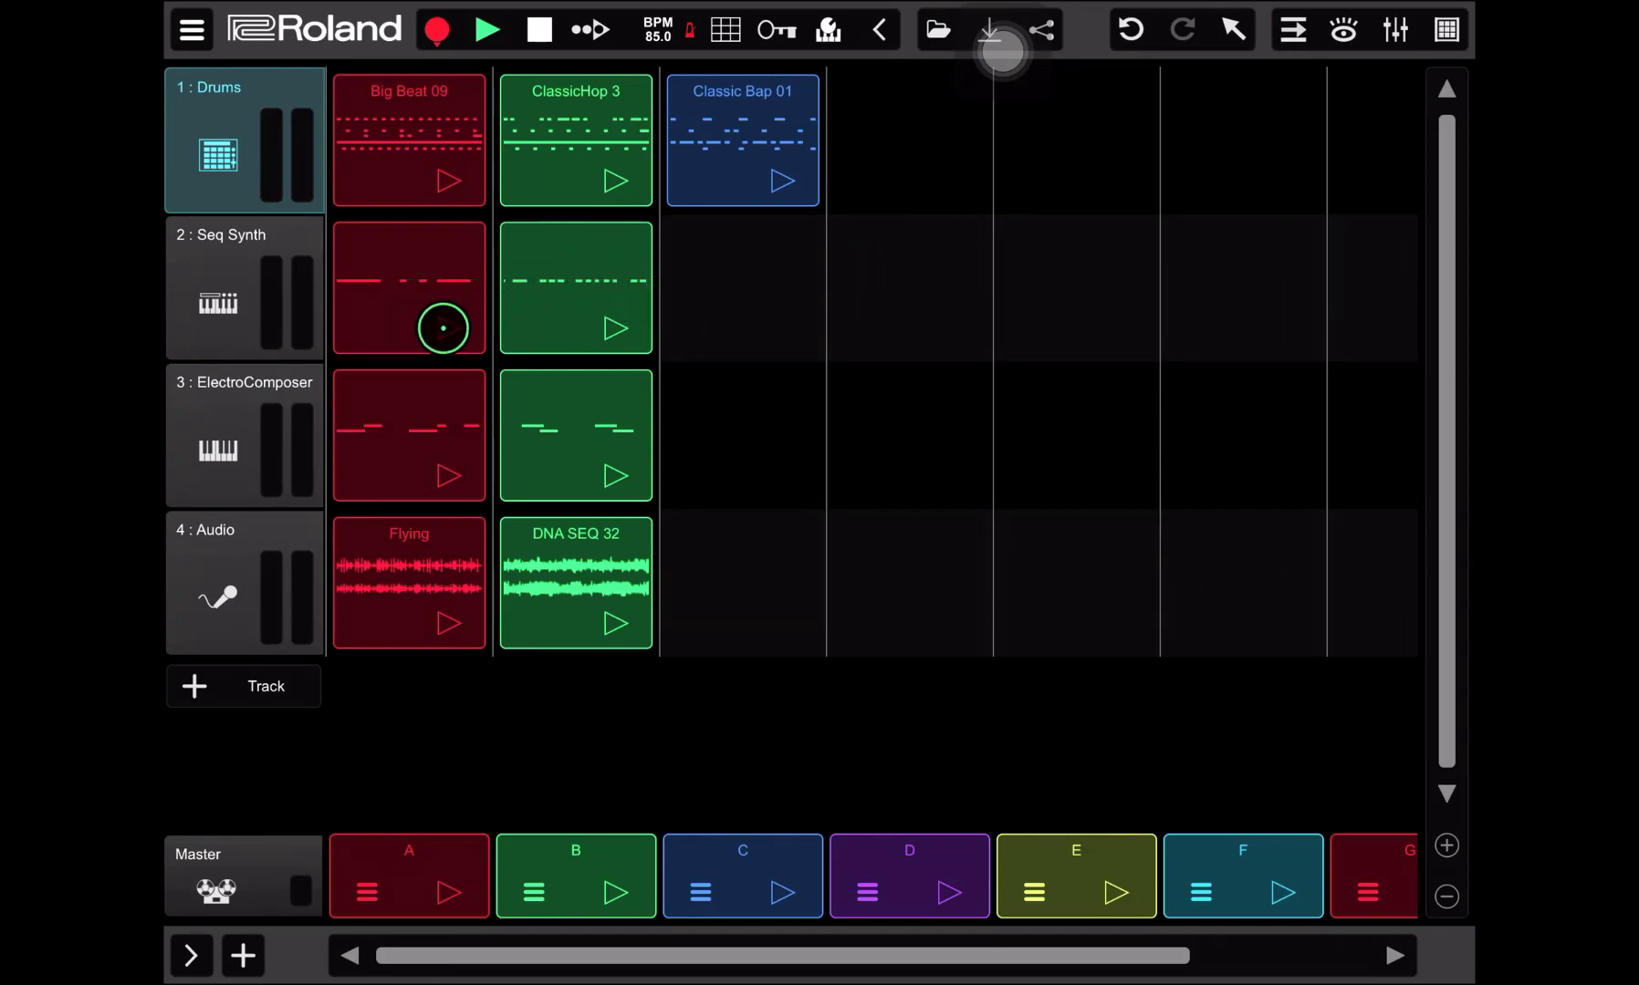
{"action": "left_click", "coordinate": [443, 328]}
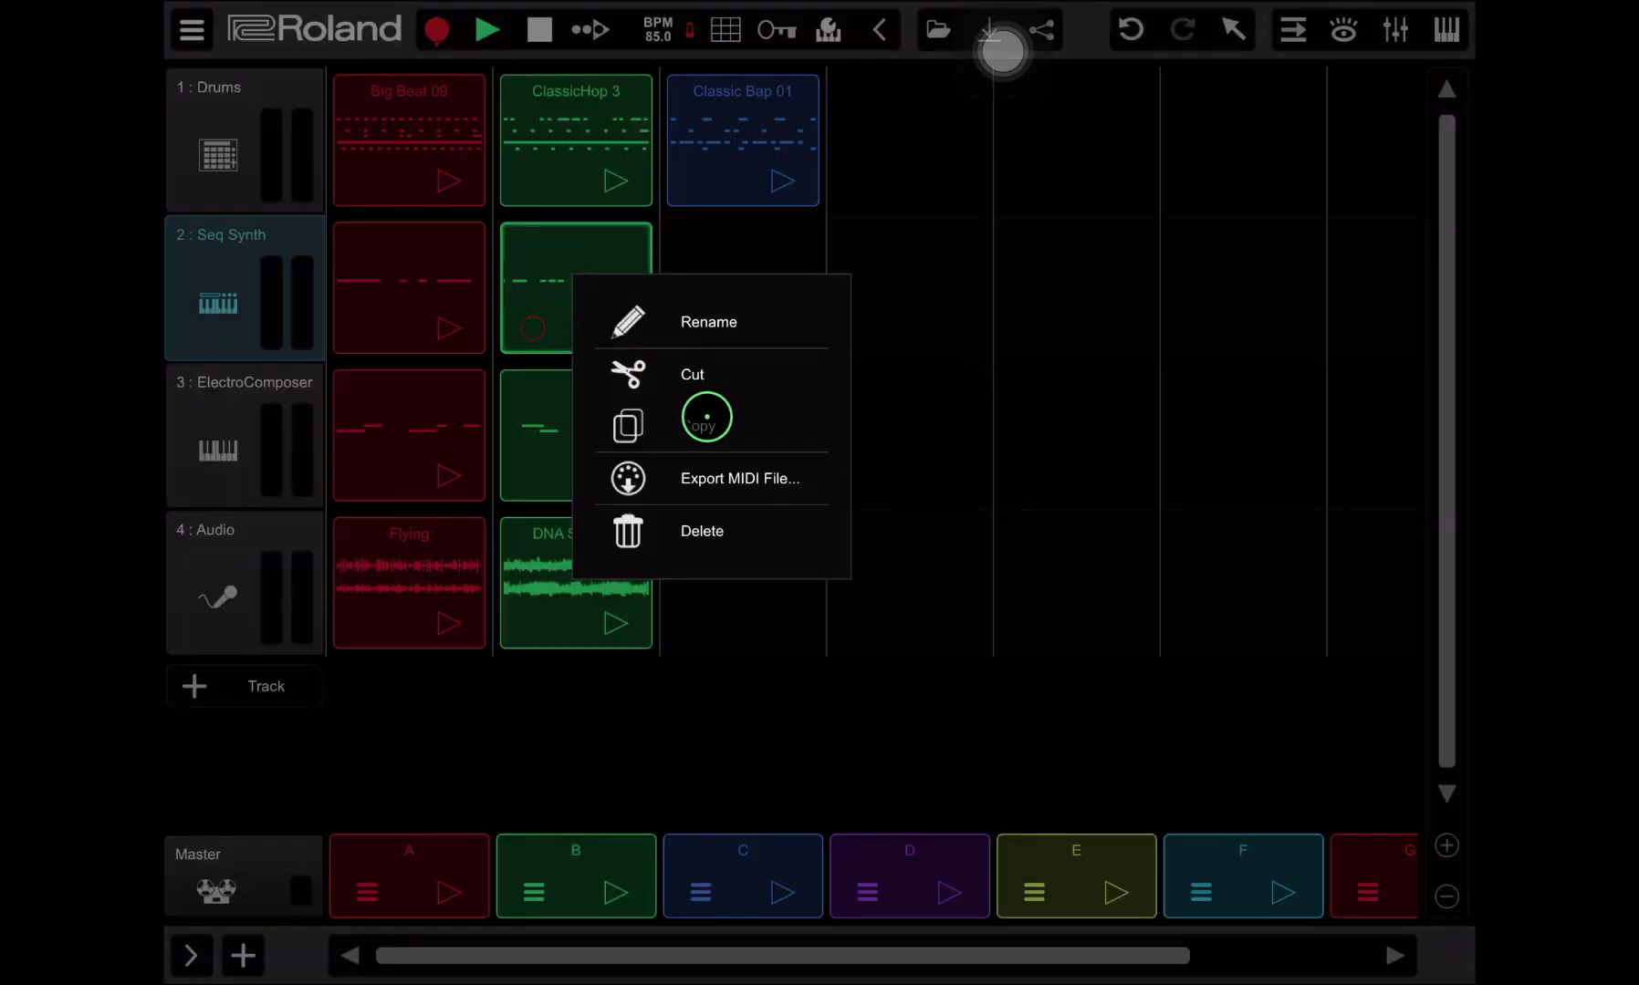
{"action": "left_click", "coordinate": [721, 427]}
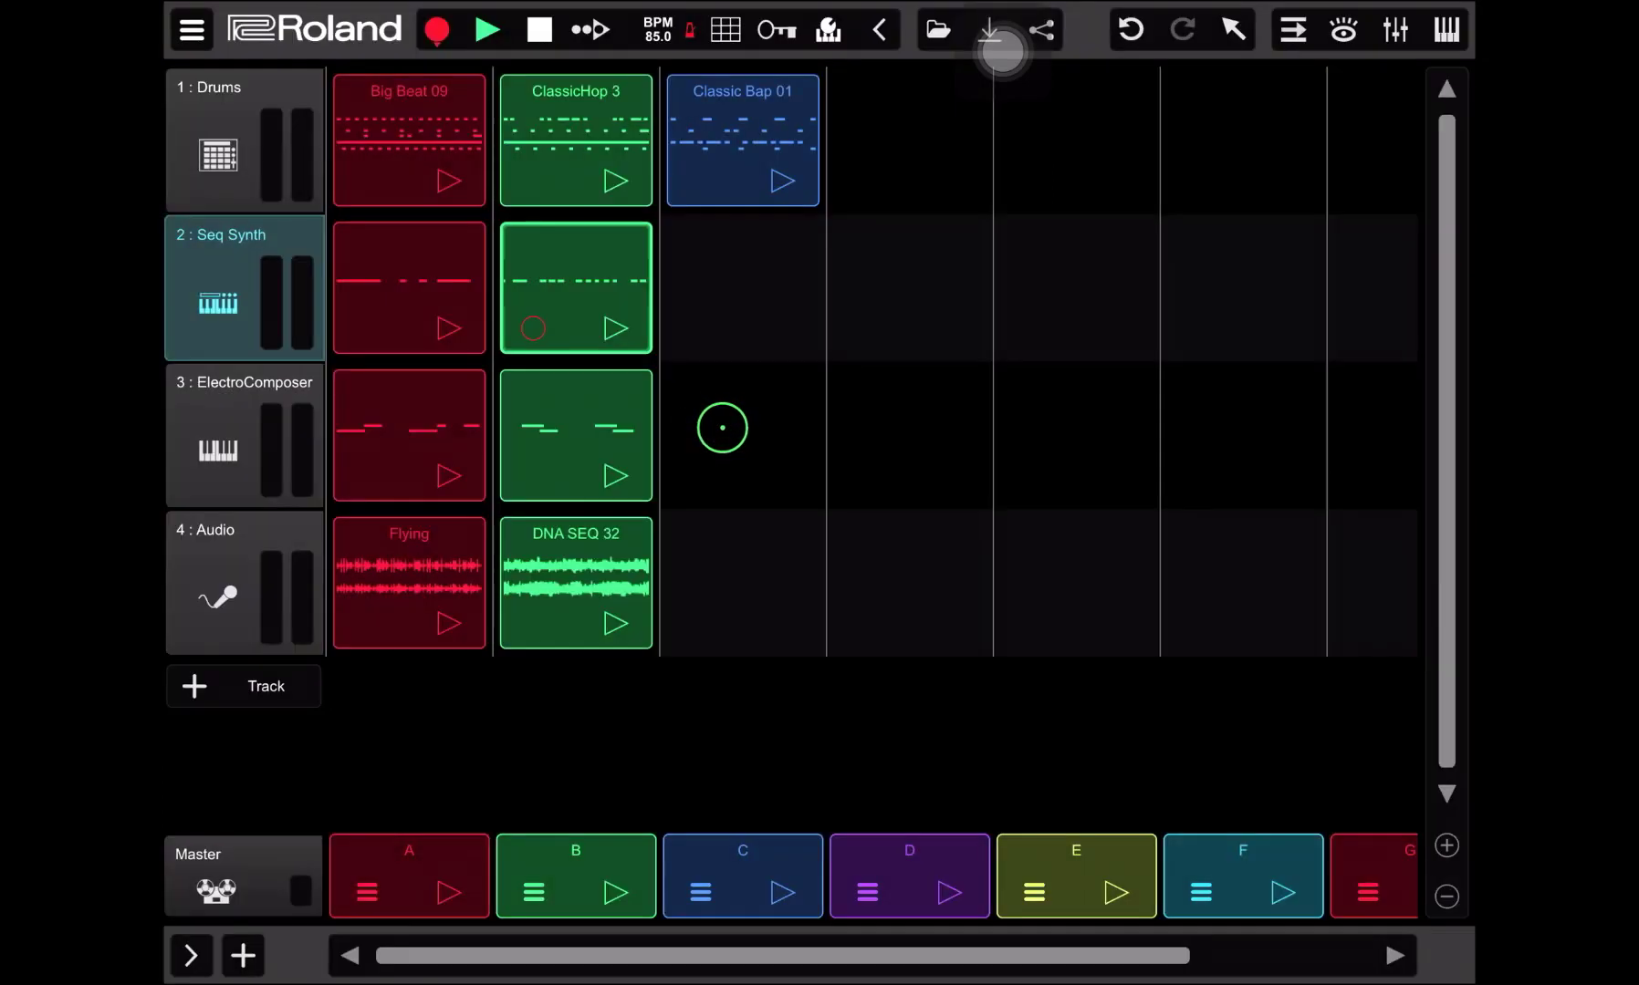
{"action": "left_click", "coordinate": [1288, 31]}
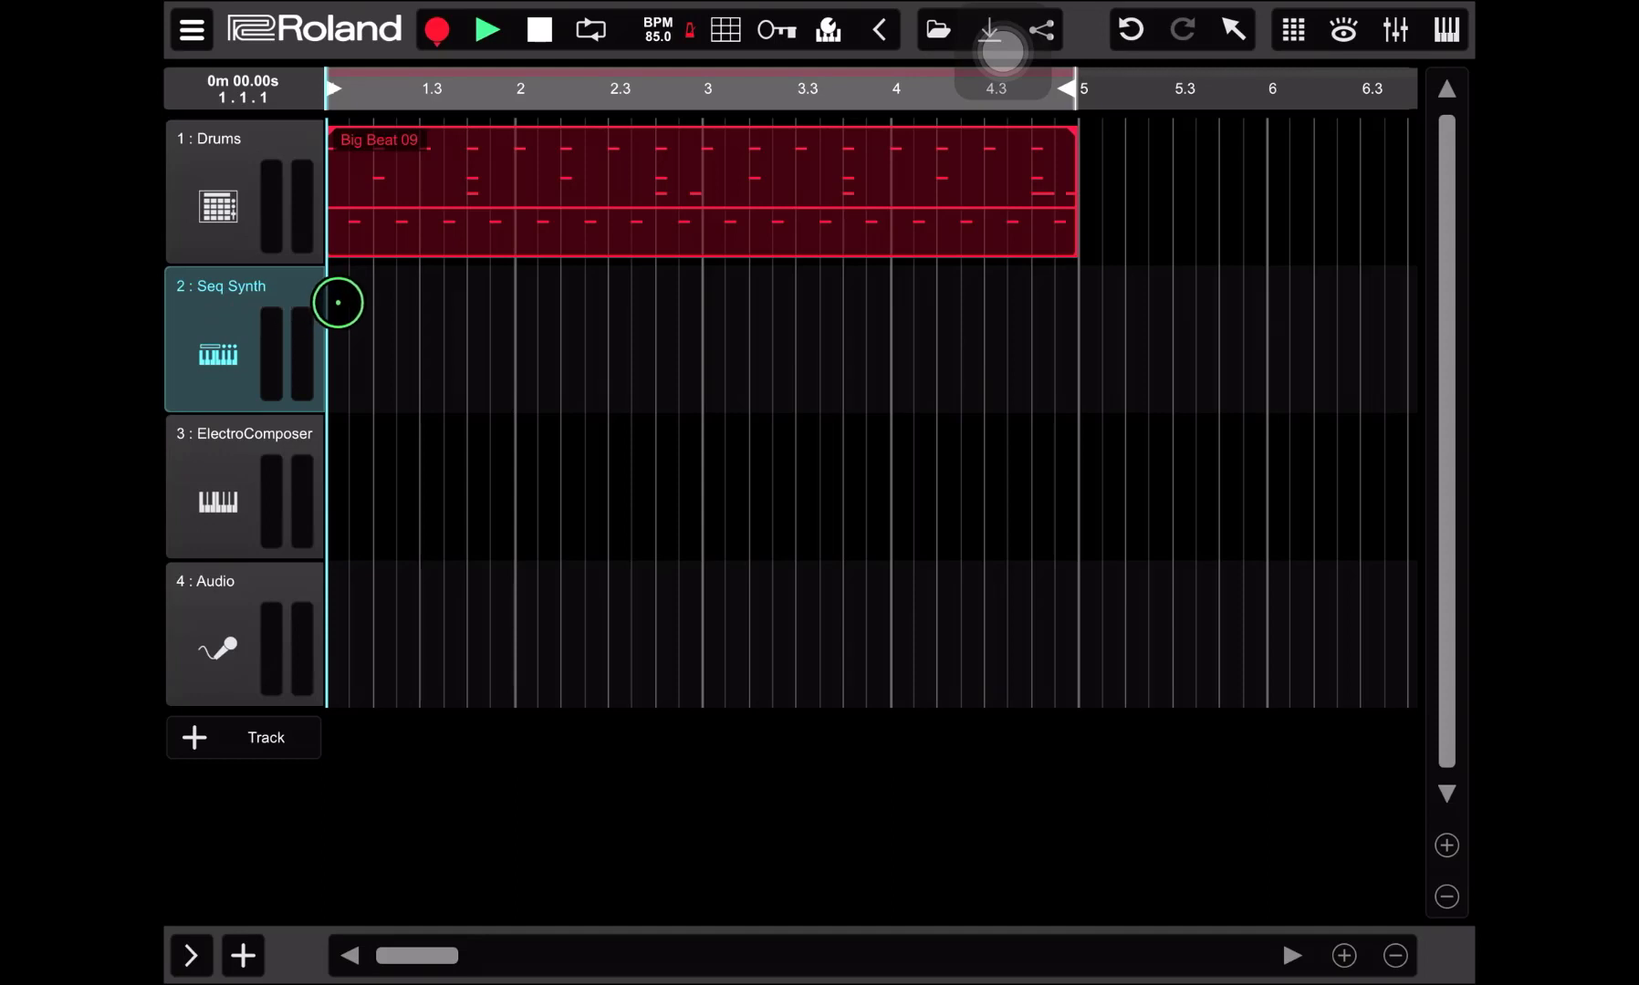
{"action": "mouse_move", "coordinate": [332, 377]}
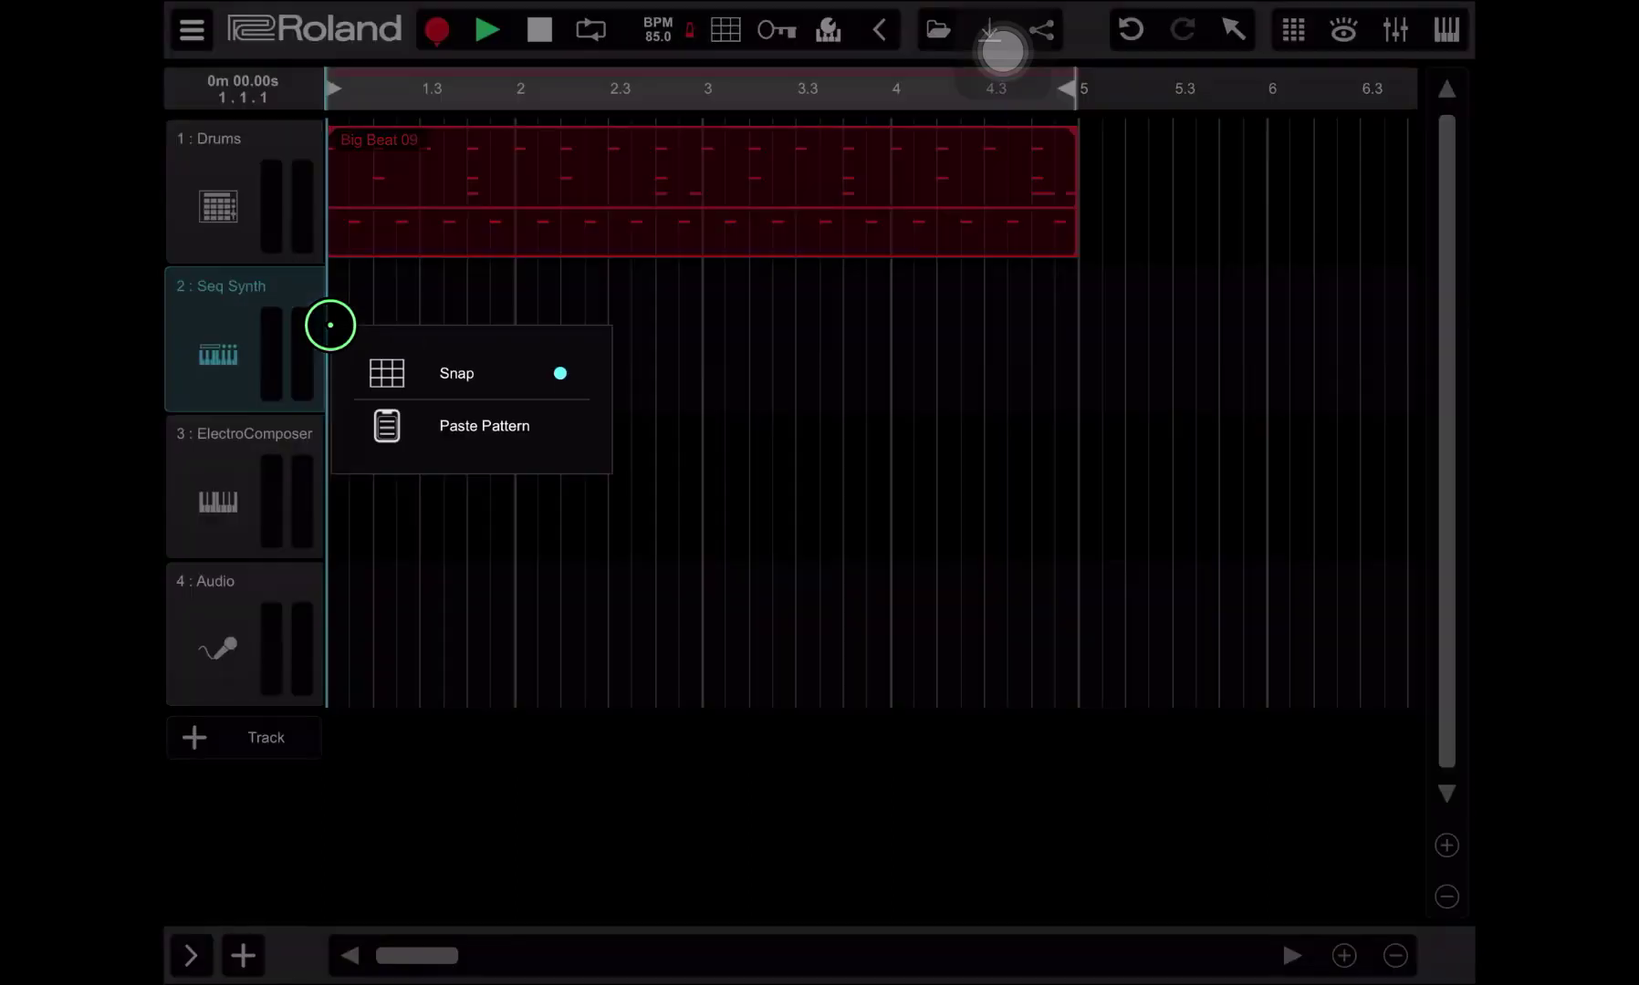
{"action": "left_click", "coordinate": [483, 425]}
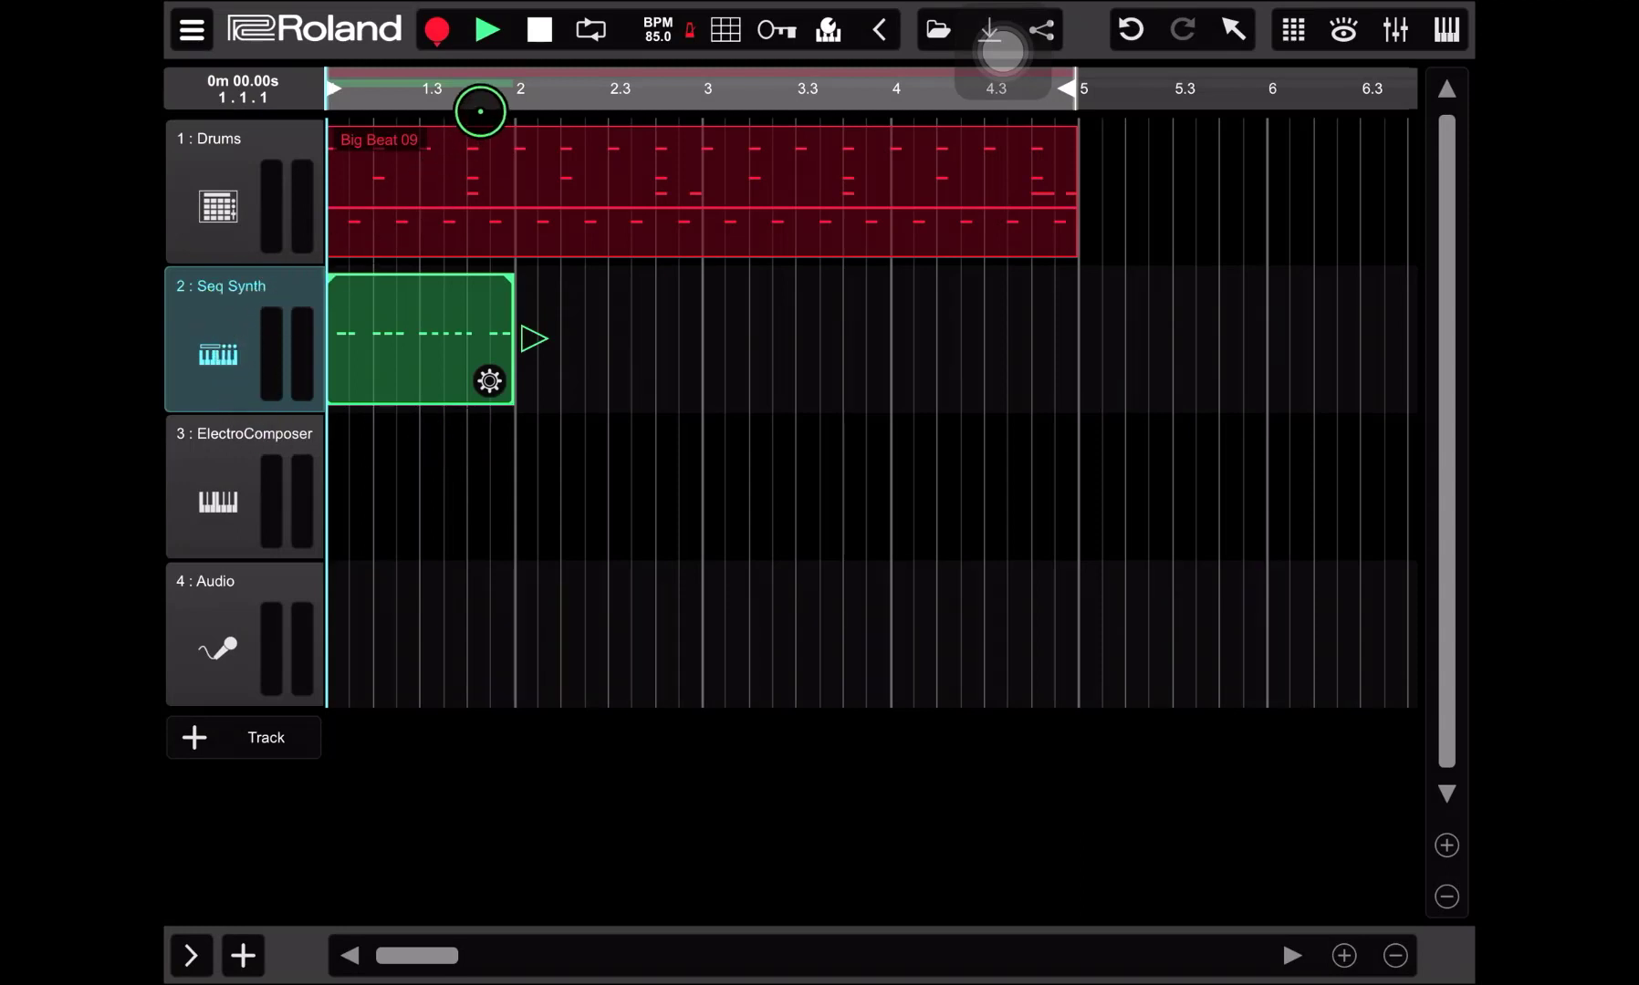
Play the drums and Seq Synth together from the start, then stop.
{"action": "left_click", "coordinate": [487, 27]}
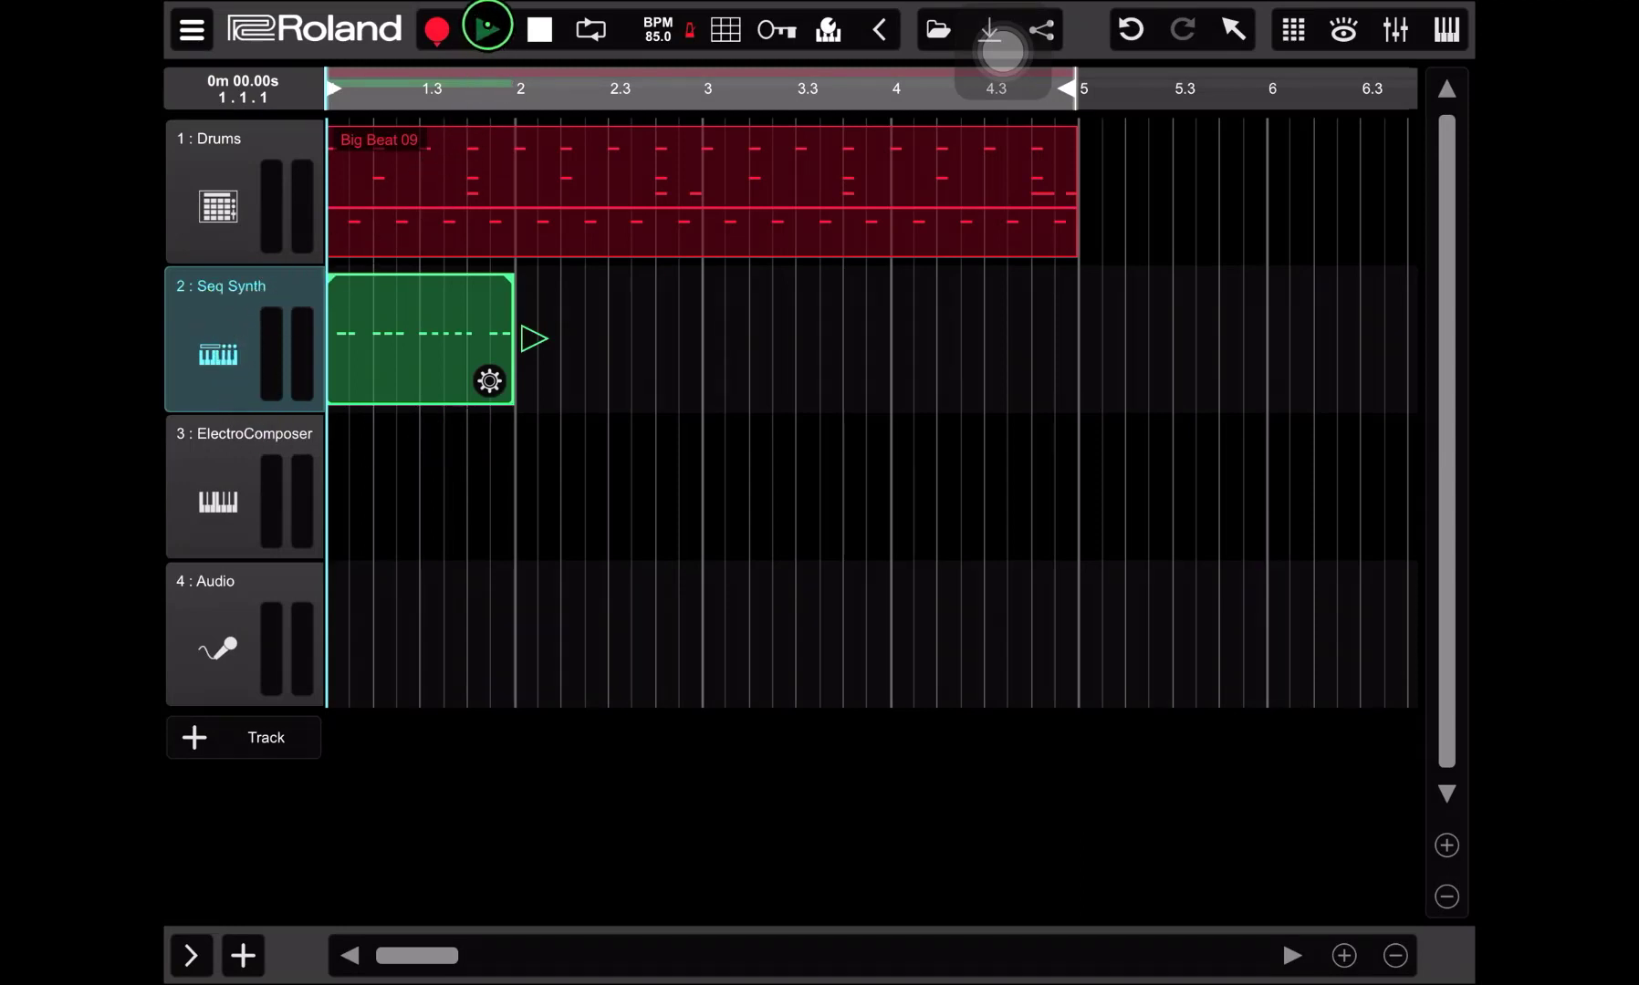
{"action": "left_click", "coordinate": [484, 27]}
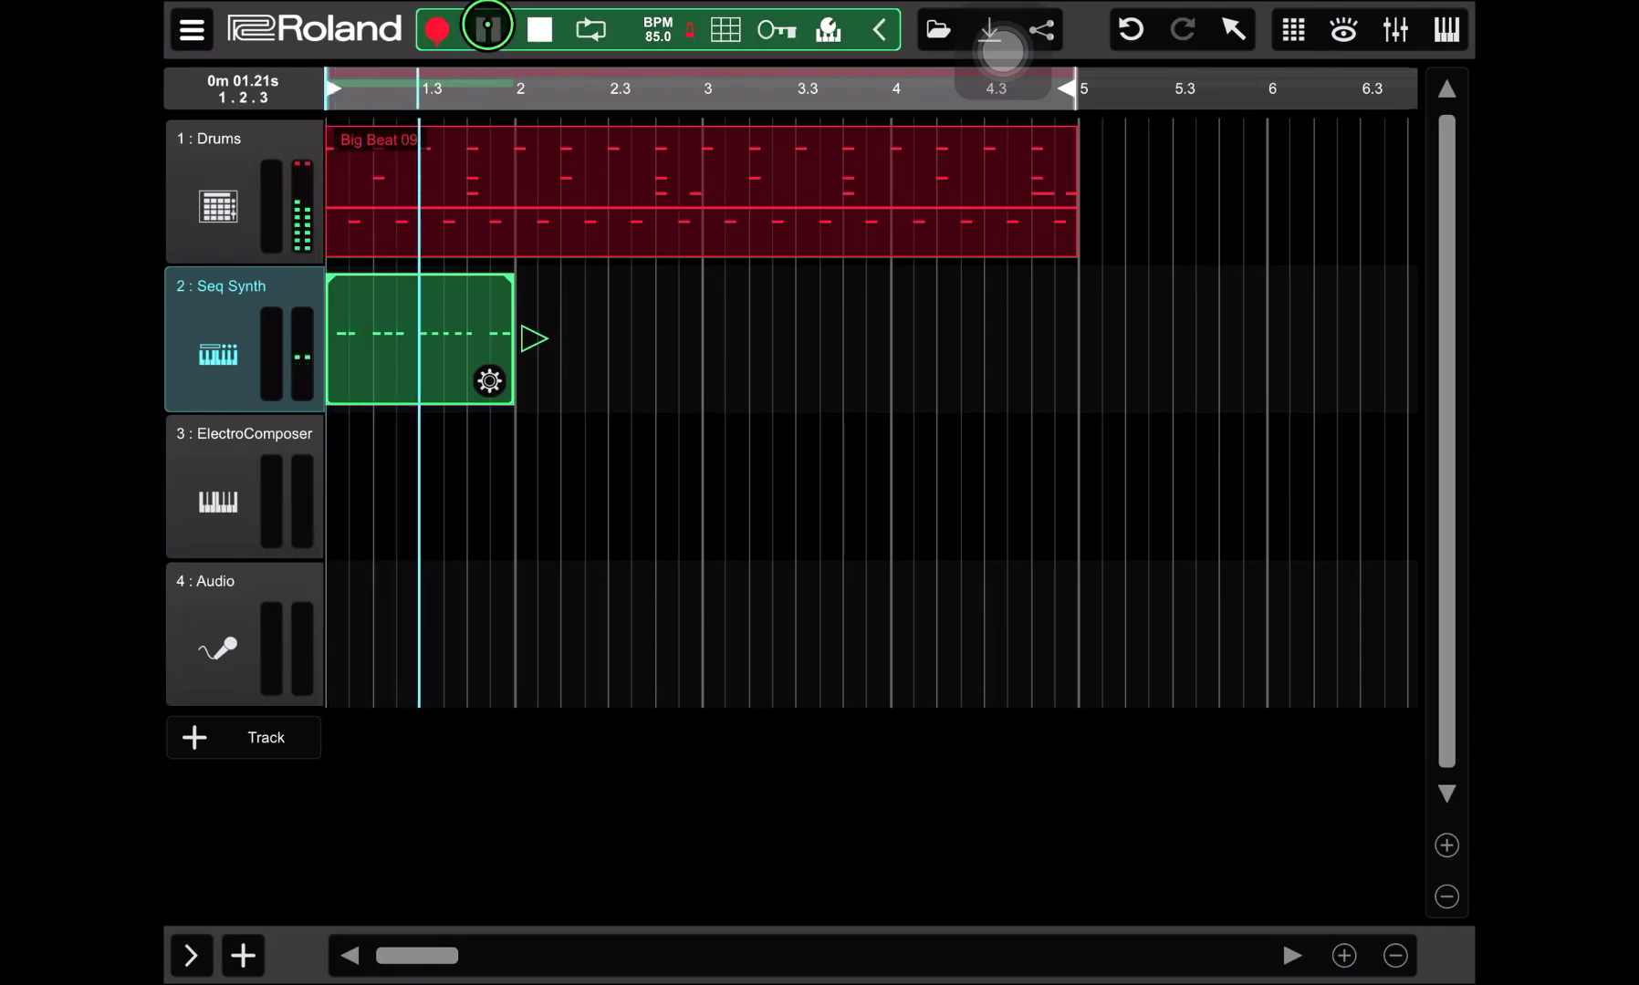
{"action": "left_click", "coordinate": [481, 27]}
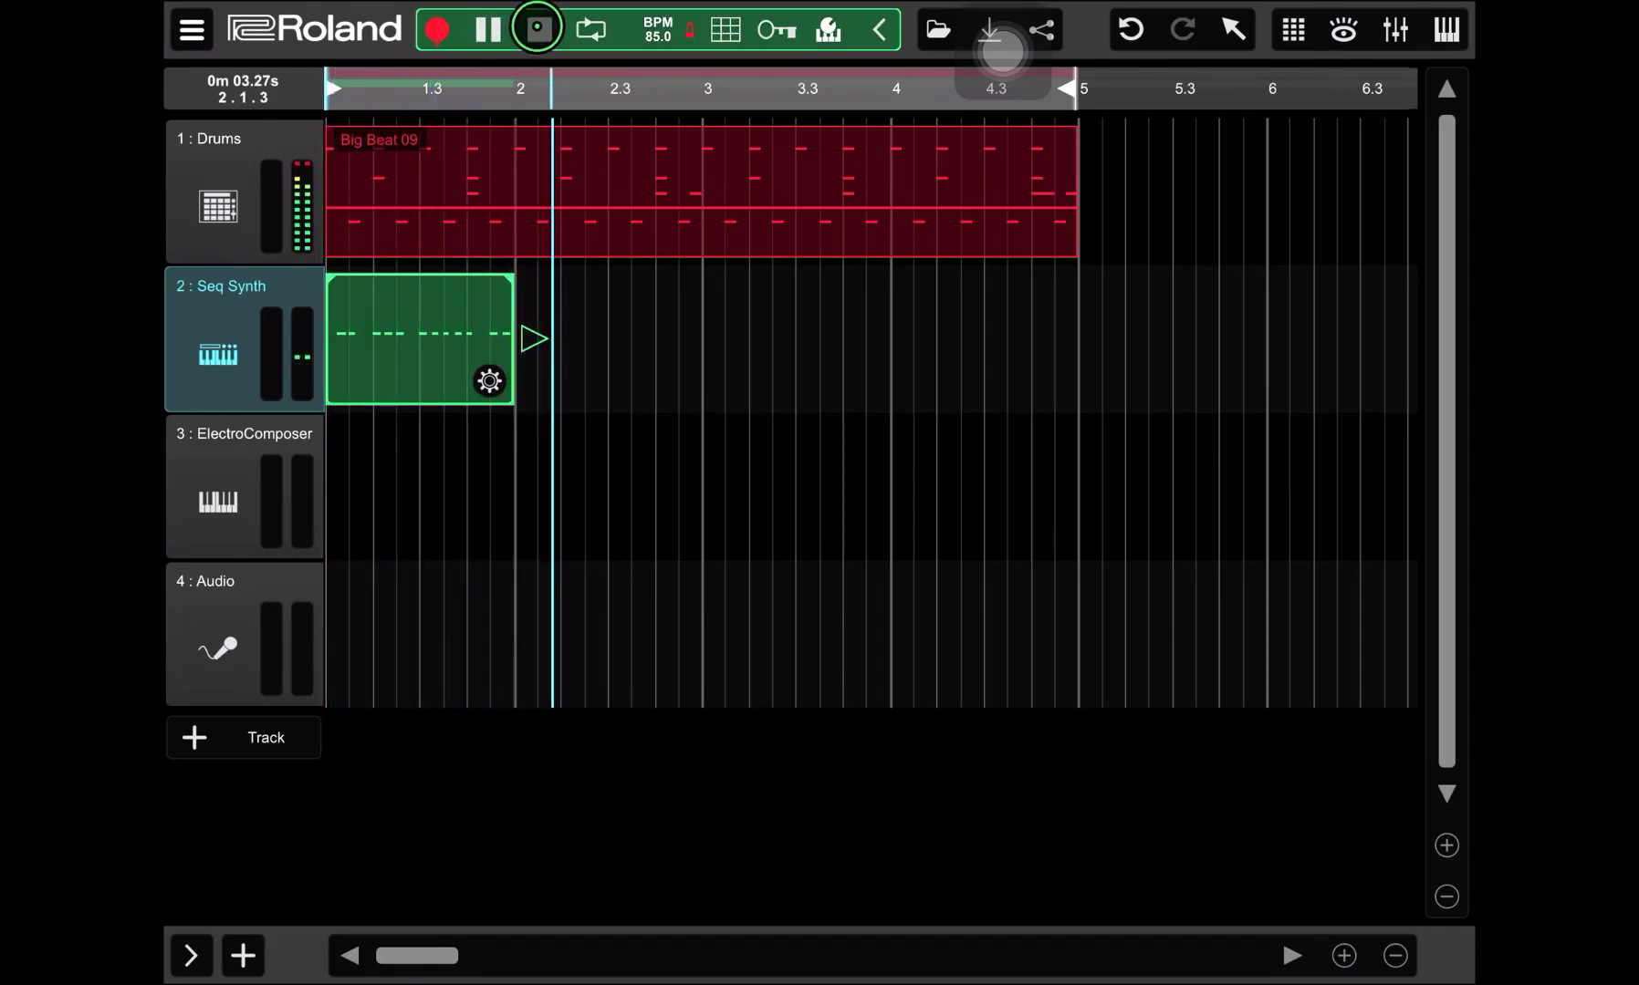
{"action": "left_click", "coordinate": [478, 27]}
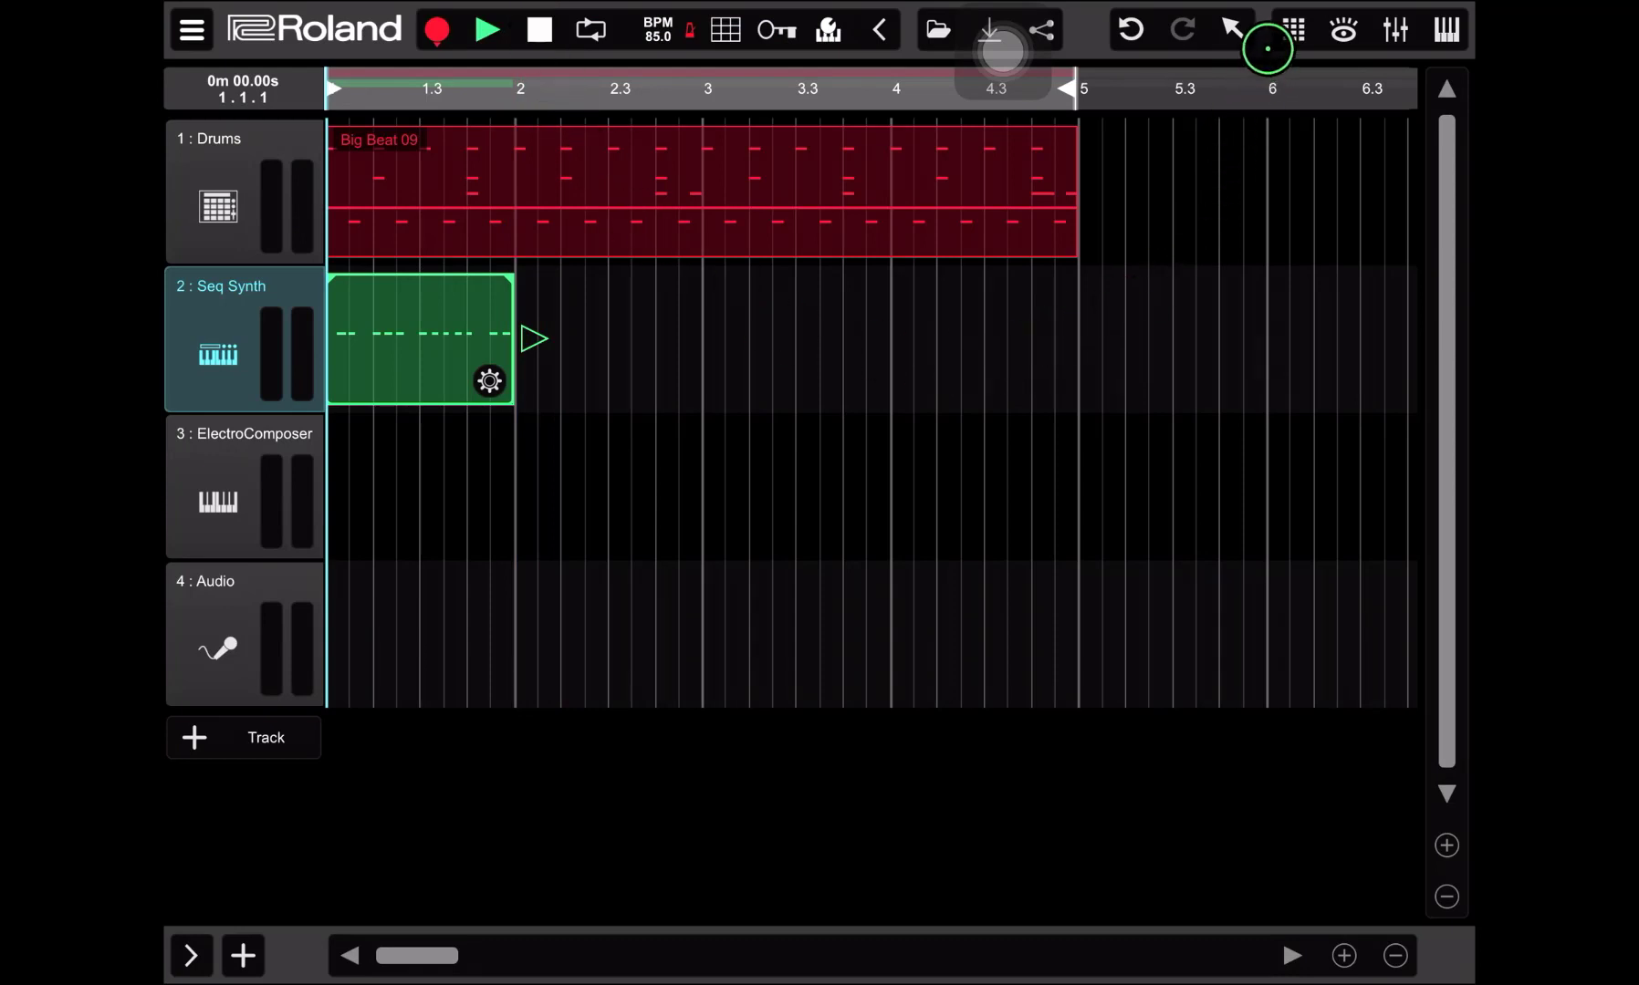
Paste the ElectroComposer pattern at its track start and return to the clip grid.
{"action": "left_click", "coordinate": [1292, 29]}
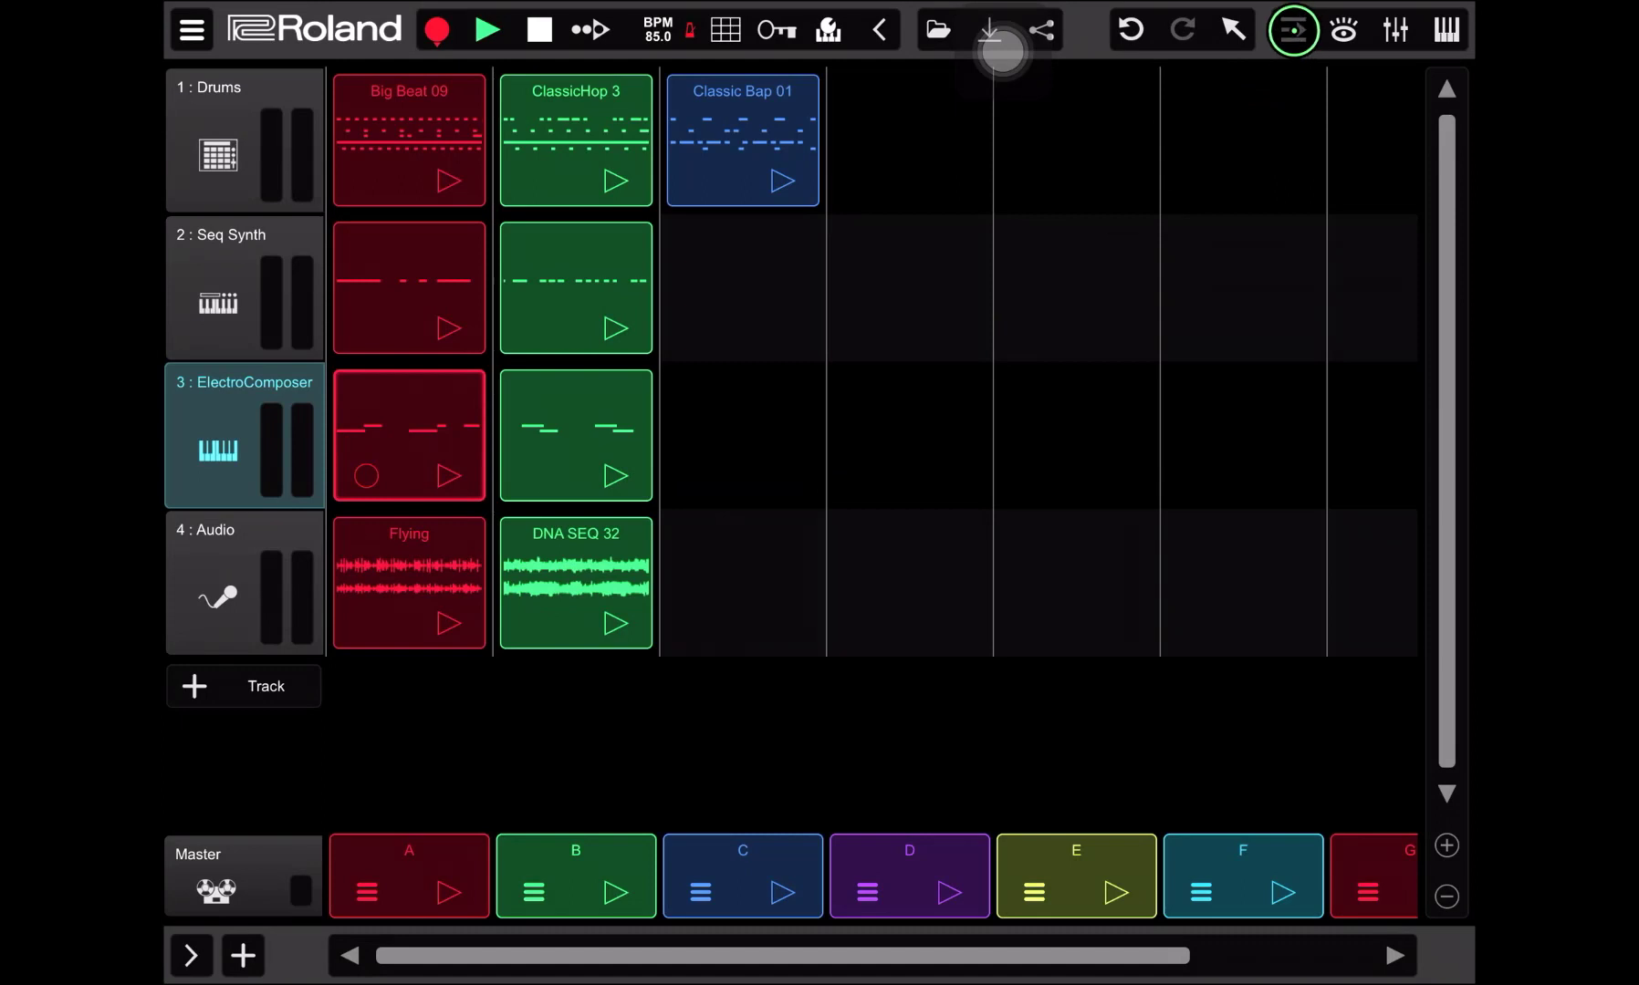
{"action": "left_click", "coordinate": [1292, 29]}
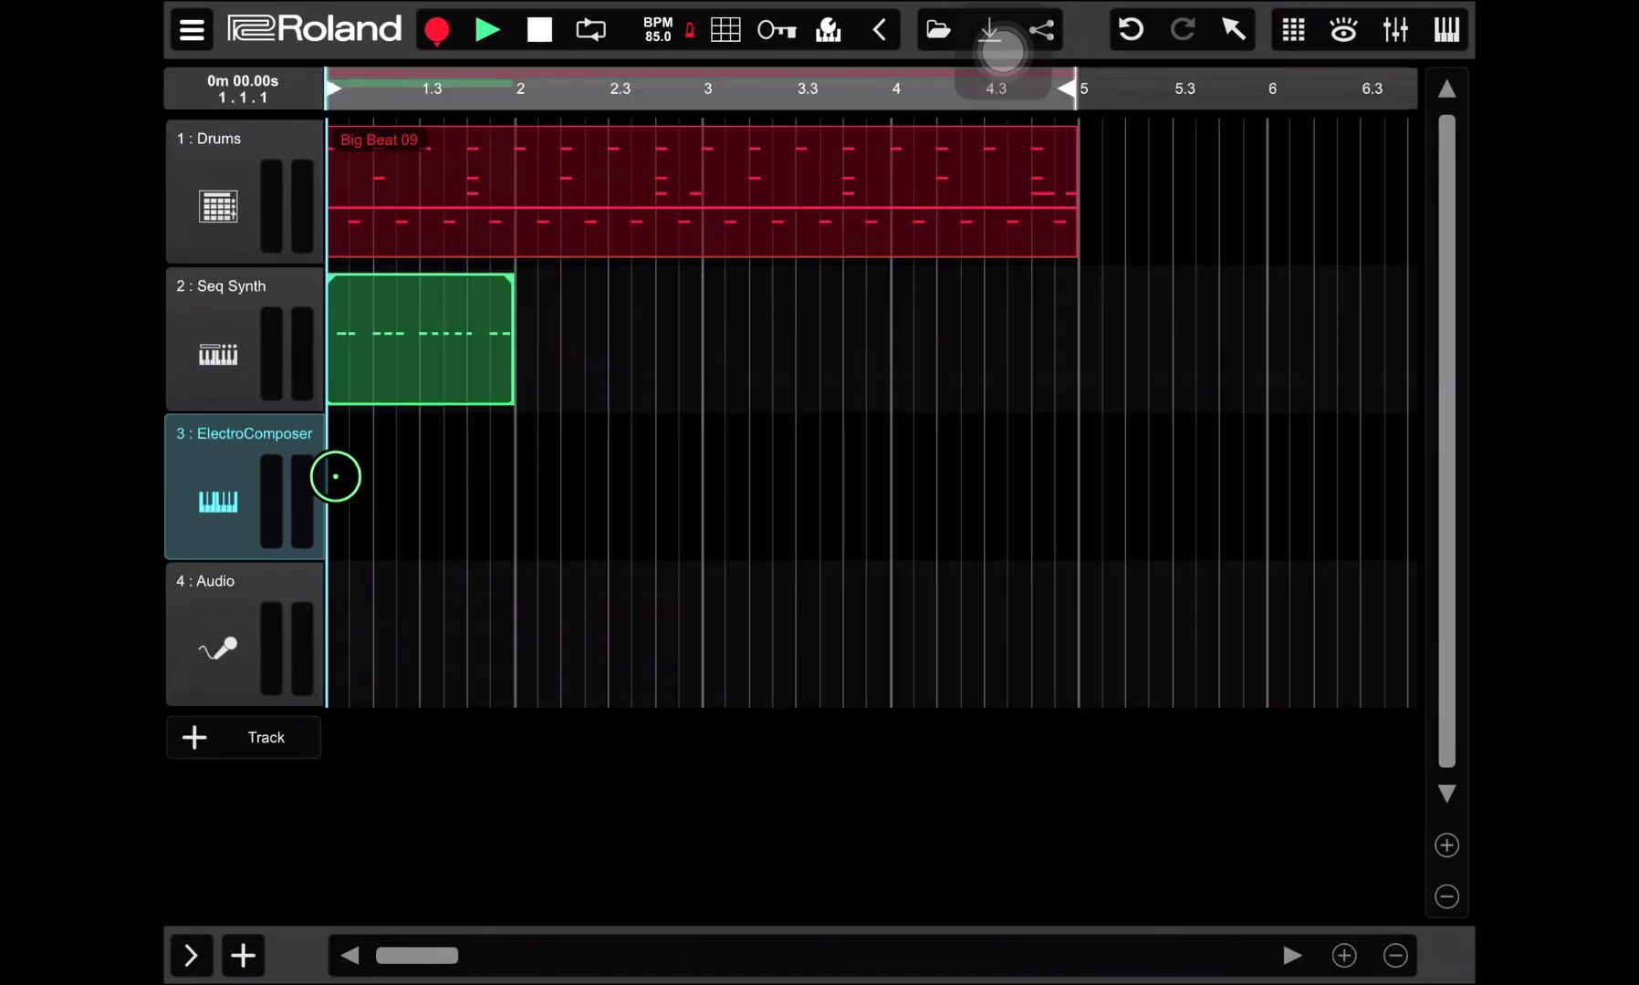
{"action": "left_click", "coordinate": [336, 477]}
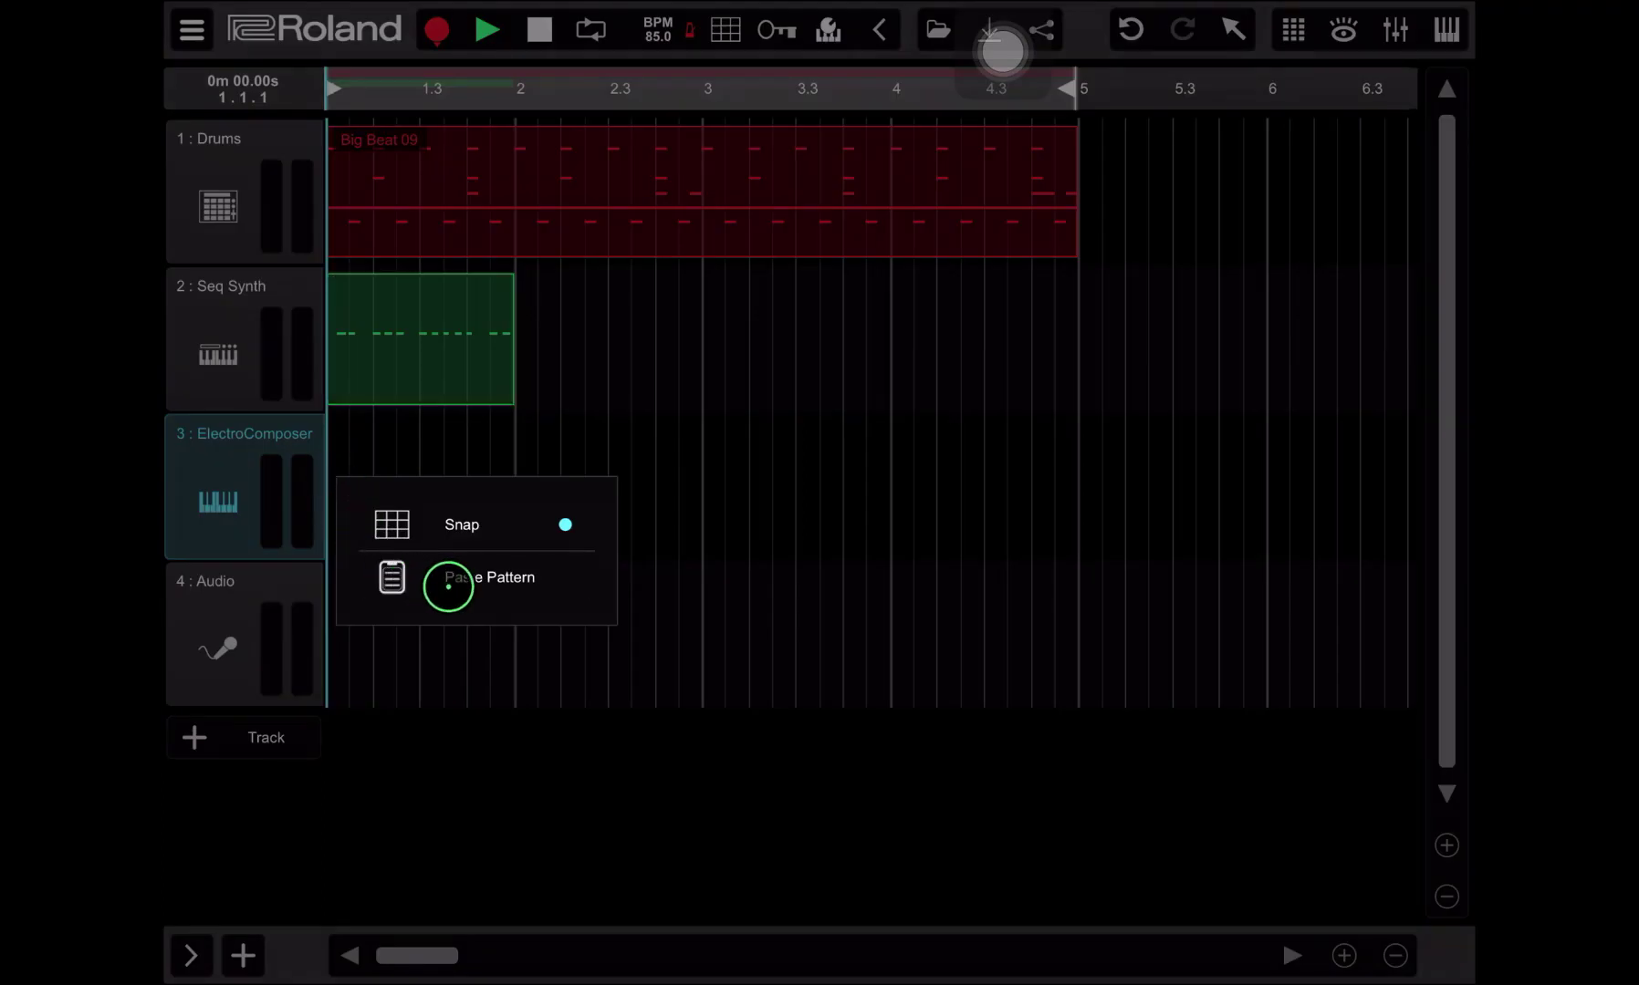
{"action": "left_click", "coordinate": [485, 577]}
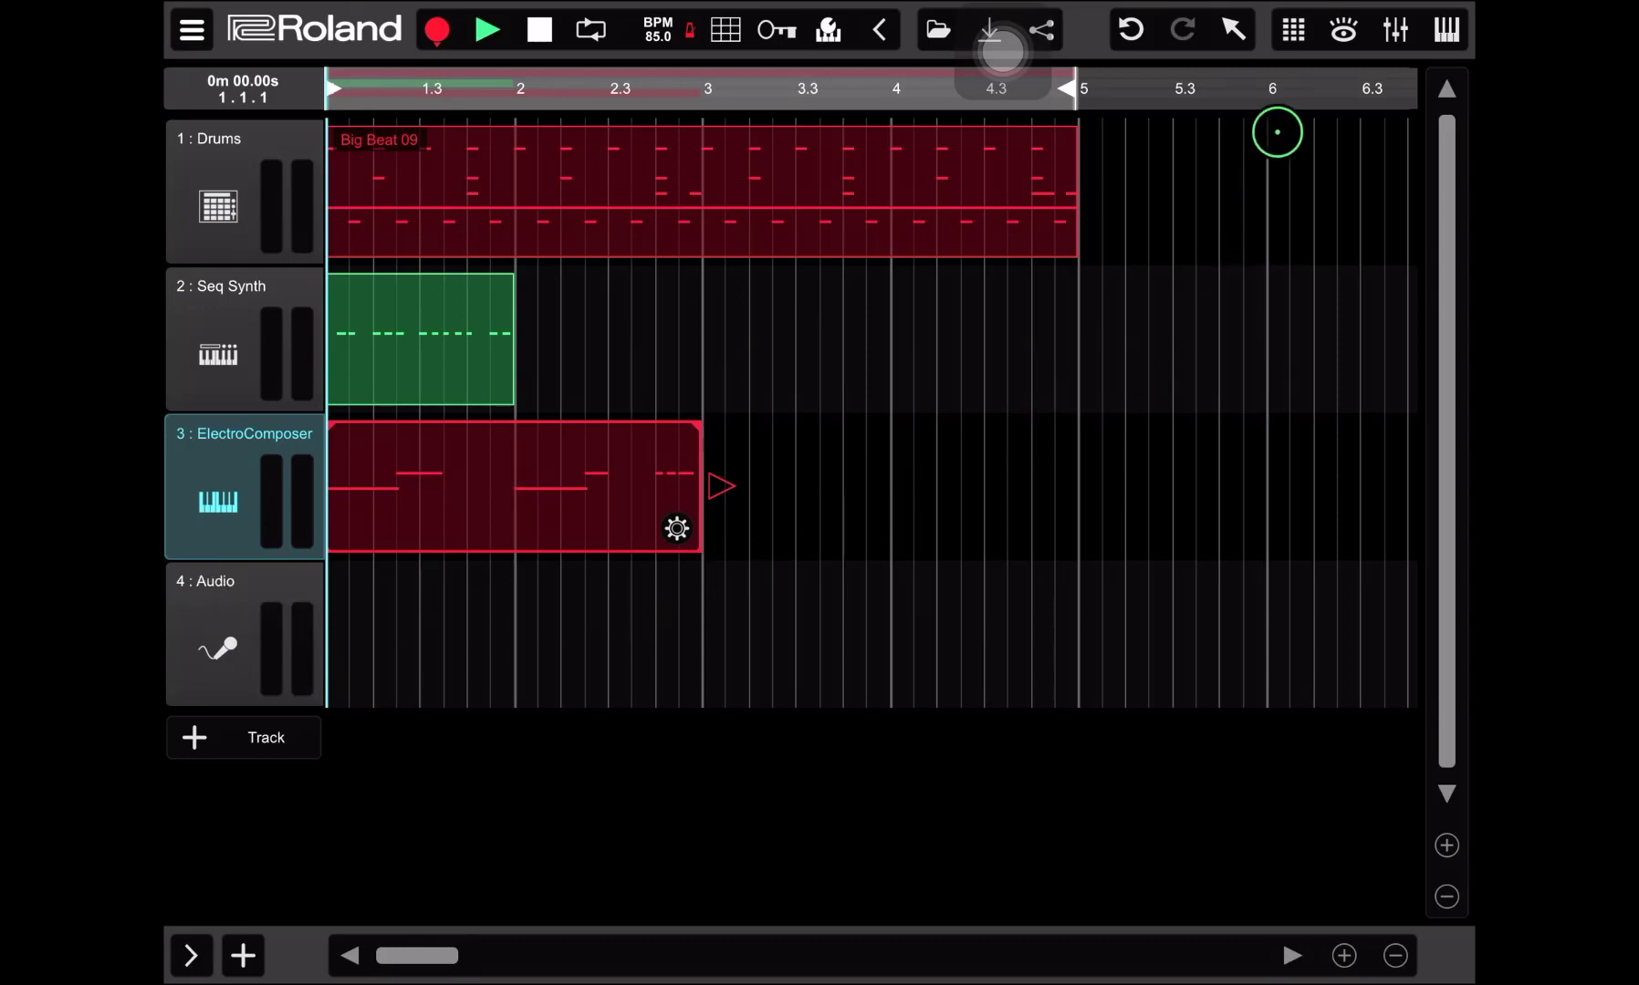
{"action": "left_click", "coordinate": [1292, 31]}
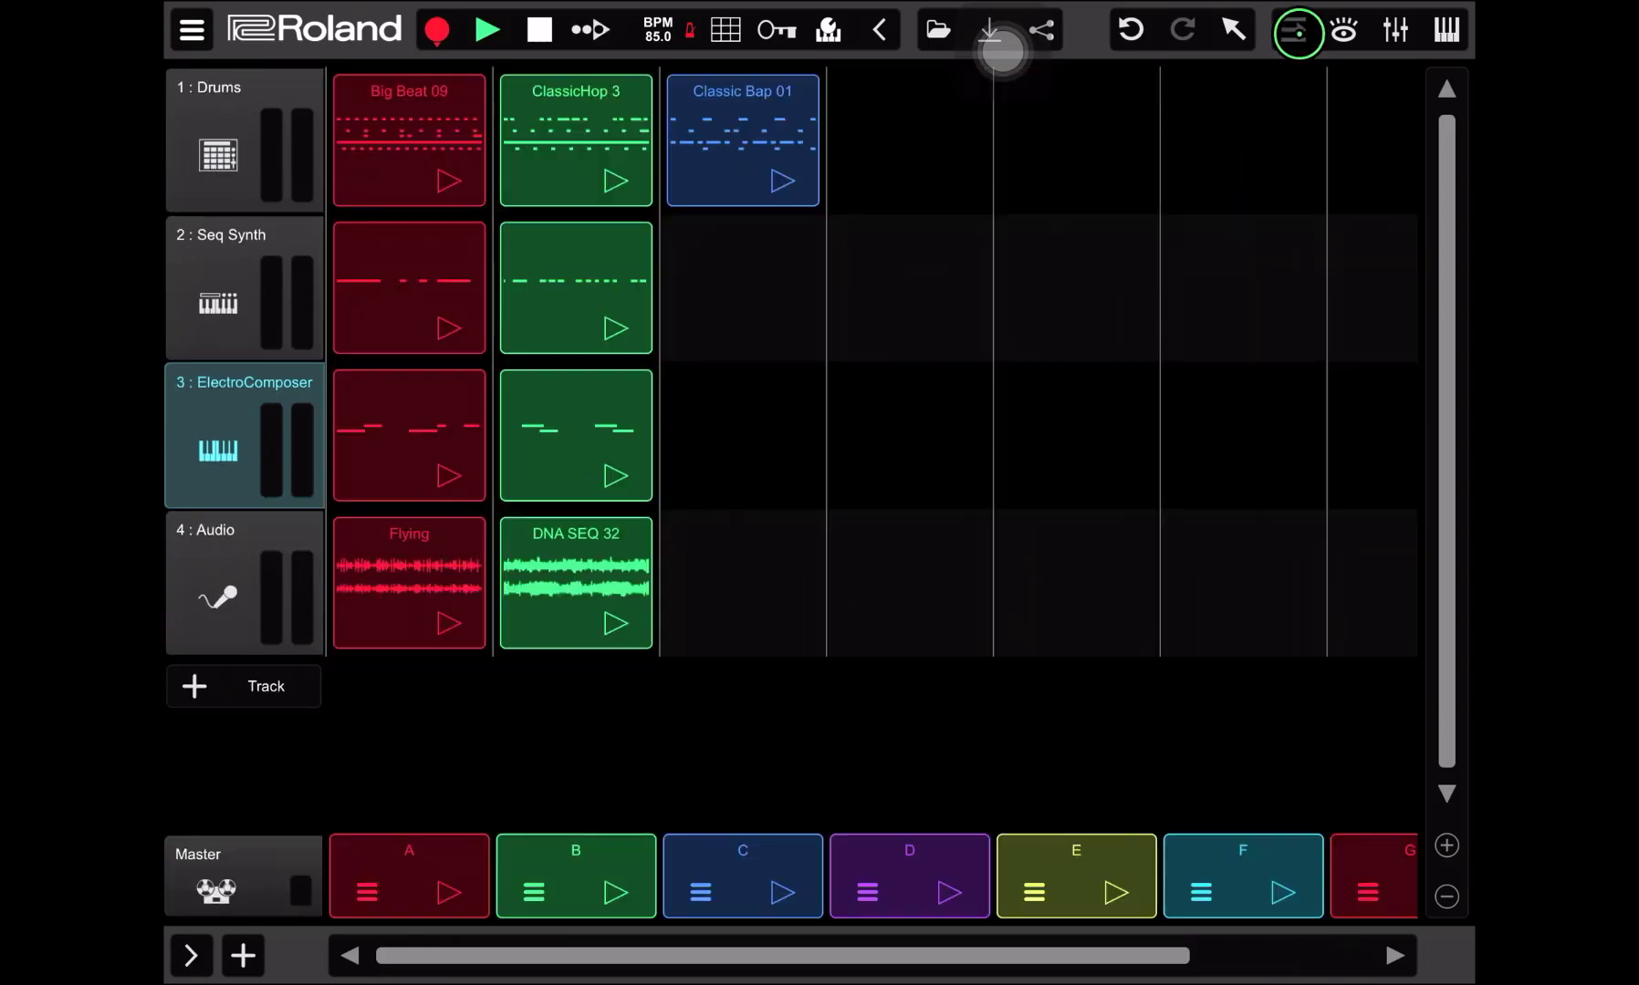
Copy the Flying audio clip and paste it at bar 1 of the Audio track.
{"action": "left_click", "coordinate": [408, 582]}
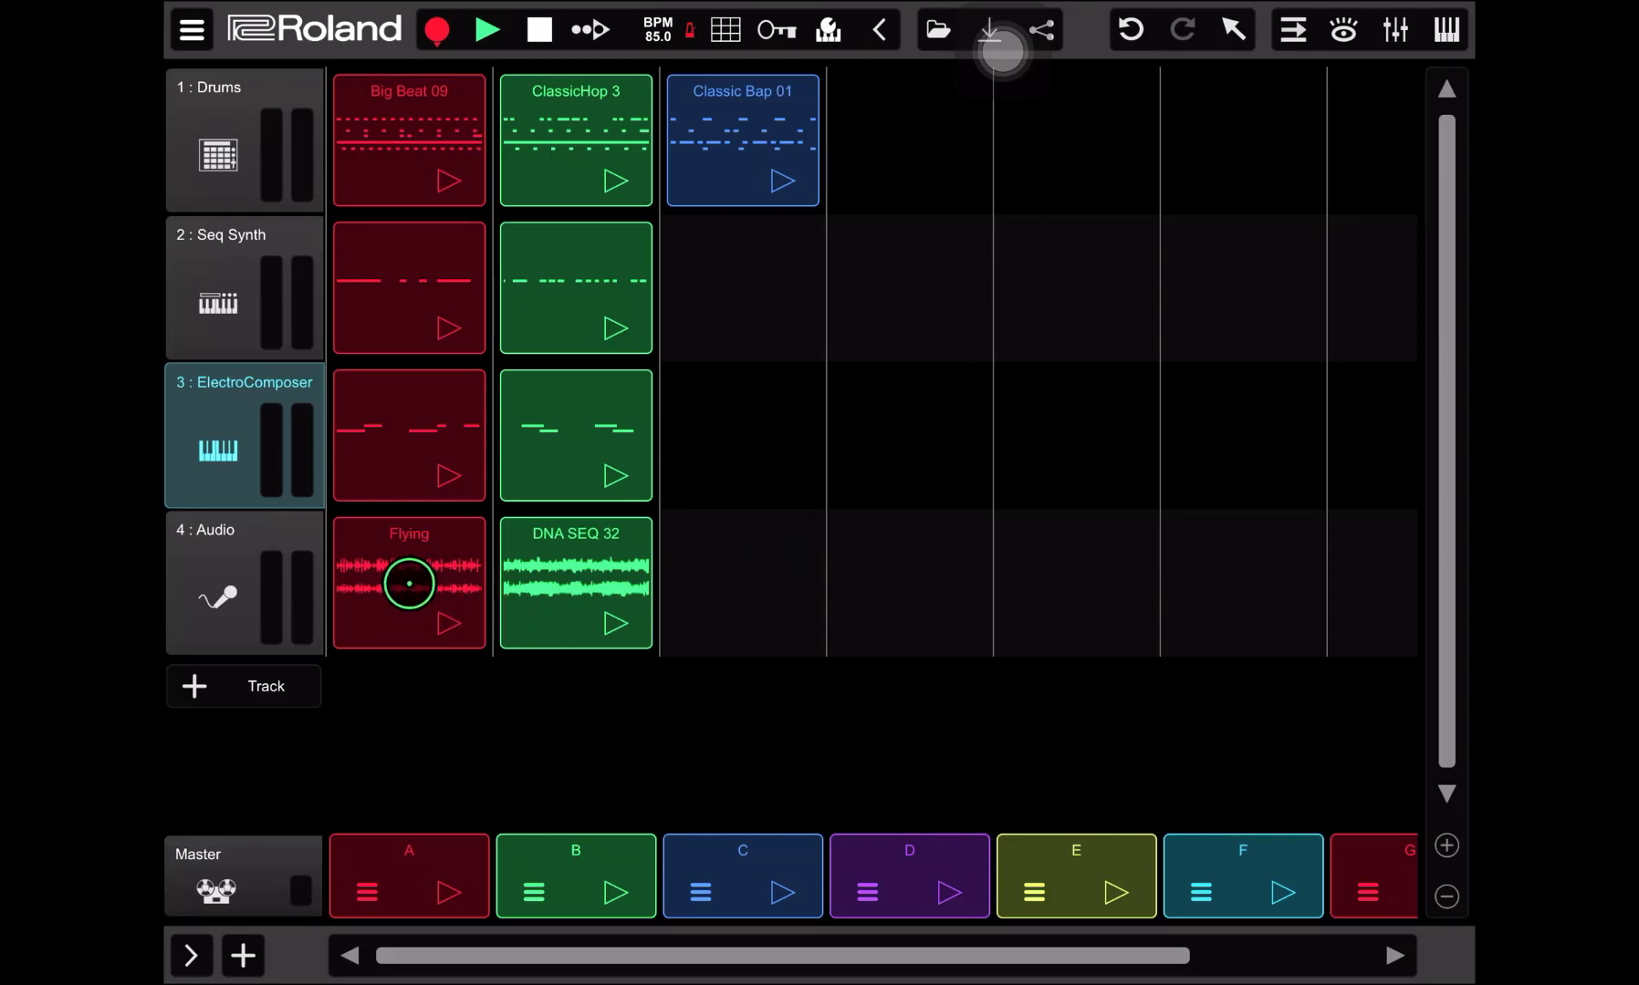
{"action": "left_click", "coordinate": [219, 582]}
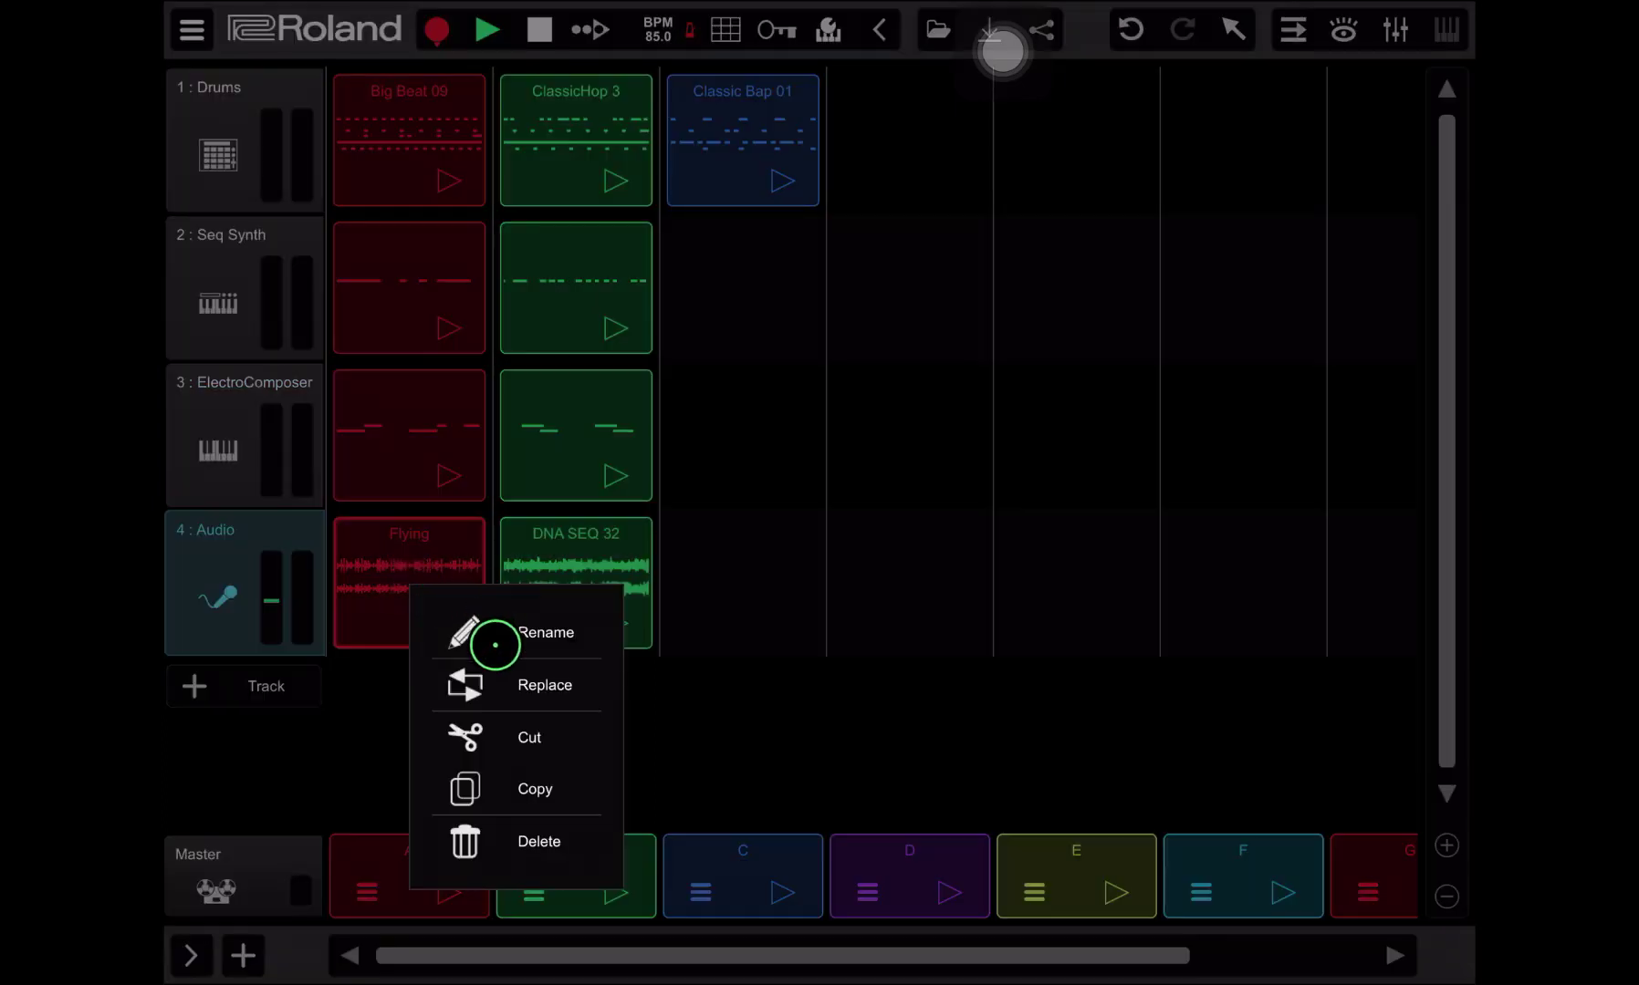
{"action": "left_click", "coordinate": [526, 775]}
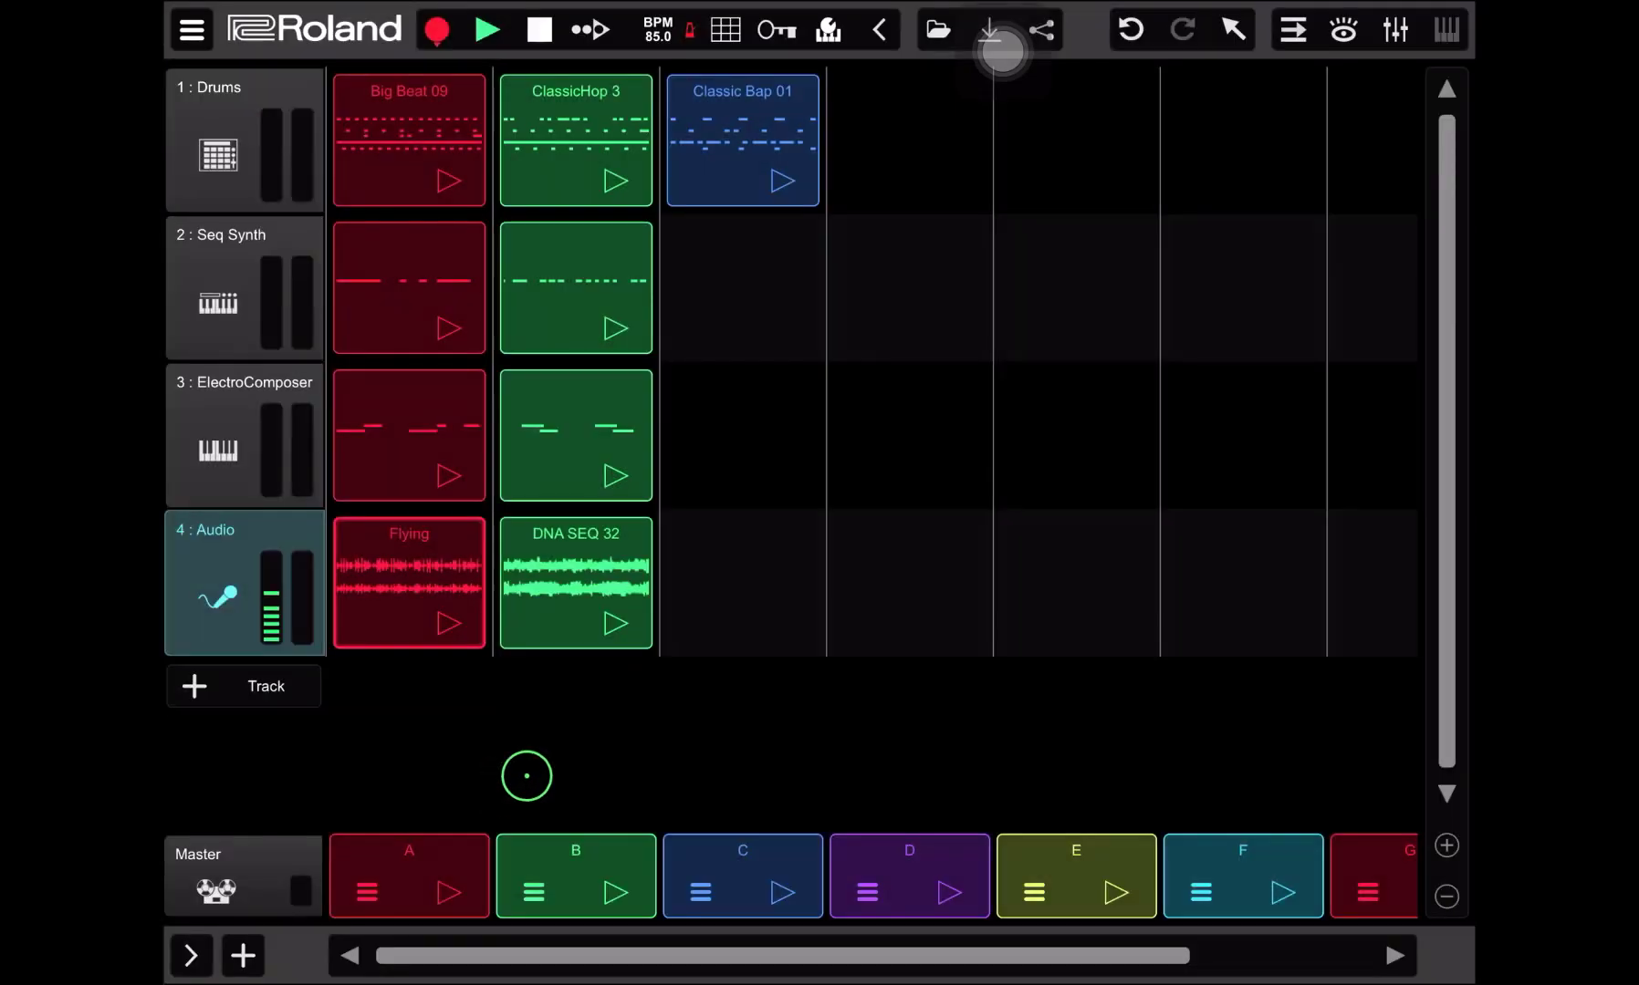
{"action": "left_click", "coordinate": [1290, 32]}
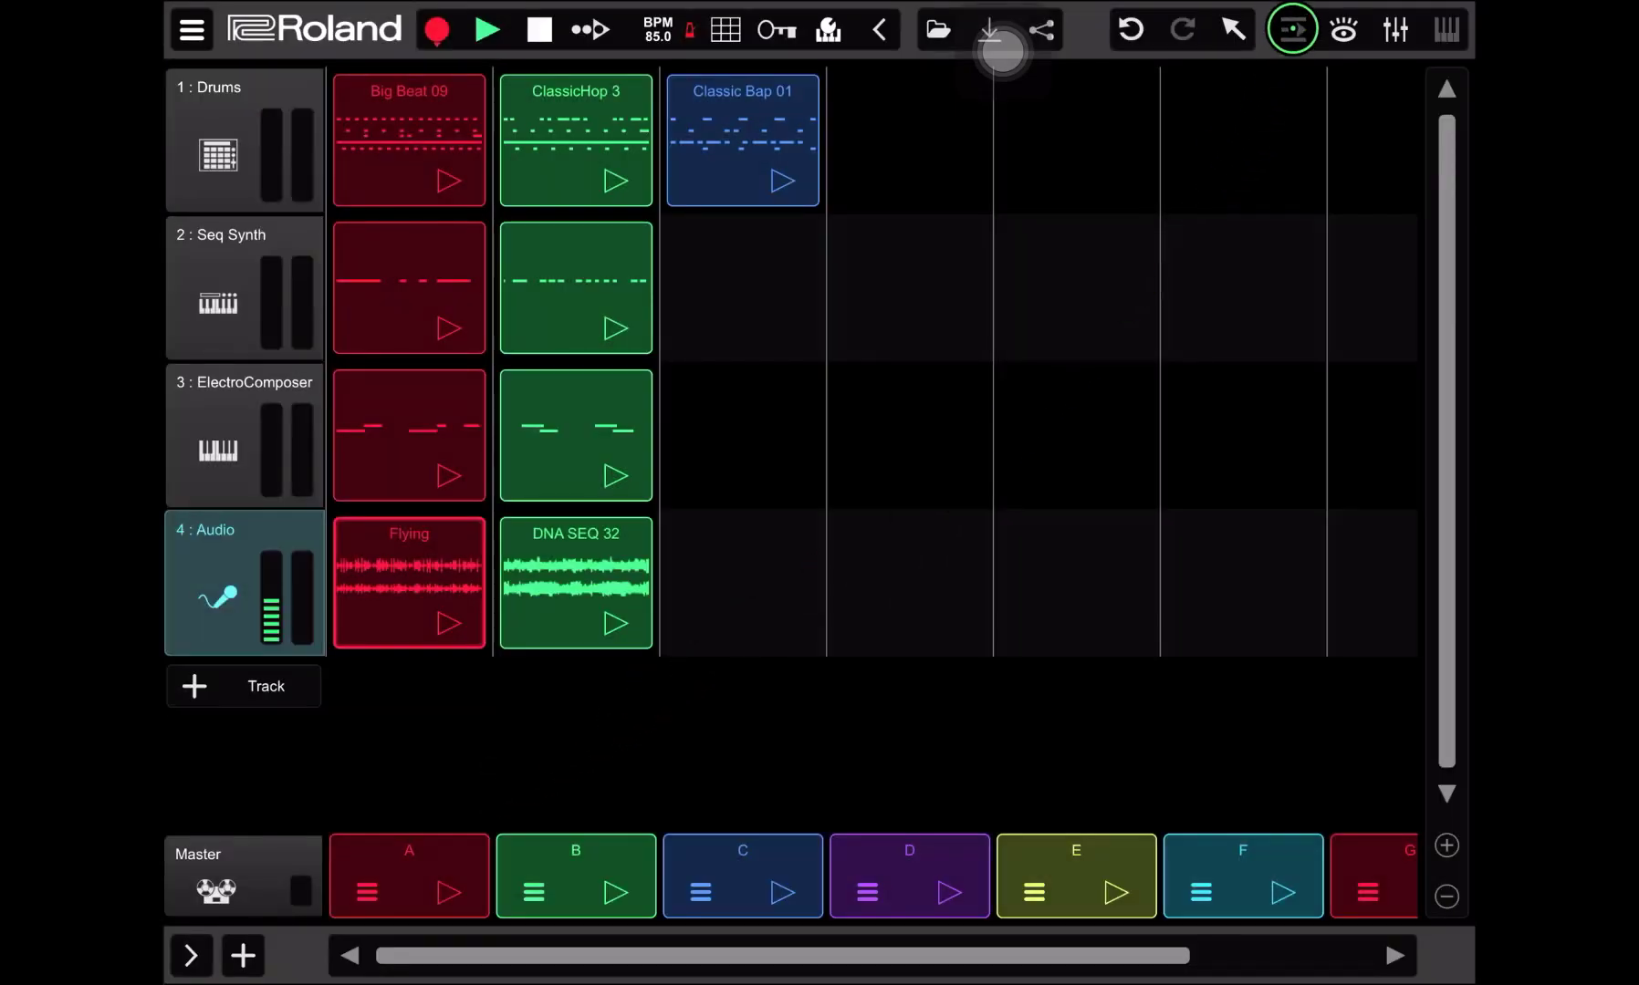
{"action": "left_click", "coordinate": [1289, 29]}
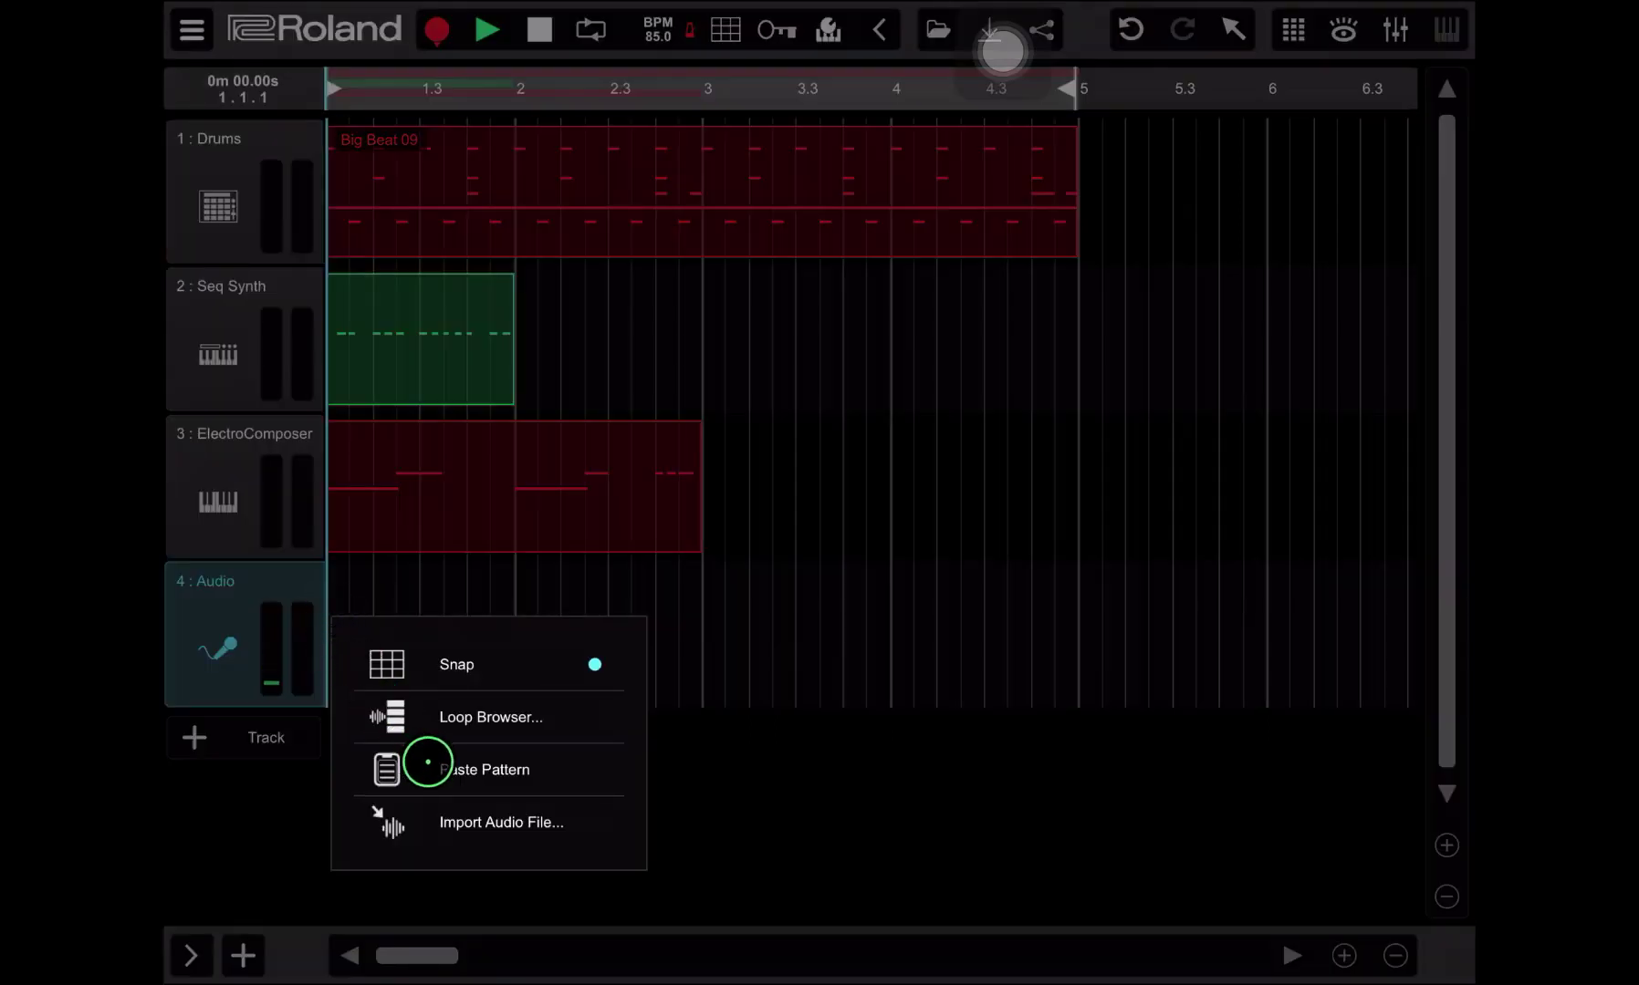
{"action": "left_click", "coordinate": [500, 823]}
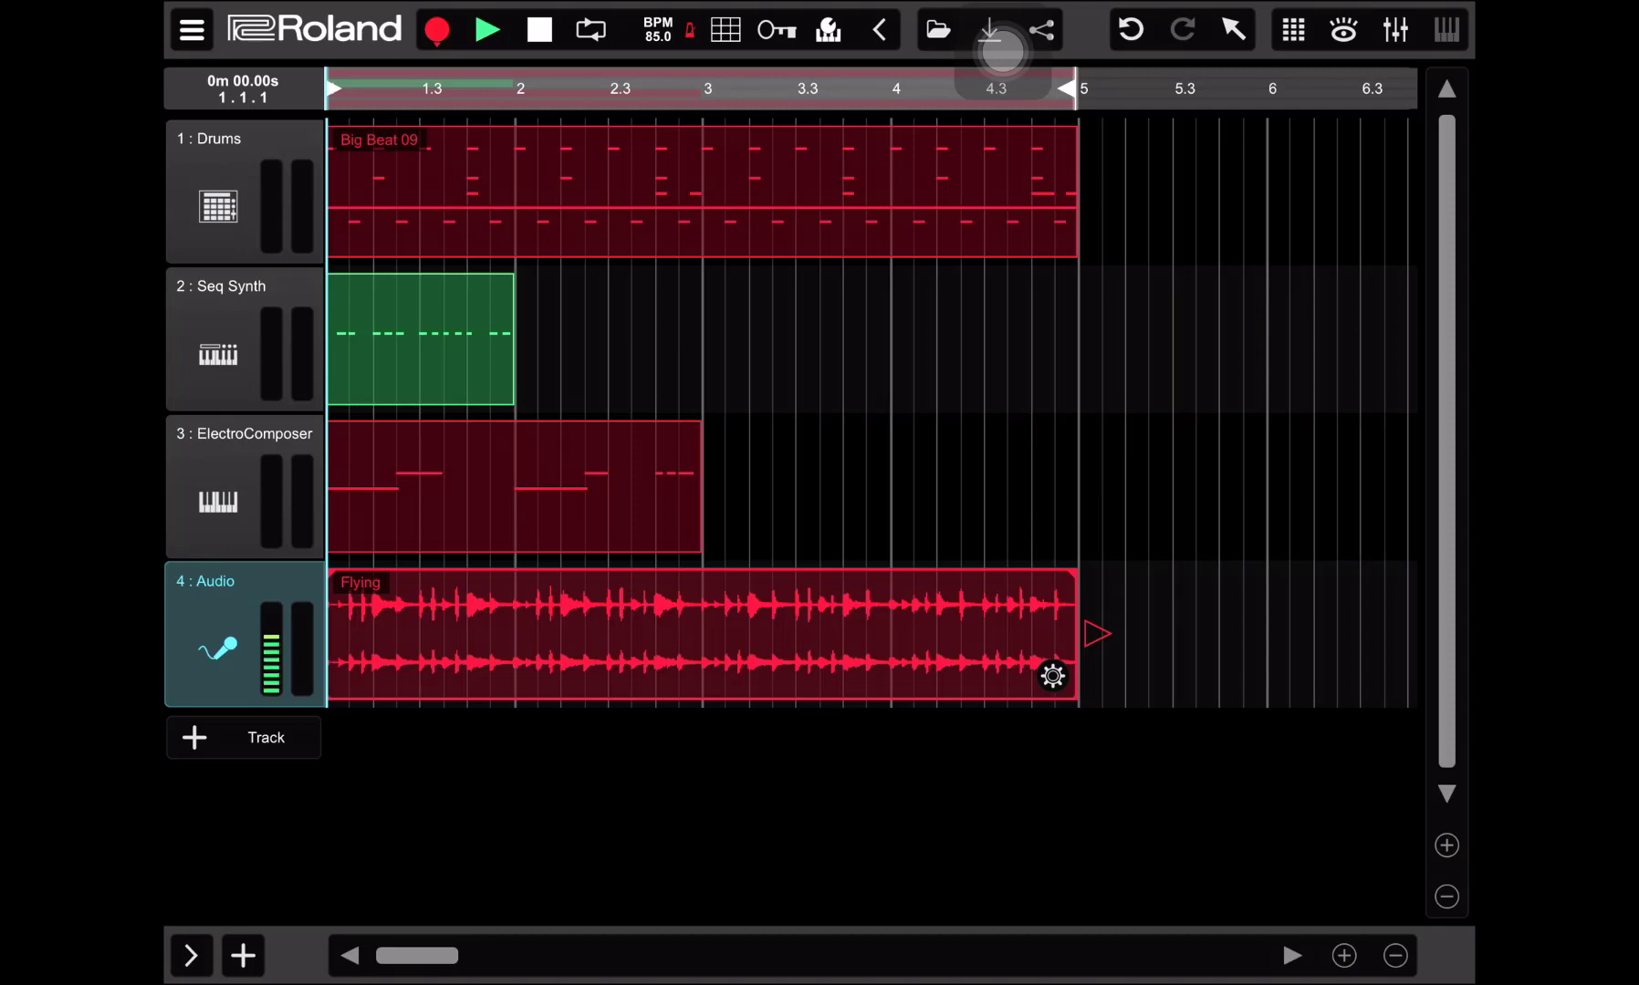
{"action": "left_click", "coordinate": [487, 29]}
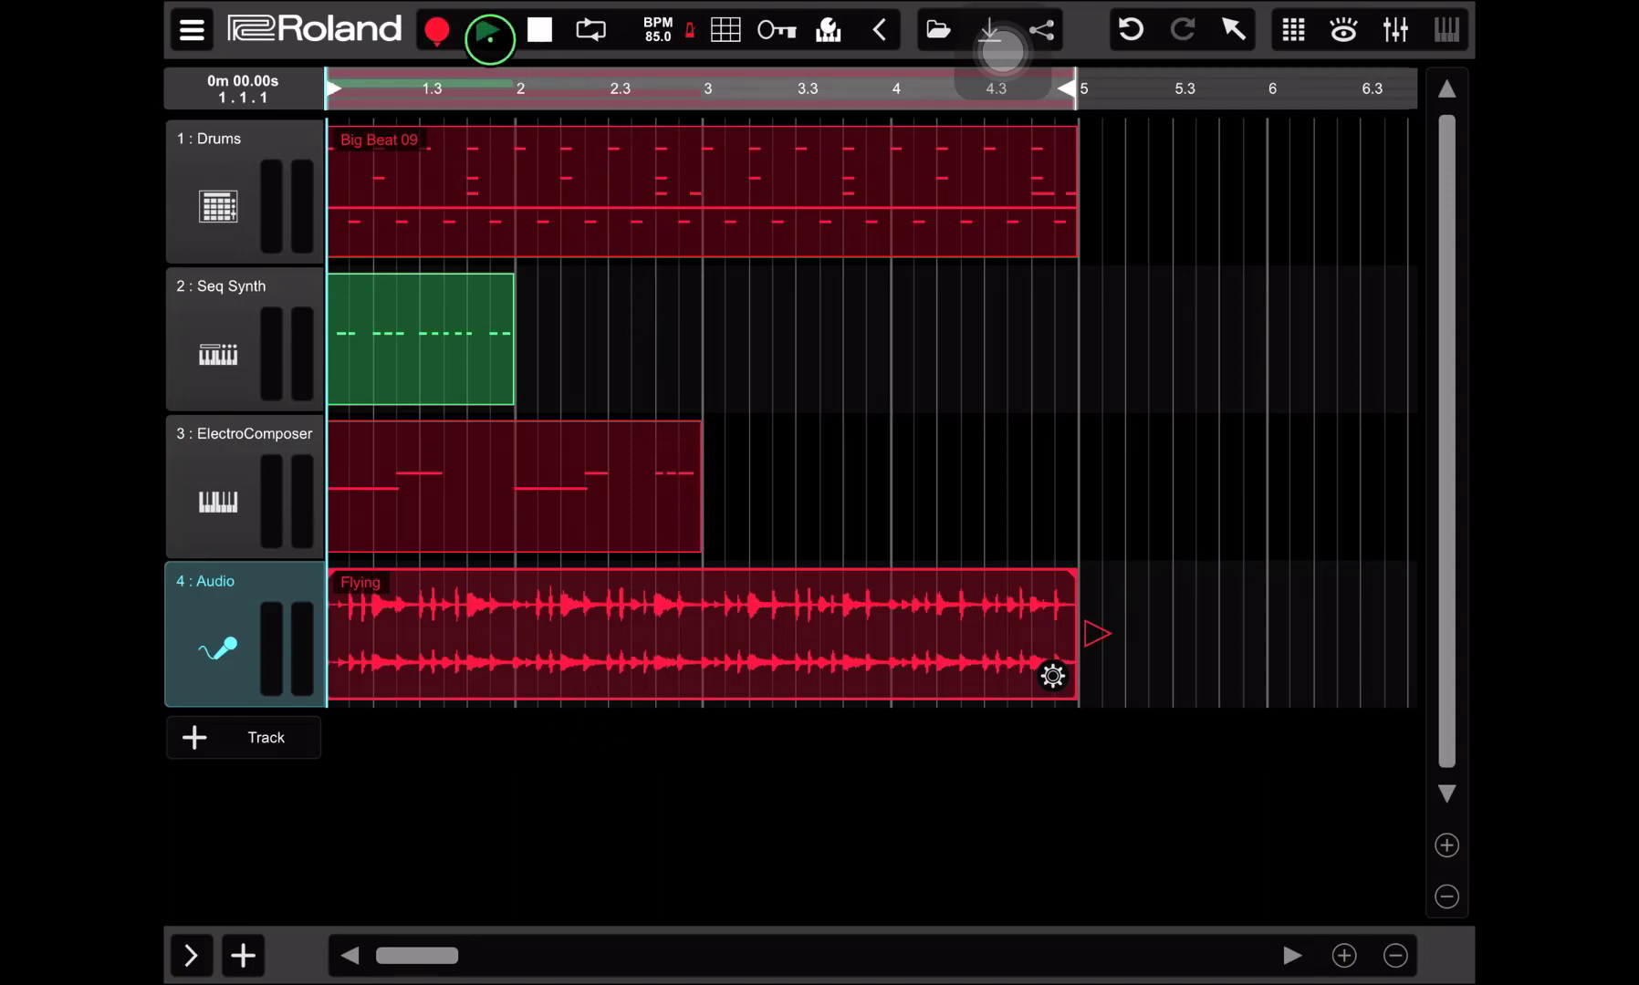
{"action": "left_click", "coordinate": [486, 29]}
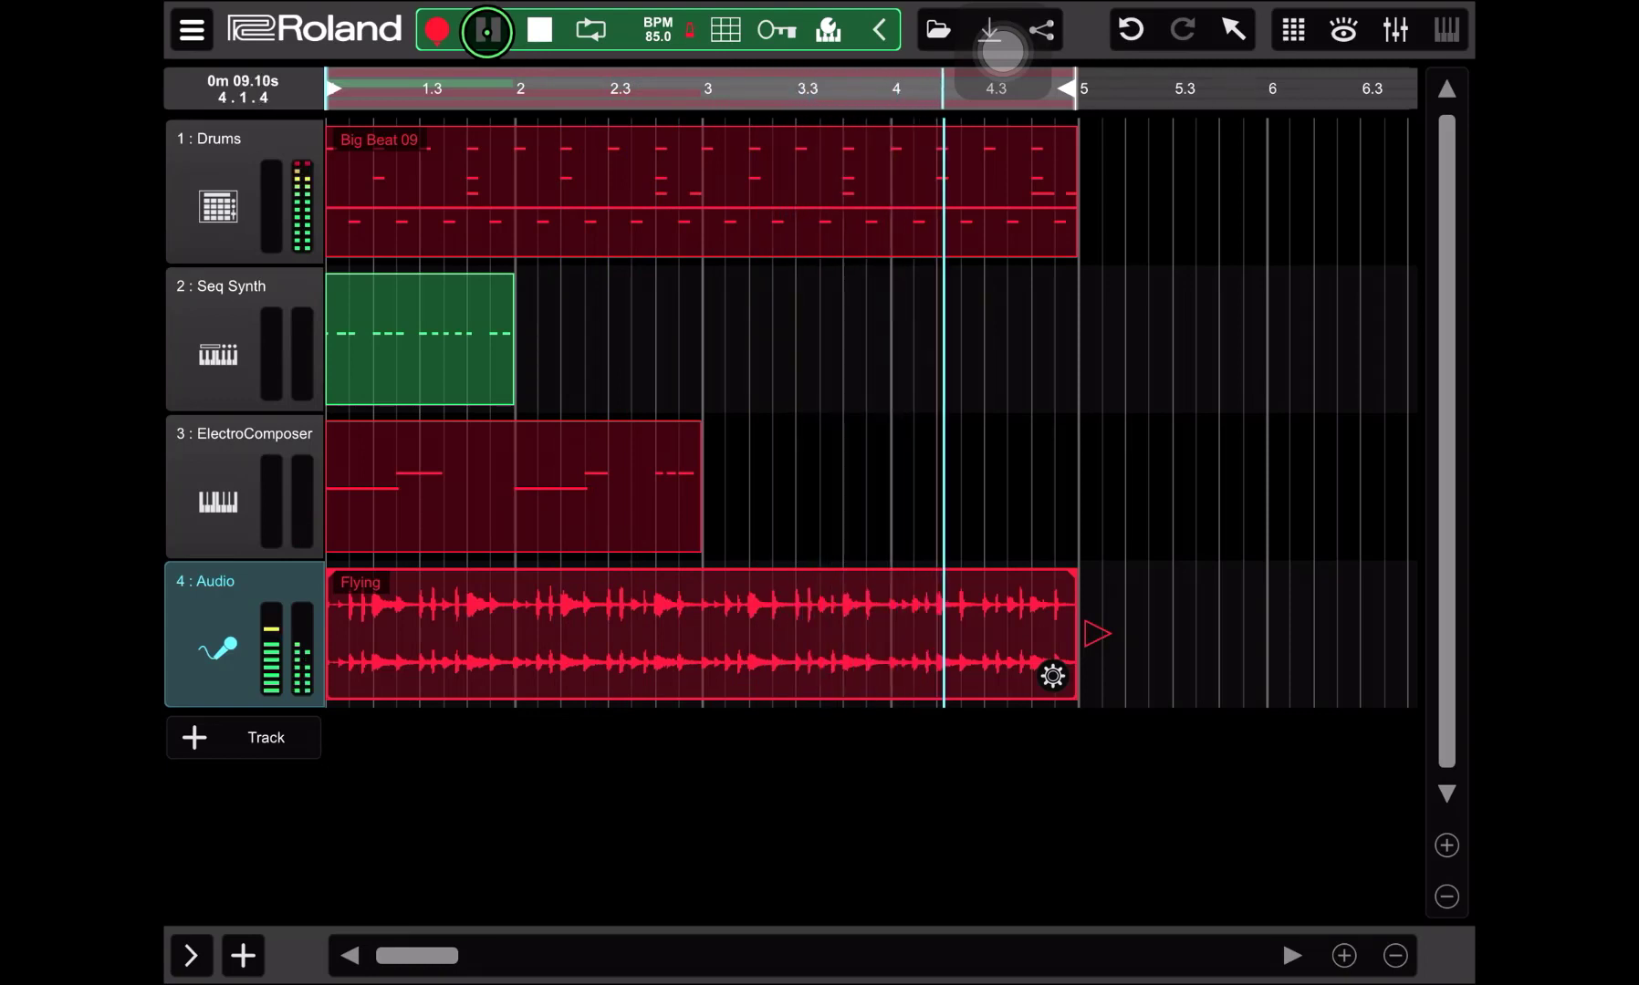
{"action": "left_click", "coordinate": [482, 28]}
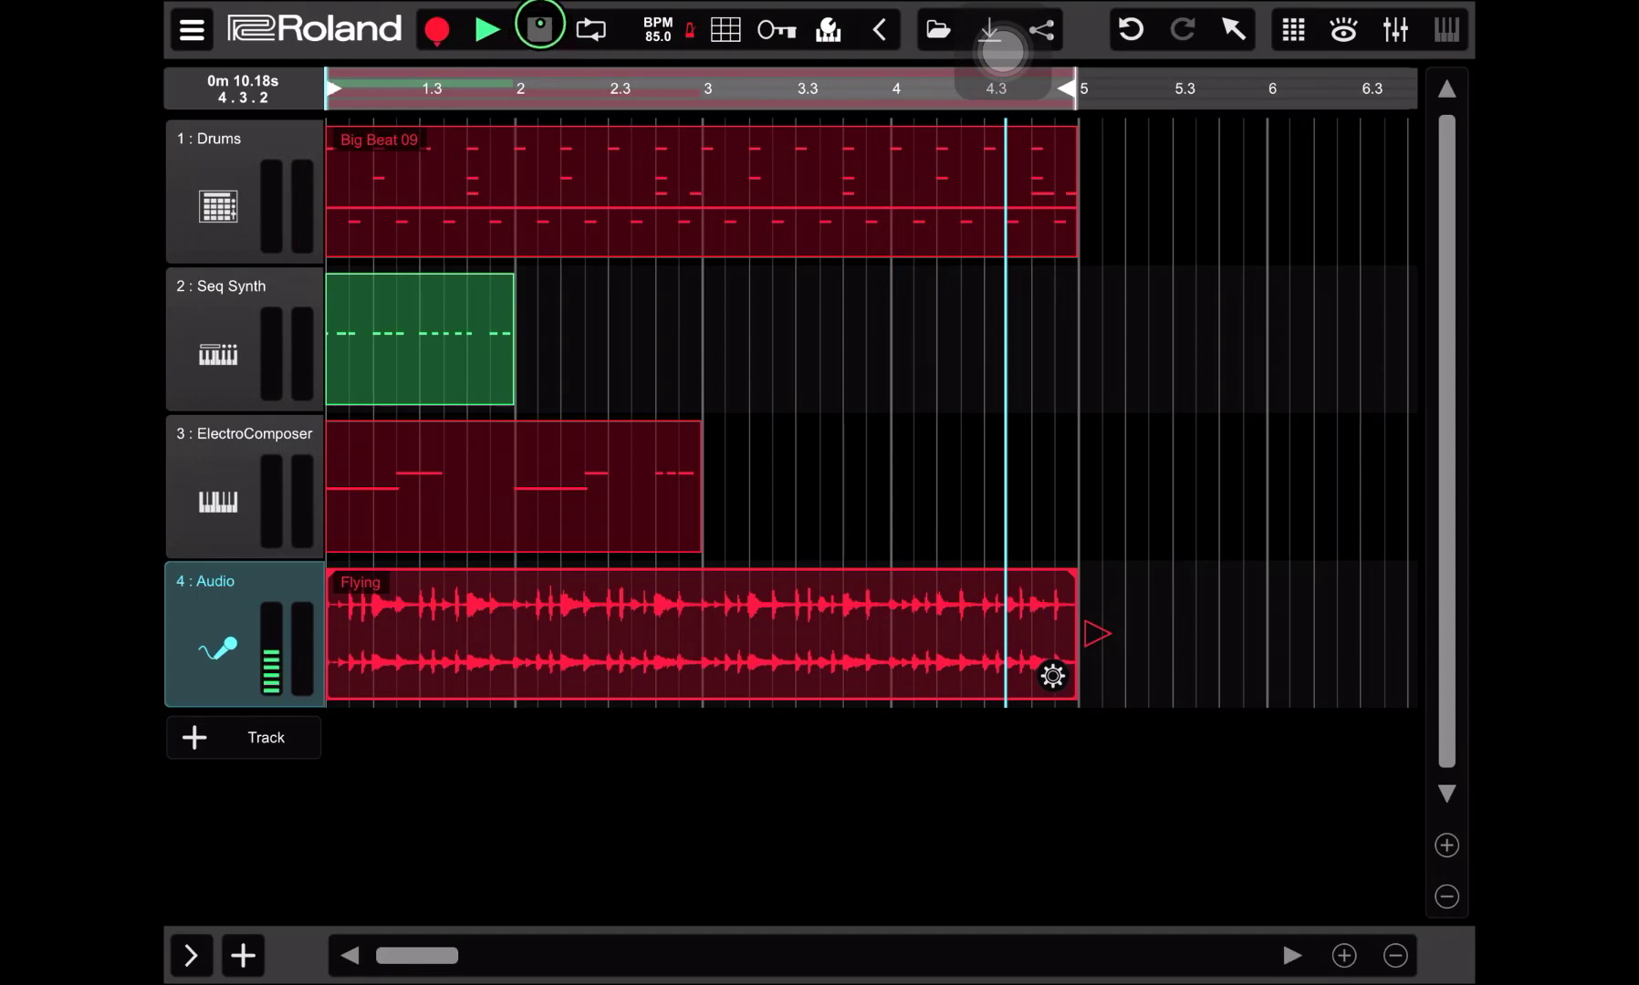
{"action": "left_click", "coordinate": [537, 30]}
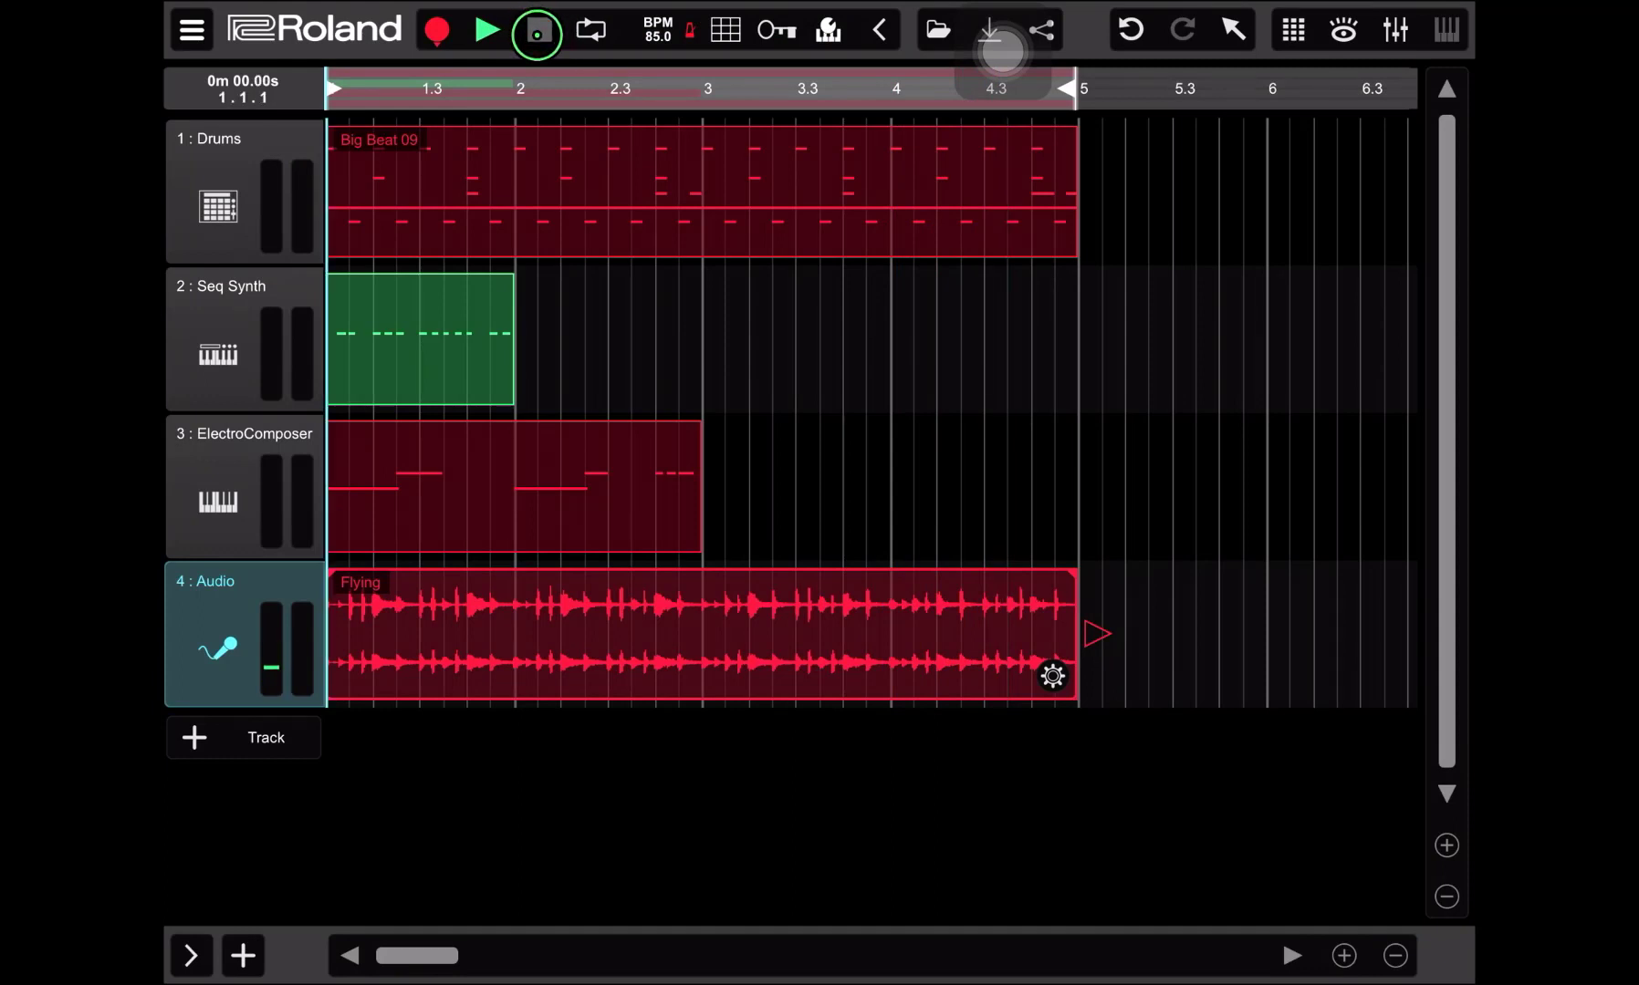
{"action": "left_click", "coordinate": [485, 29]}
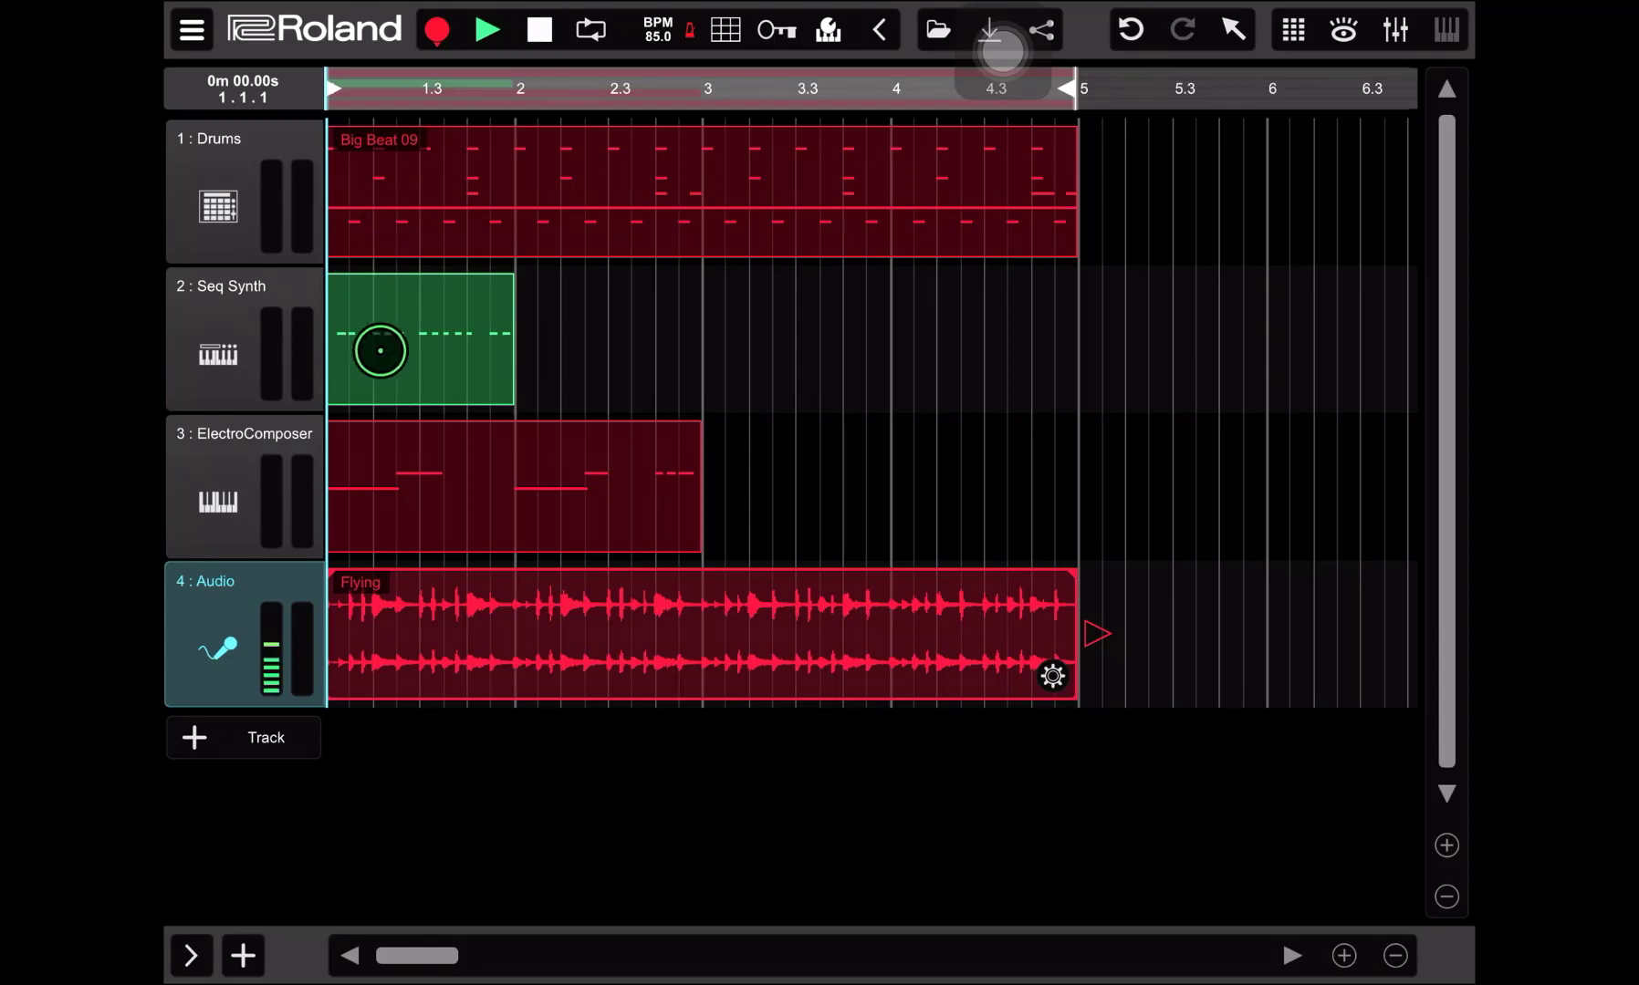
{"action": "mouse_move", "coordinate": [392, 321]}
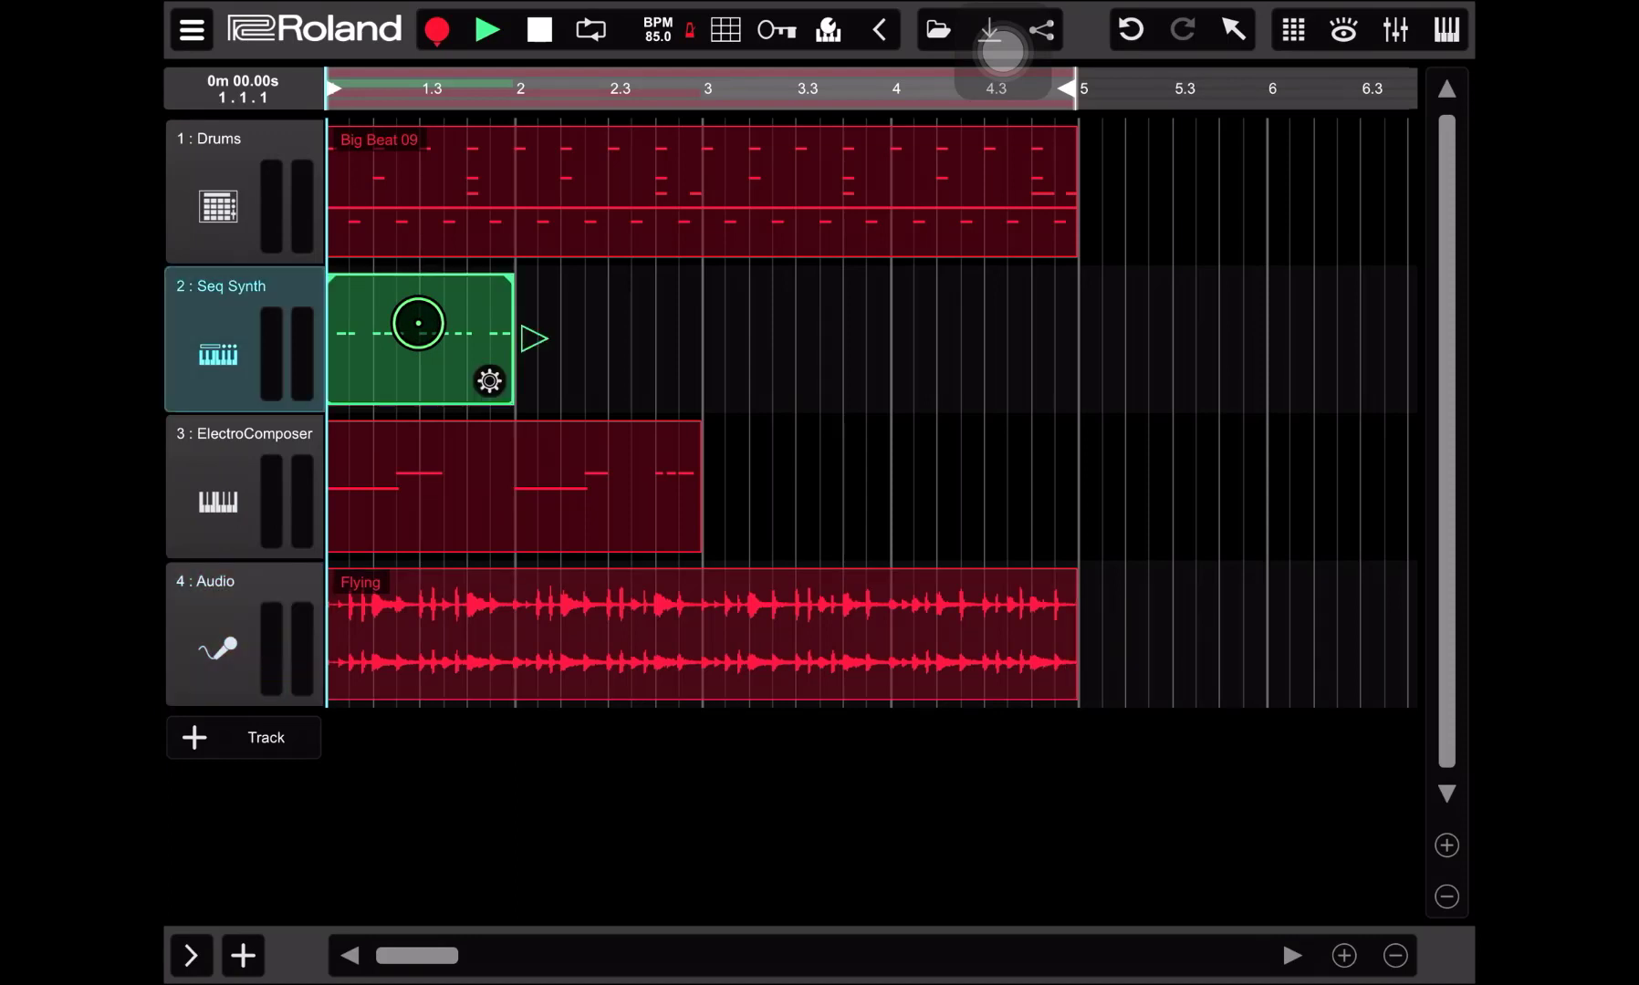
Paste a second copy of the Seq Synth pattern at bar 3.
{"action": "right_click", "coordinate": [418, 325]}
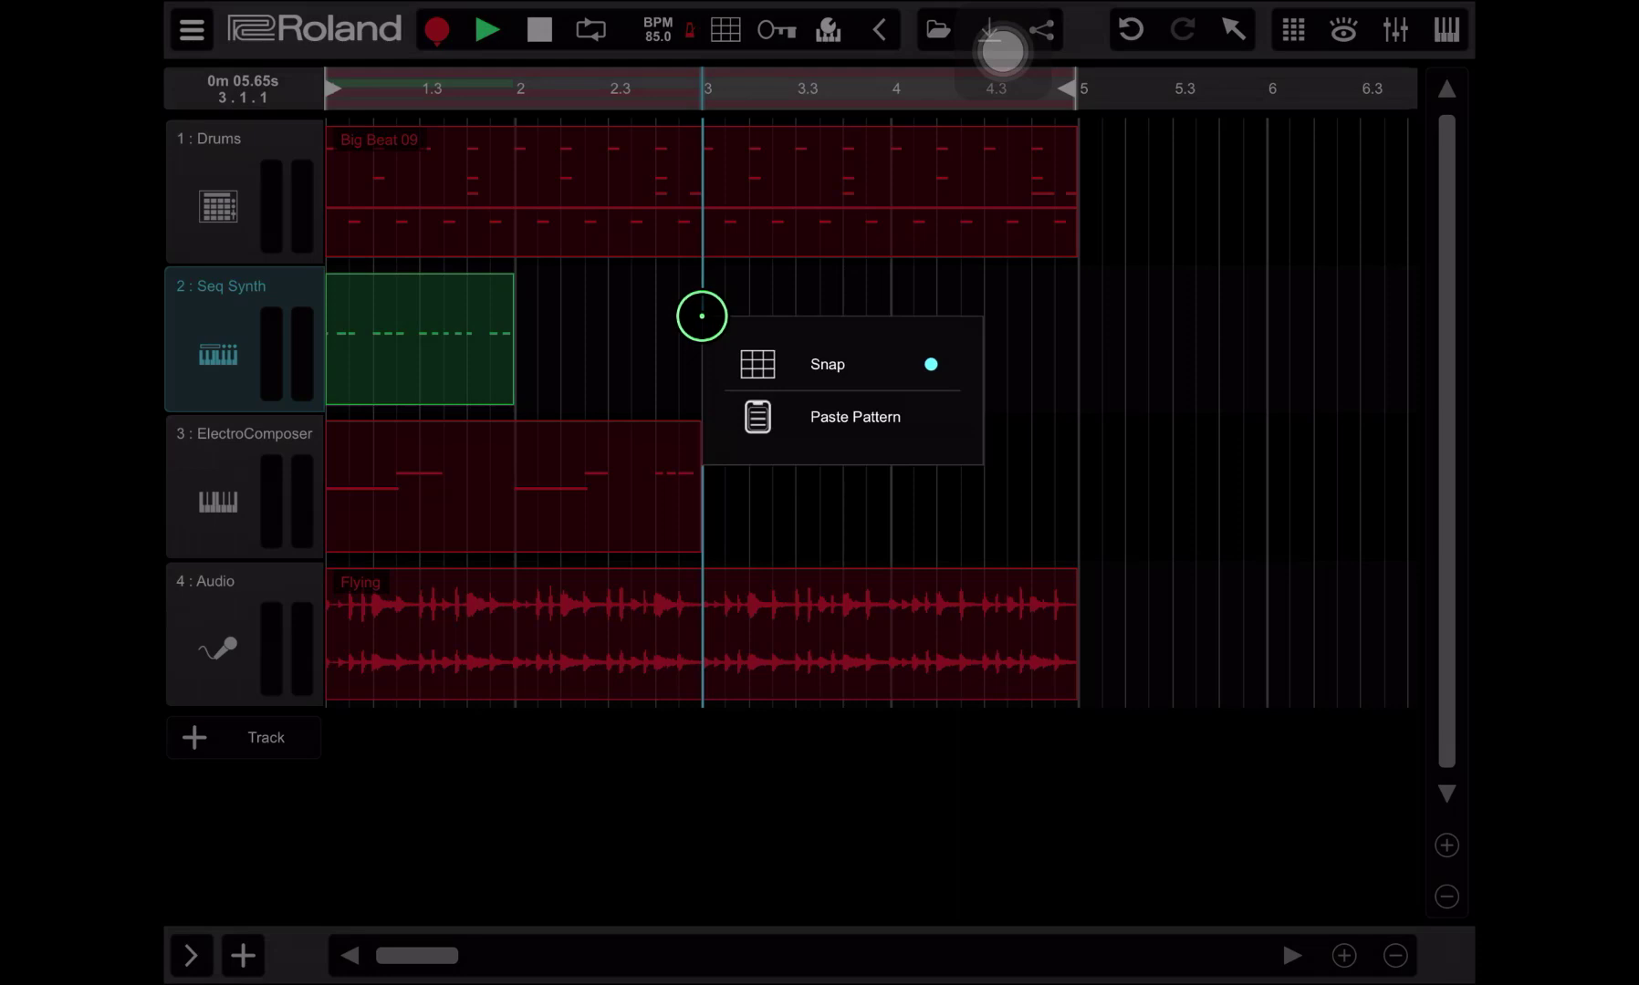
{"action": "left_click", "coordinate": [854, 416]}
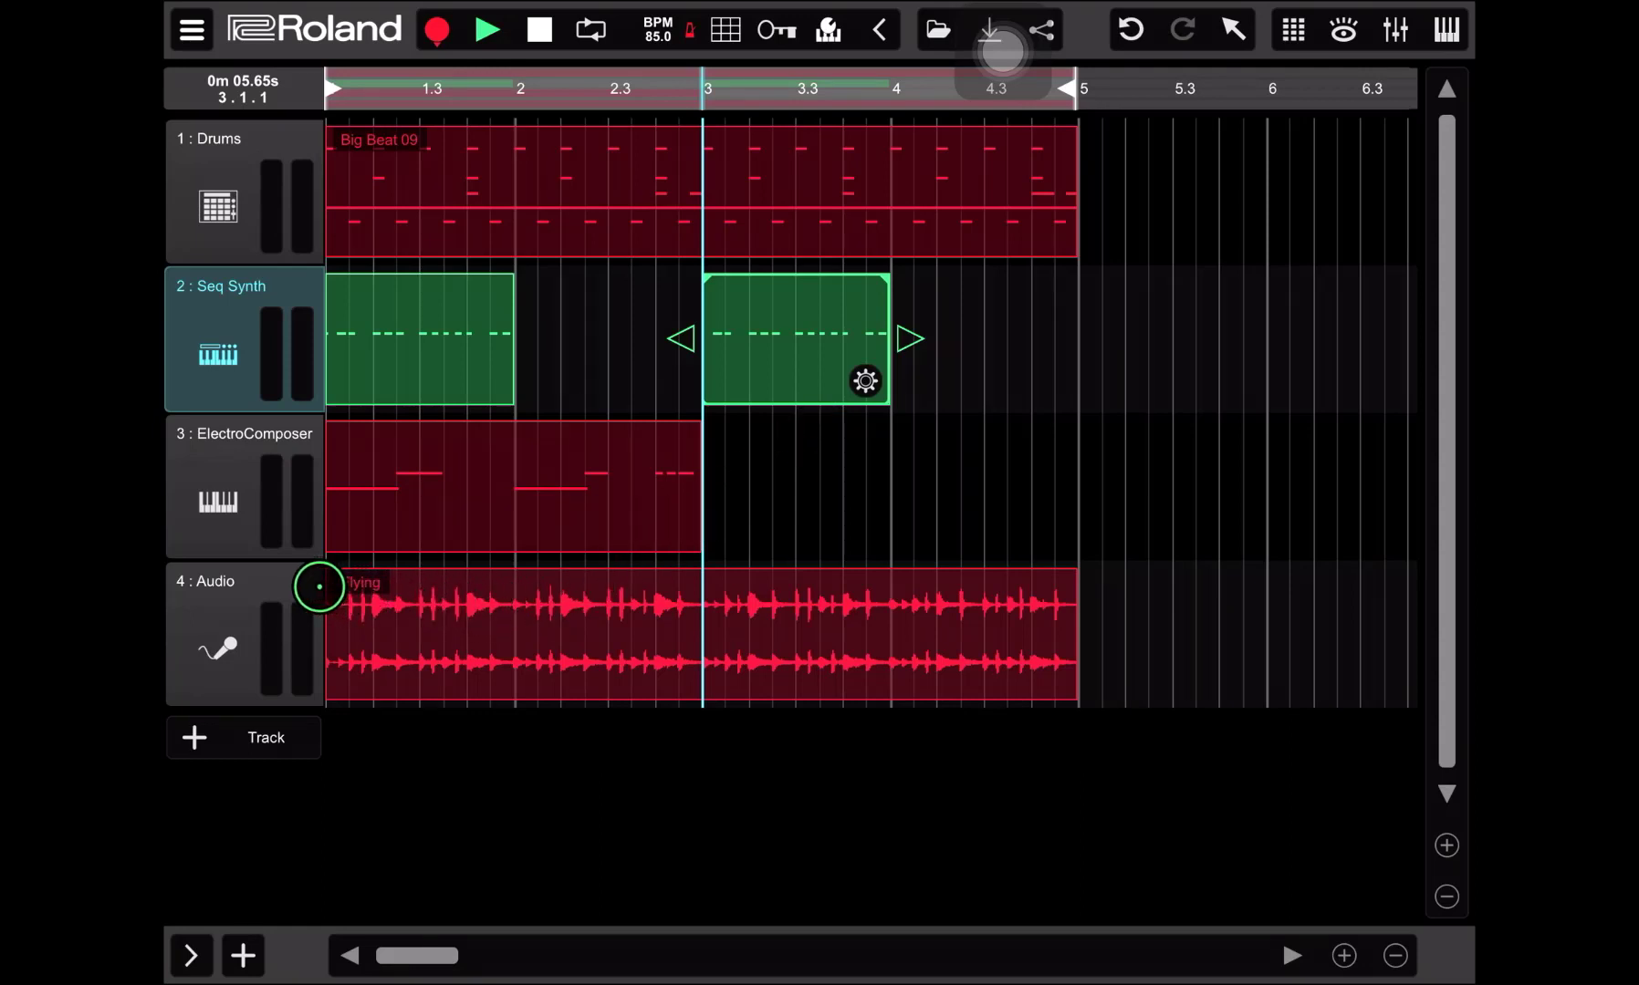
{"action": "left_click_drag", "start_coordinate": [319, 586], "coordinate": [292, 555]}
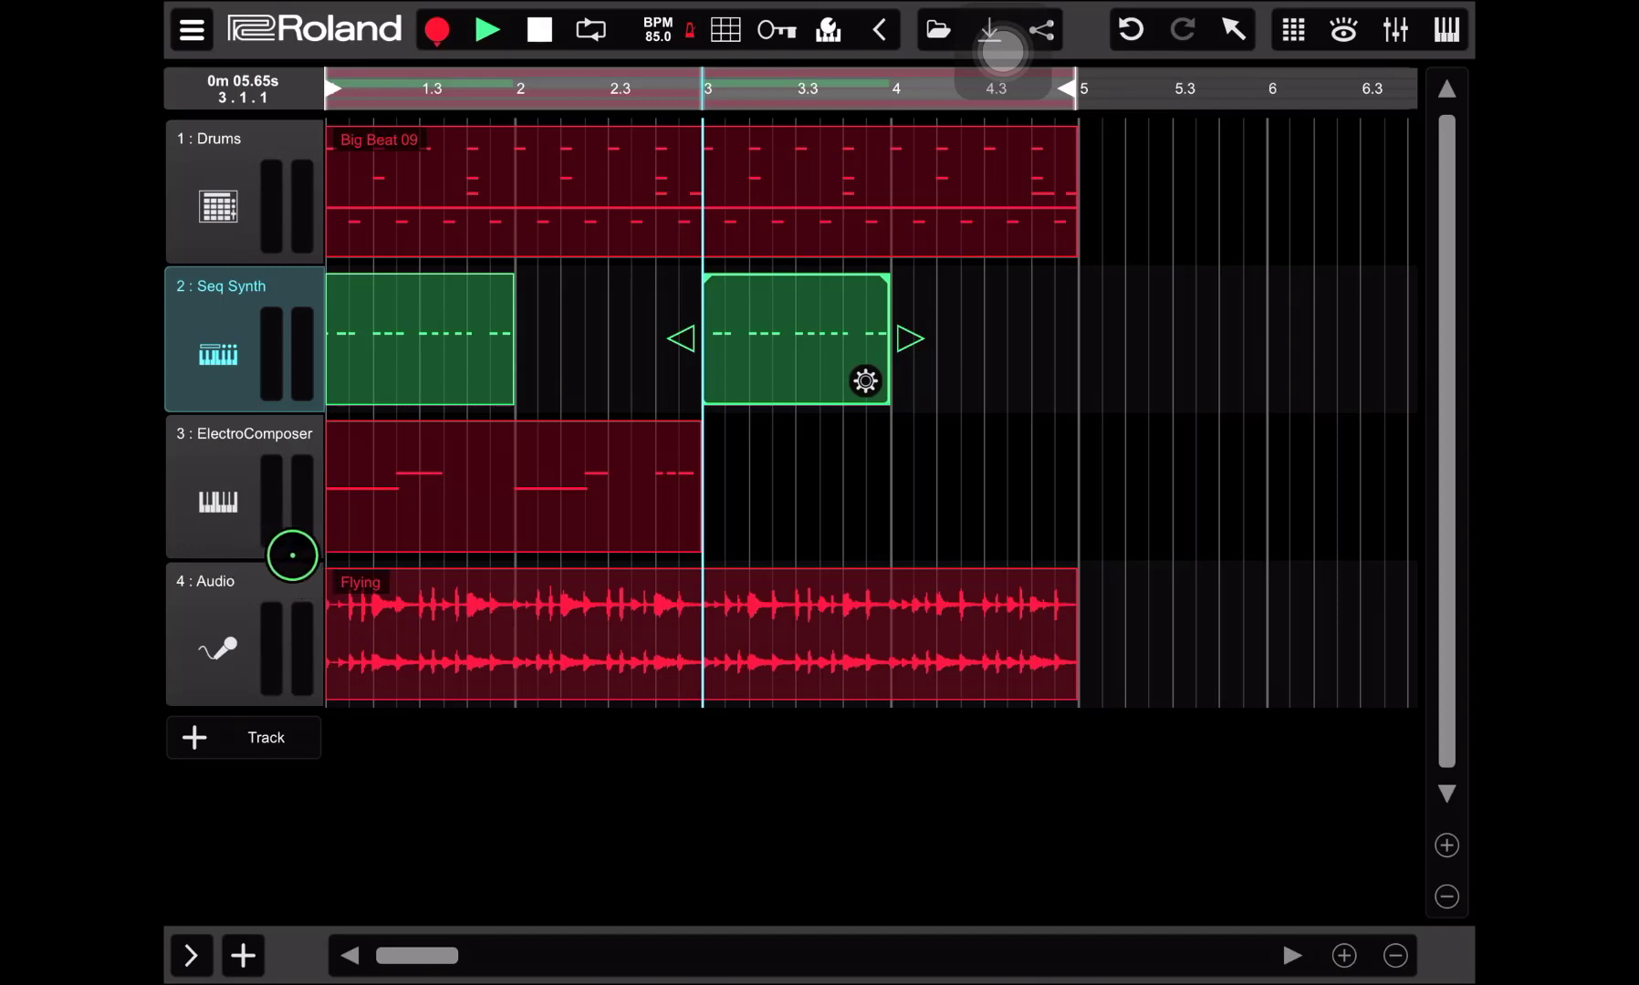
{"action": "mouse_move", "coordinate": [258, 553]}
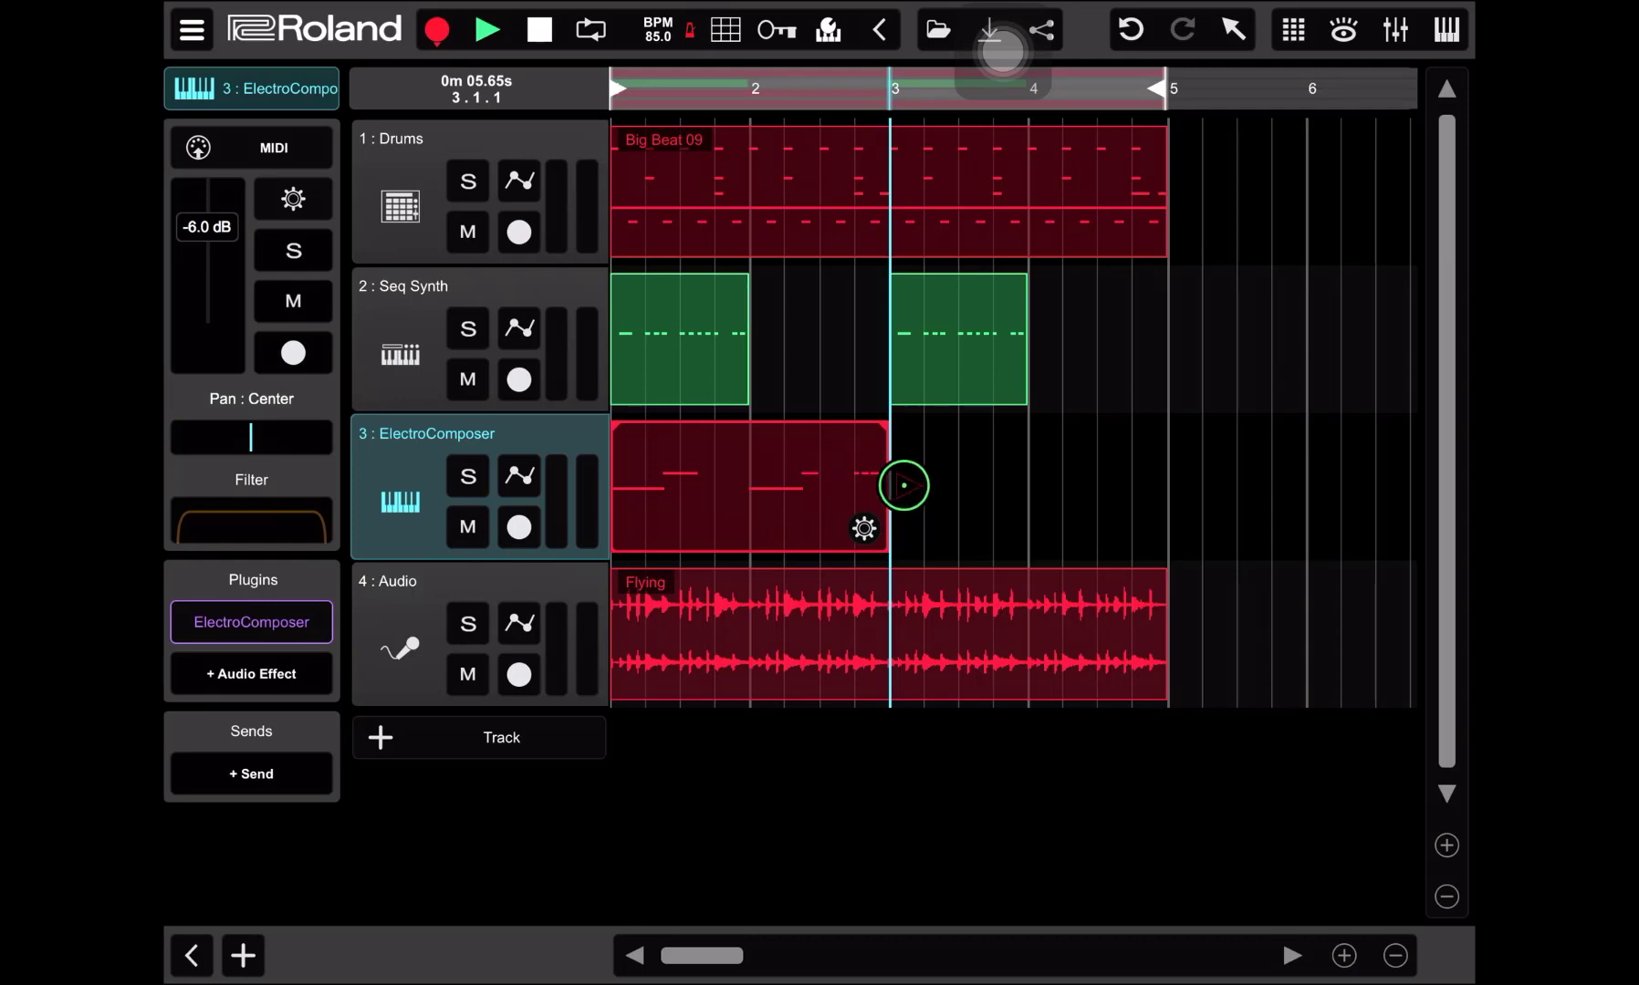
Extend the ElectroComposer clip so its pattern repeats past bar 3.
{"action": "left_click_drag", "start_coordinate": [866, 486], "coordinate": [993, 485]}
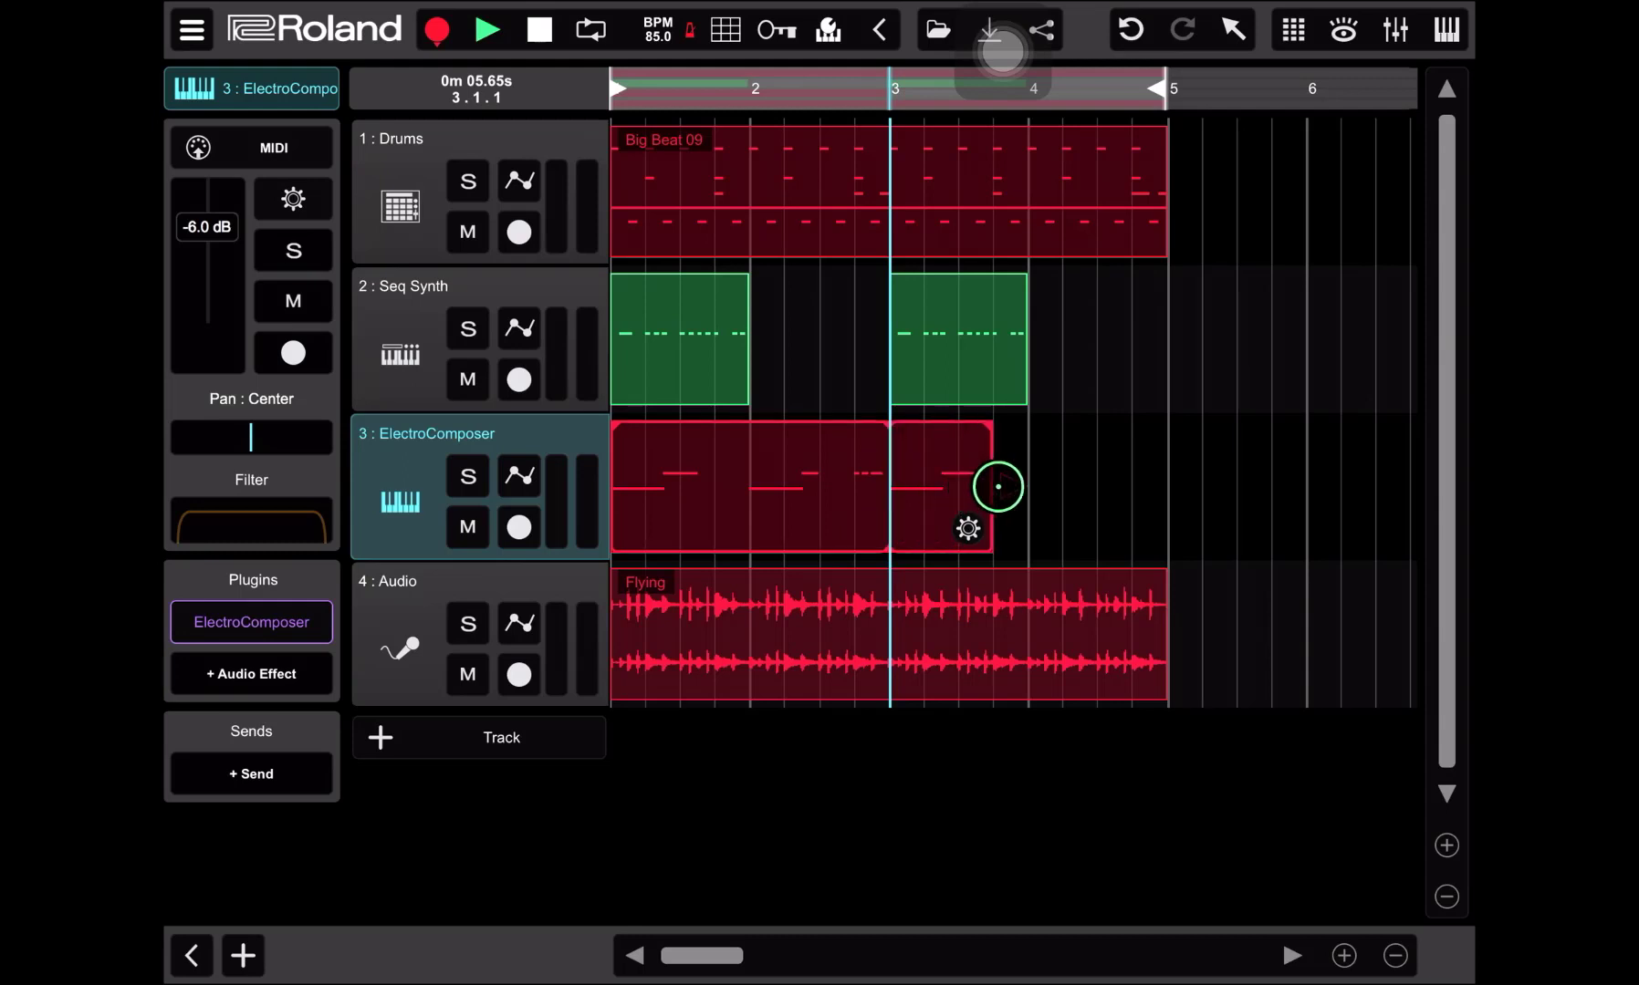
{"action": "left_click_drag", "start_coordinate": [991, 486], "coordinate": [1168, 486]}
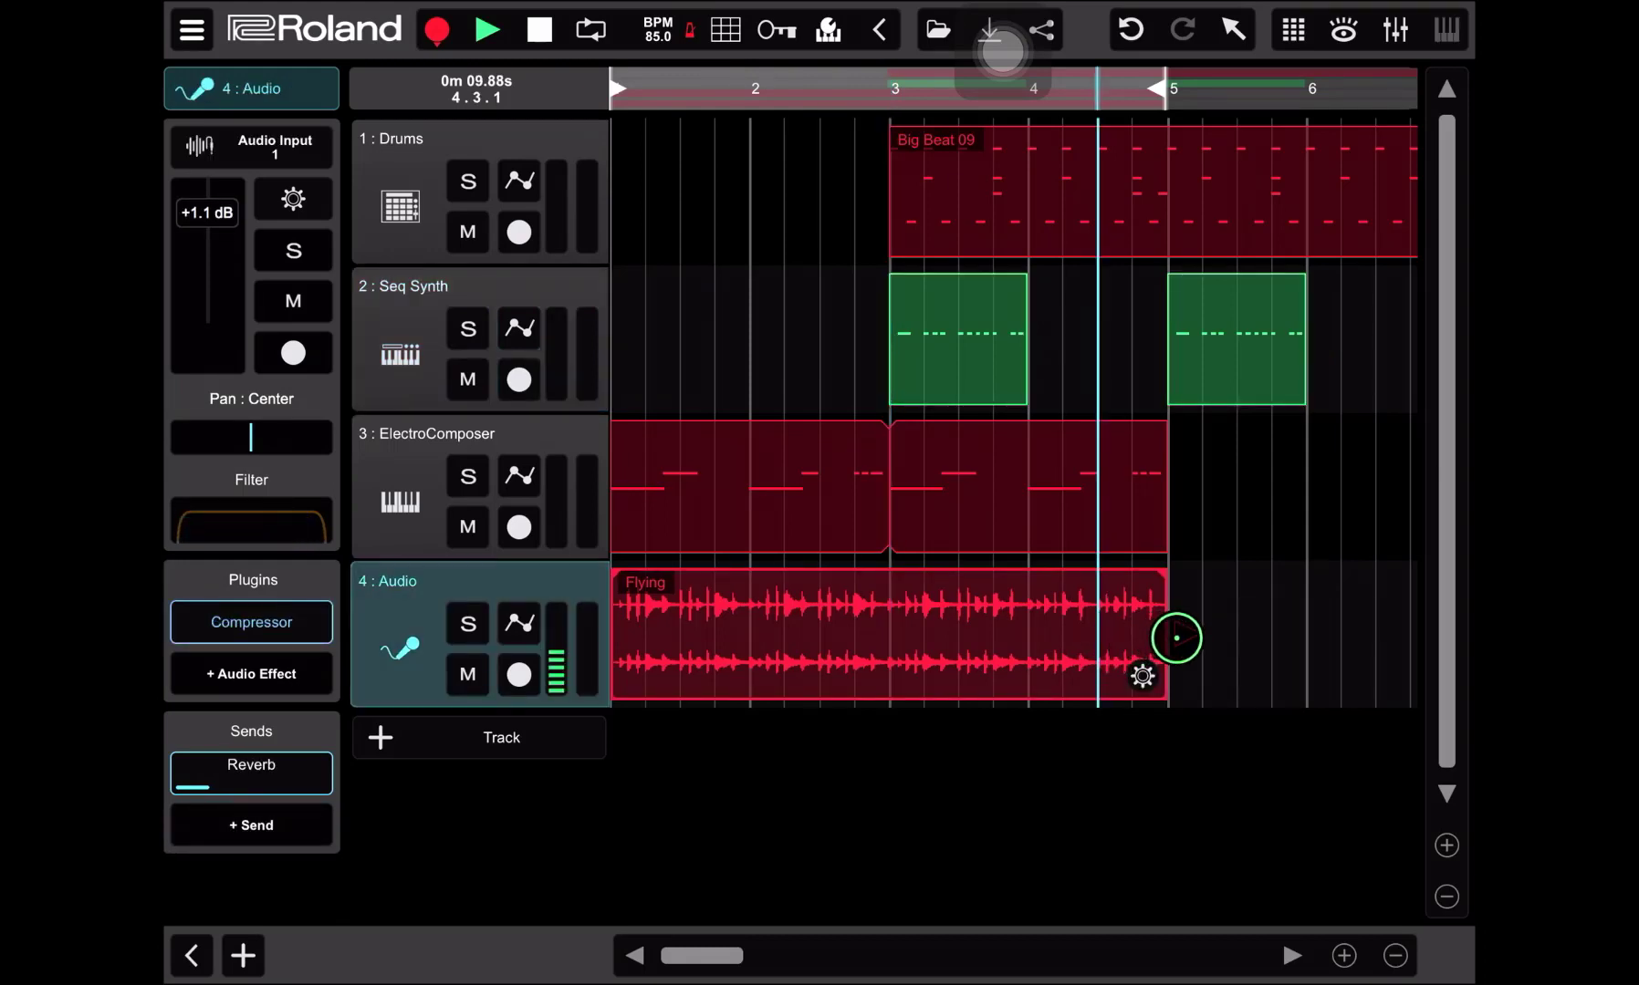
Trim Flying to end at bar 3 and stretch ElectroComposer through the song.
{"action": "left_click_drag", "start_coordinate": [1175, 637], "coordinate": [908, 637]}
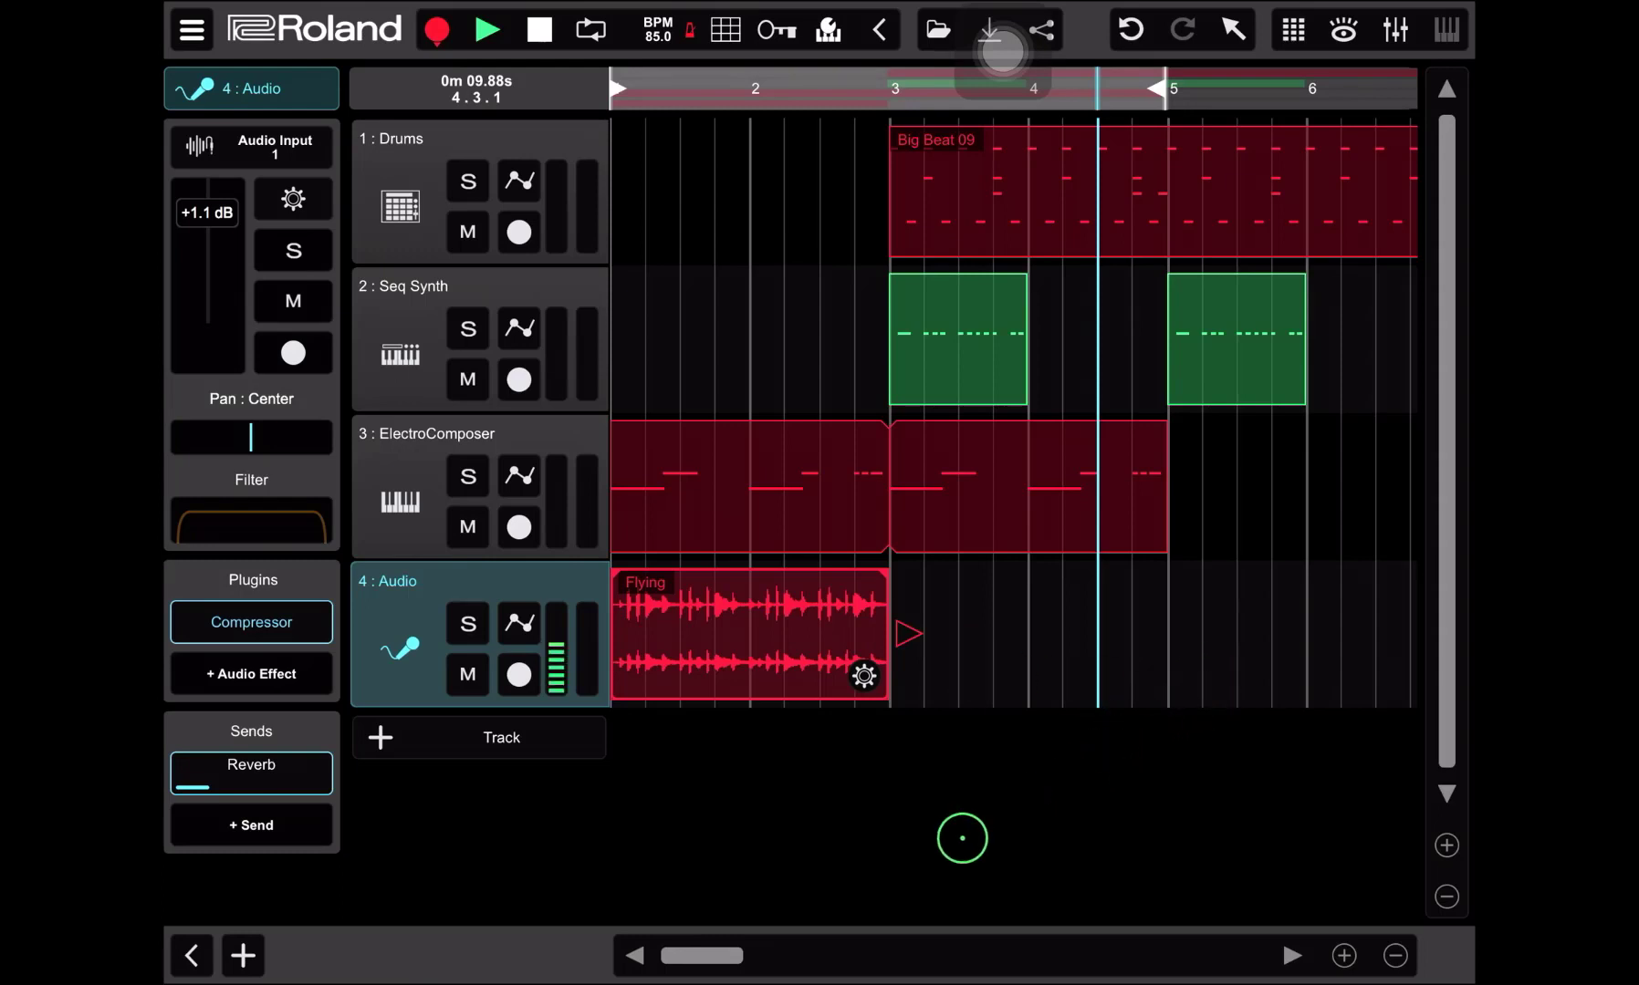
{"action": "left_click_drag", "start_coordinate": [939, 952], "coordinate": [754, 952]}
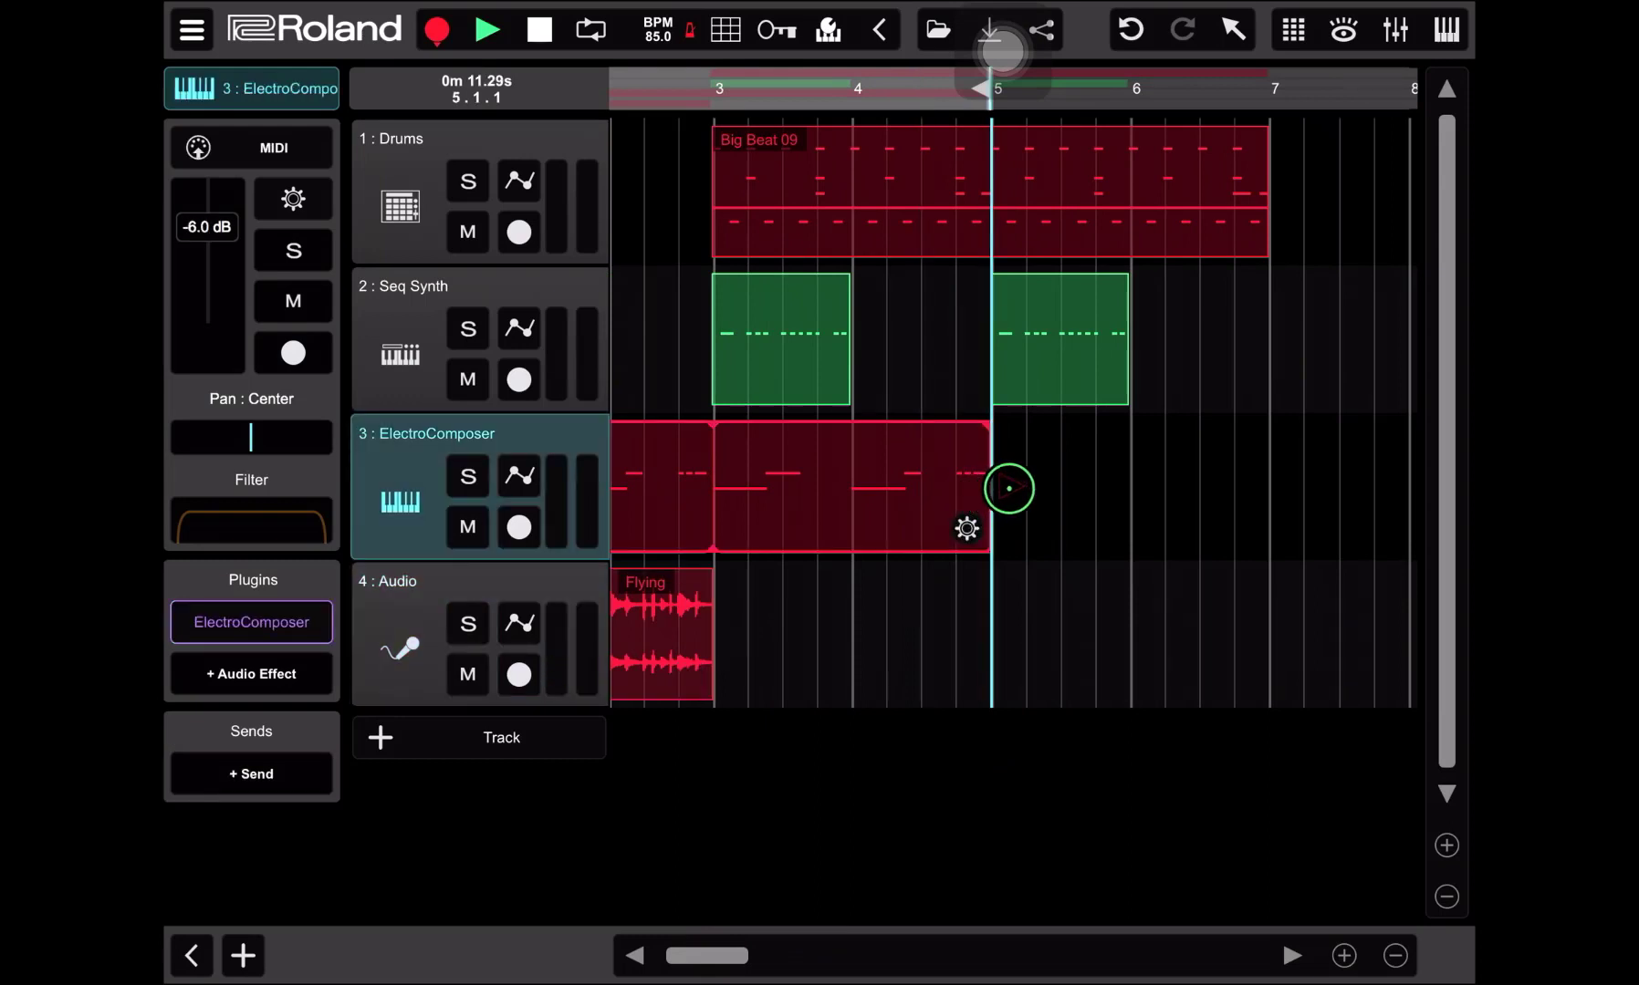
{"action": "left_click_drag", "start_coordinate": [1009, 487], "coordinate": [1239, 491]}
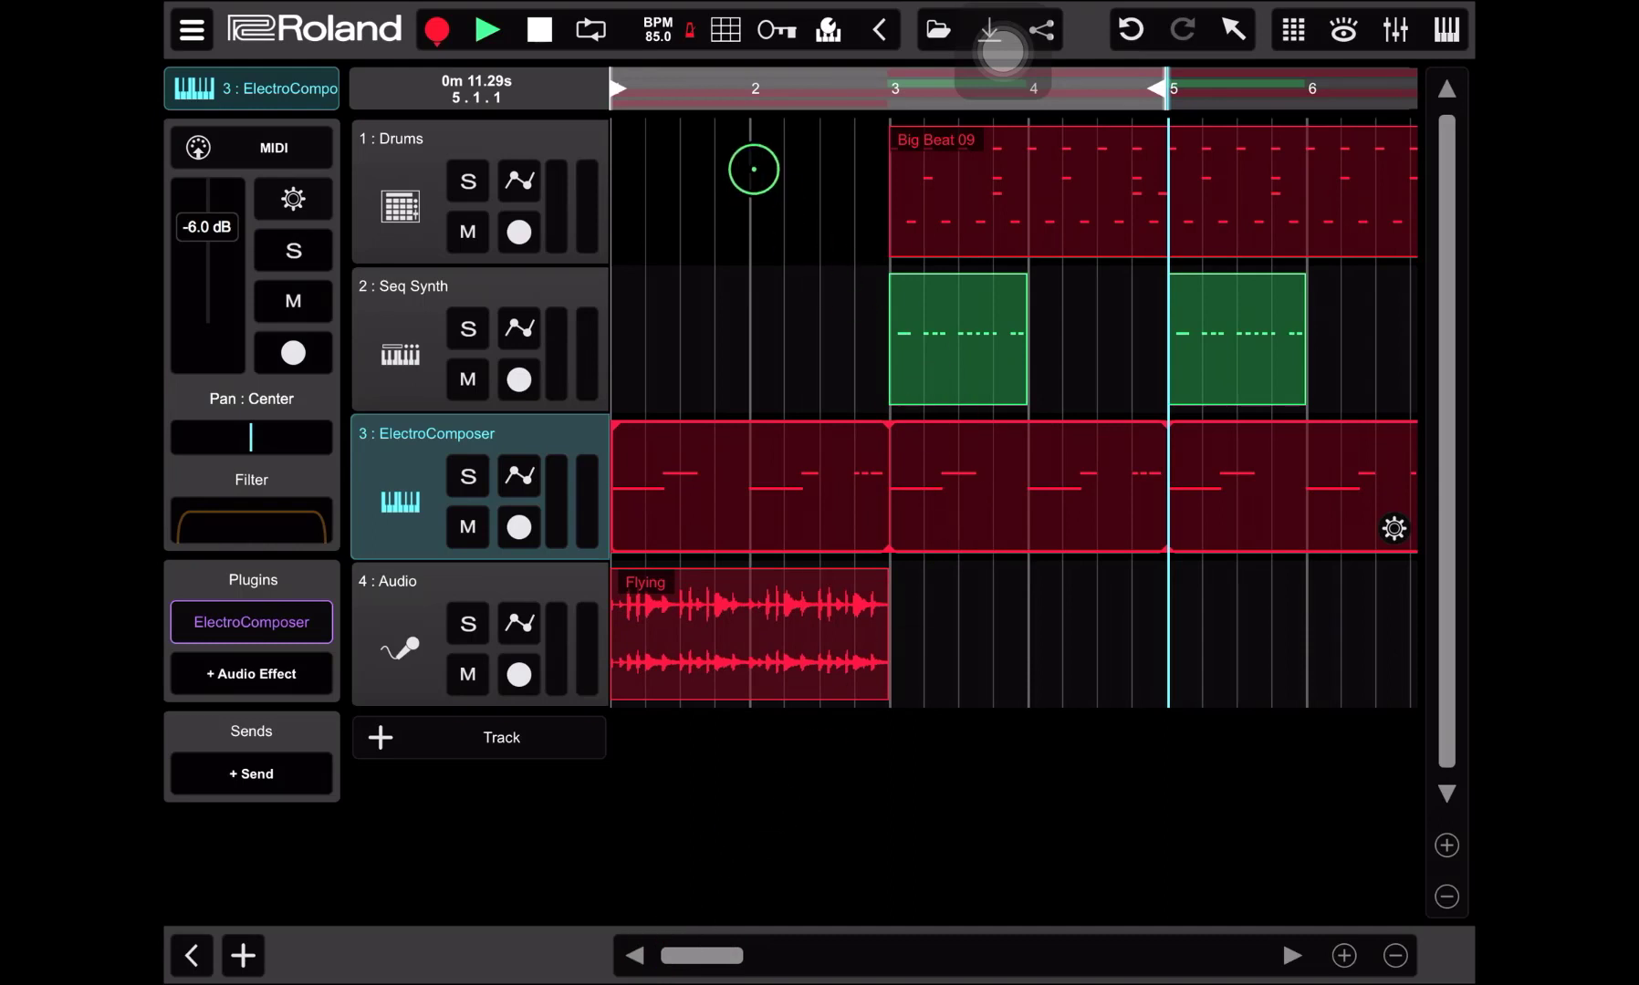
{"action": "left_click", "coordinate": [488, 29]}
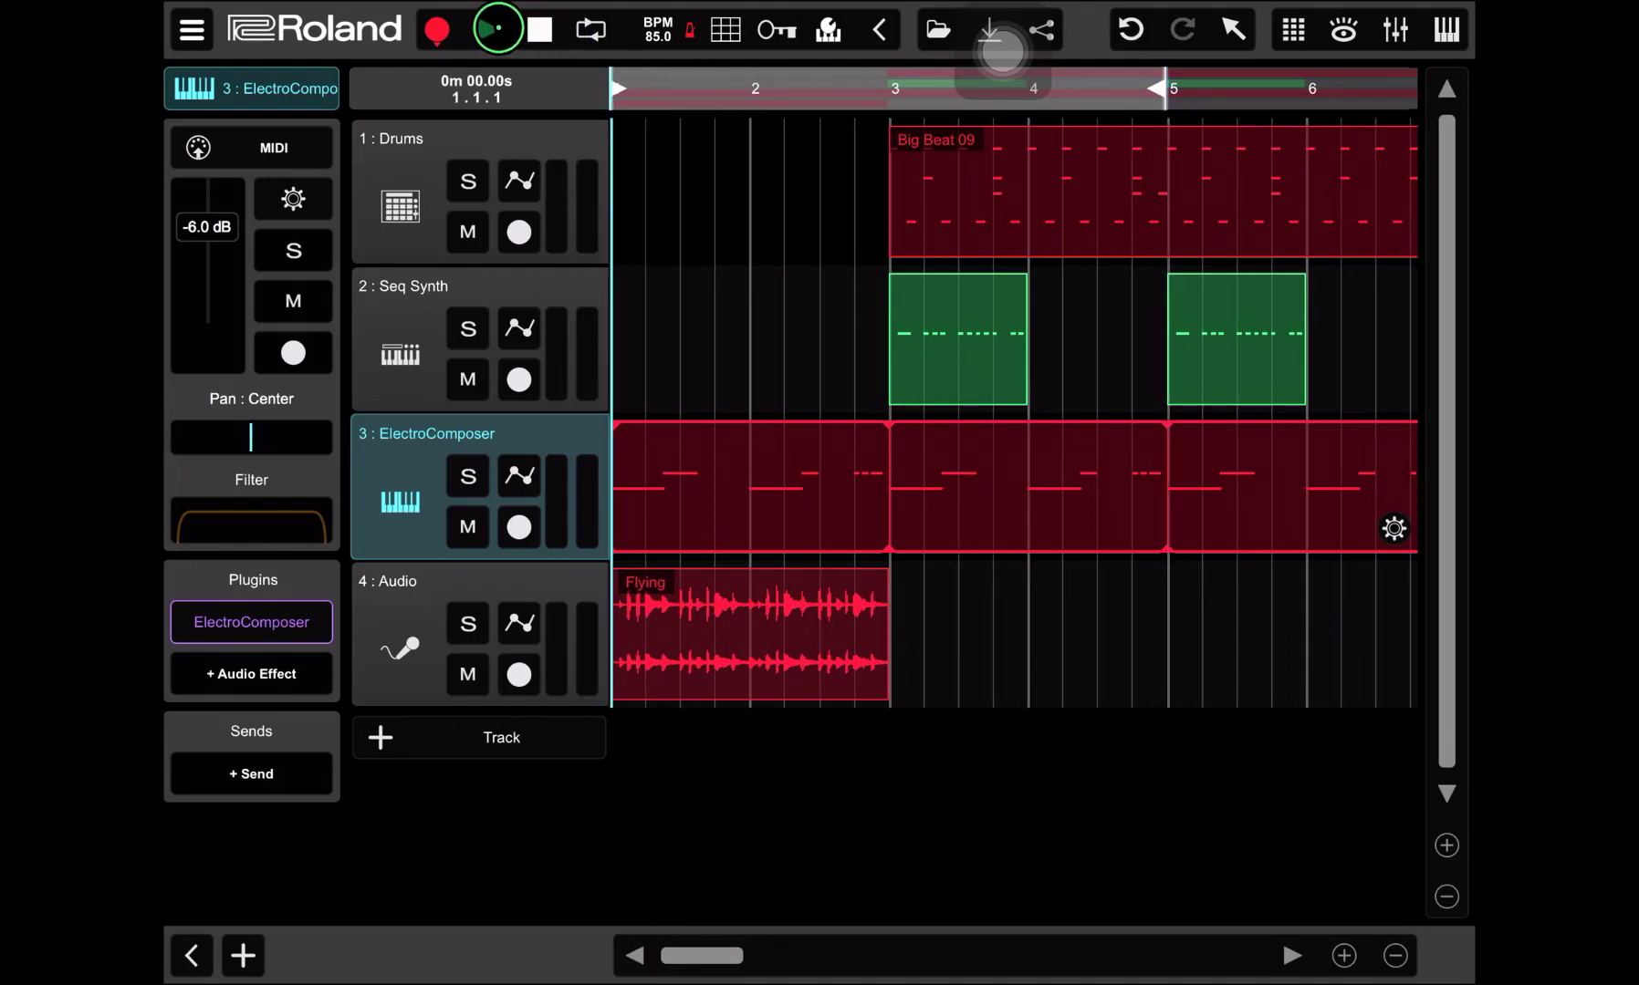
{"action": "left_click", "coordinate": [495, 27]}
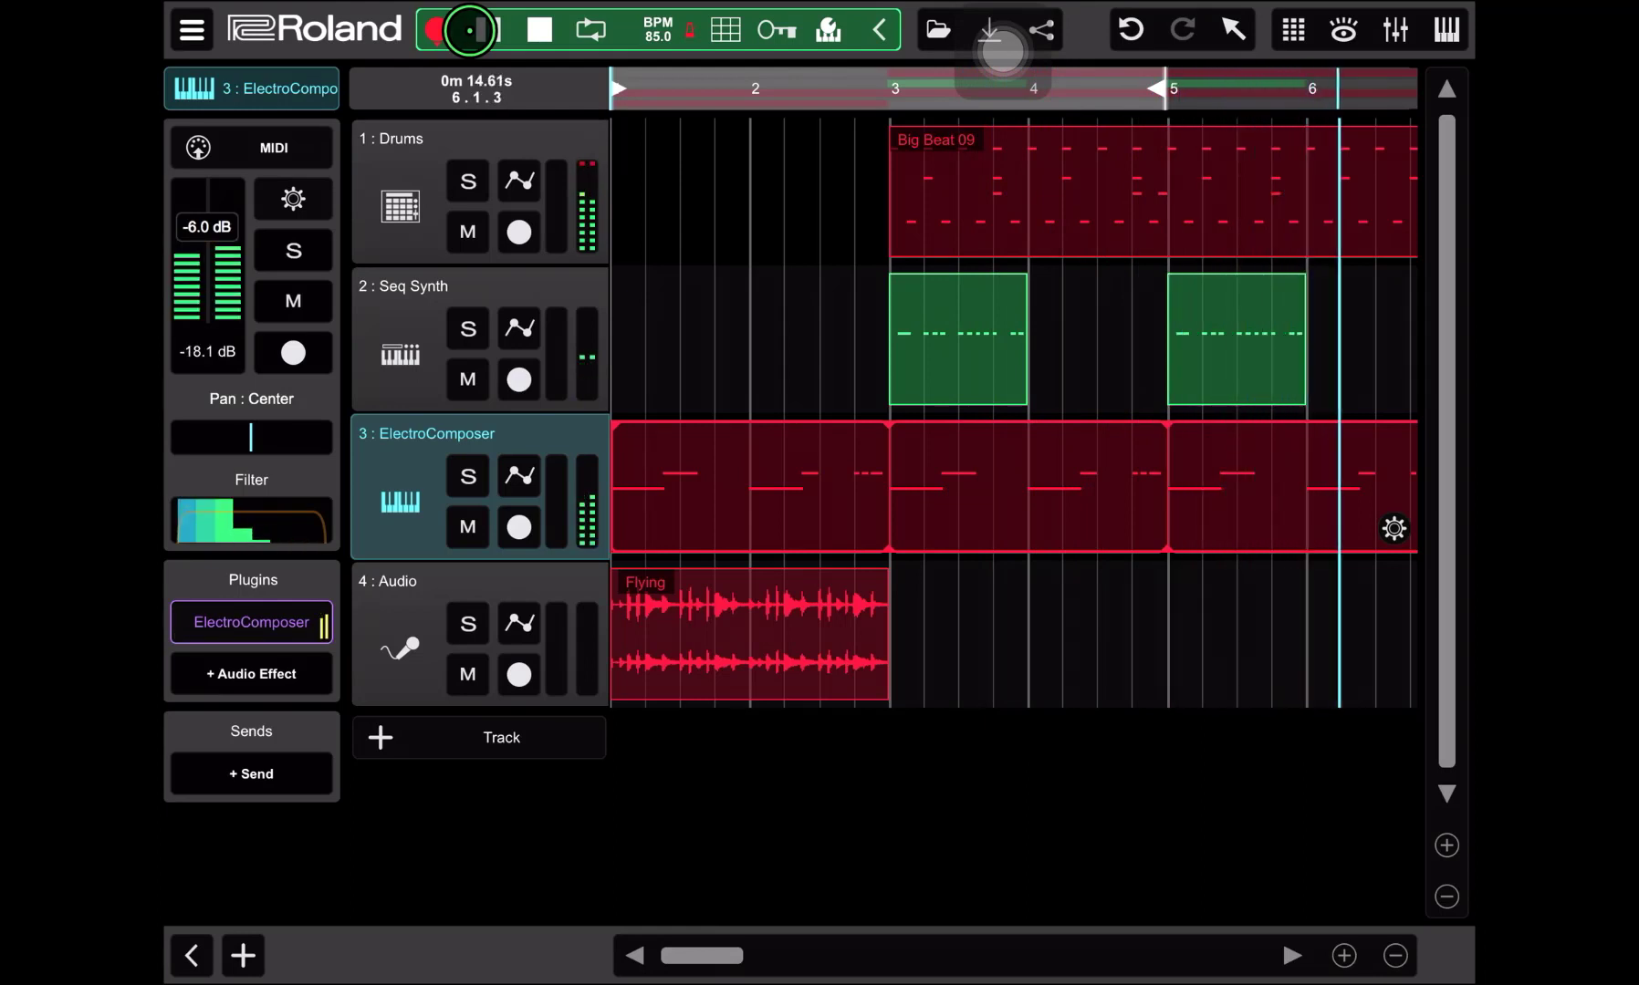
{"action": "left_click", "coordinate": [482, 29]}
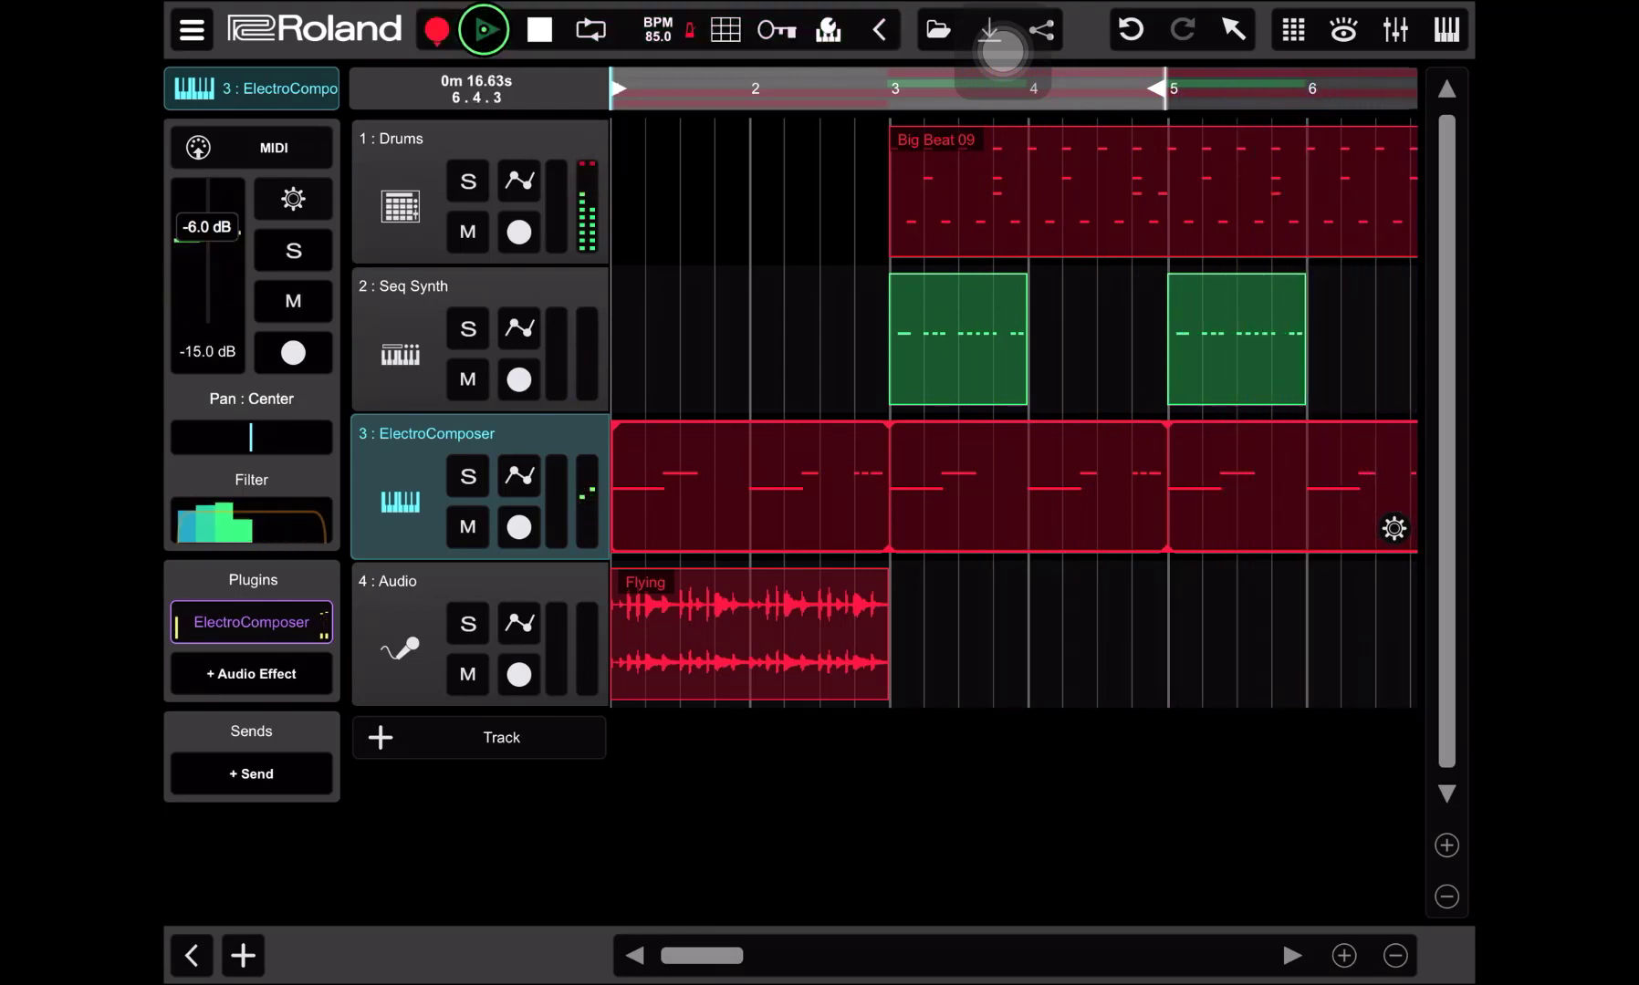
{"action": "left_click", "coordinate": [529, 27]}
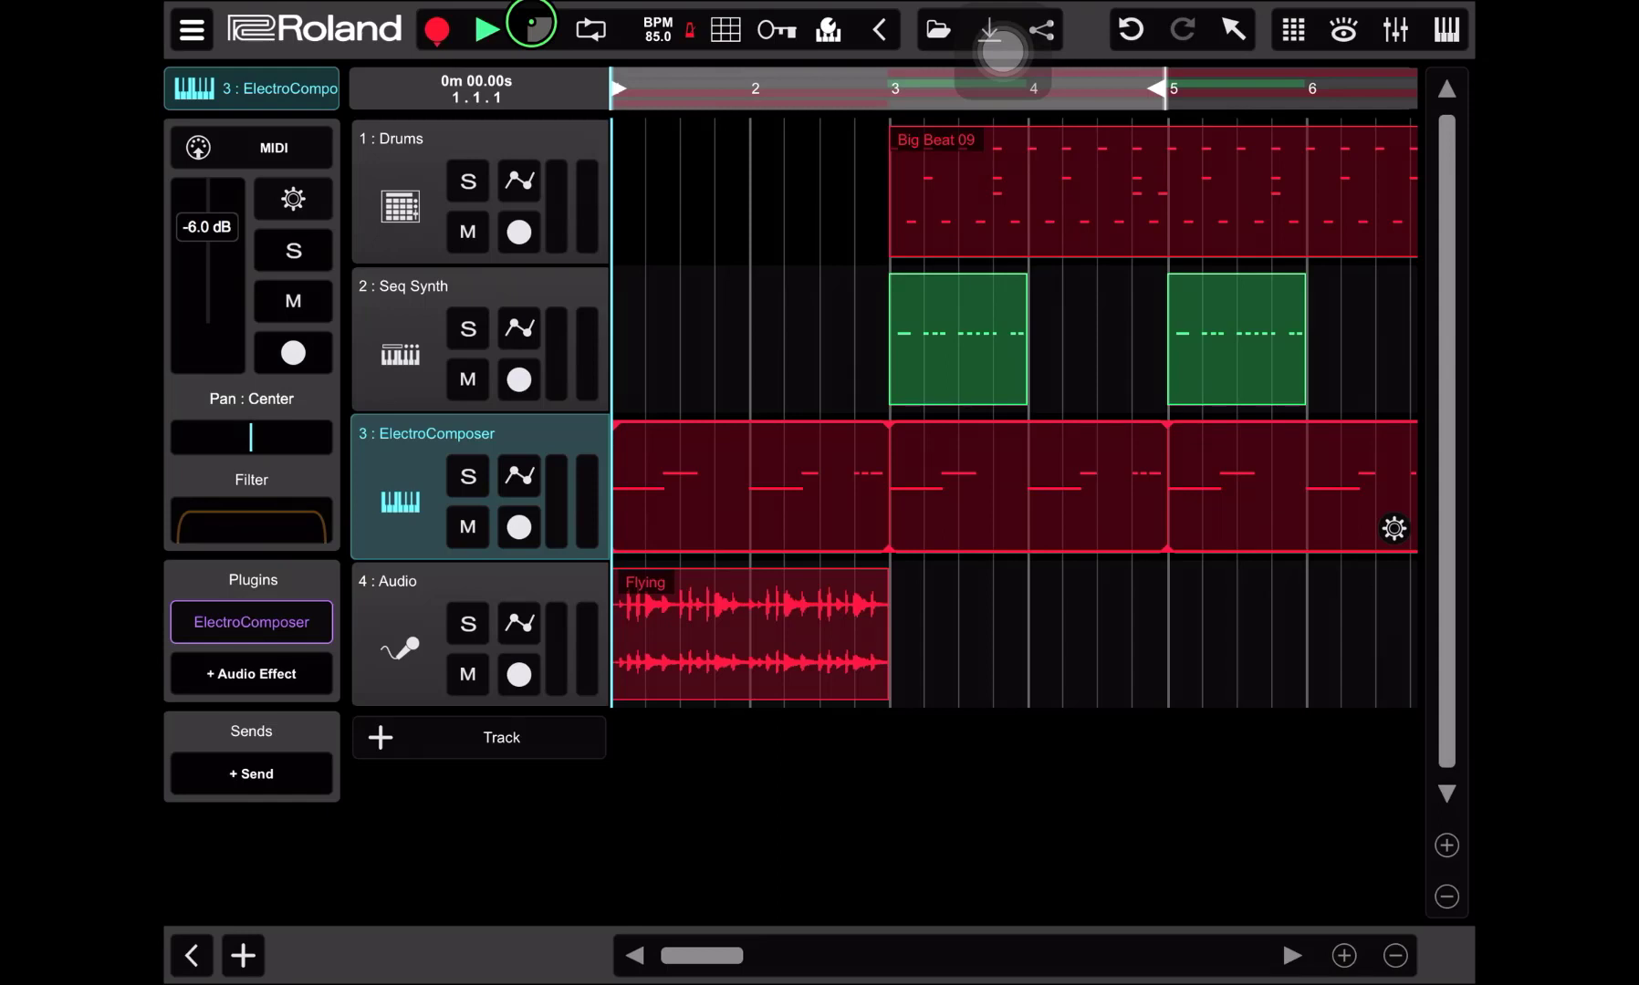
{"action": "left_click", "coordinate": [529, 29]}
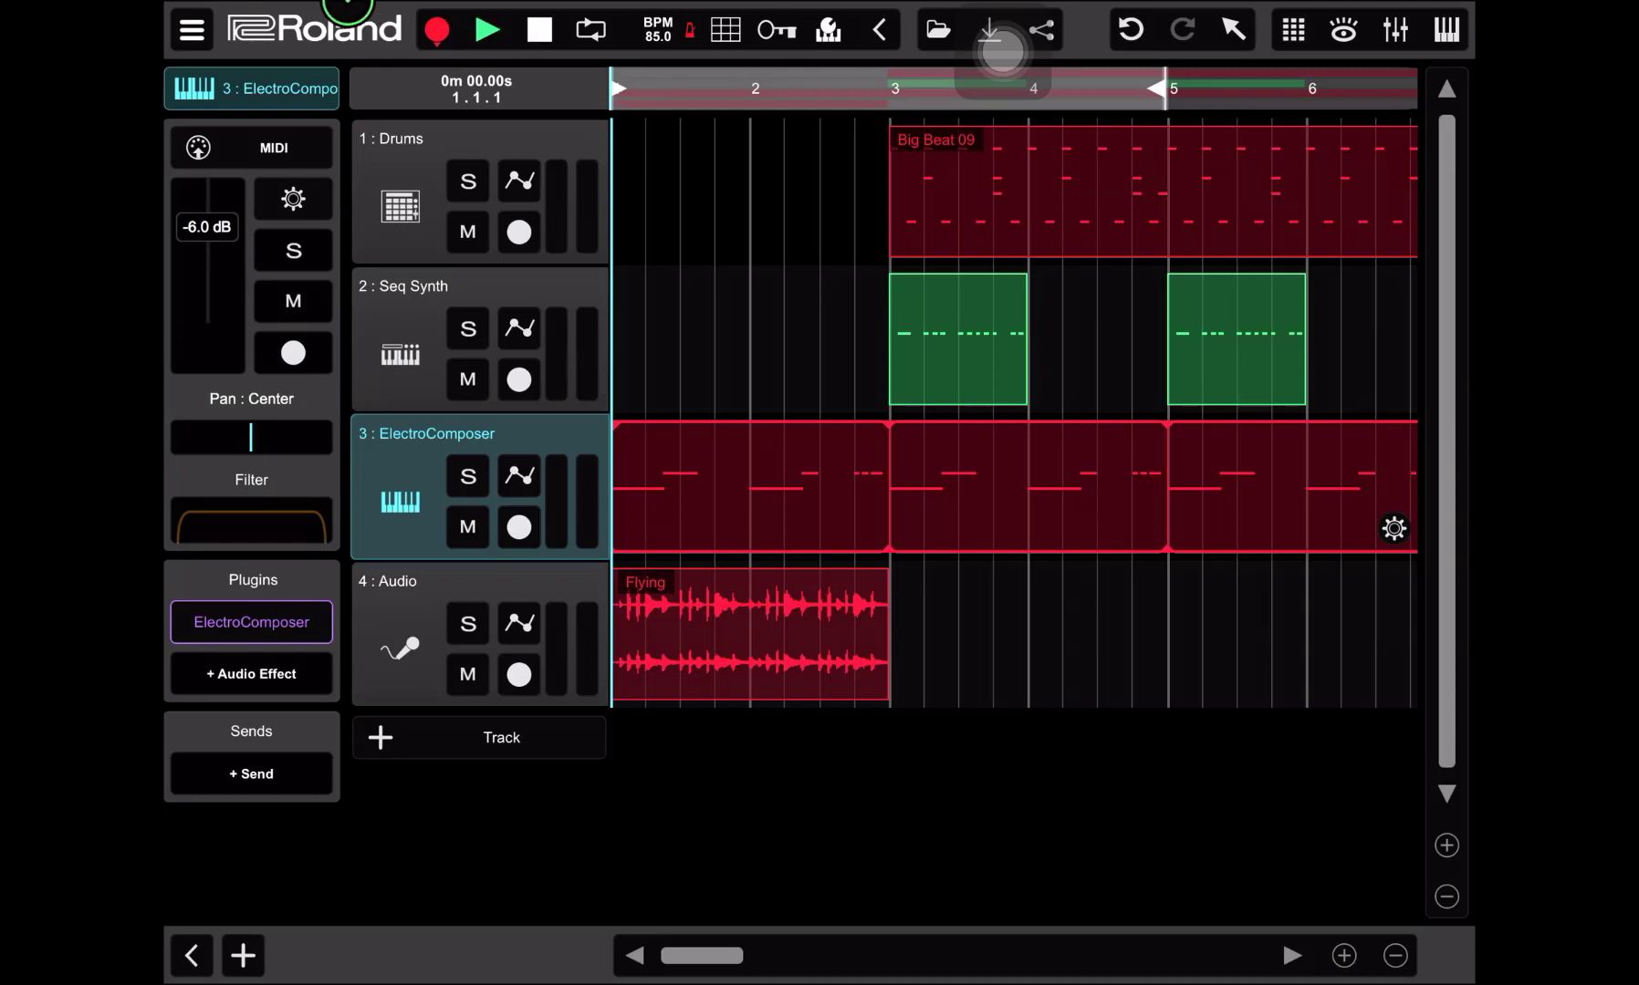
Reach the Create Mix screen for appmusic Hip Hop Song from the toolbar Export icon.
{"action": "left_click", "coordinate": [989, 31]}
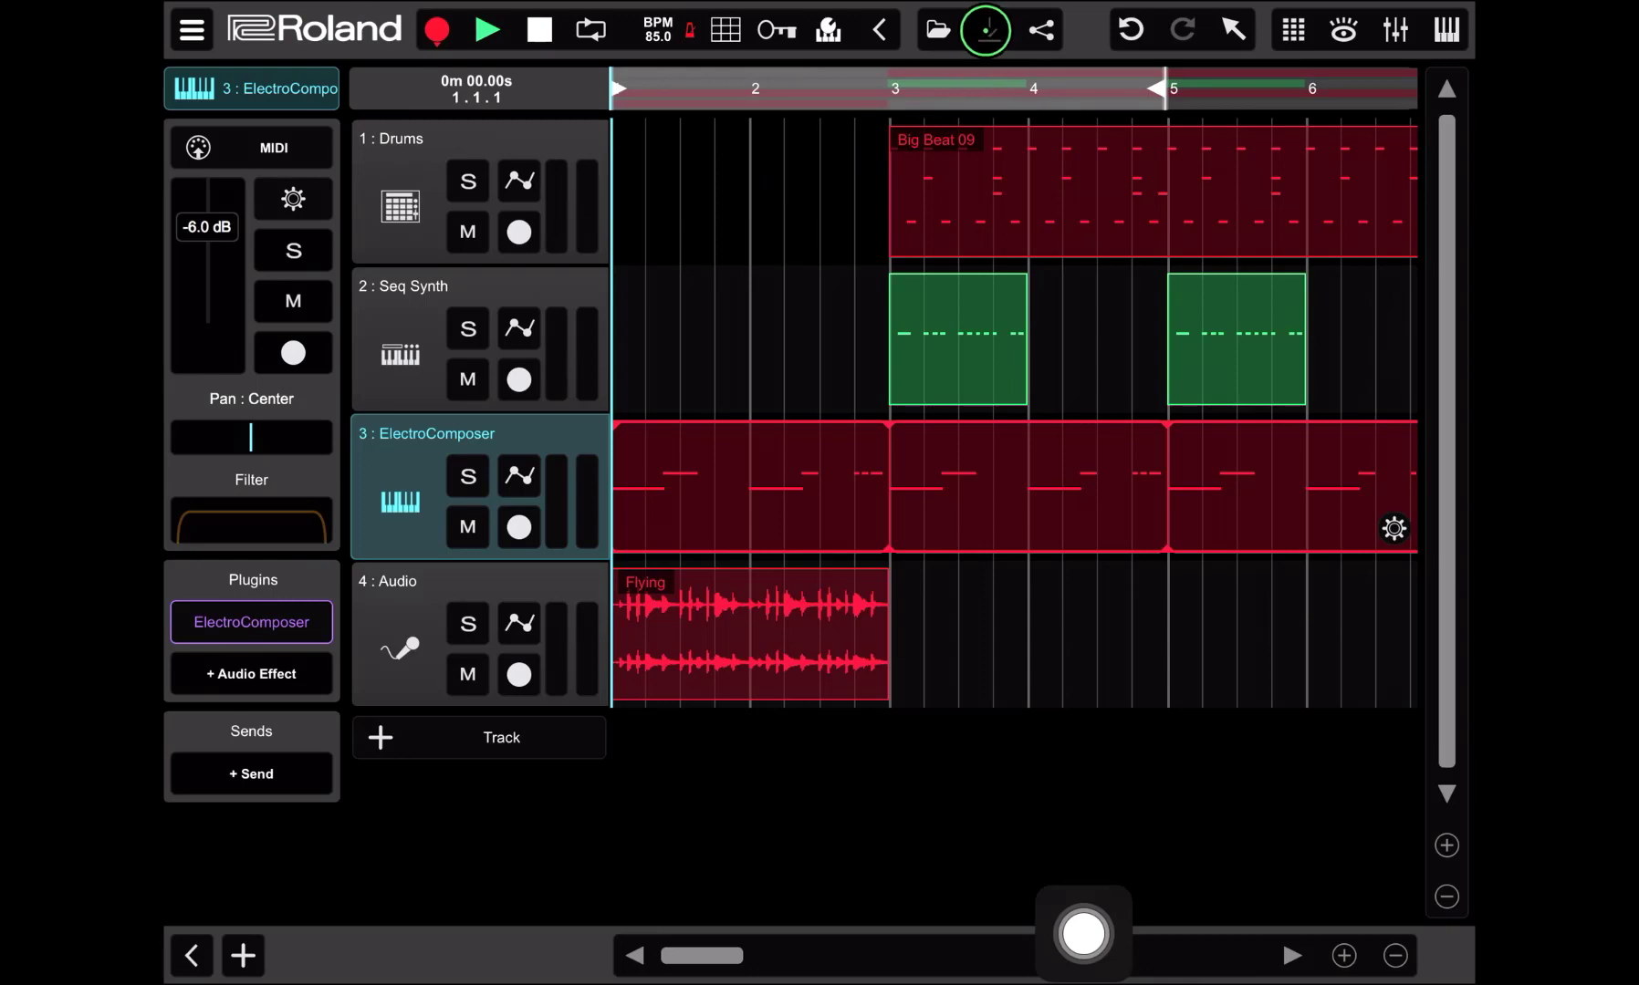
{"action": "left_click", "coordinate": [987, 29]}
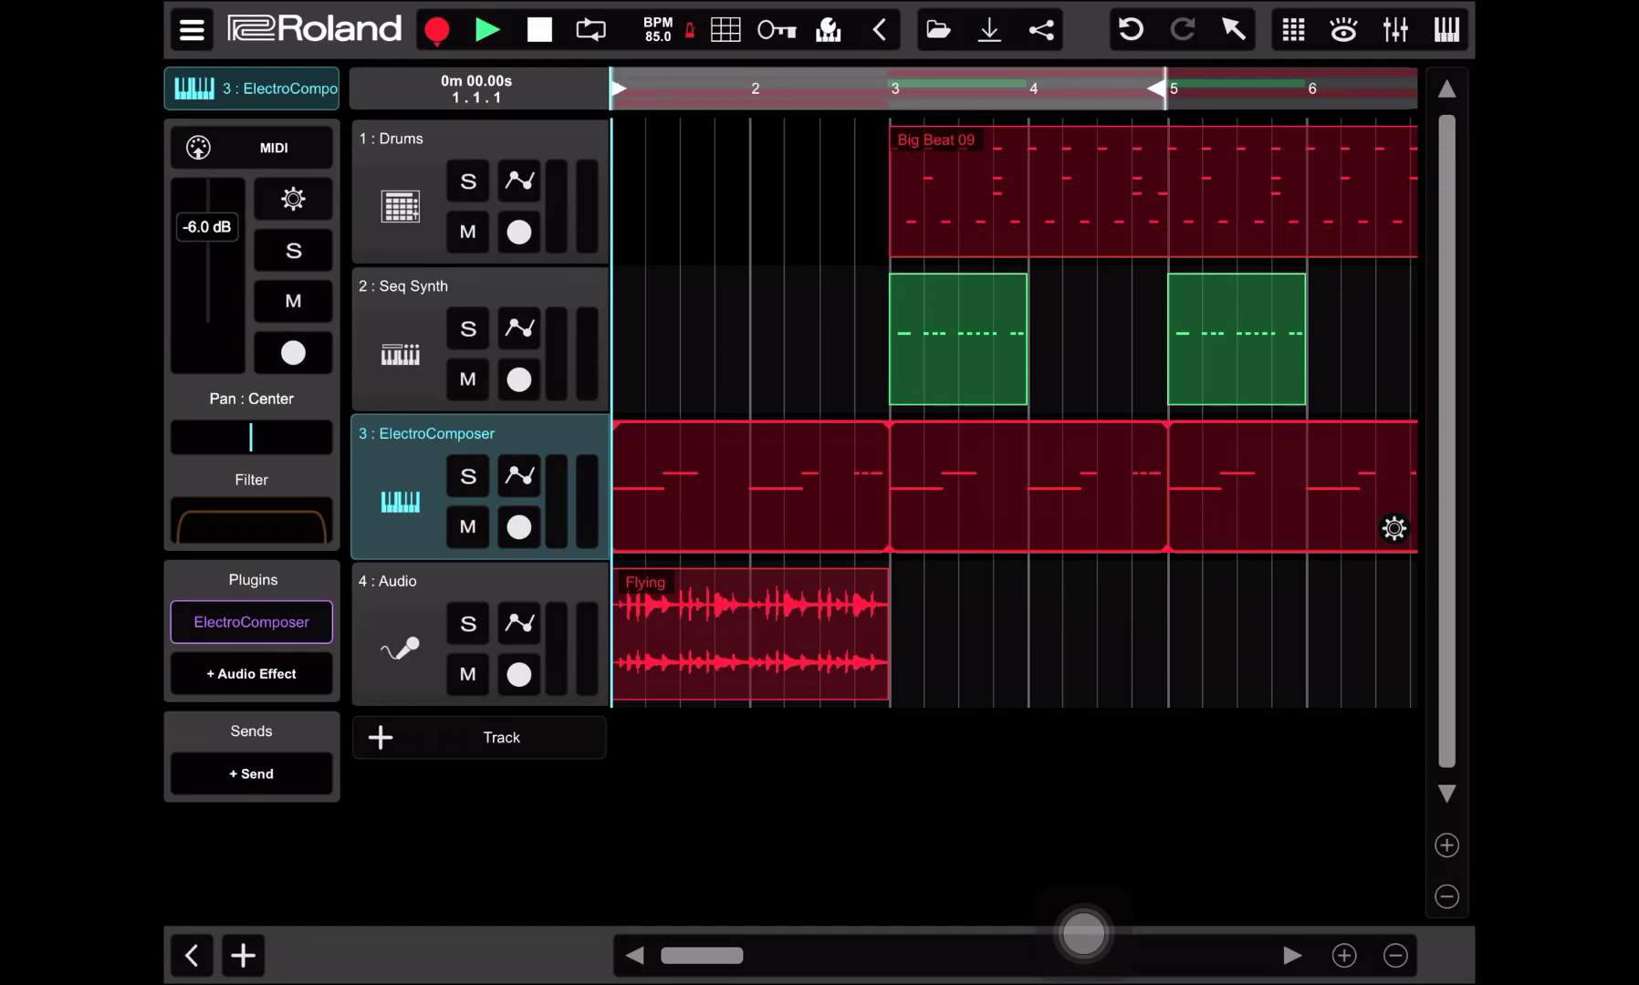
{"action": "left_click", "coordinate": [989, 31]}
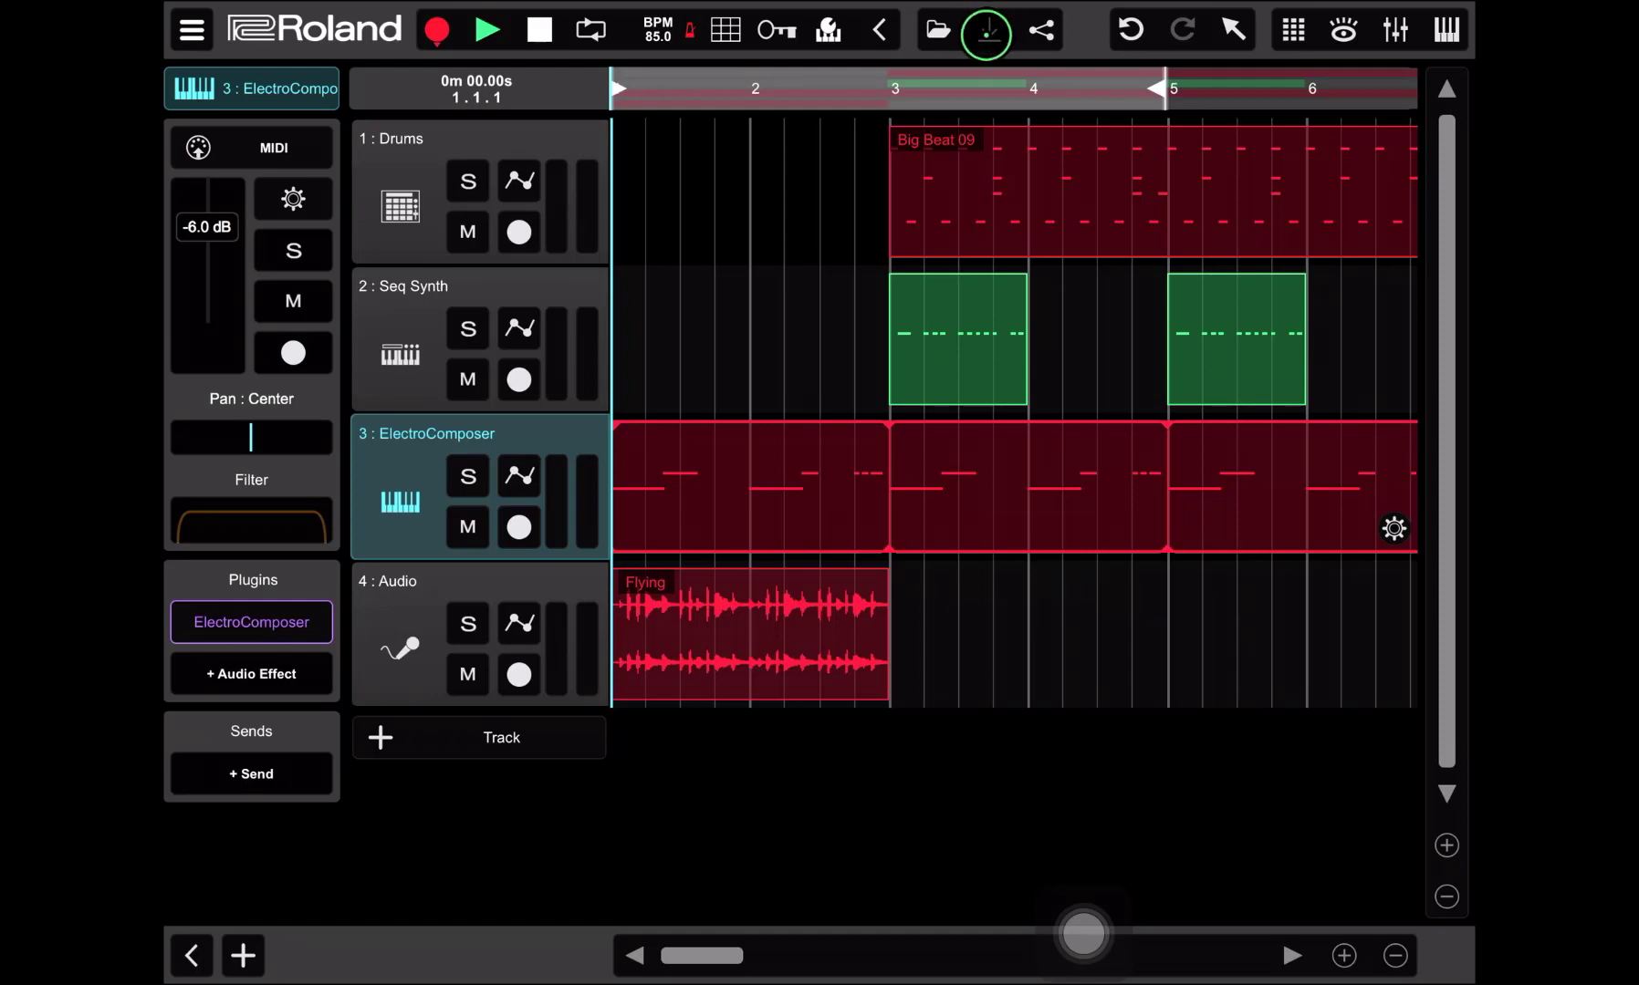
{"action": "left_click", "coordinate": [1038, 29]}
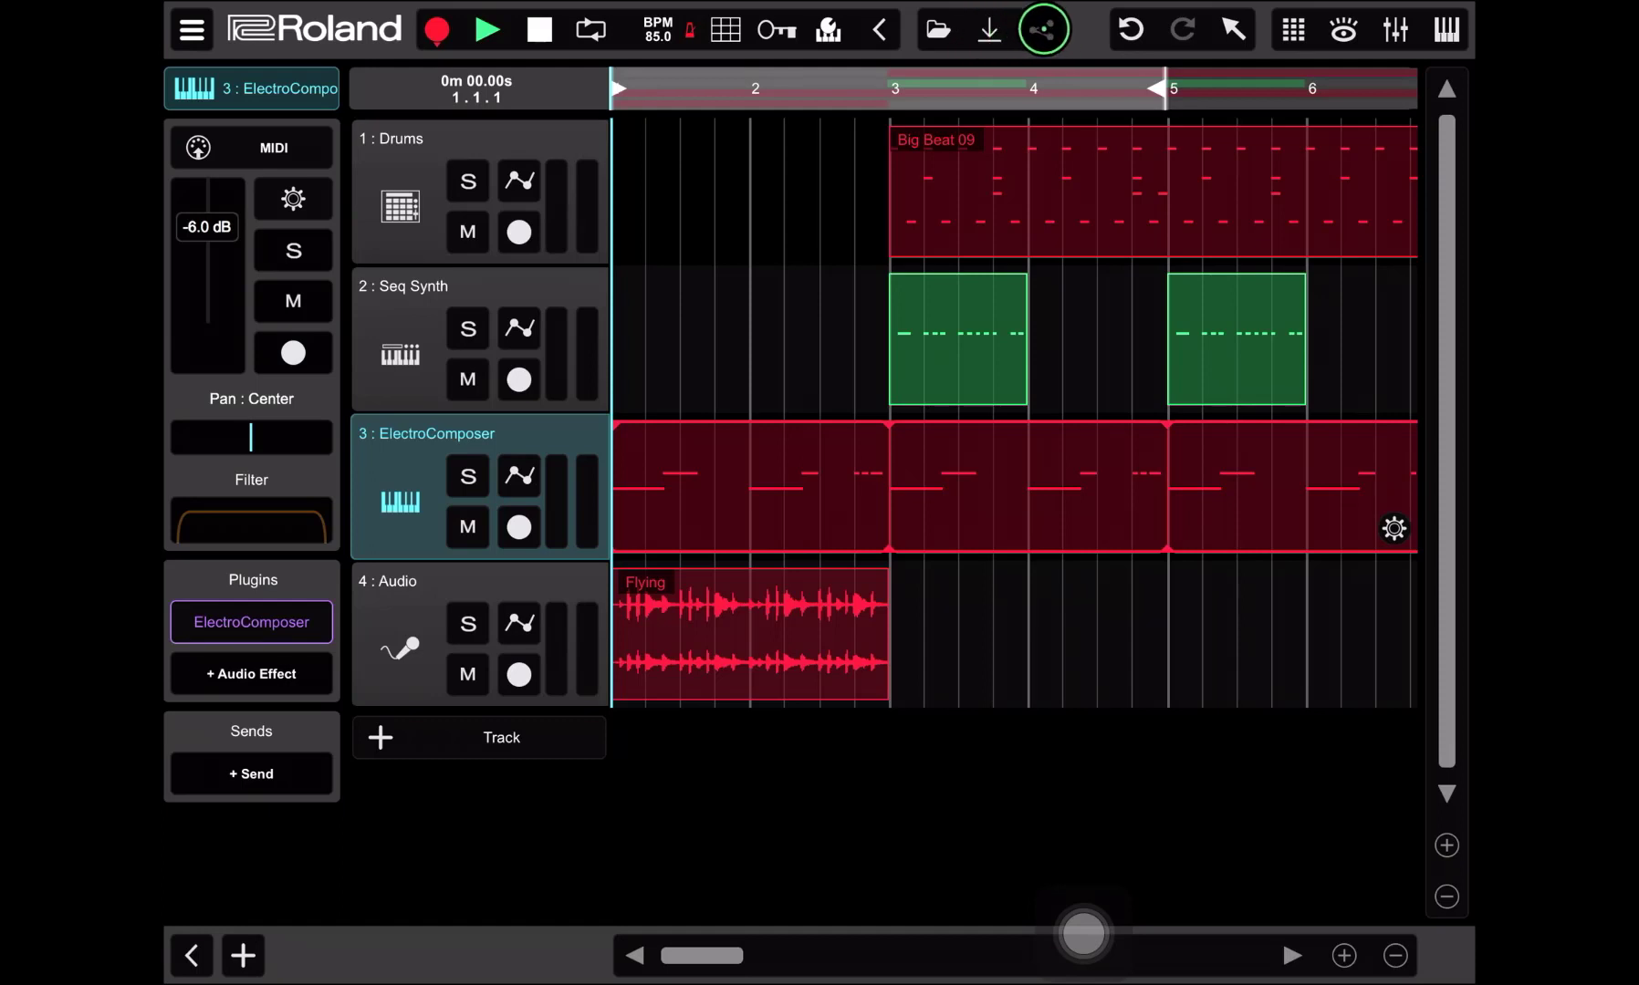
{"action": "left_click", "coordinate": [1040, 31]}
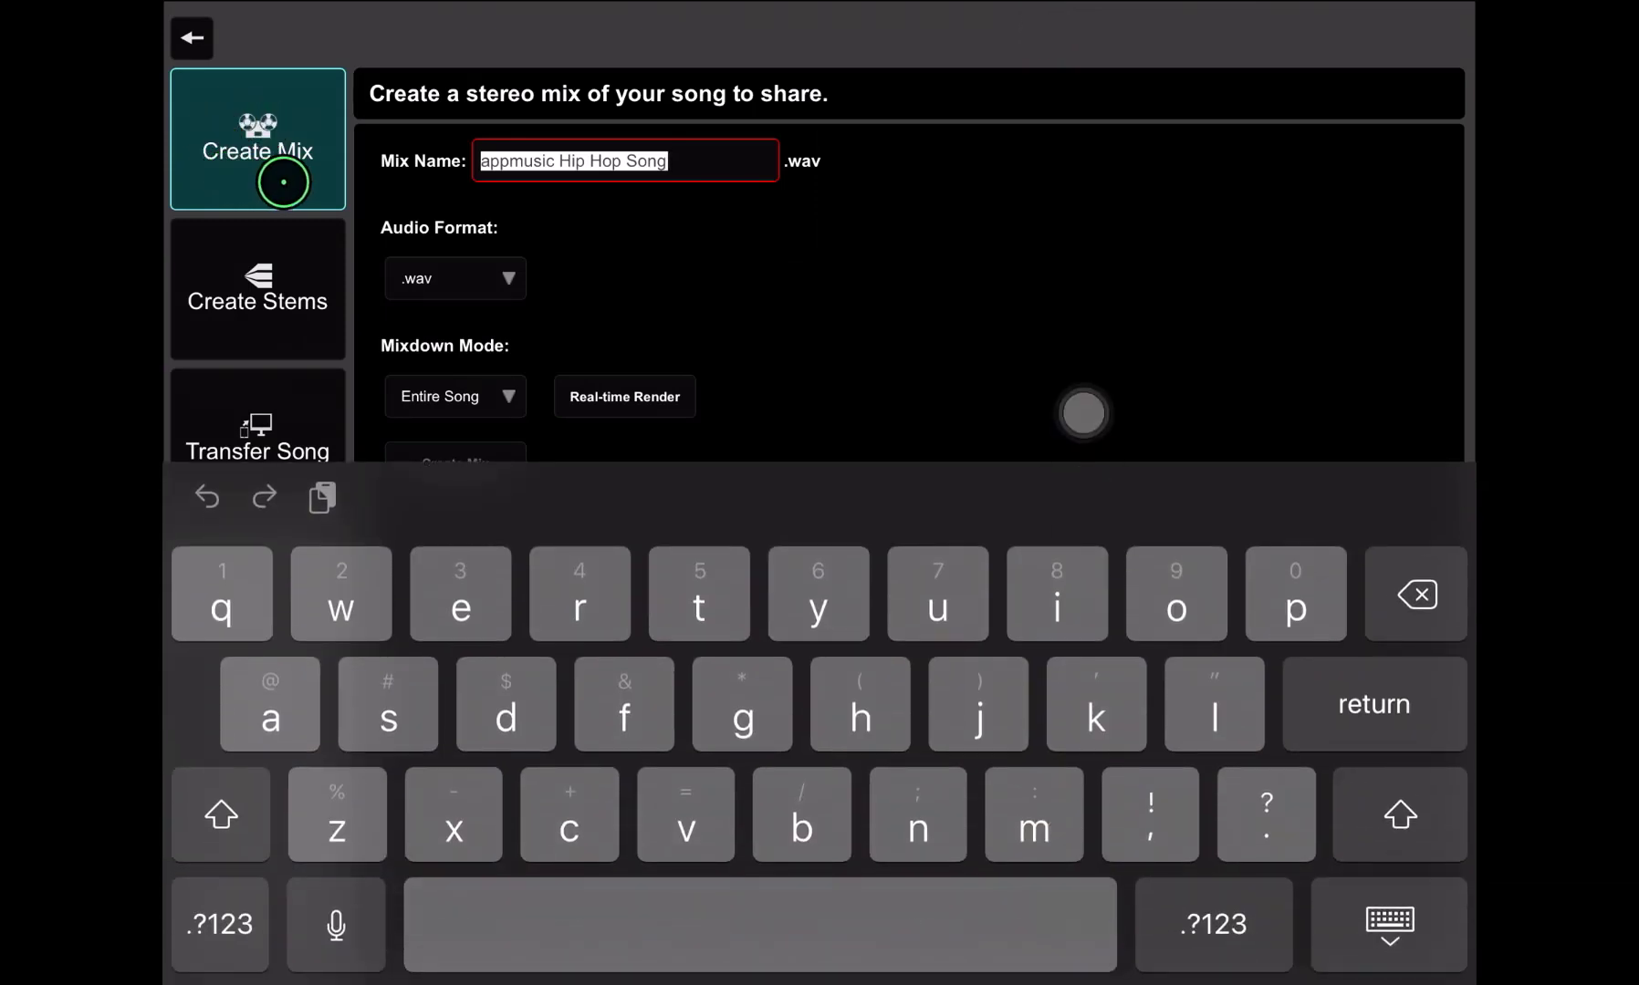
{"action": "left_click", "coordinate": [1392, 924]}
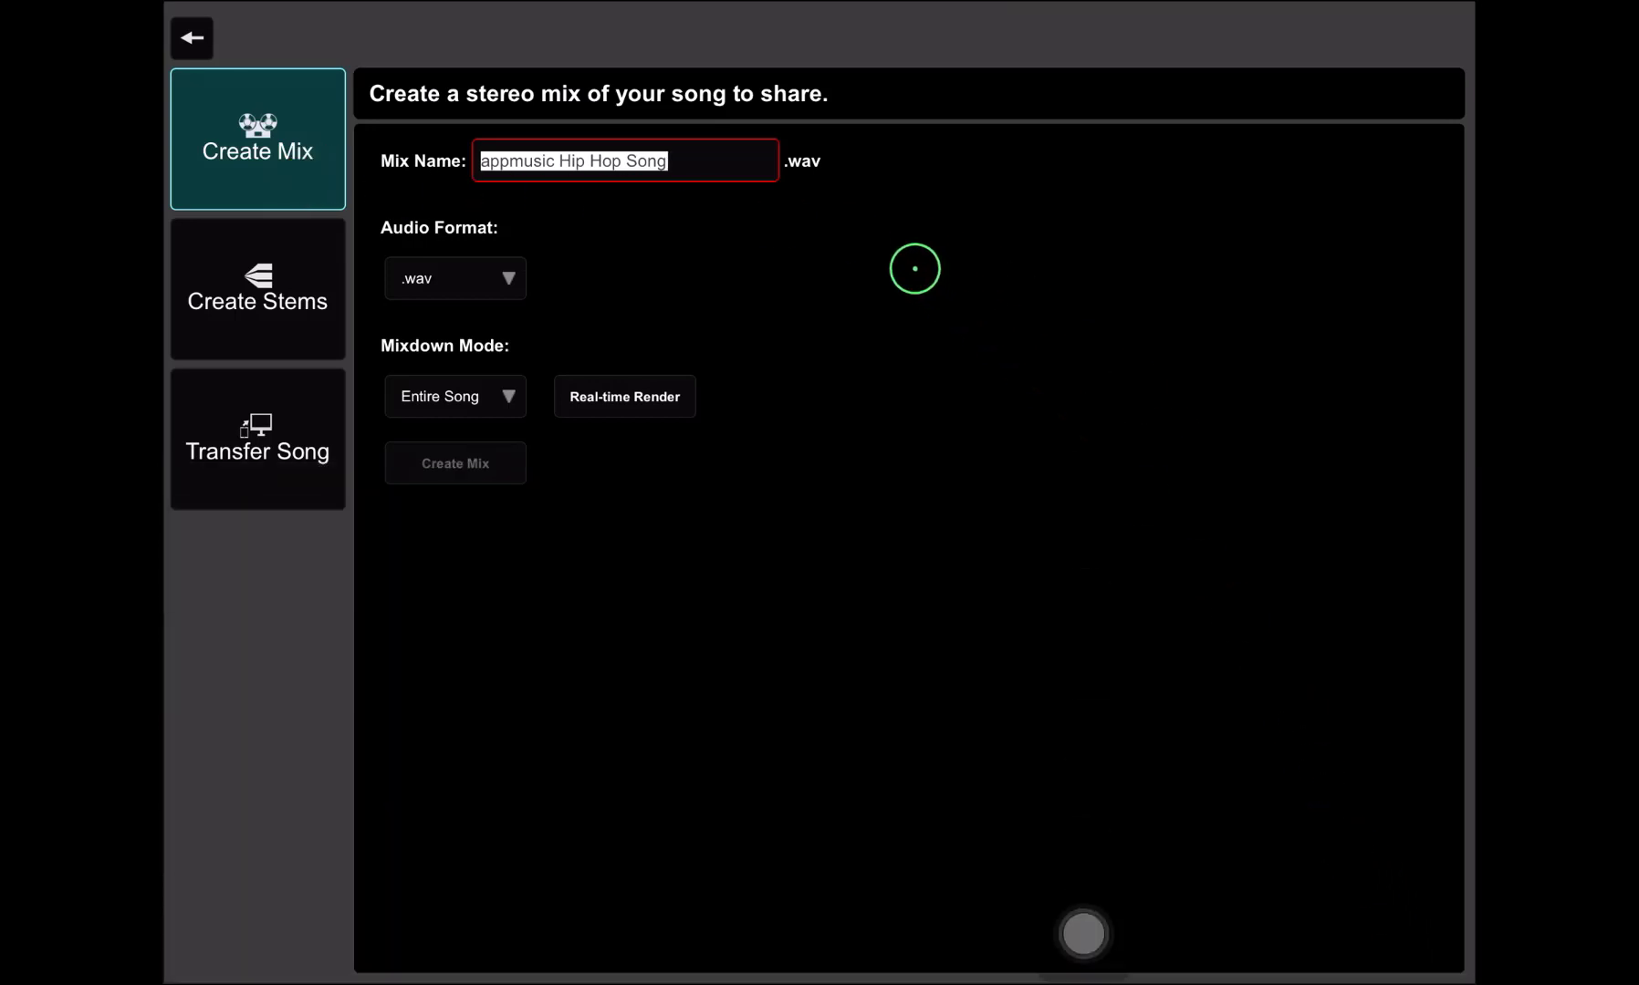
{"action": "mouse_move", "coordinate": [896, 257]}
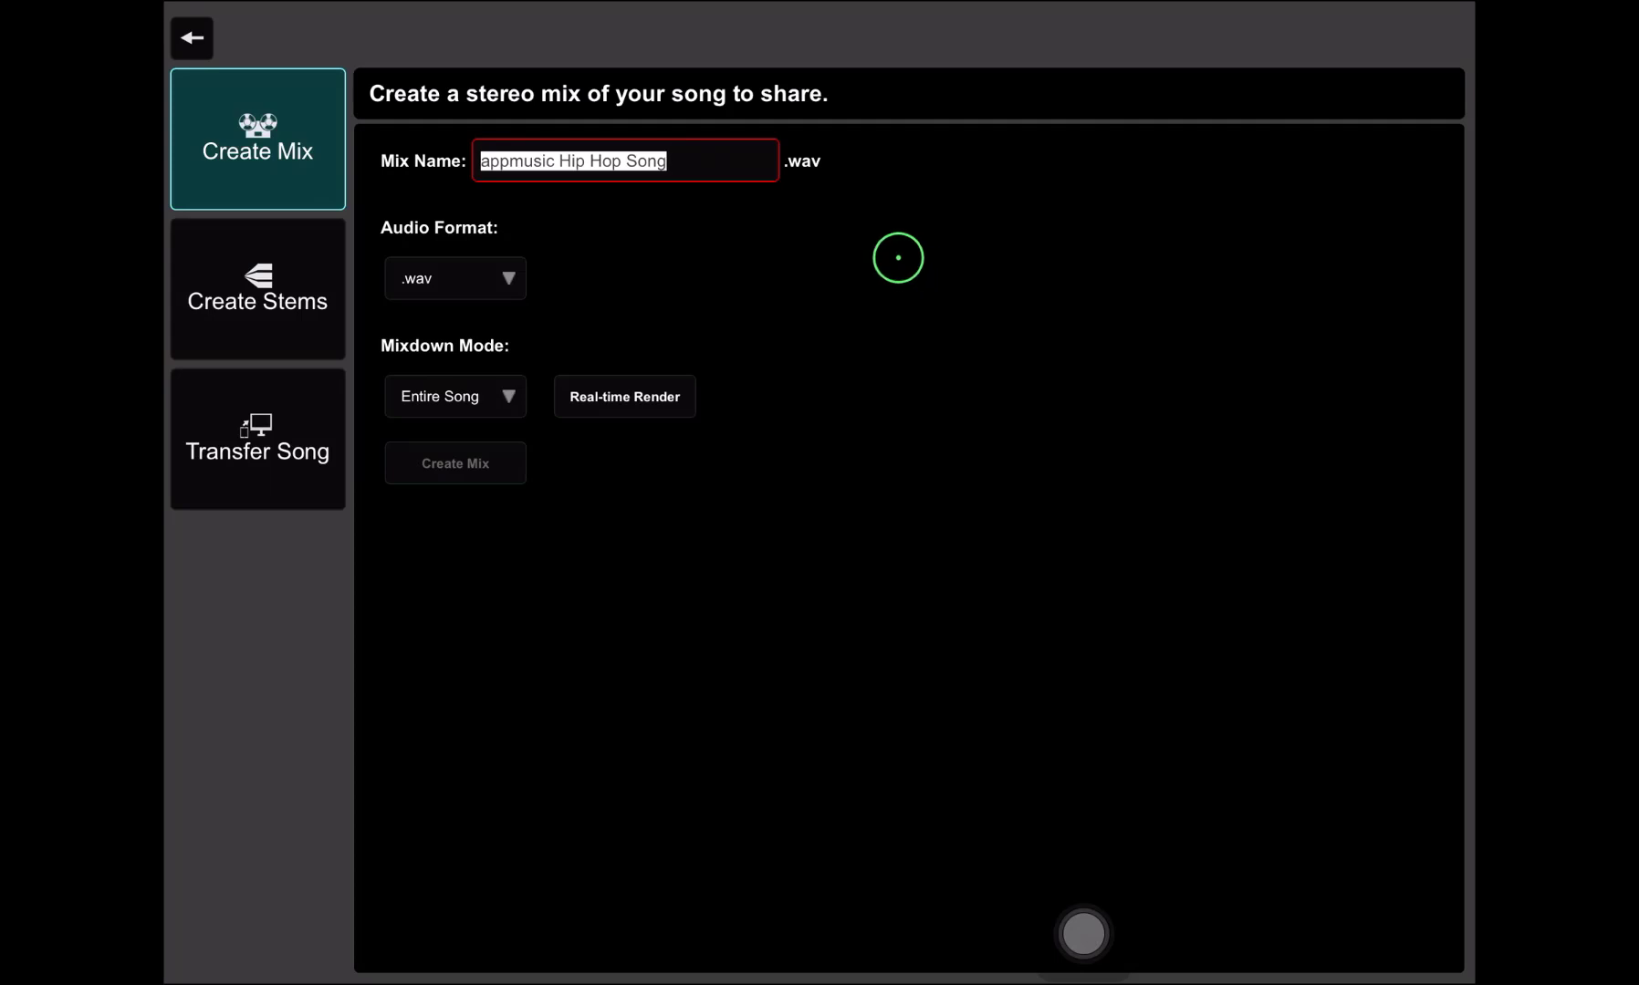
{"action": "mouse_move", "coordinate": [827, 186]}
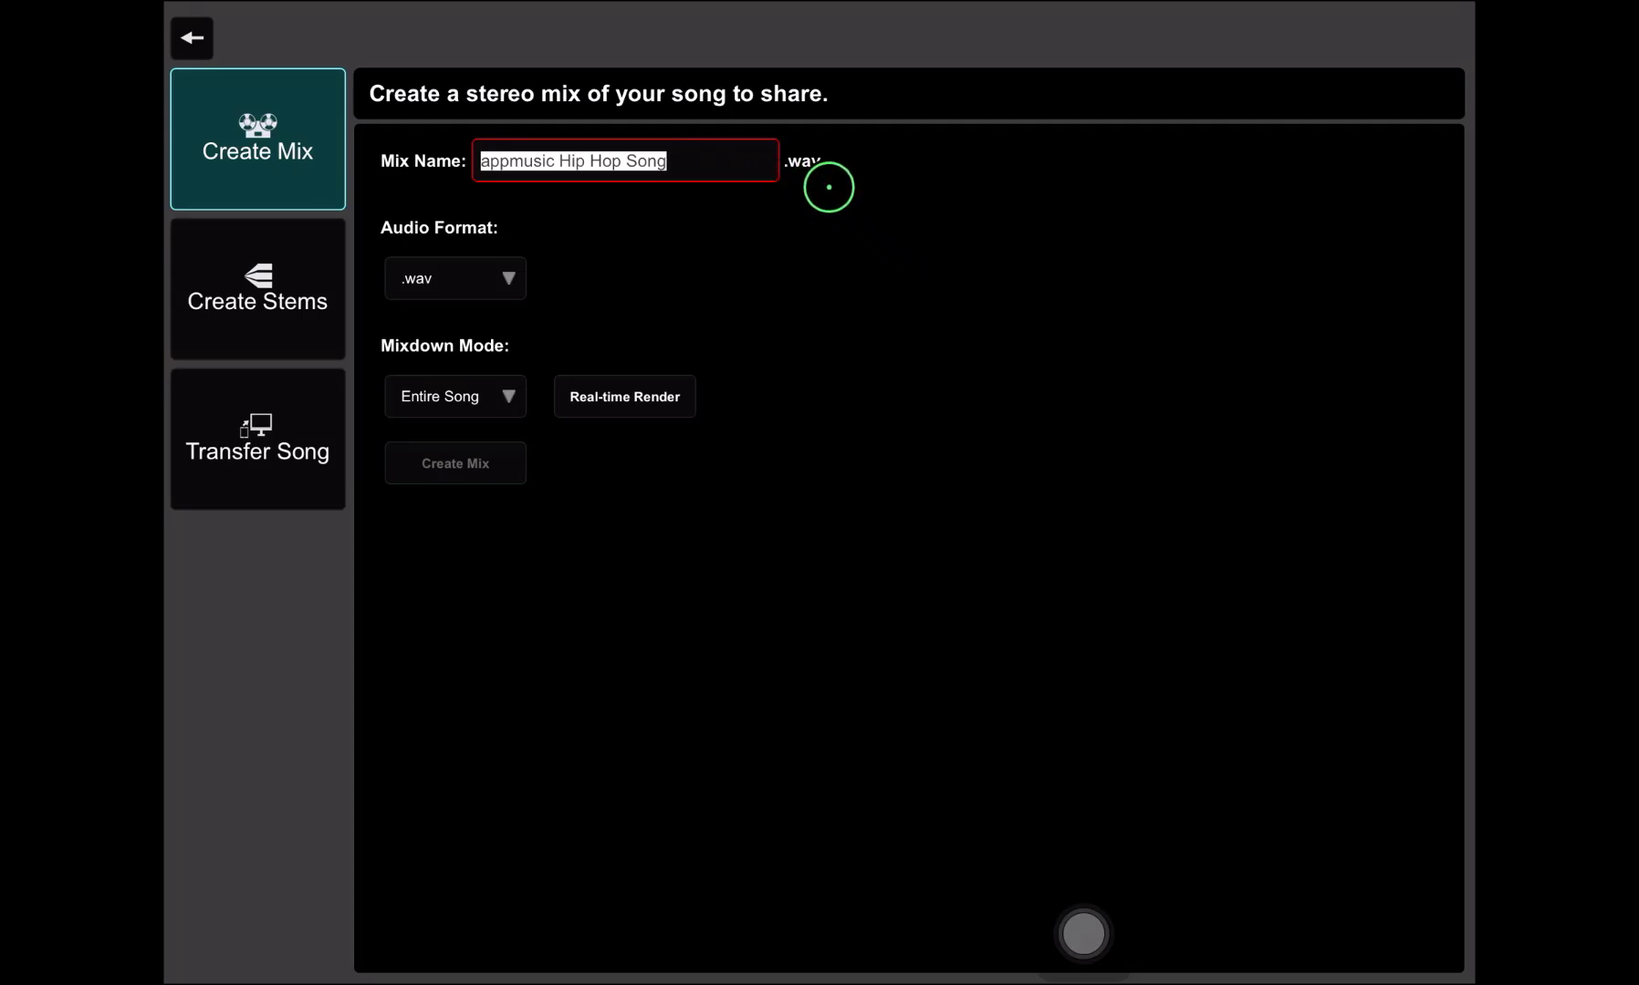
{"action": "mouse_move", "coordinate": [850, 186]}
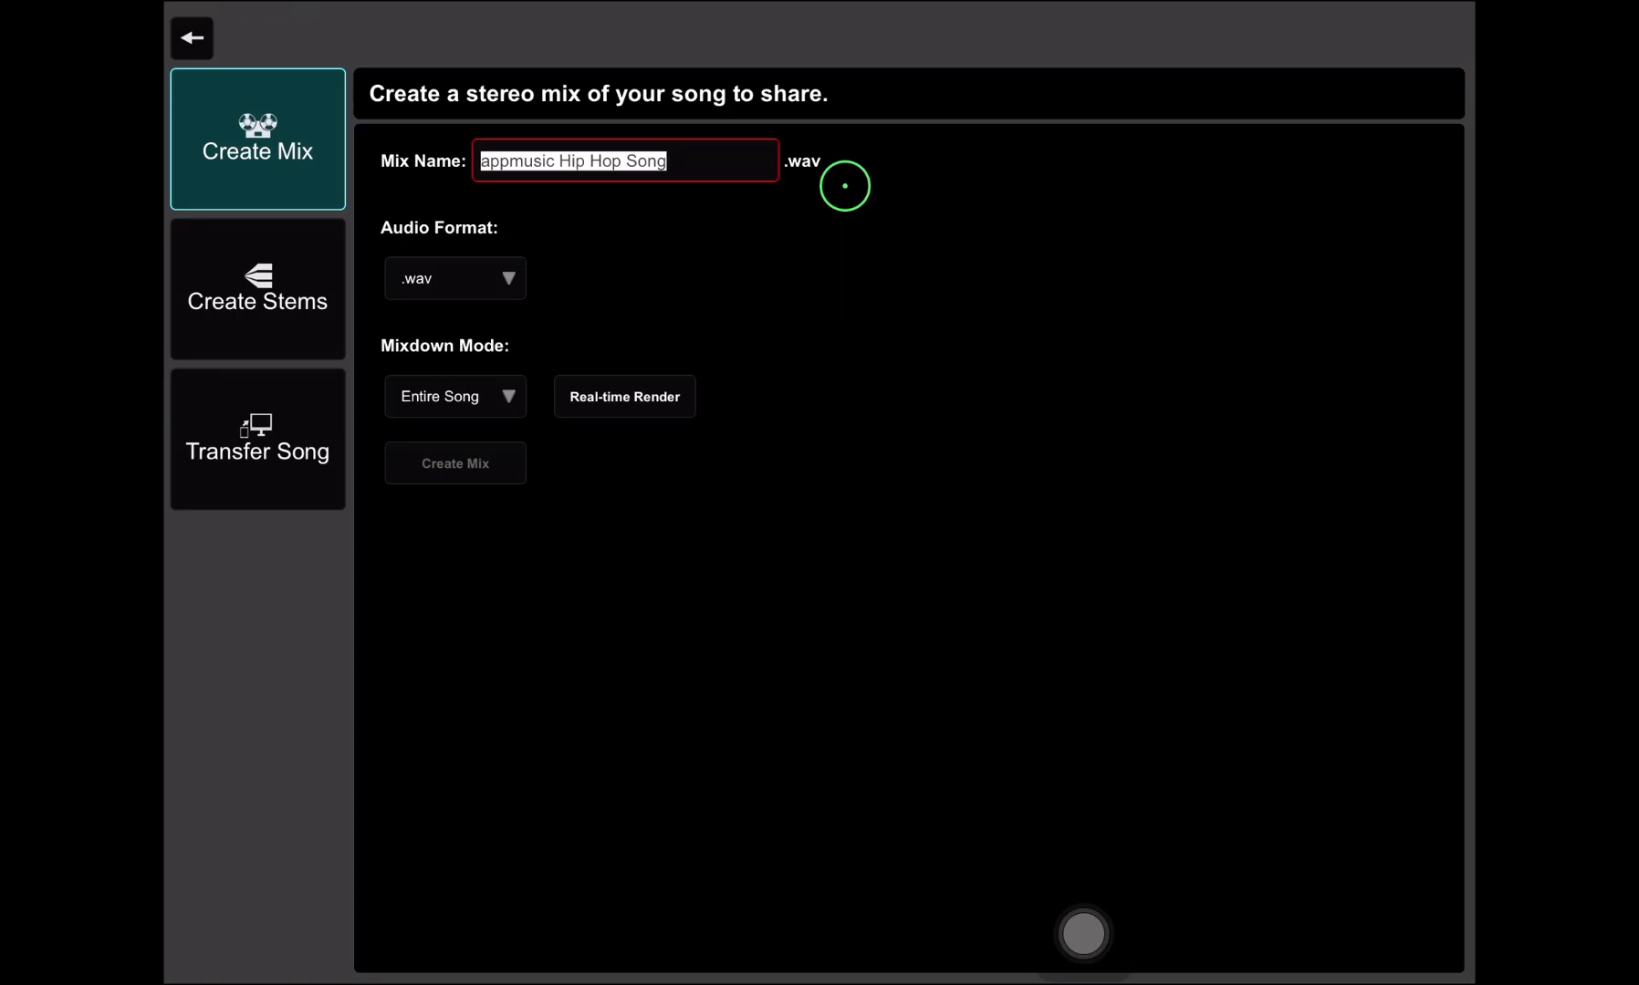
{"action": "mouse_move", "coordinate": [891, 182]}
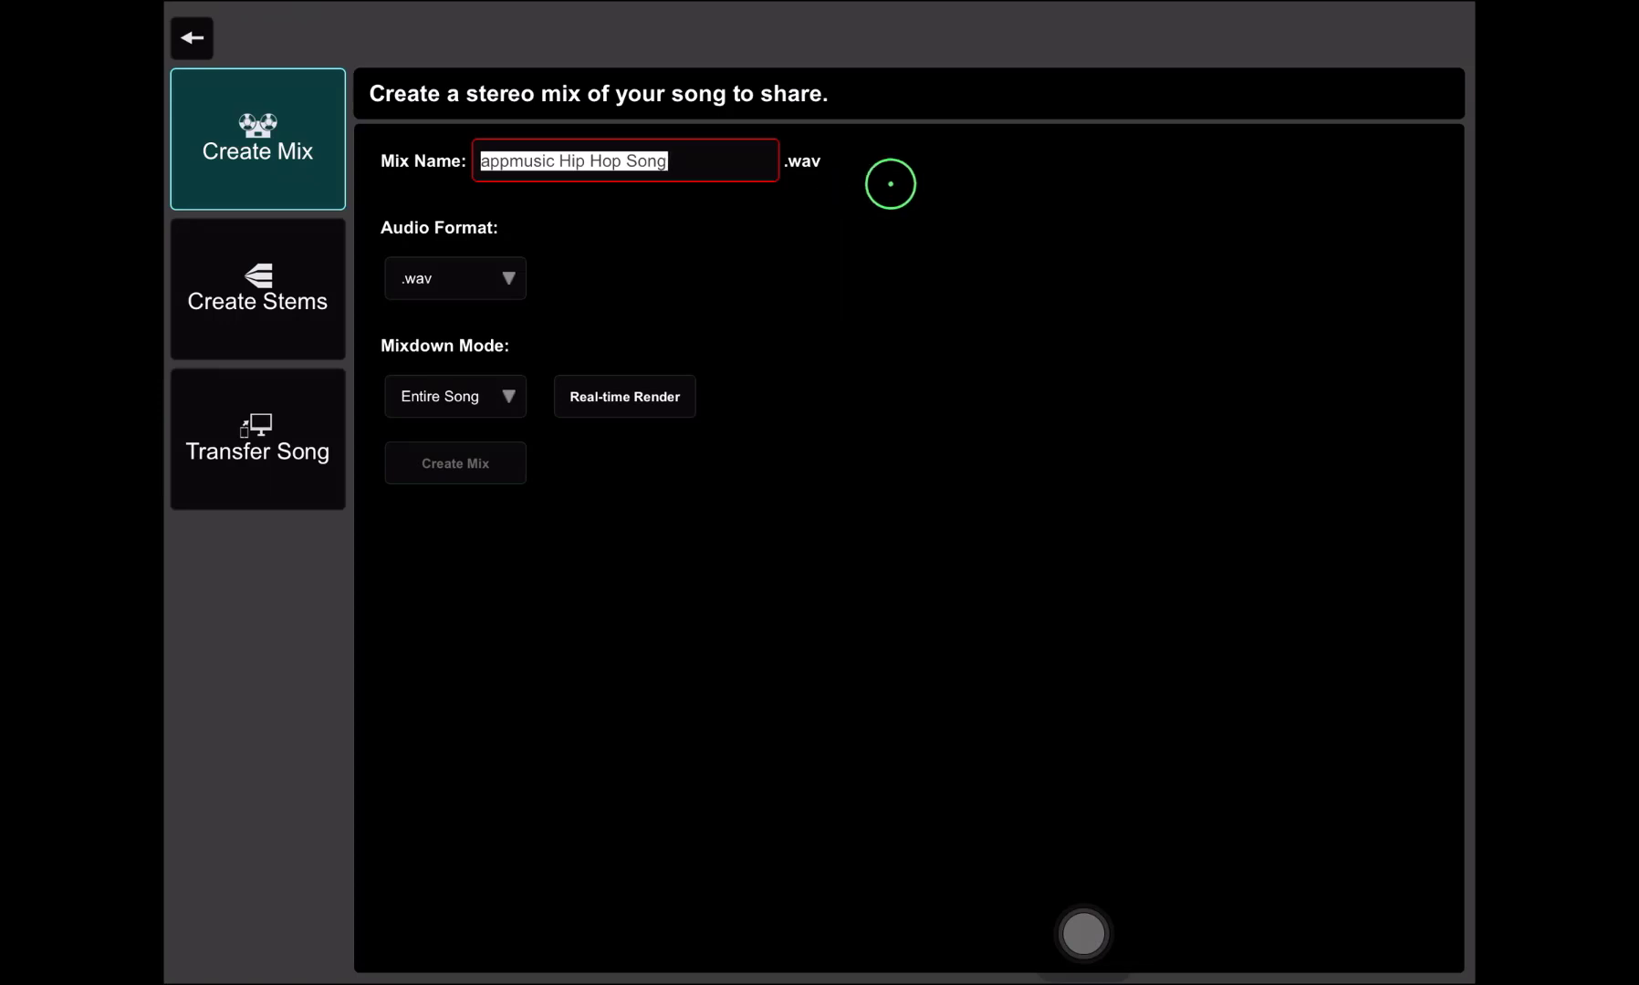
{"action": "left_click", "coordinate": [504, 277]}
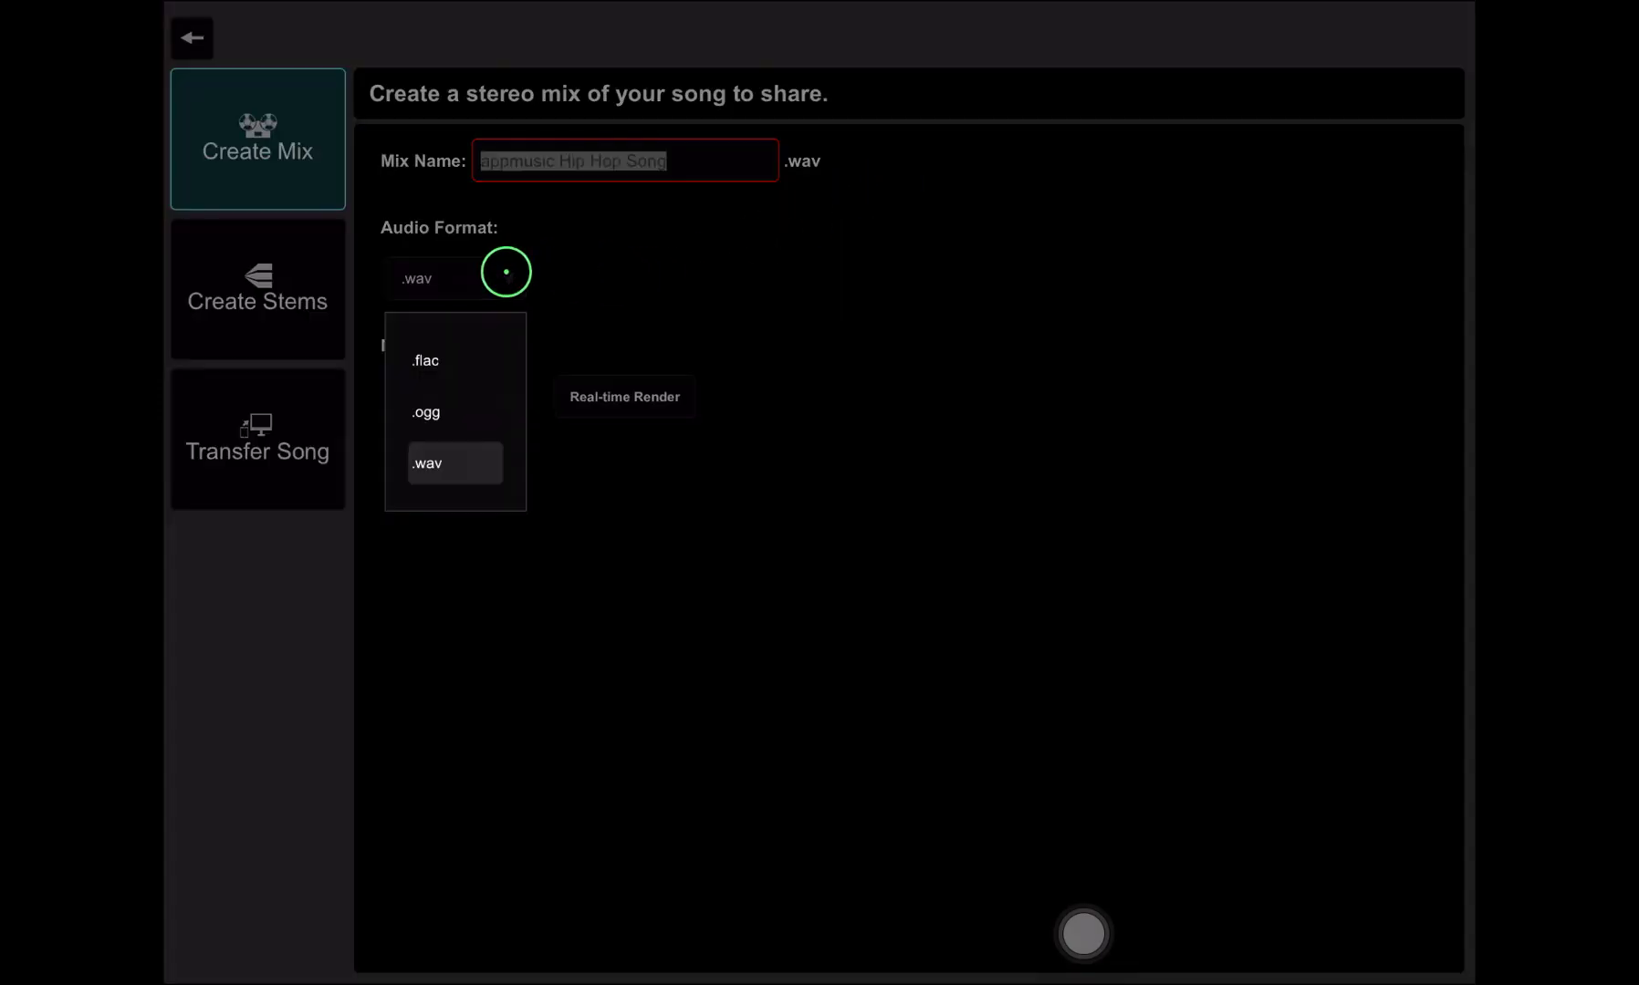
{"action": "mouse_move", "coordinate": [468, 358]}
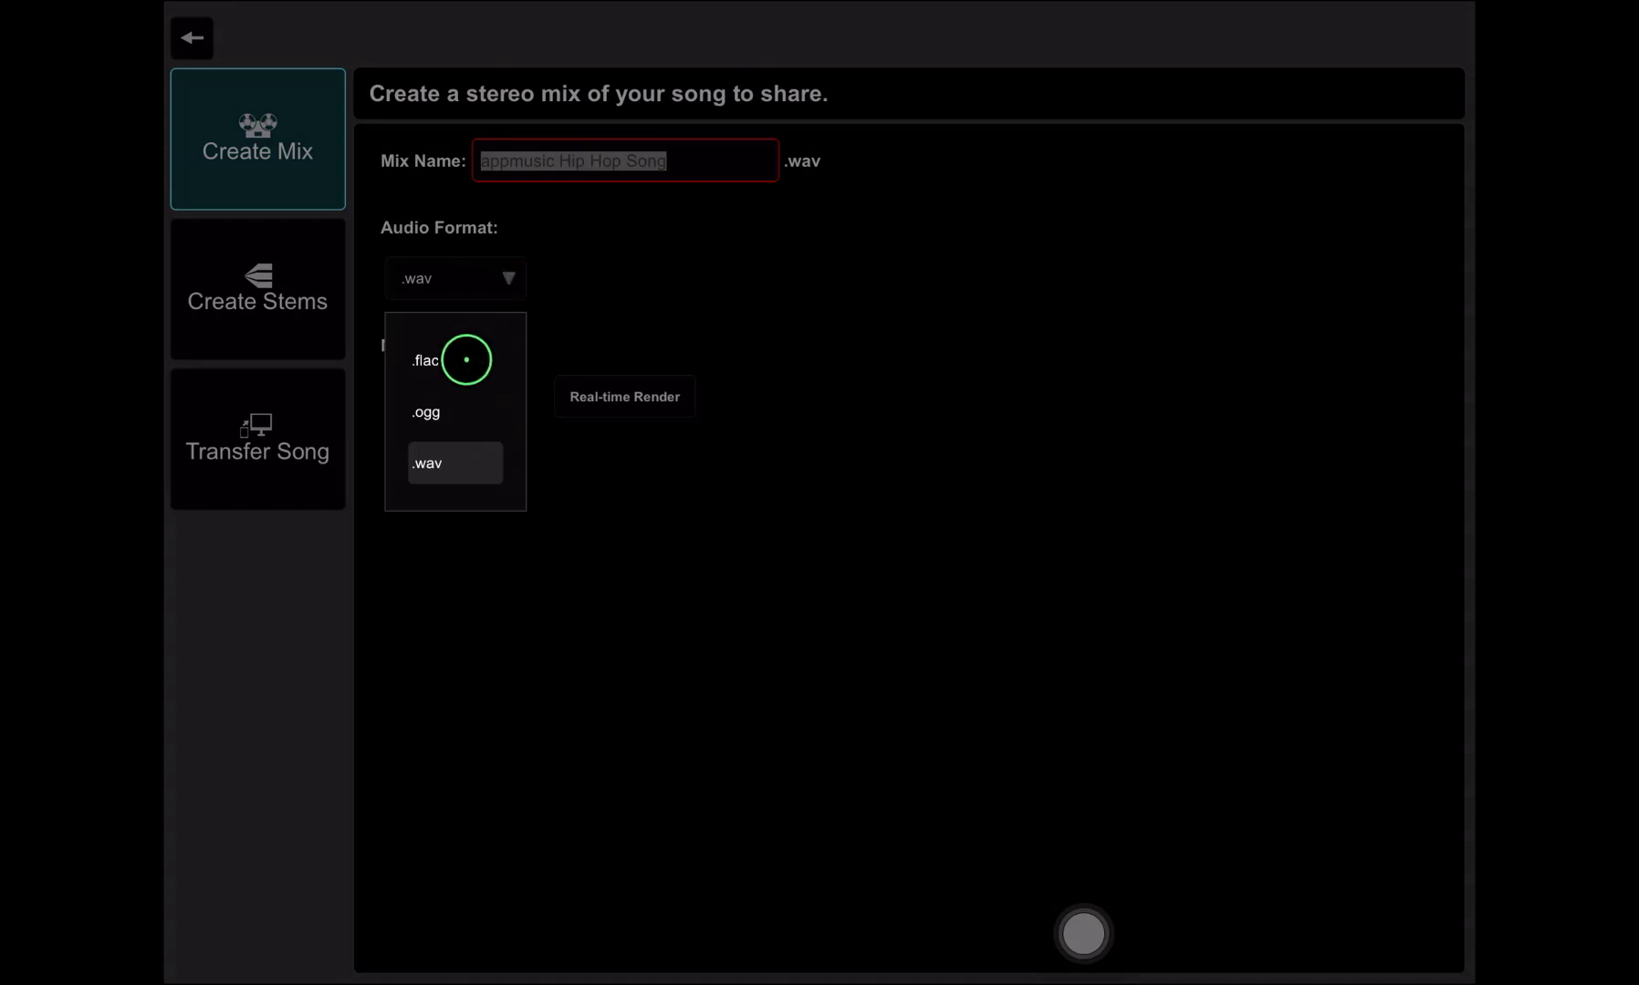
{"action": "left_click", "coordinate": [425, 359]}
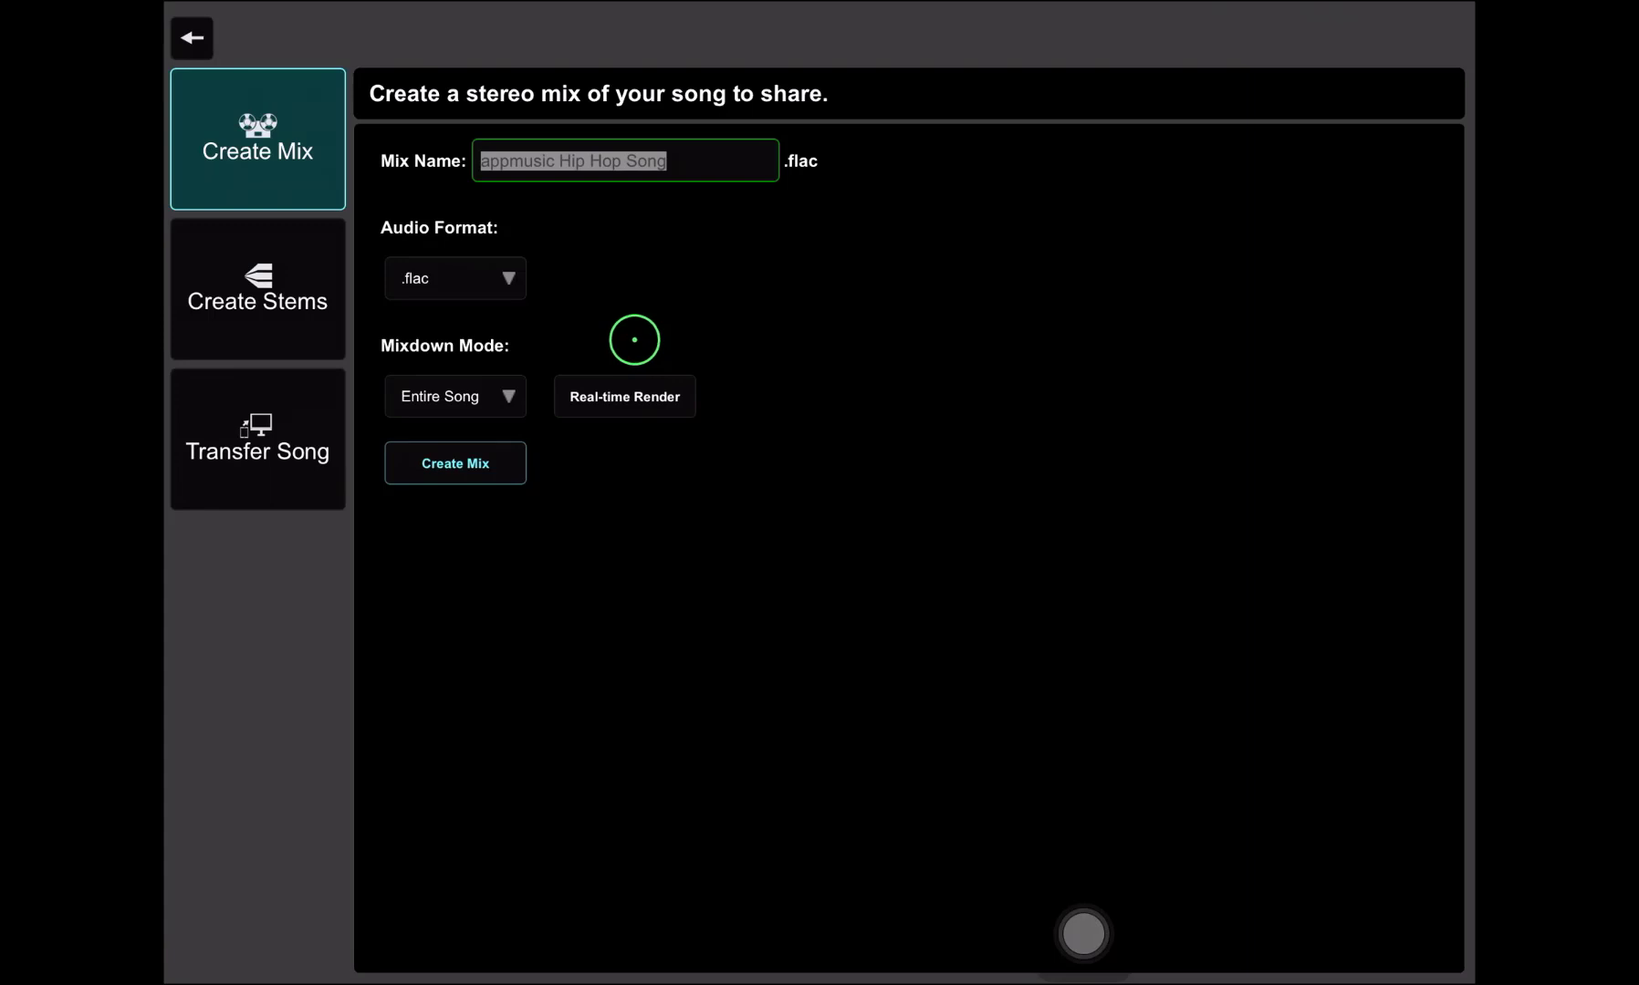
{"action": "left_click", "coordinate": [454, 277]}
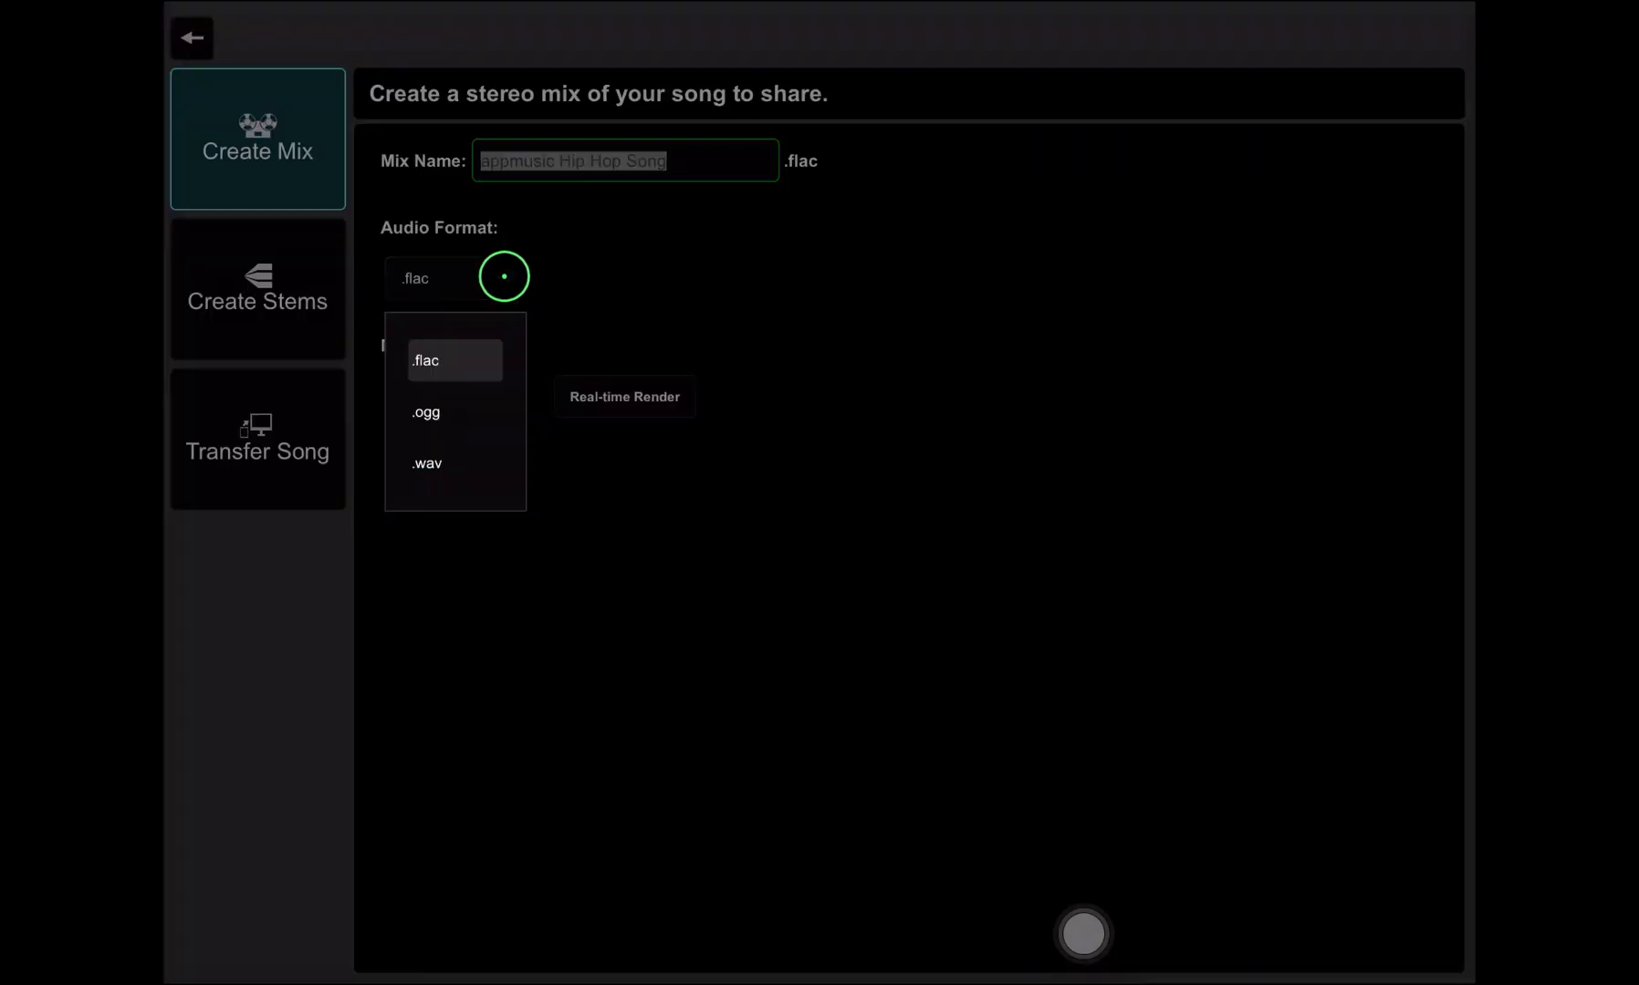
{"action": "left_click", "coordinate": [427, 412]}
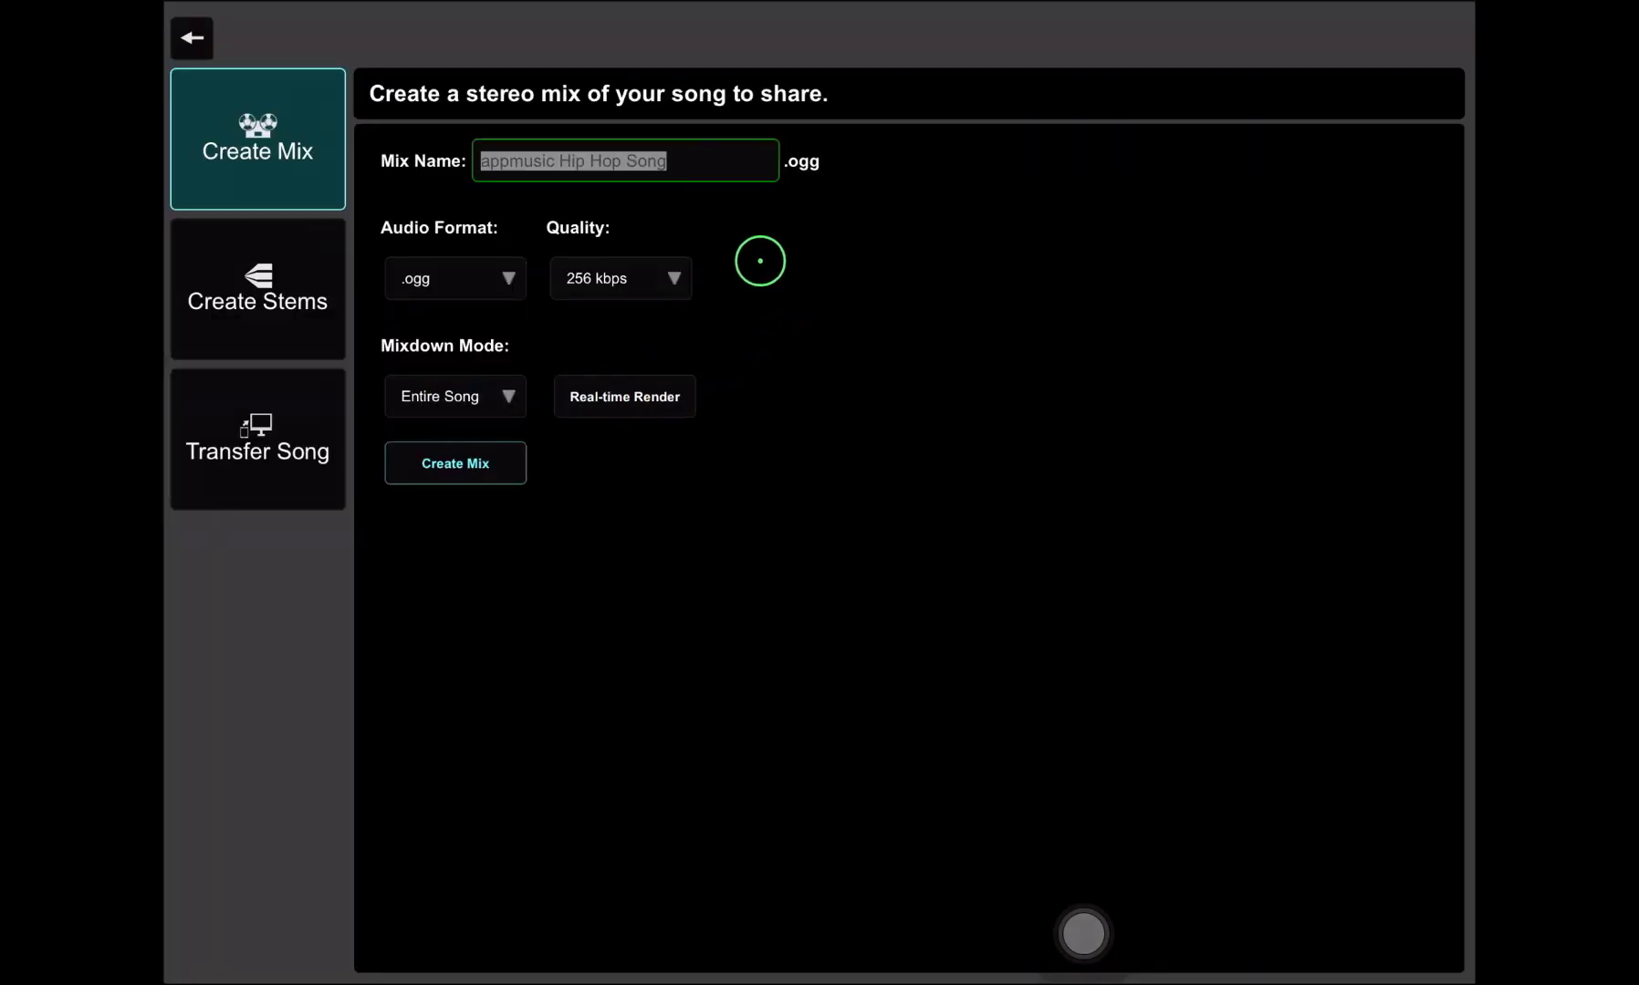
{"action": "left_click", "coordinate": [623, 278]}
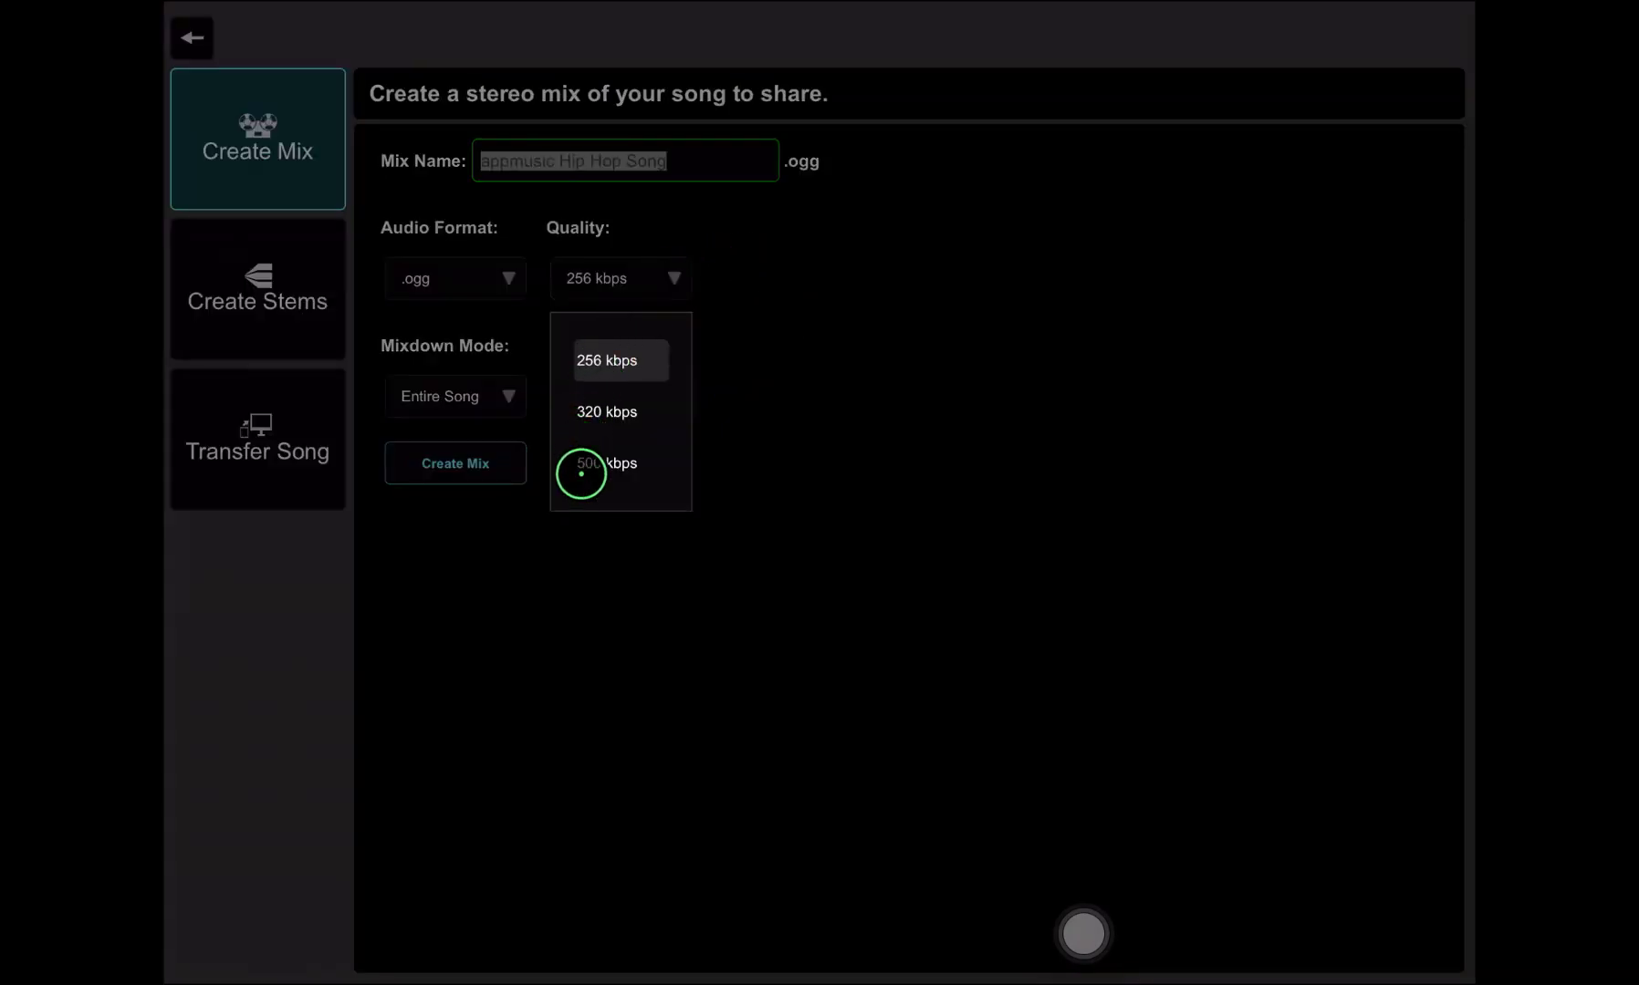
{"action": "left_click", "coordinate": [619, 360]}
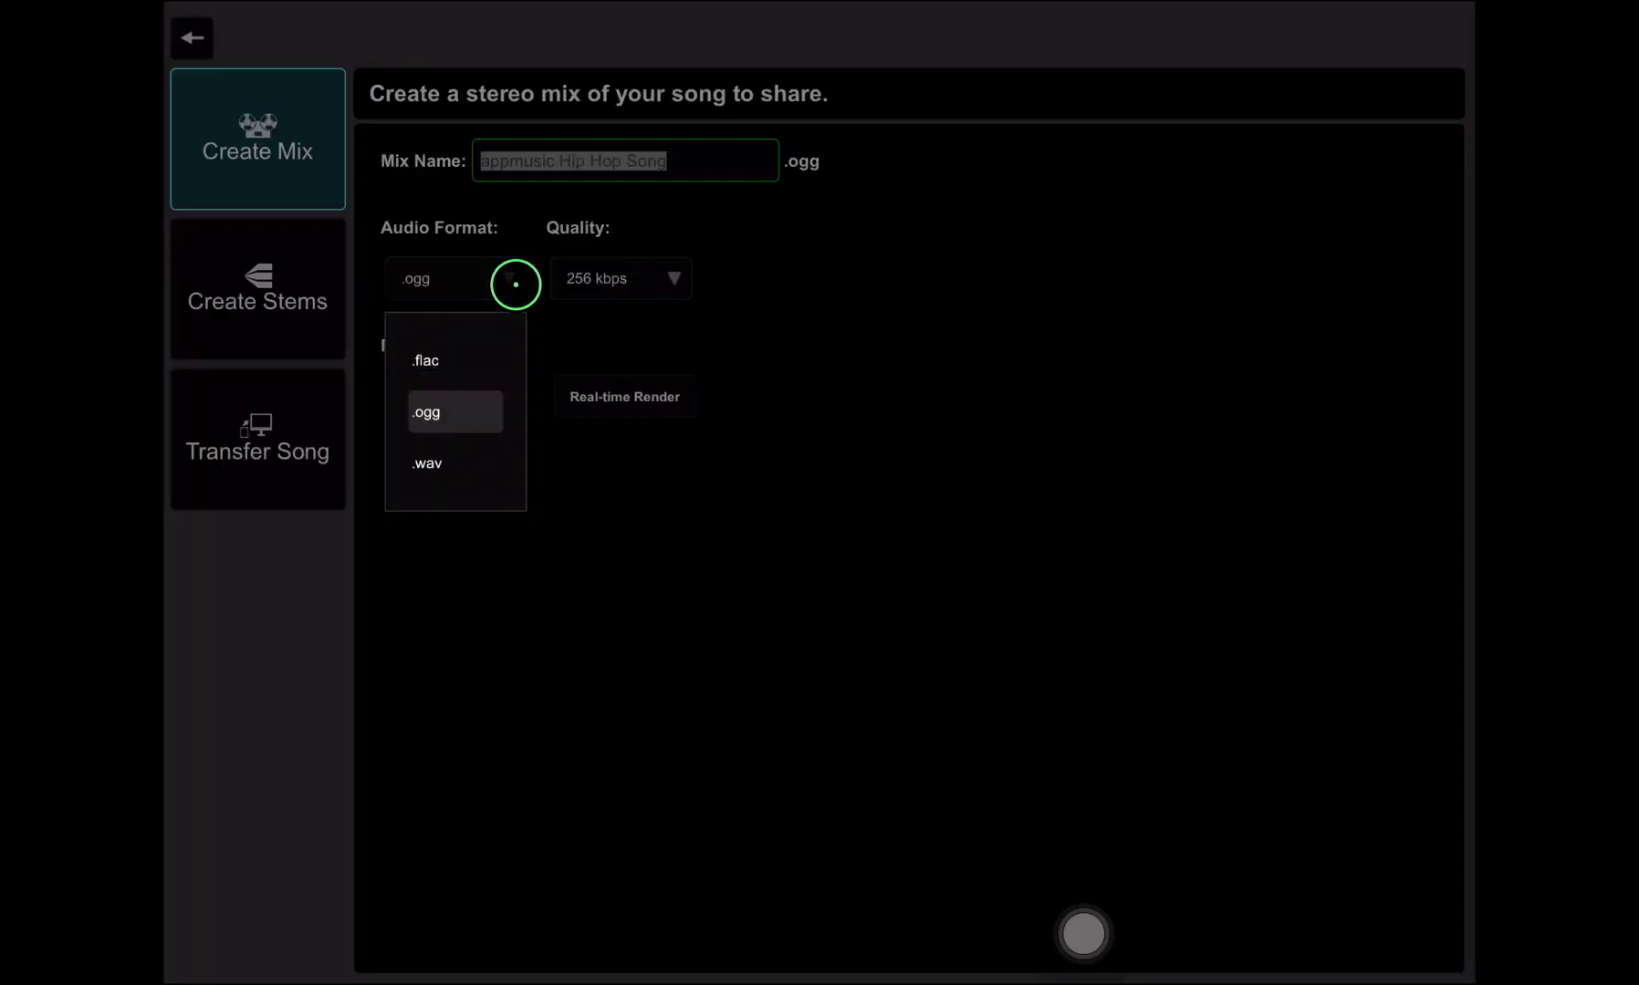
{"action": "left_click", "coordinate": [427, 464]}
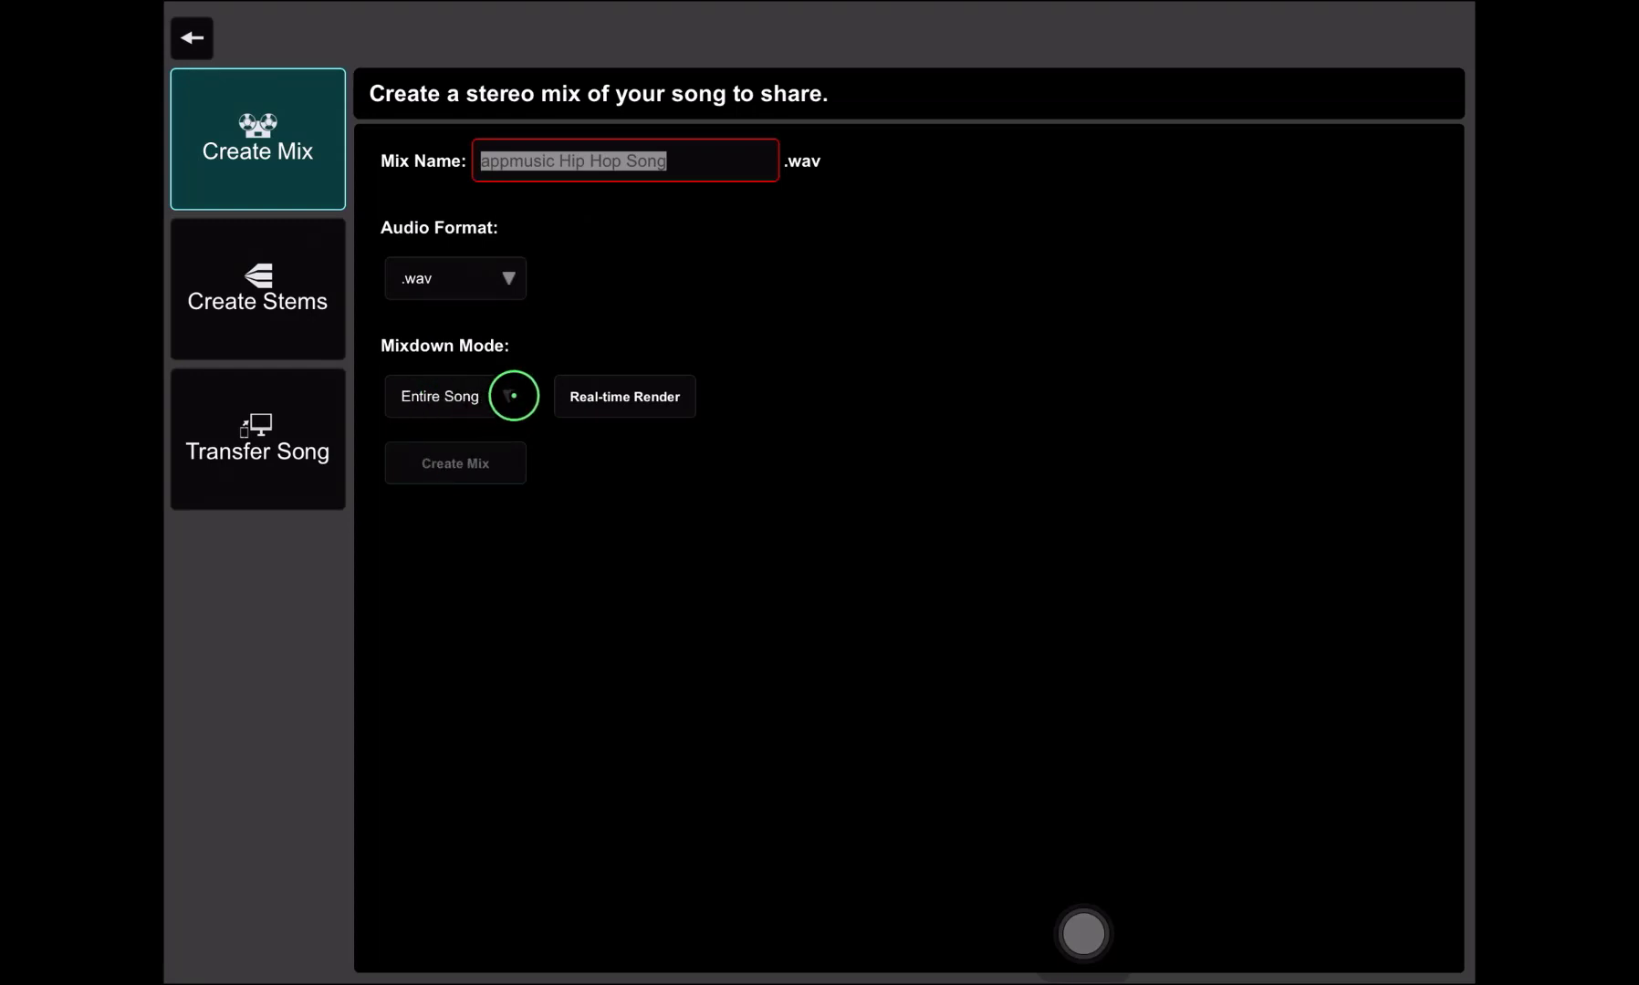
Keep Mixdown Mode on Entire Song and switch Real-time Render on.
{"action": "left_click", "coordinate": [454, 396]}
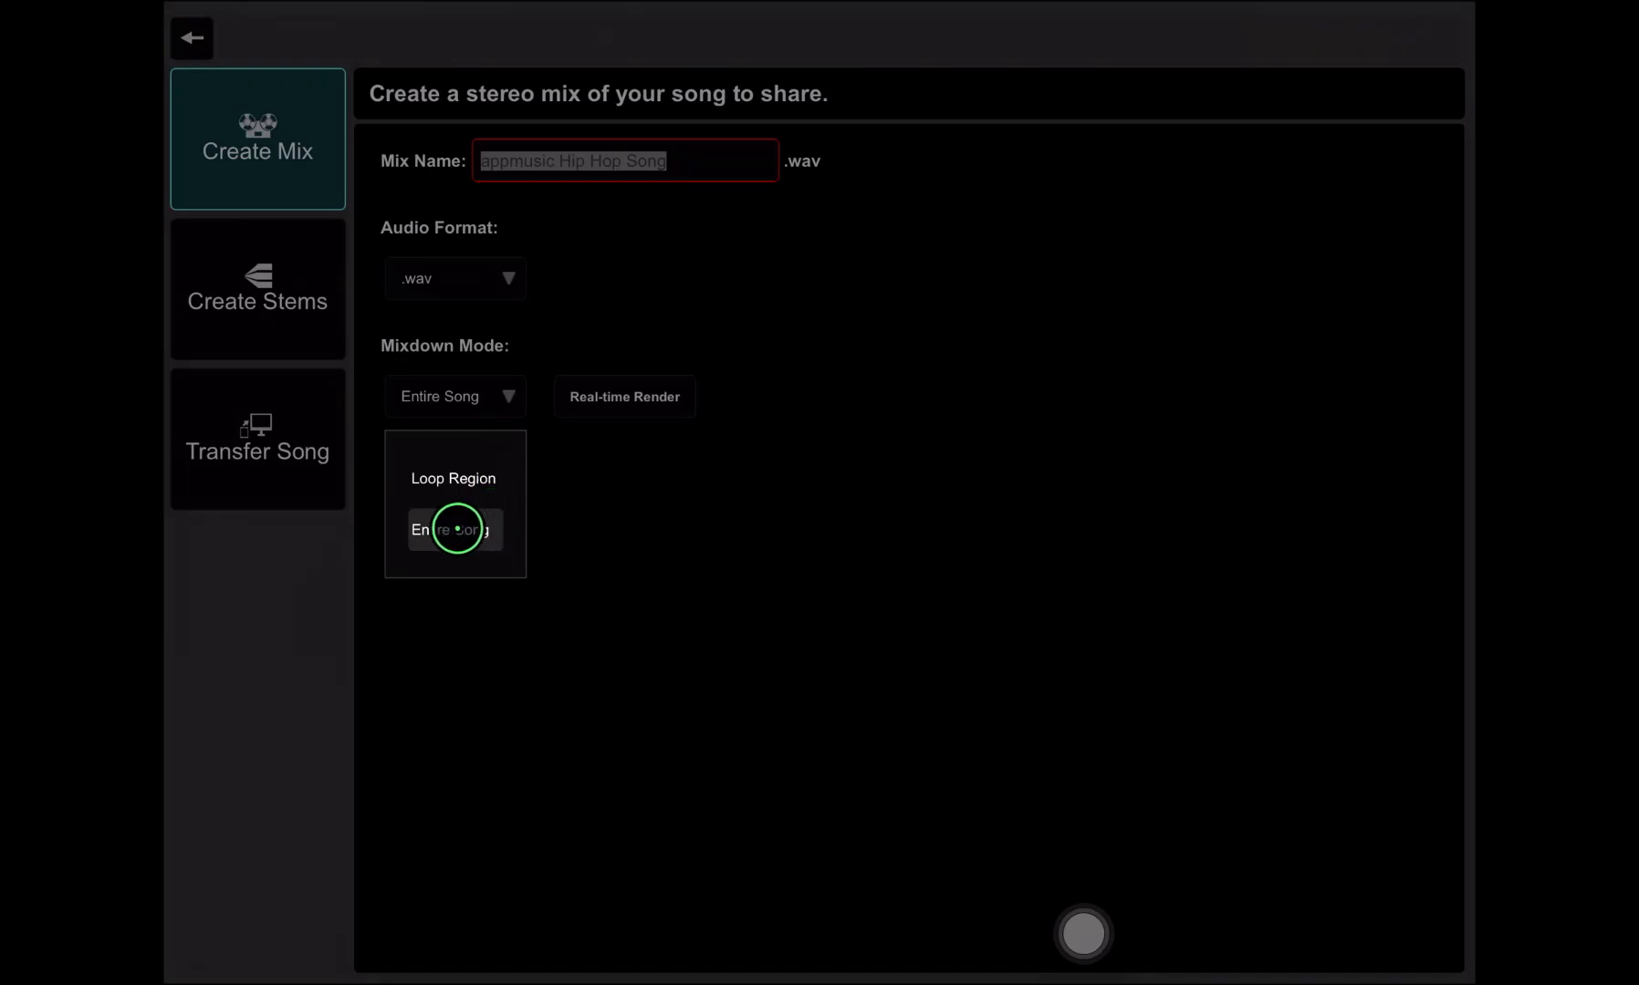
{"action": "left_click", "coordinate": [455, 529]}
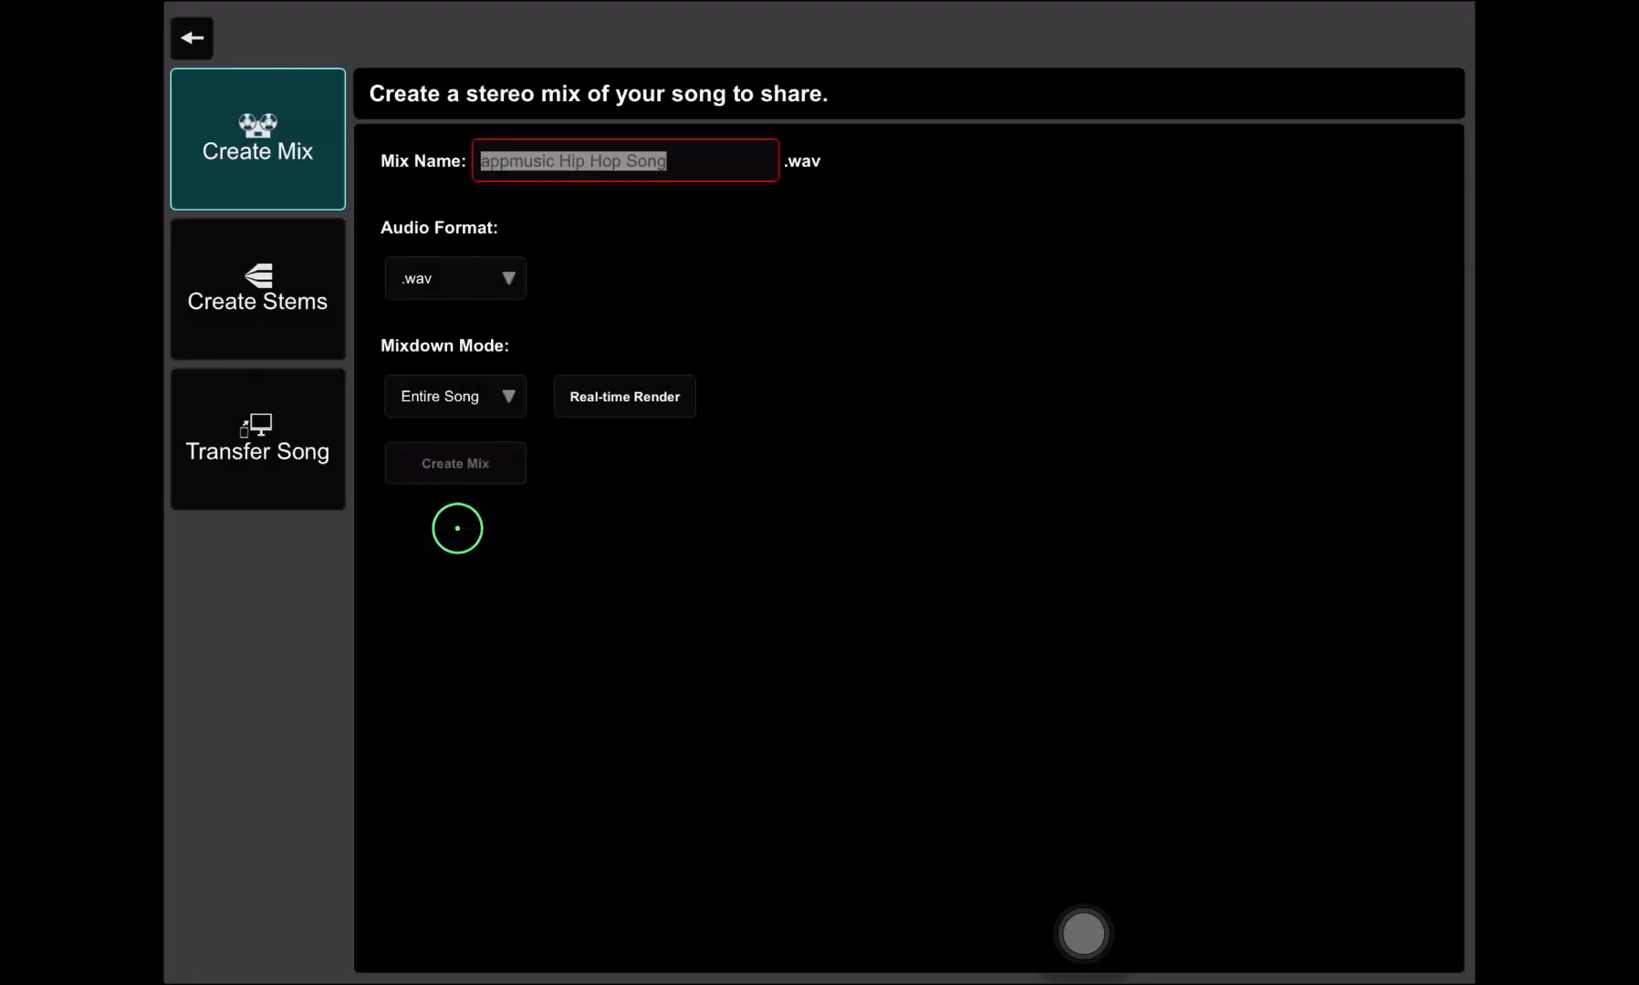
{"action": "left_click", "coordinate": [624, 396]}
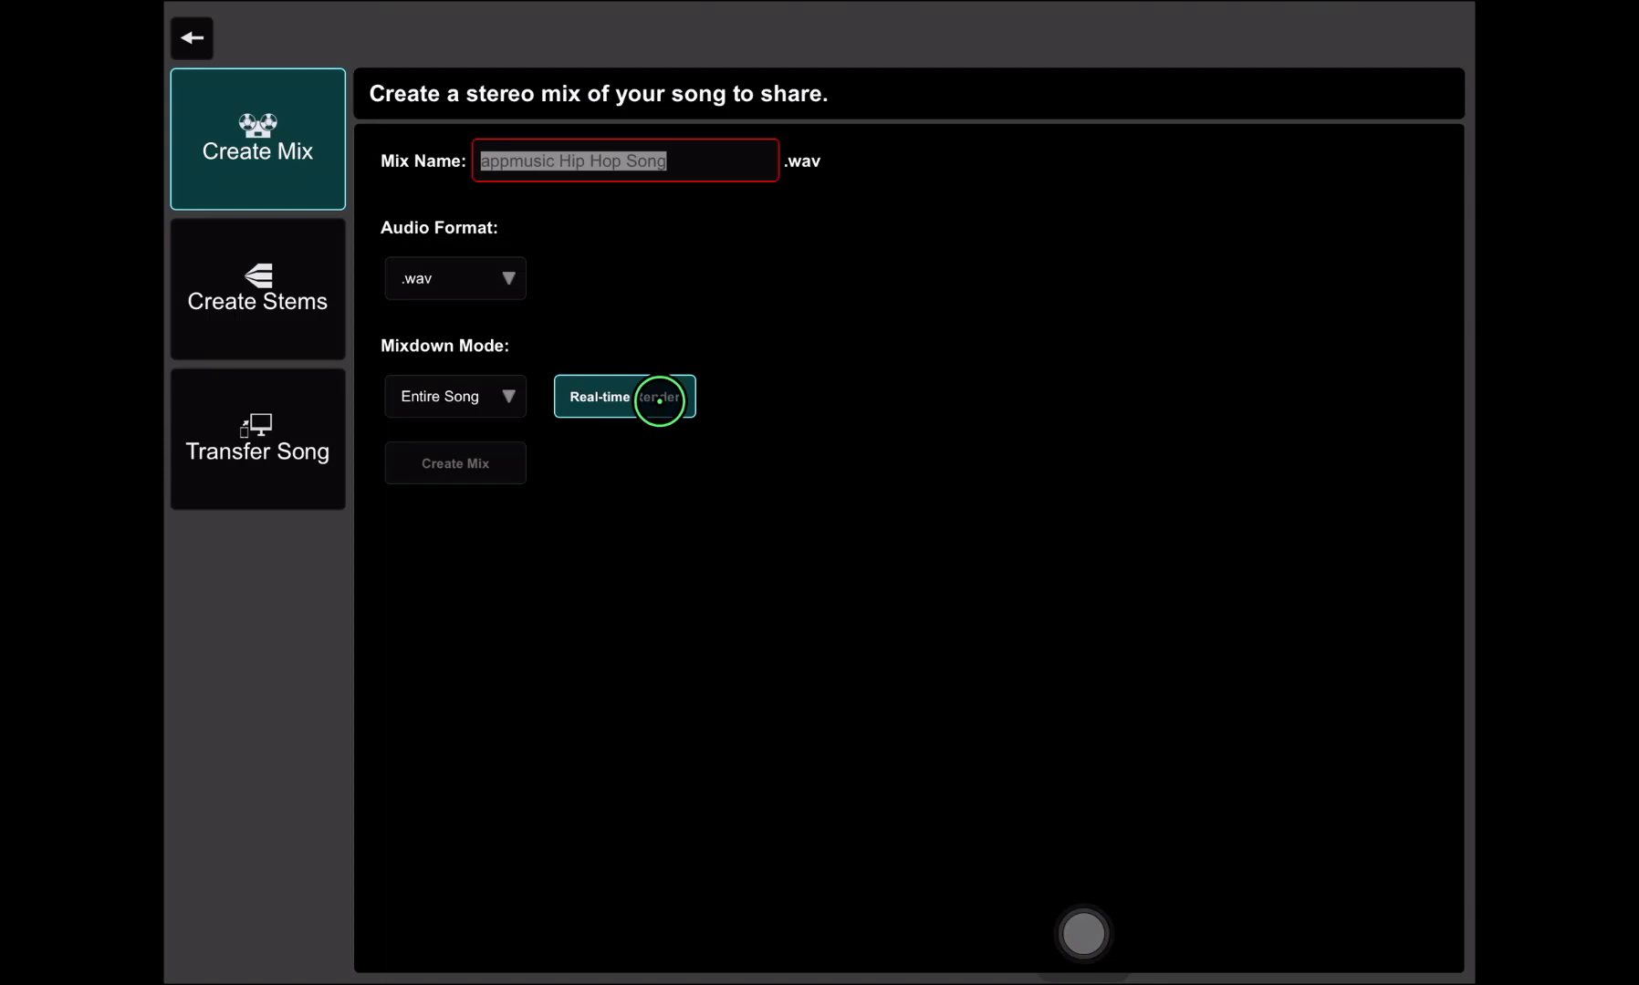
{"action": "mouse_move", "coordinate": [657, 177]}
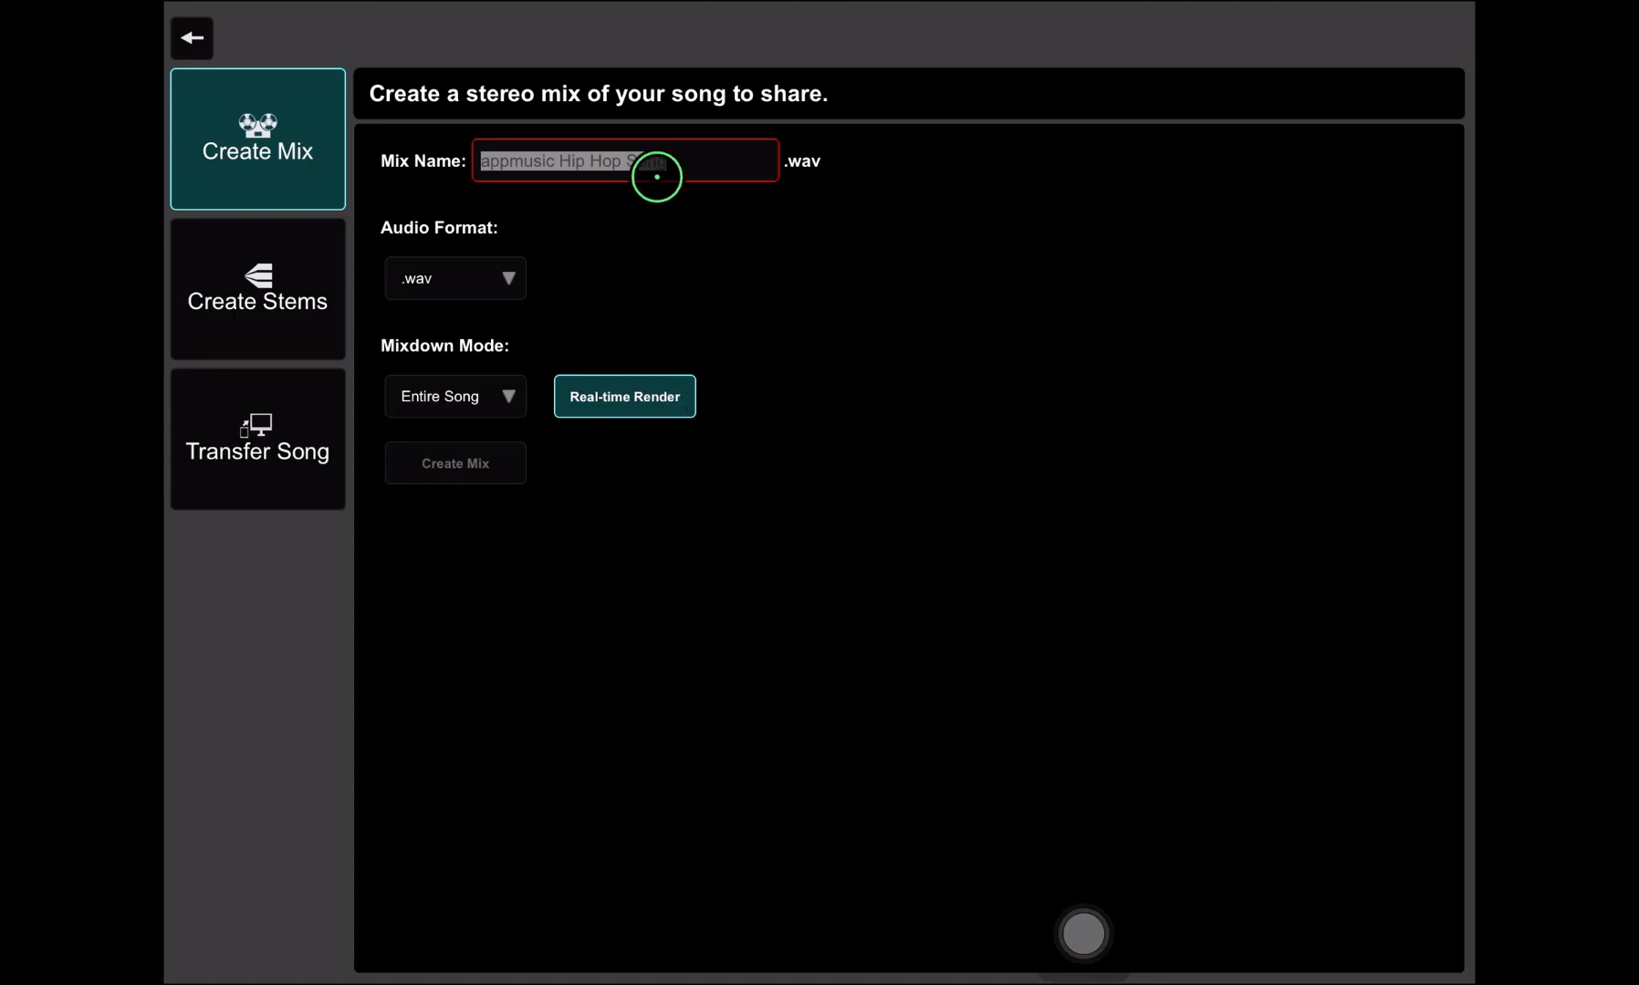
Rename the mix to appmusic Hip Hop Song v2 and start creating it.
{"action": "left_click", "coordinate": [656, 175]}
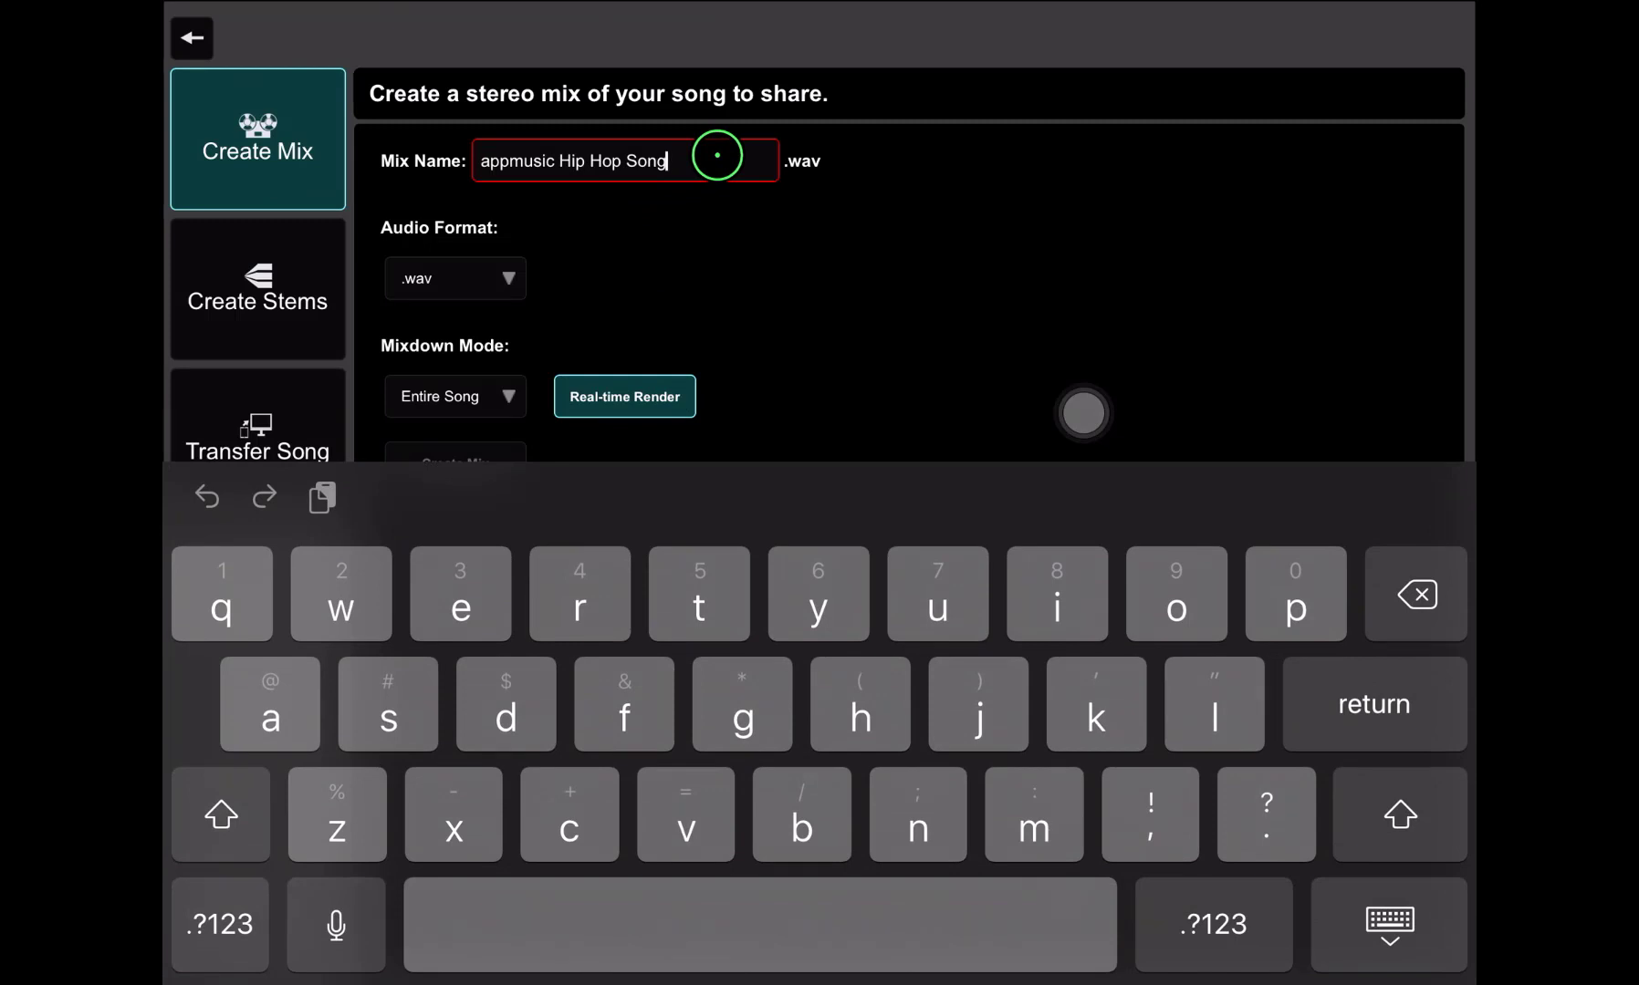
{"action": "type", "text": "v"}
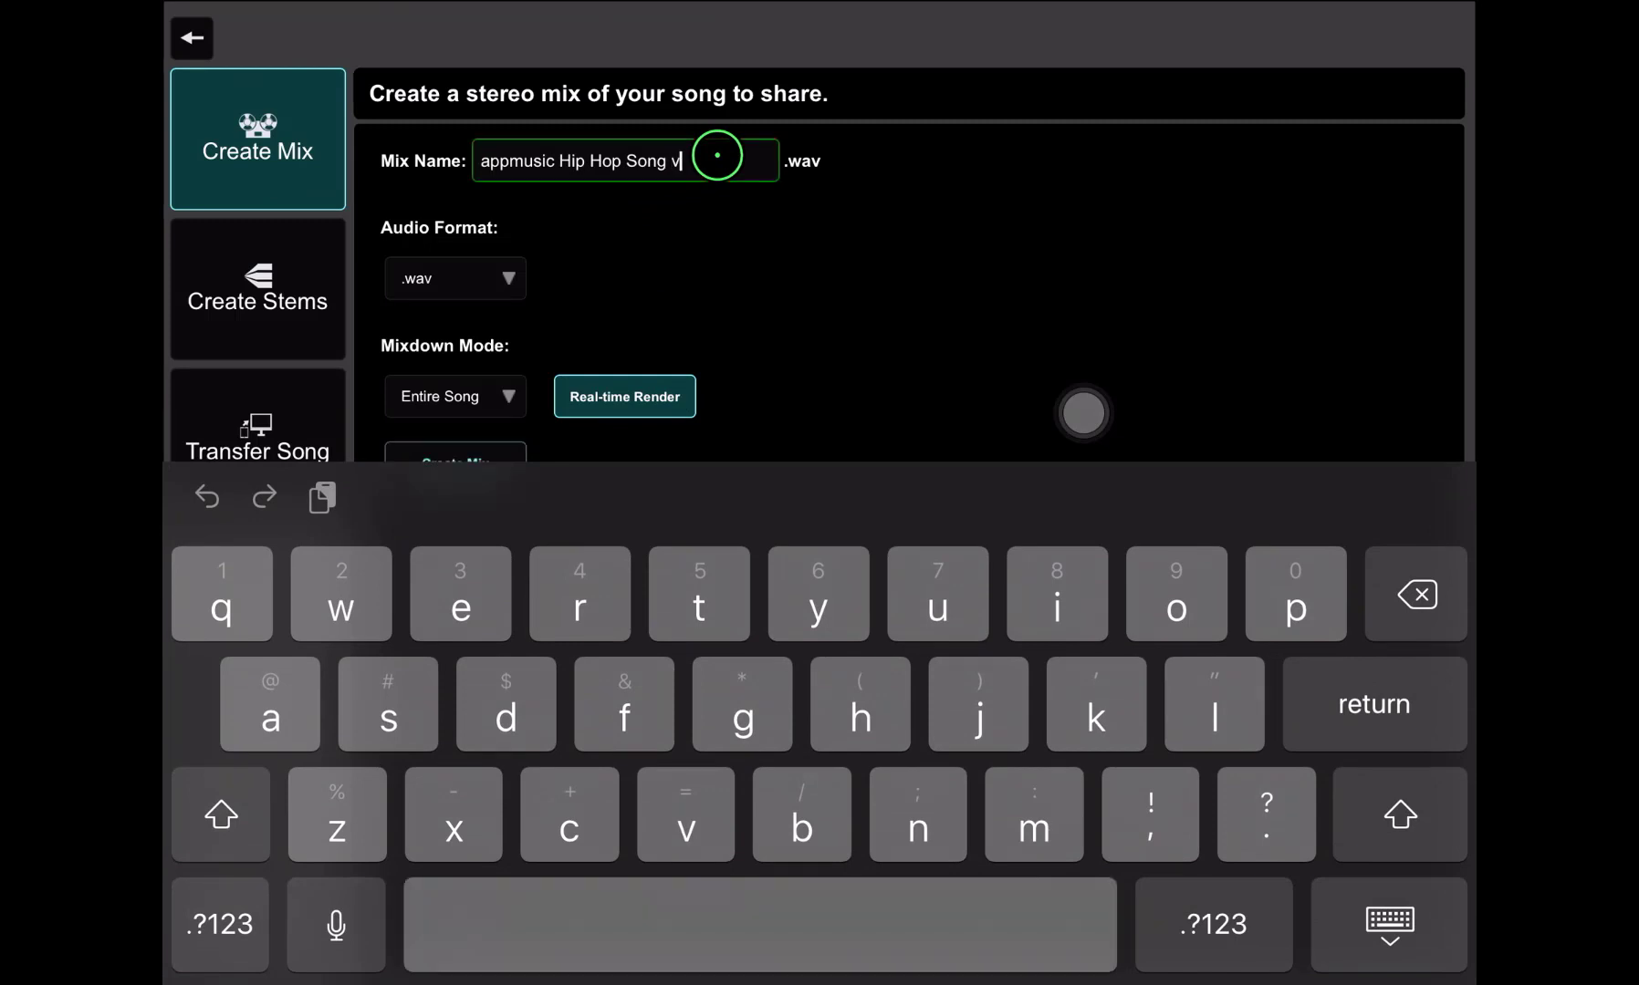
{"action": "type", "text": "2"}
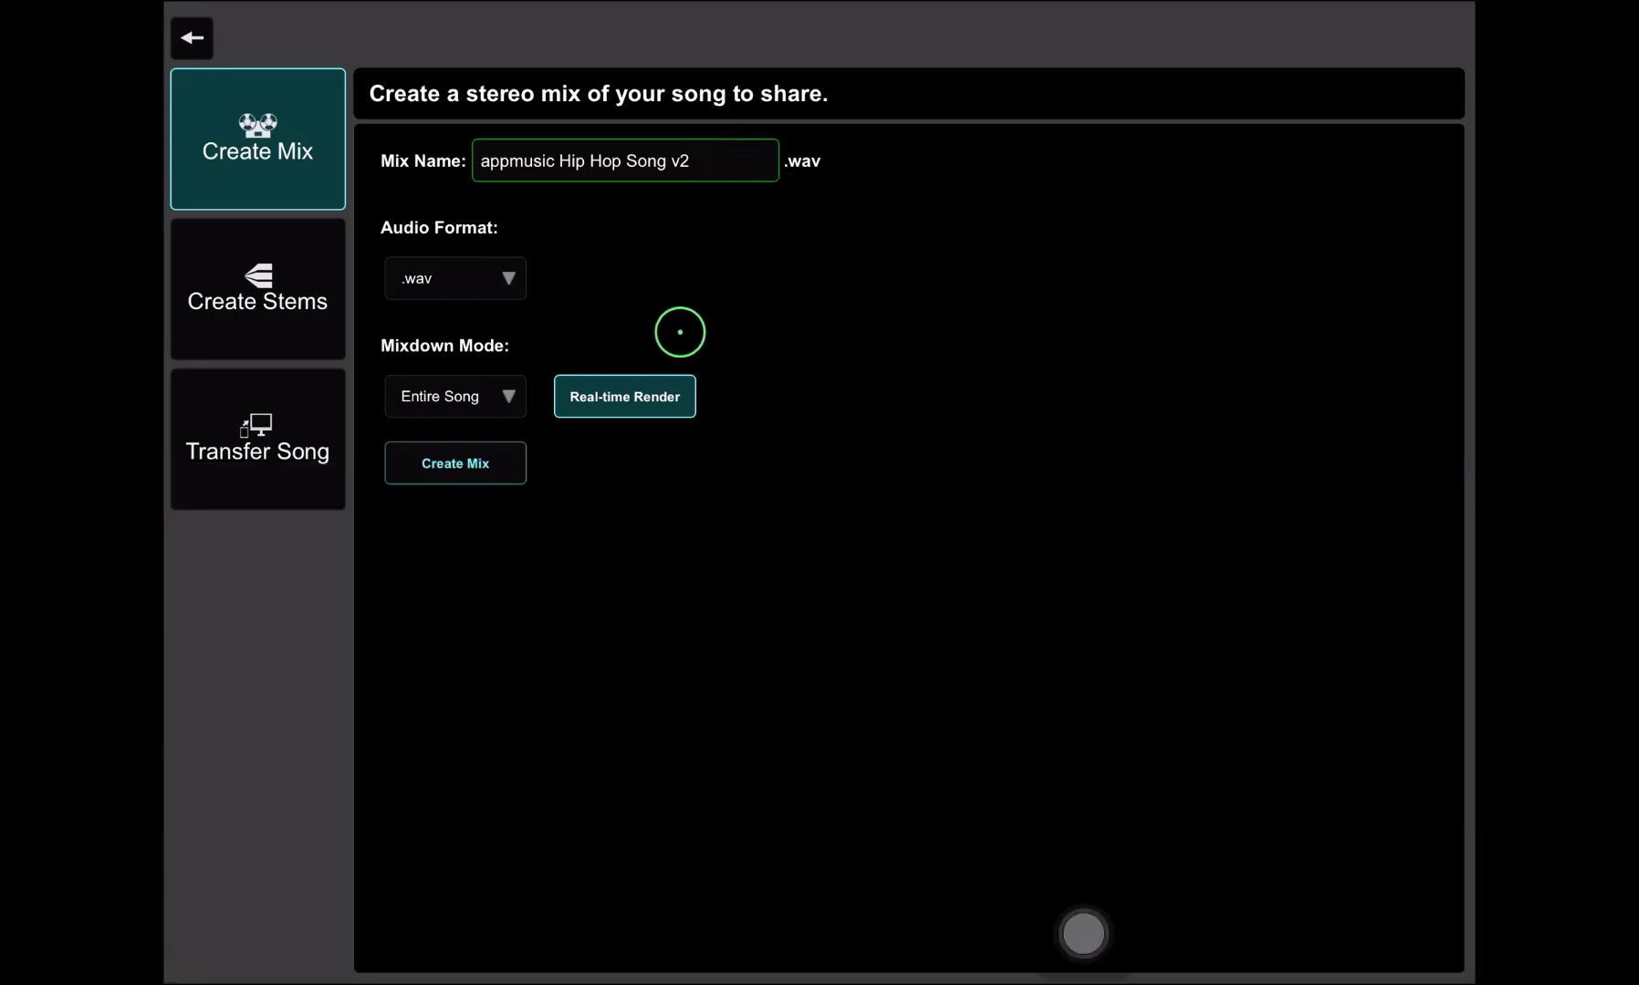
{"action": "mouse_move", "coordinate": [569, 464]}
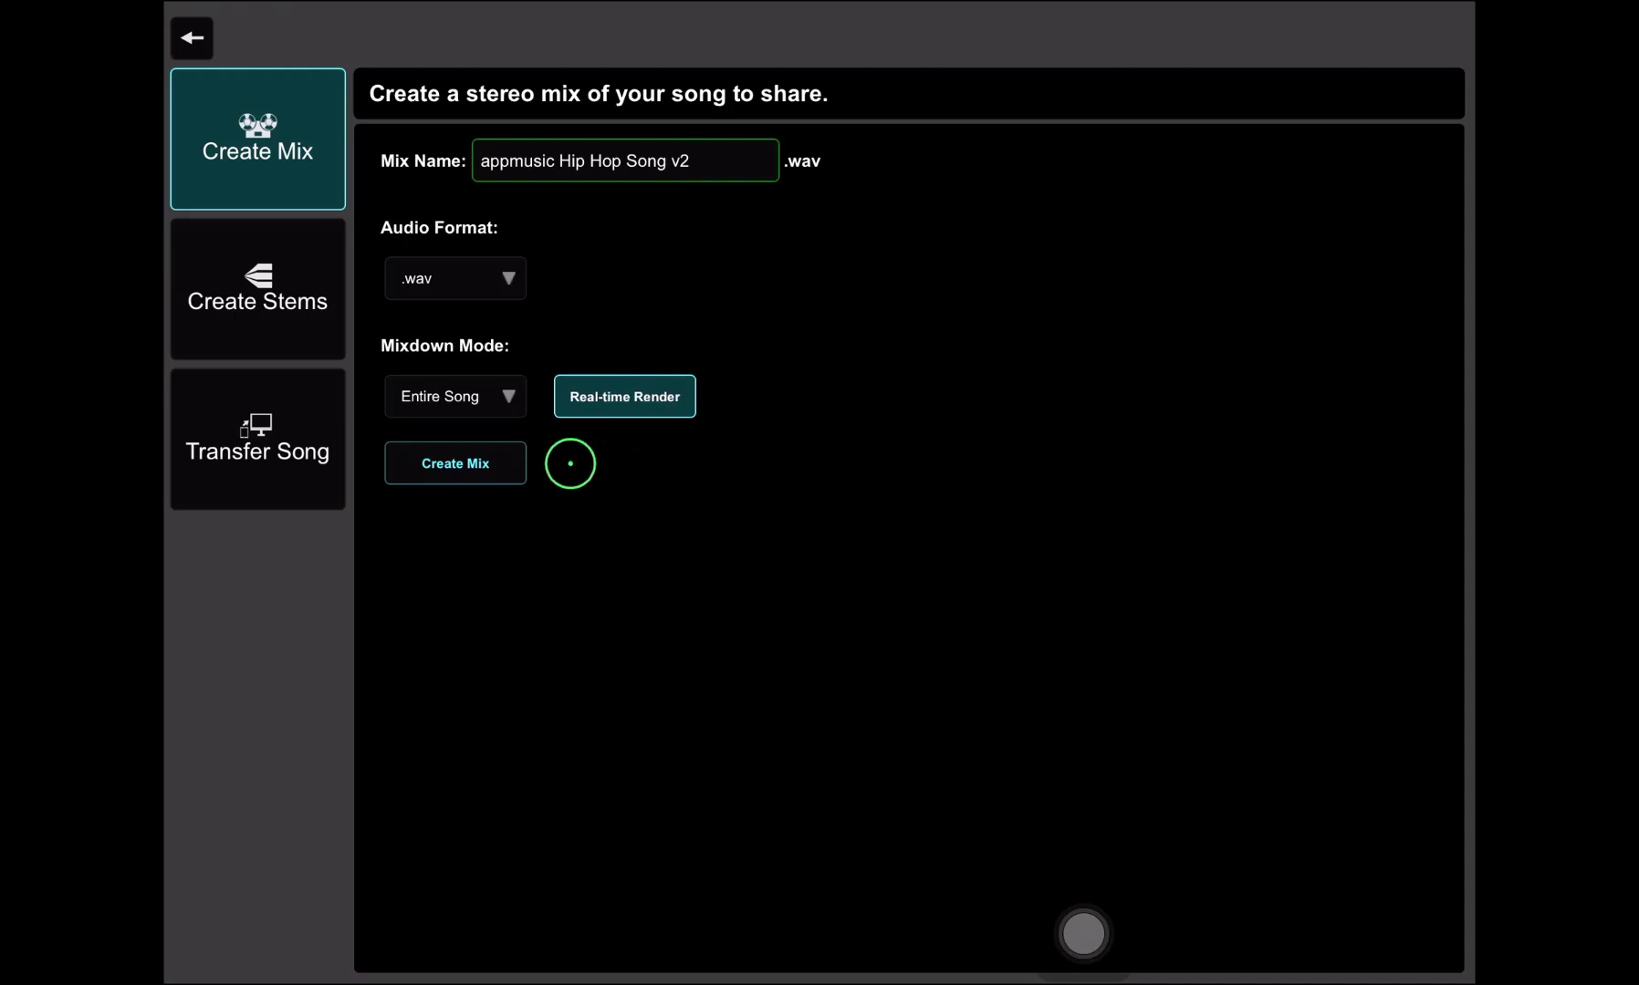
{"action": "left_click", "coordinate": [443, 472]}
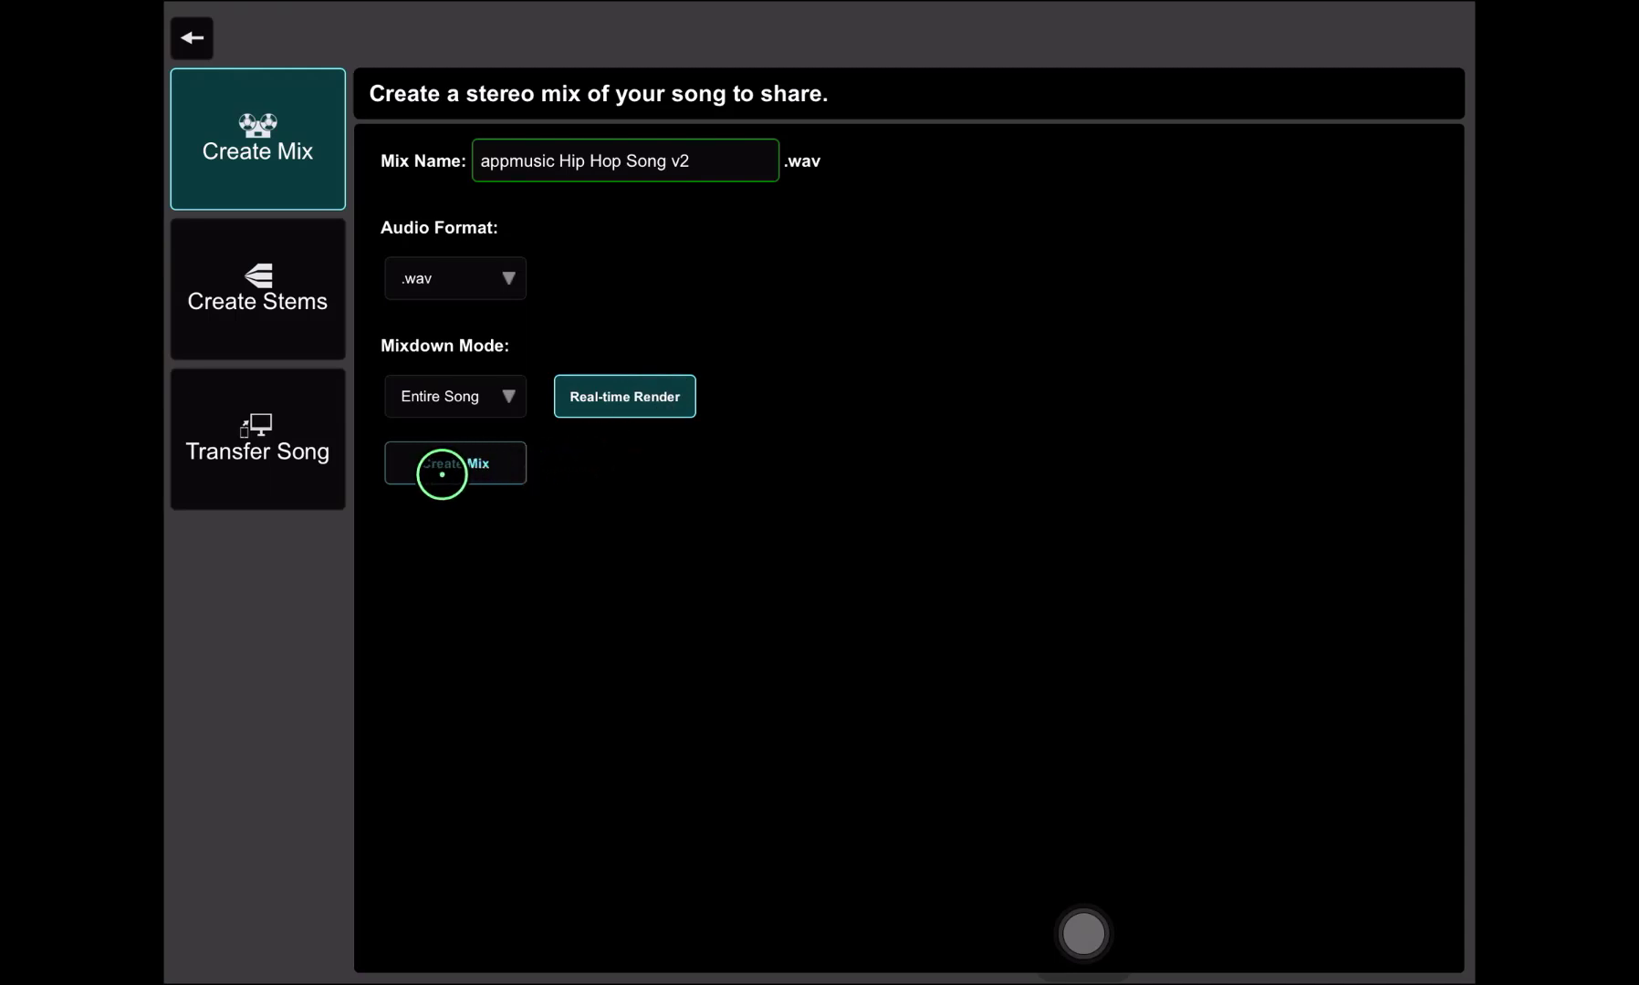
{"action": "left_click", "coordinate": [455, 464]}
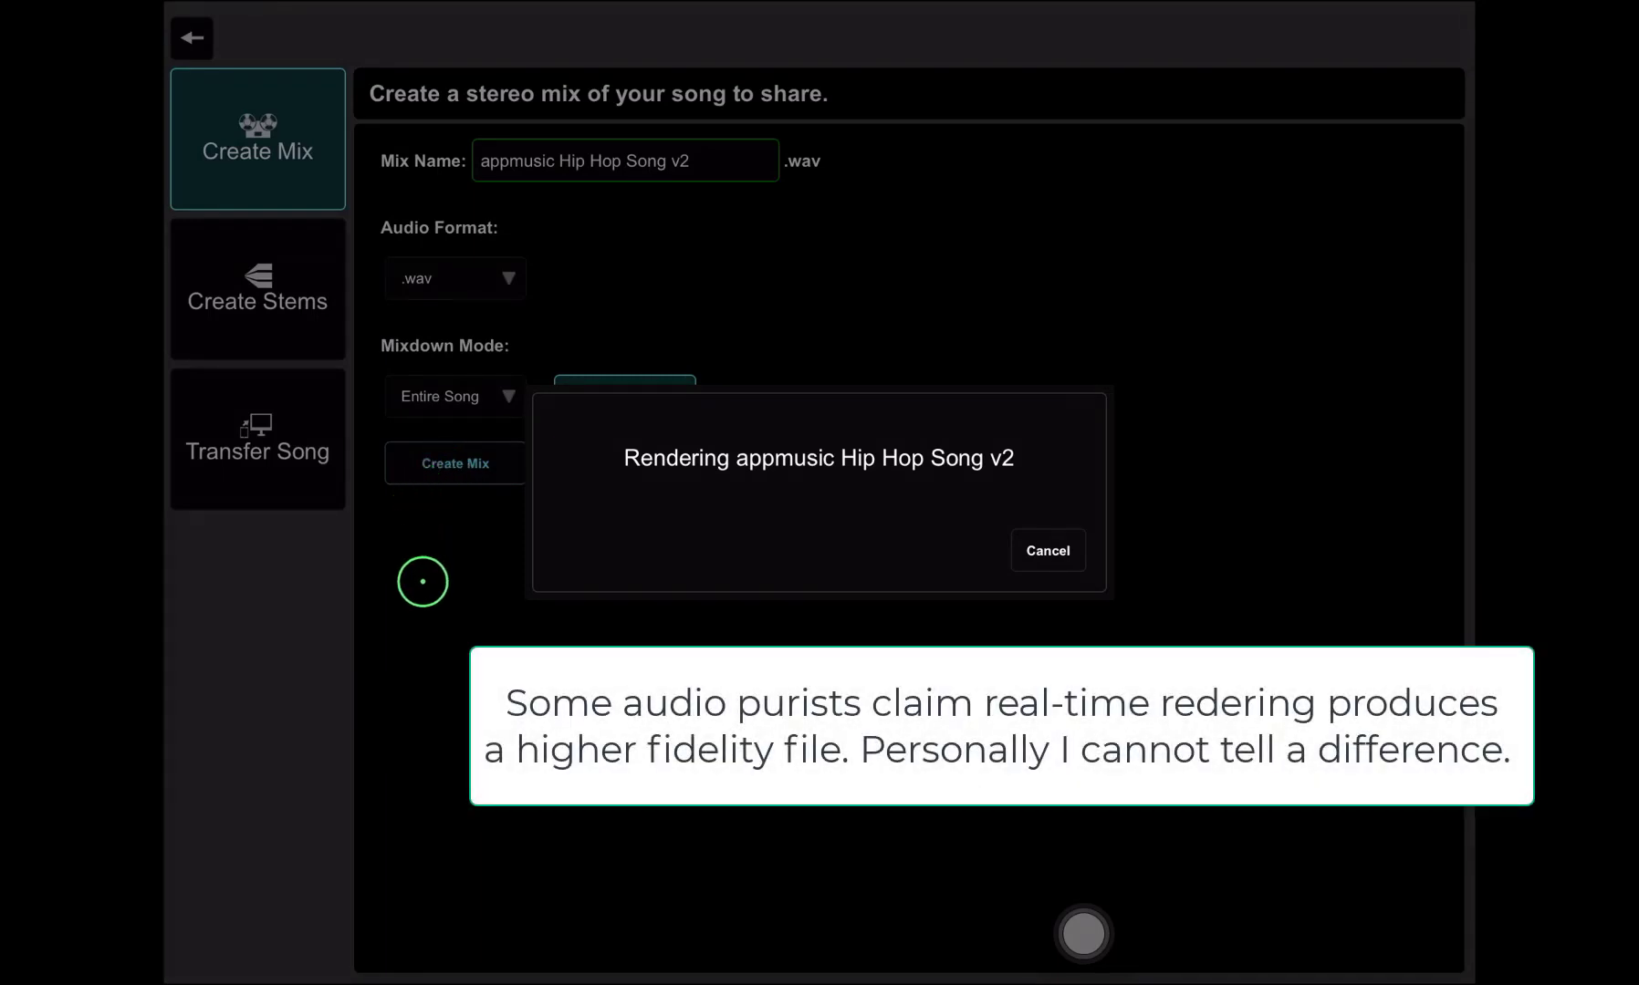
{"action": "mouse_move", "coordinate": [445, 637]}
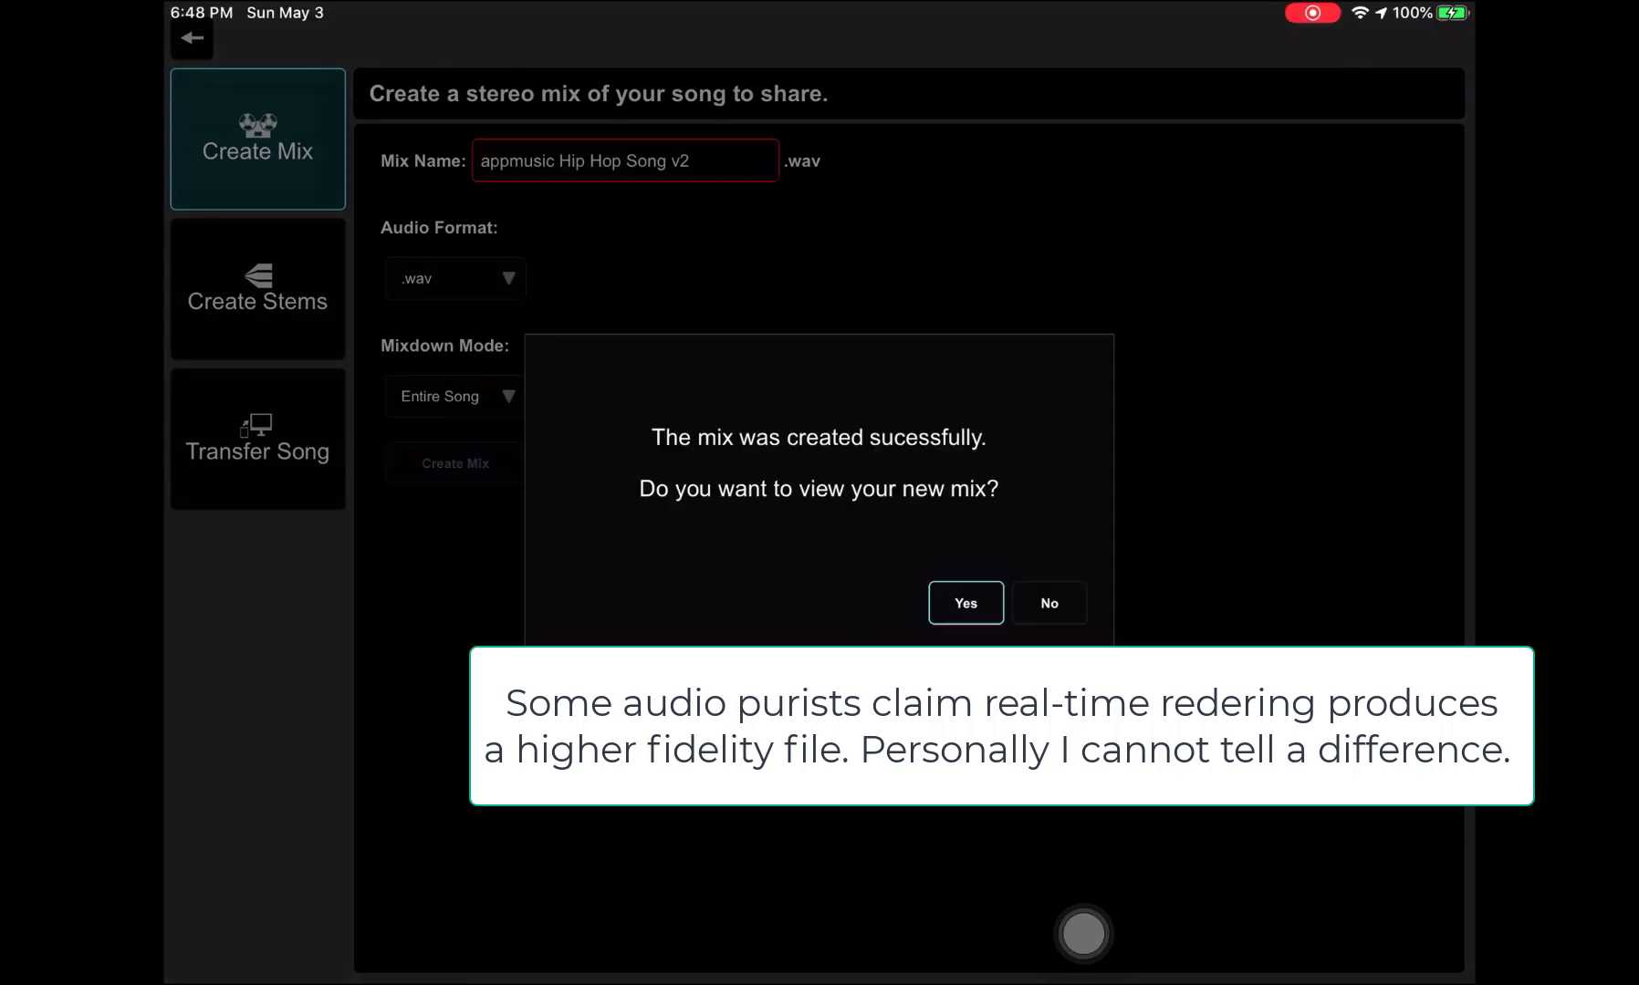
Choose AudioShare Files on the iPad as the save location for the v2 WAV mix.
{"action": "left_click", "coordinate": [965, 602]}
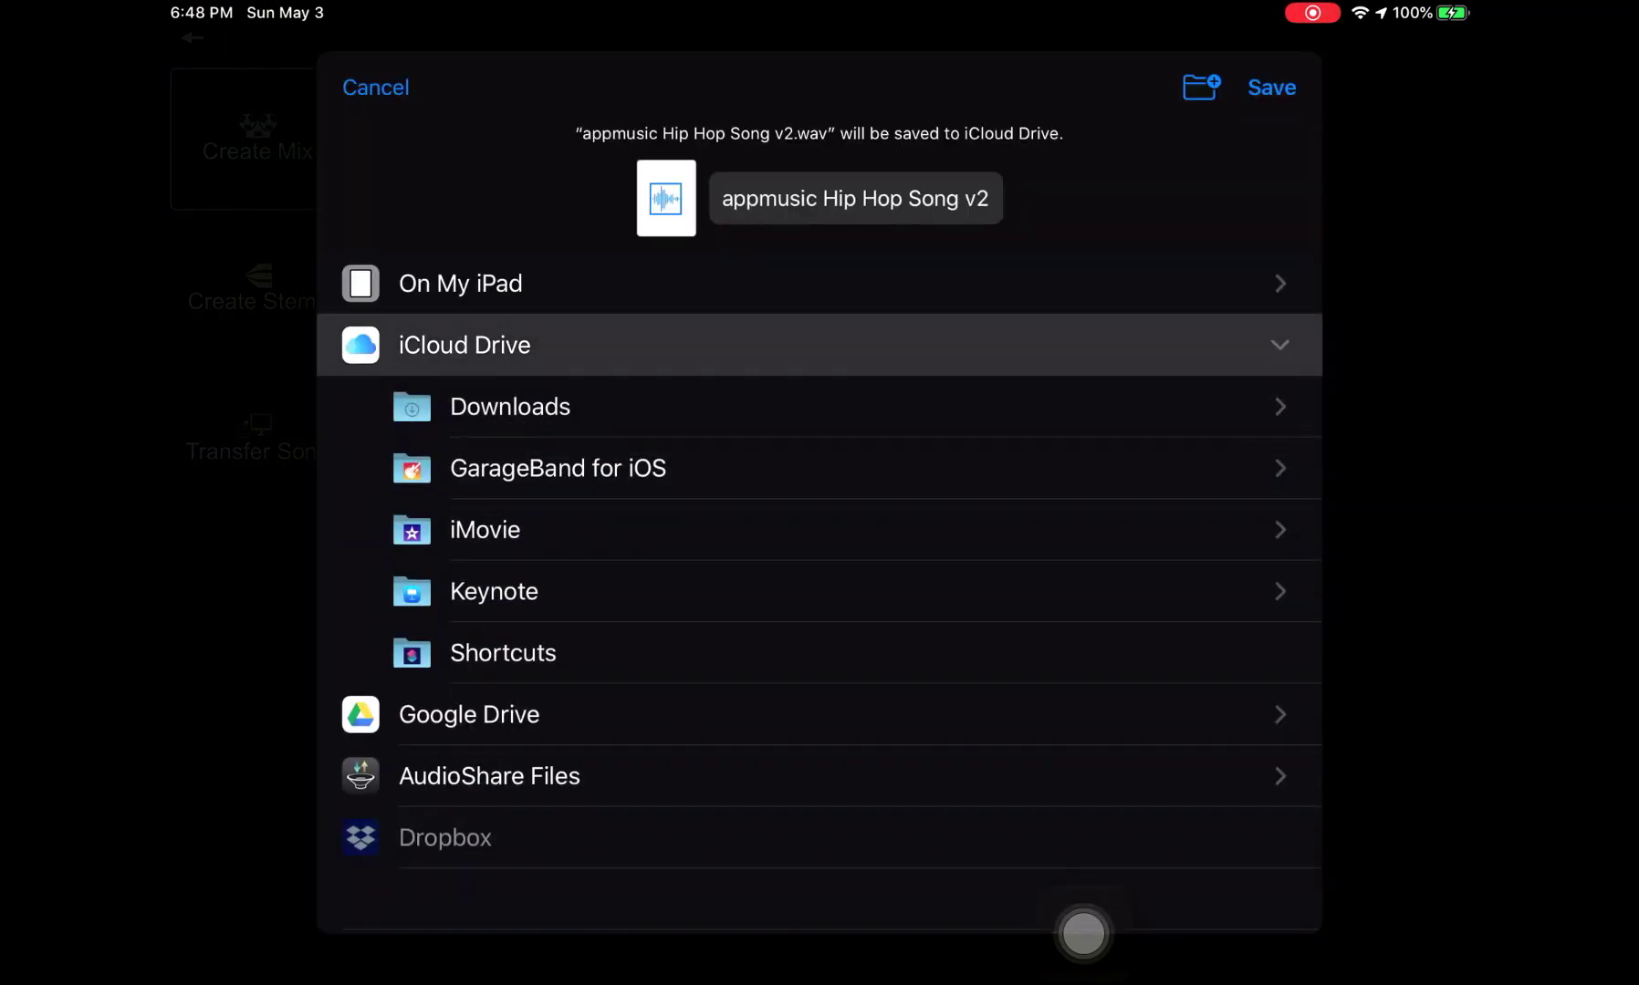
{"action": "left_click", "coordinate": [494, 344]}
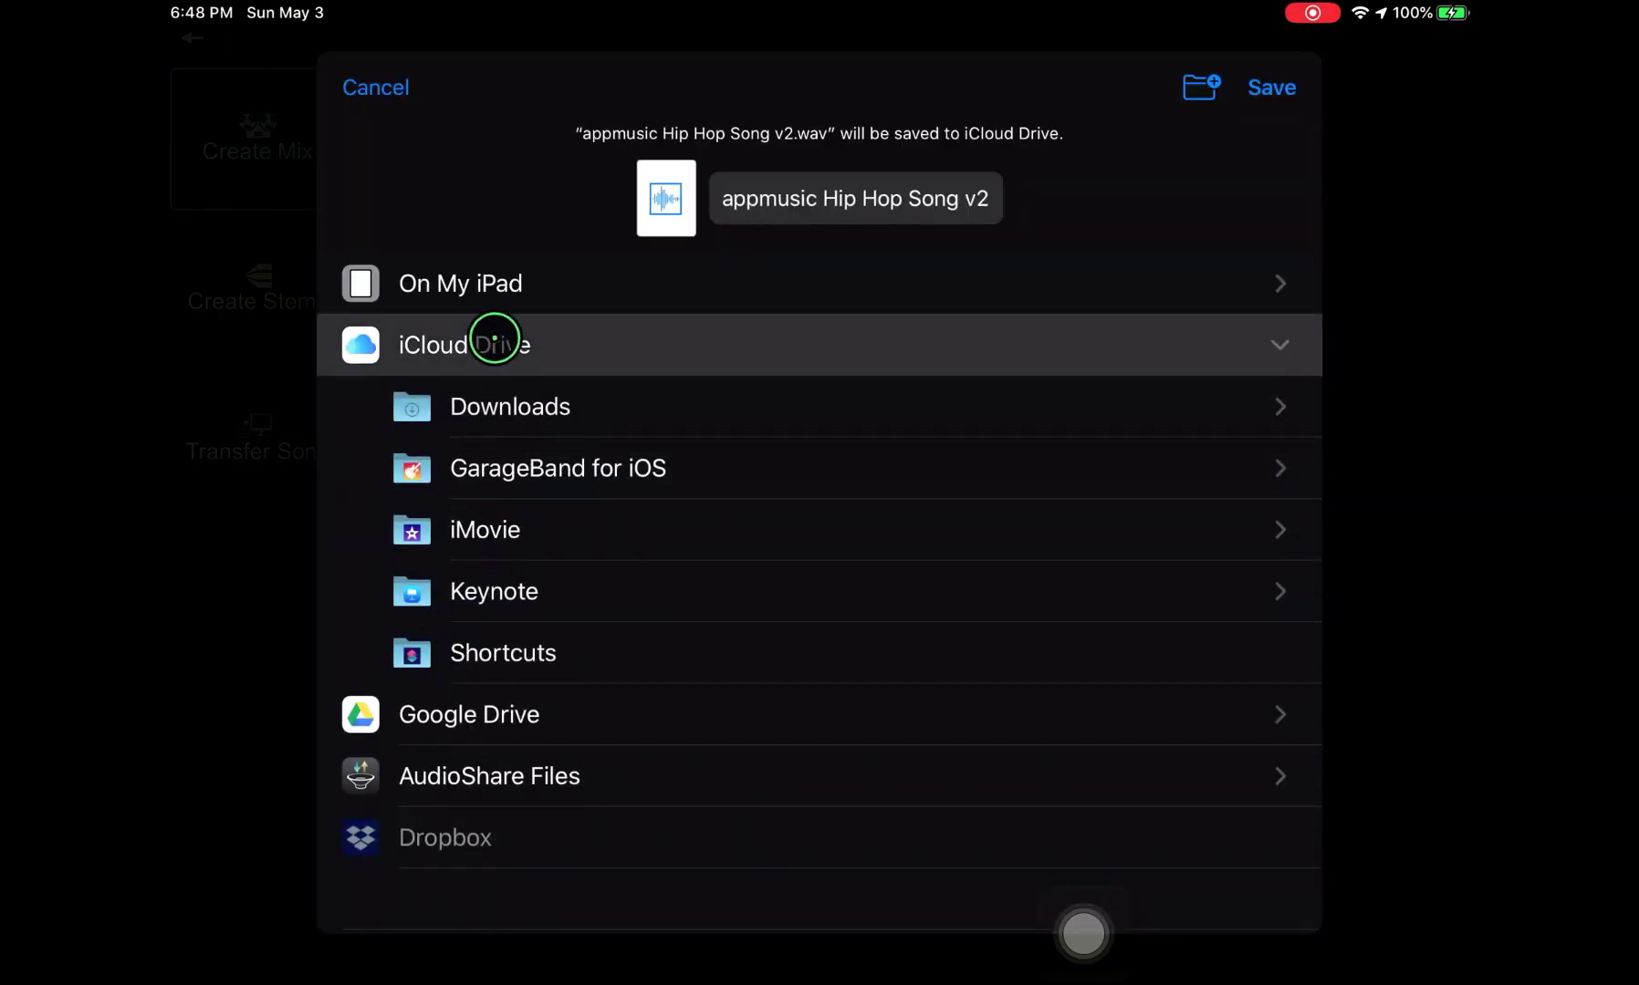
{"action": "left_click", "coordinate": [459, 283]}
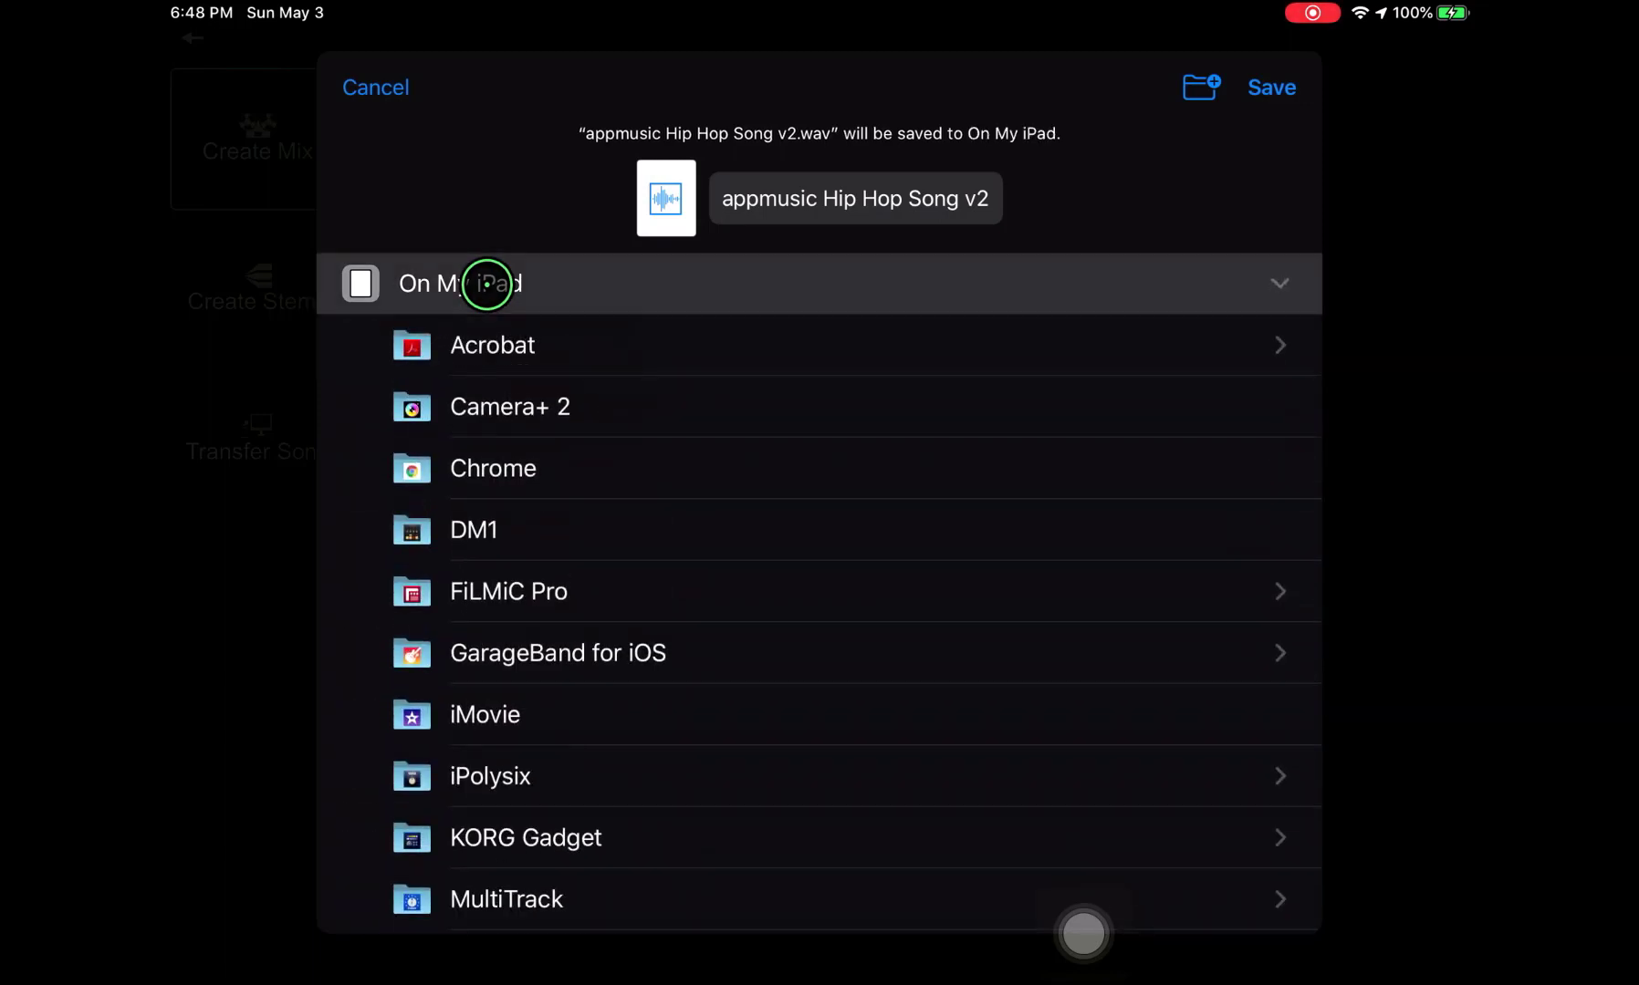
{"action": "mouse_move", "coordinate": [991, 595]}
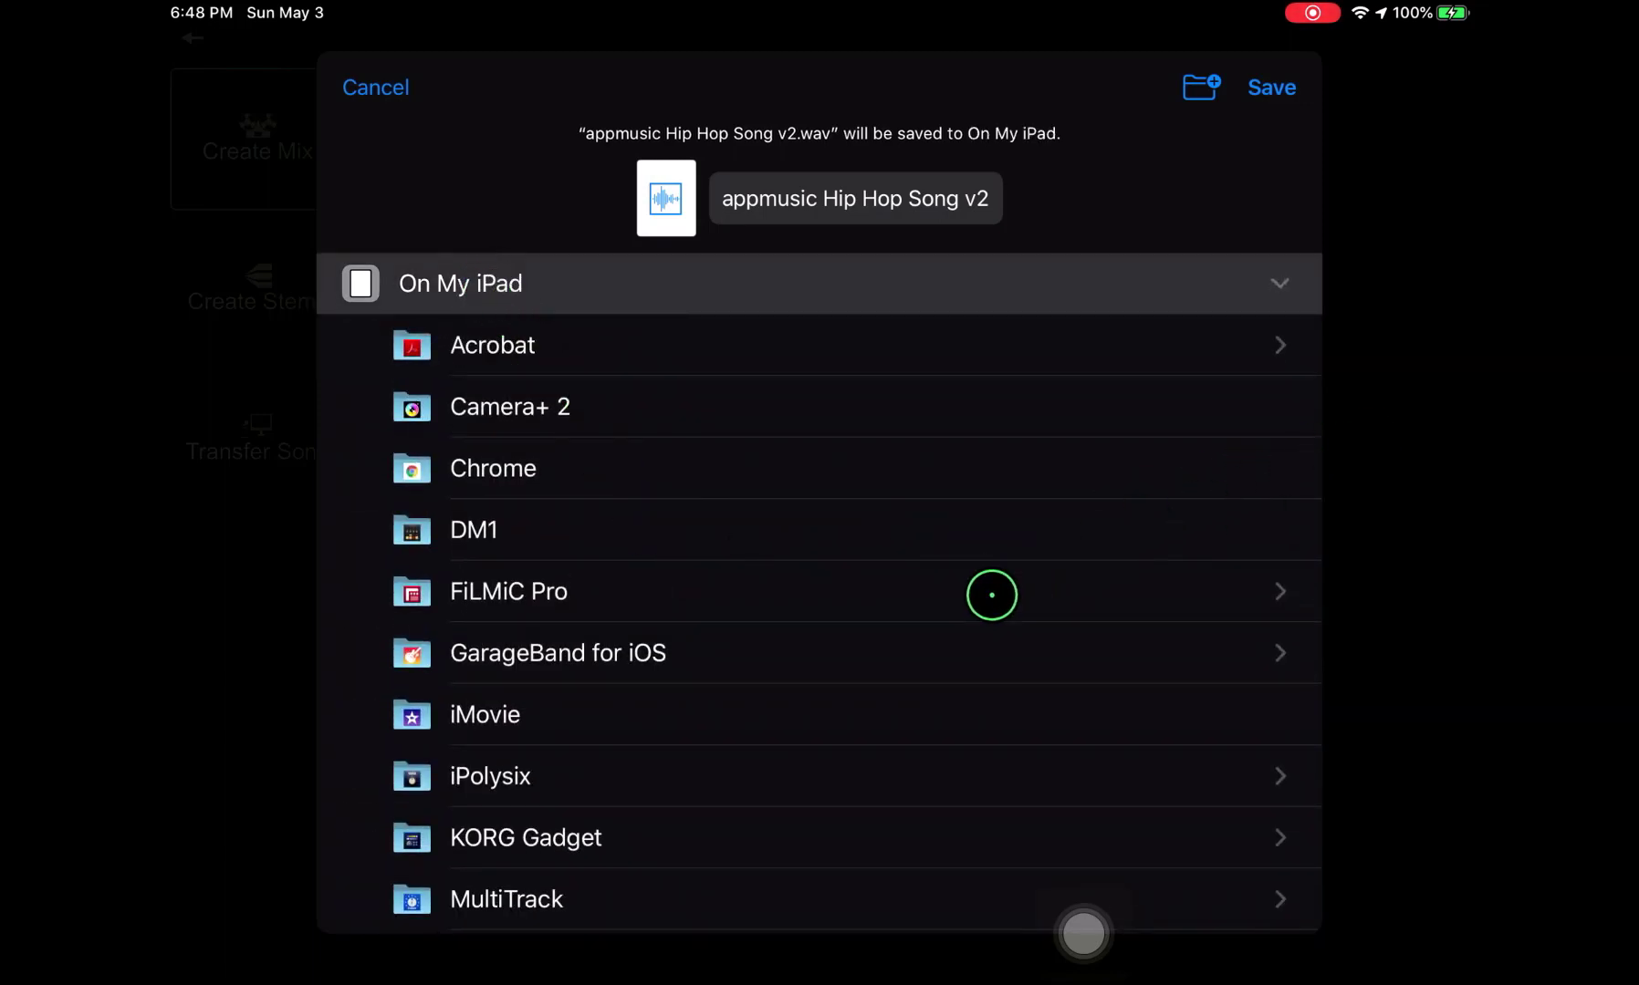
{"action": "scroll", "scroll_direction": "down", "scroll_amount": 3}
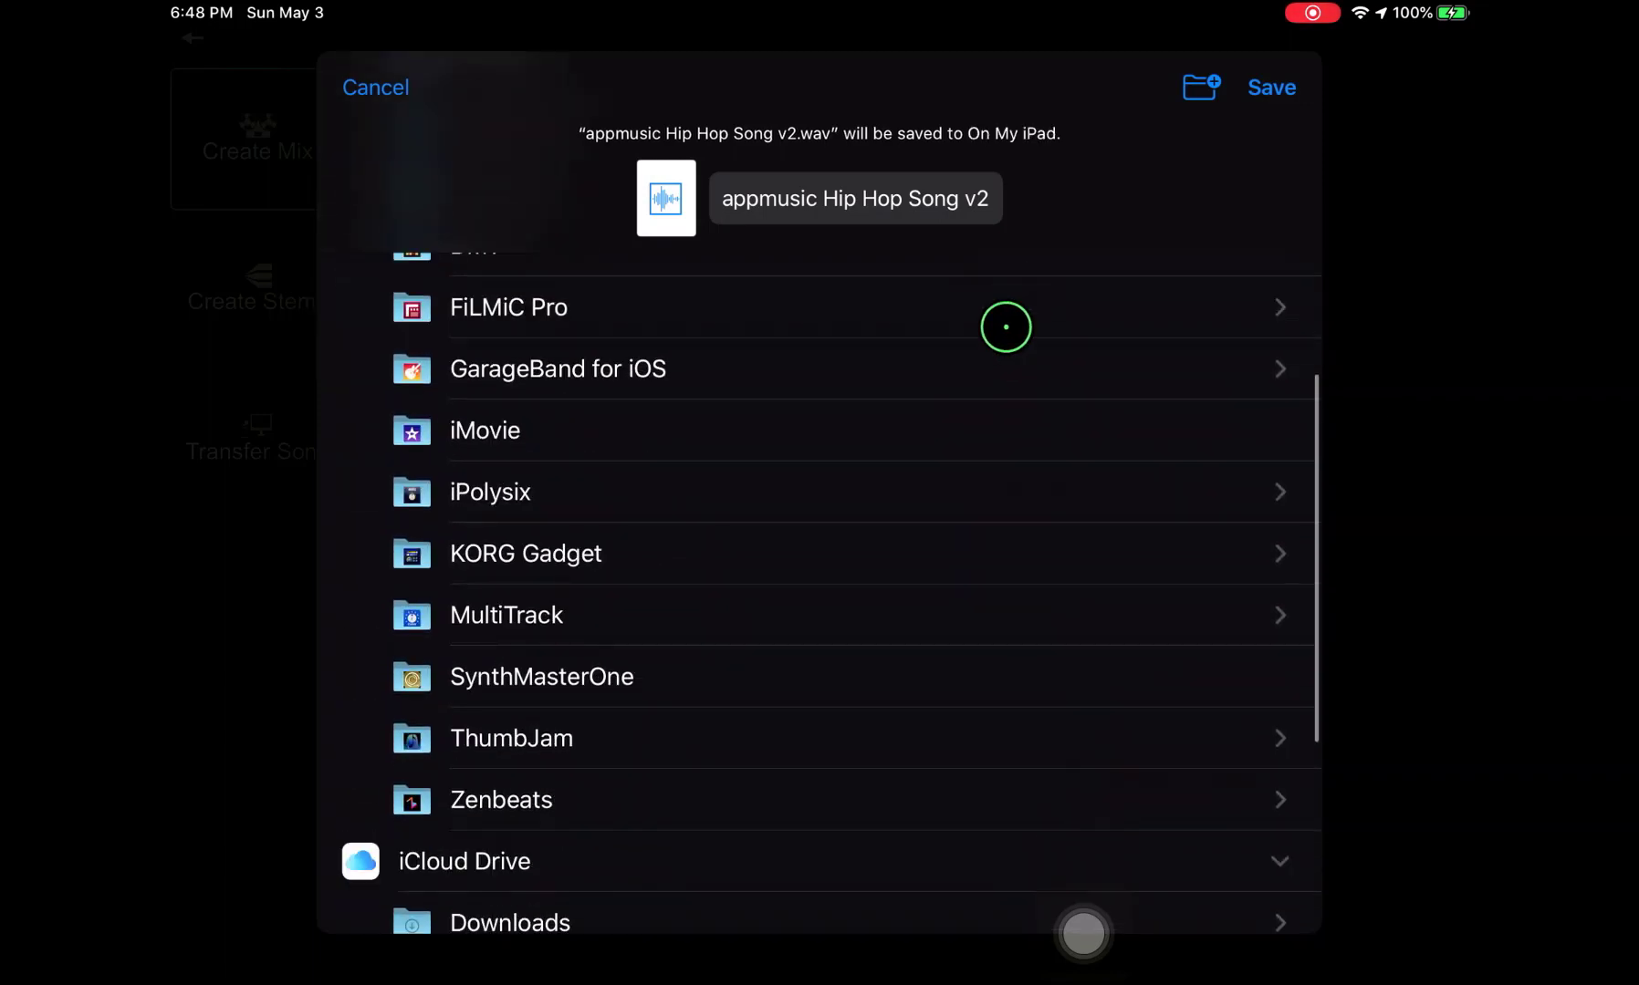
{"action": "scroll", "scroll_direction": "down", "scroll_amount": 3}
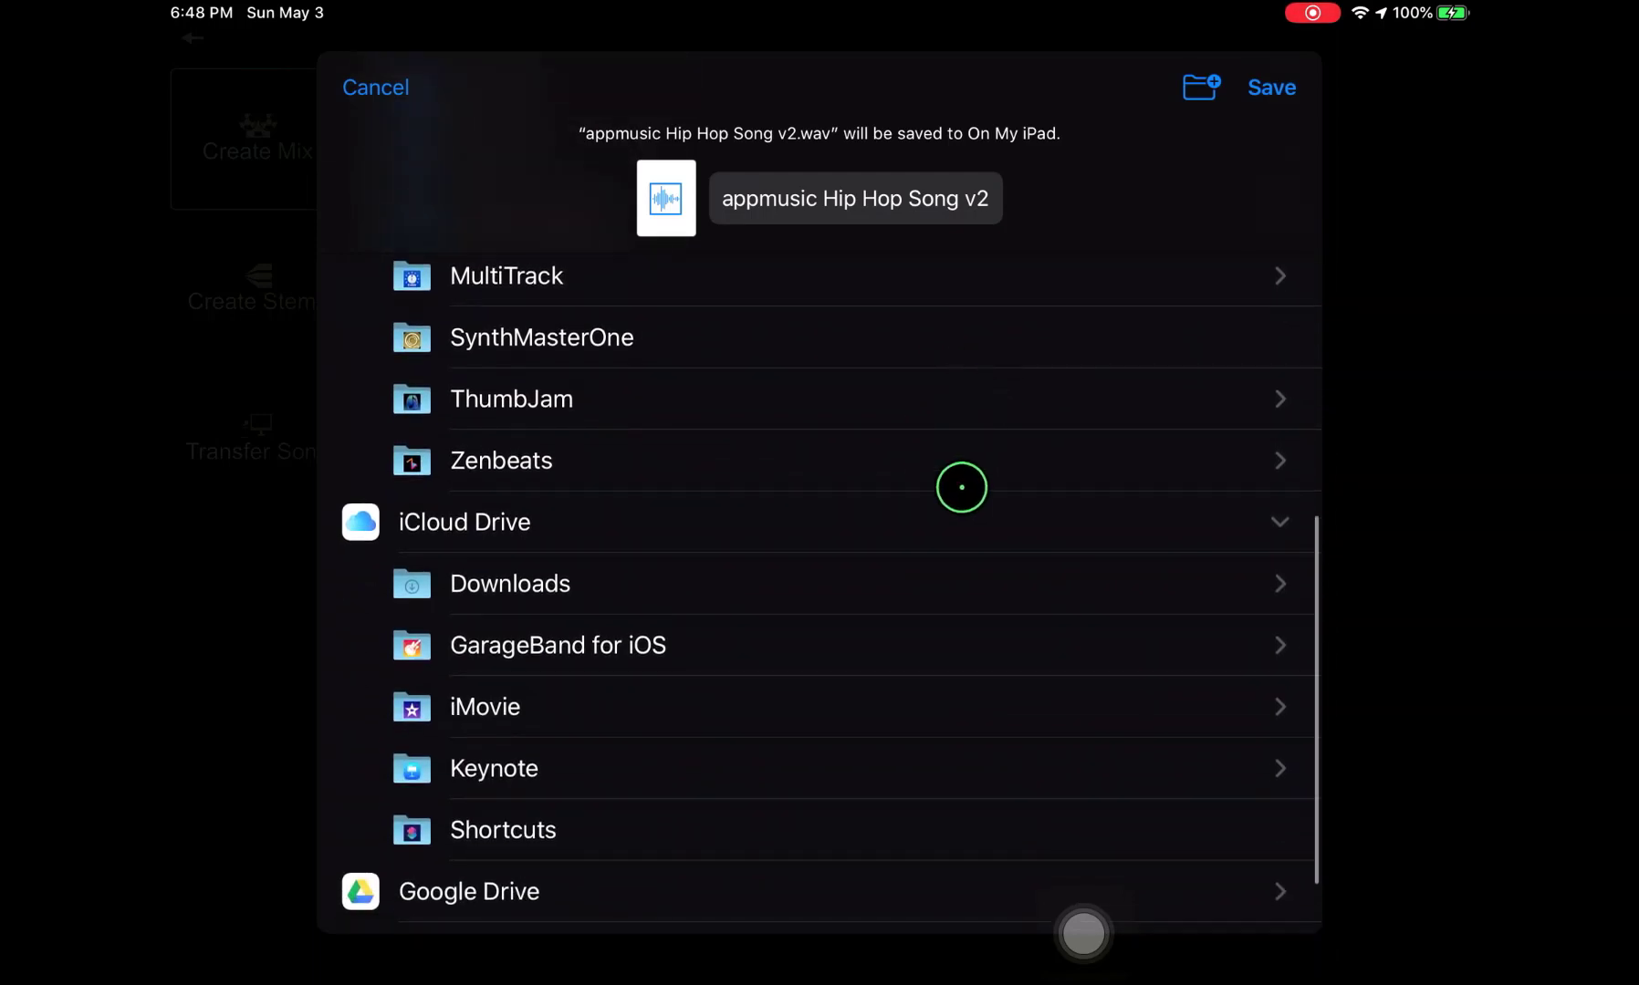
{"action": "scroll", "scroll_direction": "down", "scroll_amount": 3}
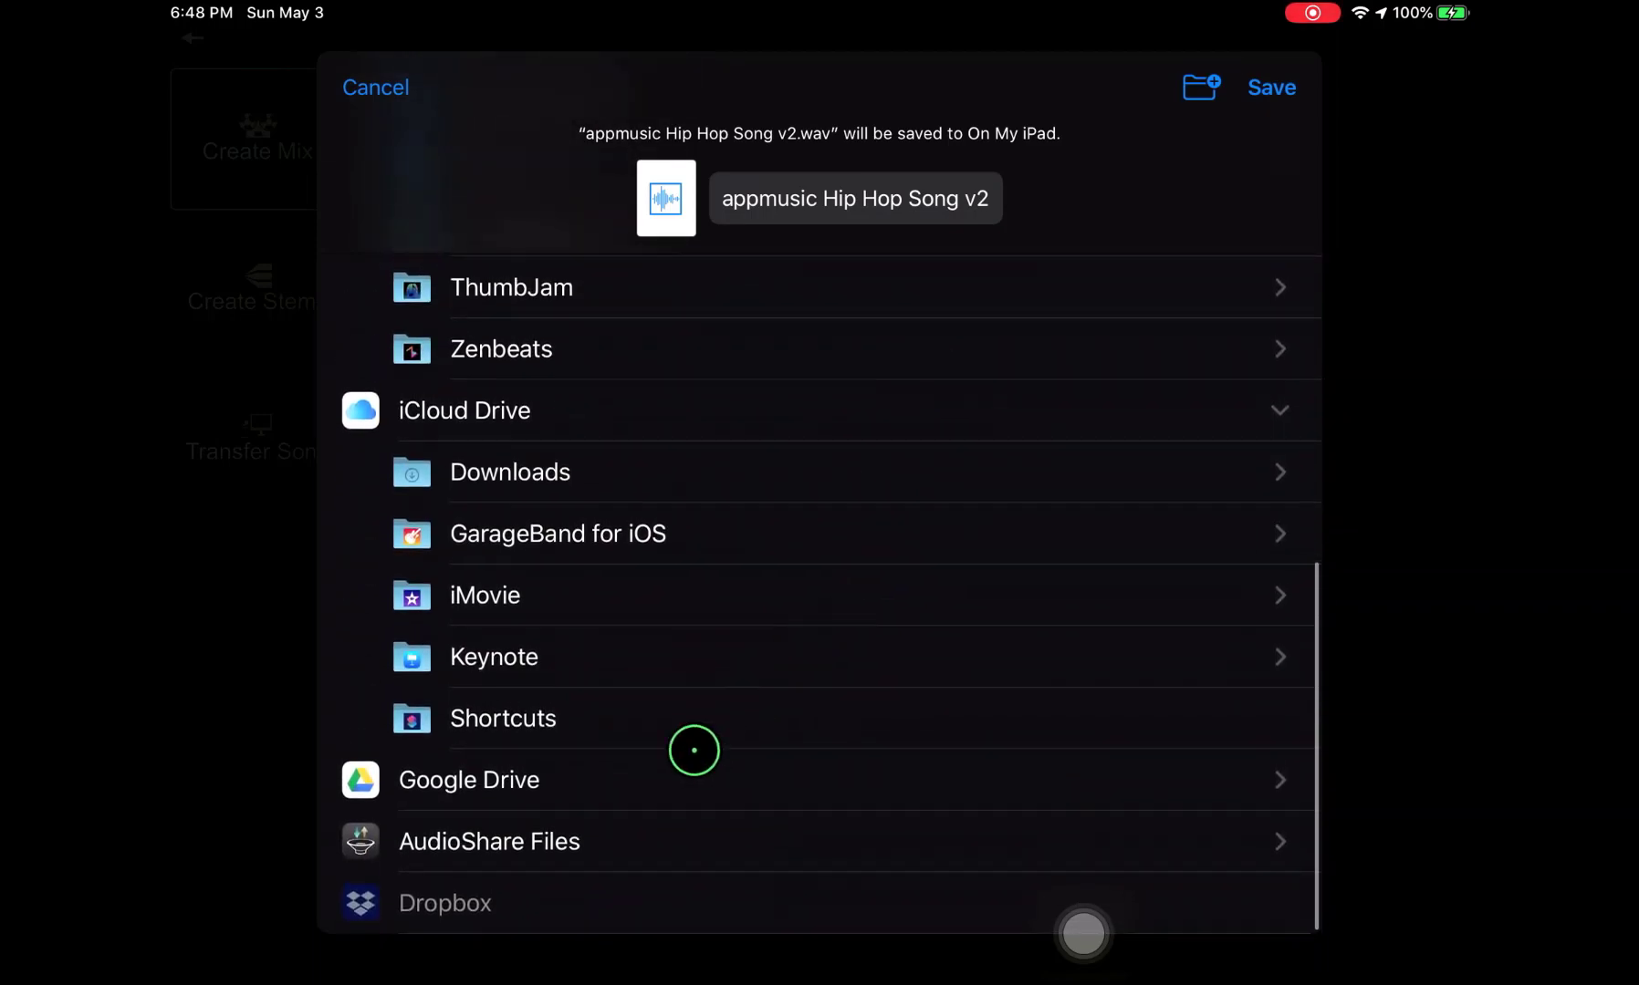
{"action": "mouse_move", "coordinate": [465, 845]}
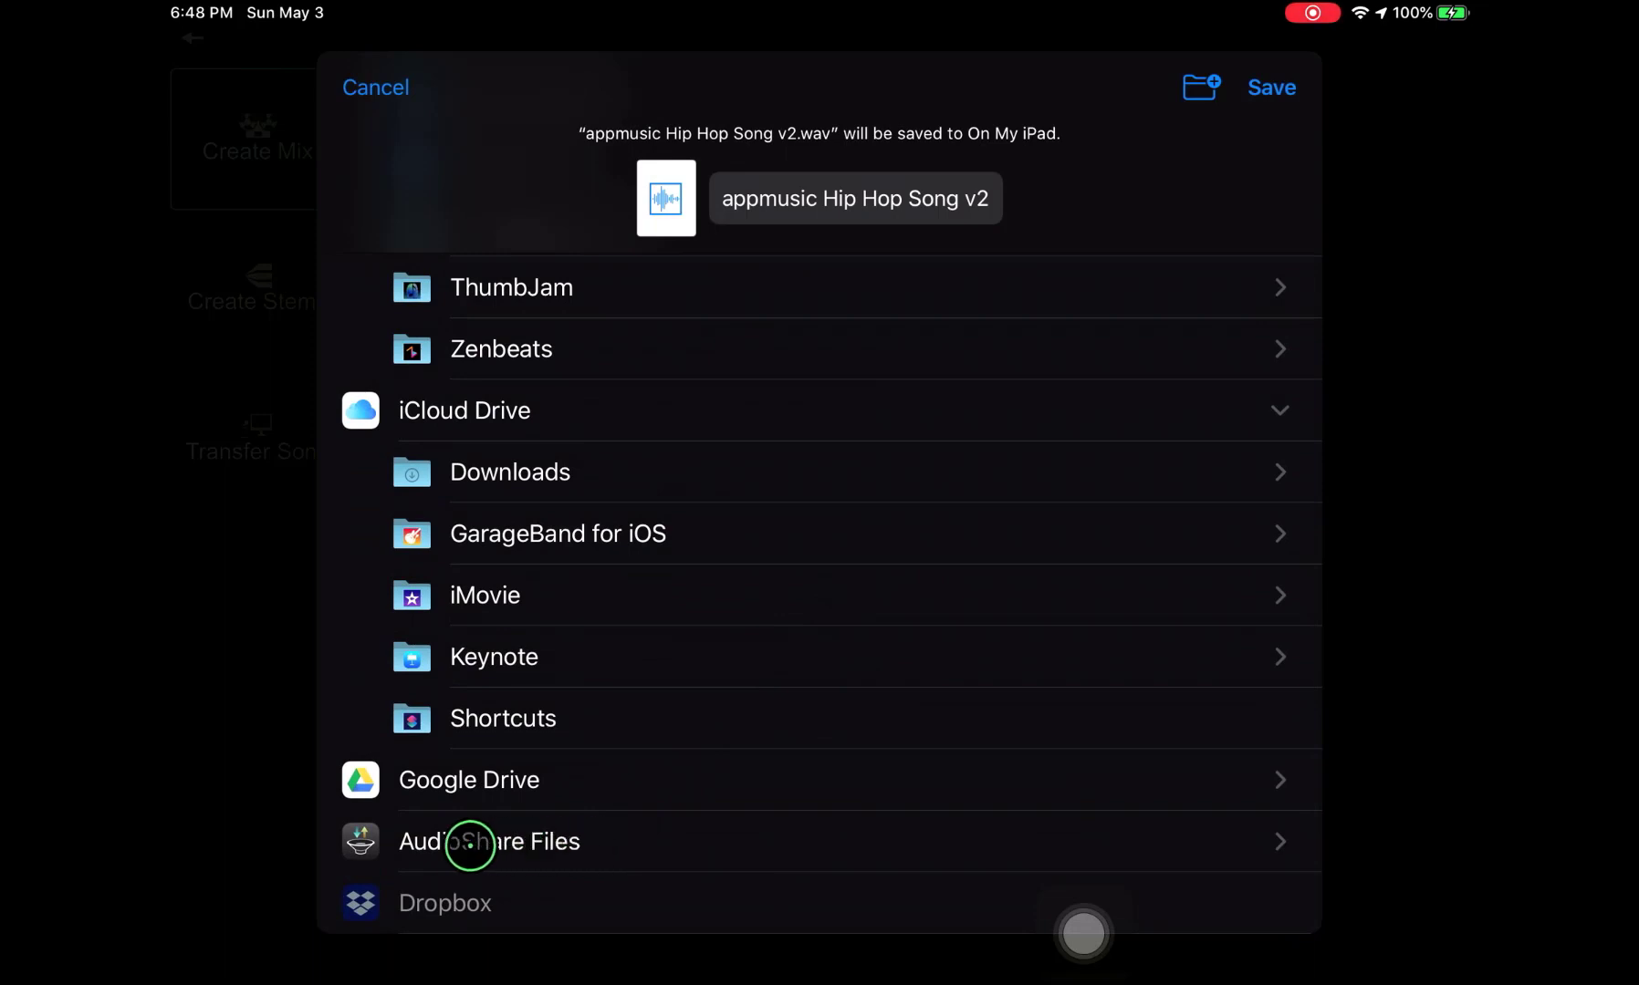
{"action": "left_click", "coordinate": [490, 841]}
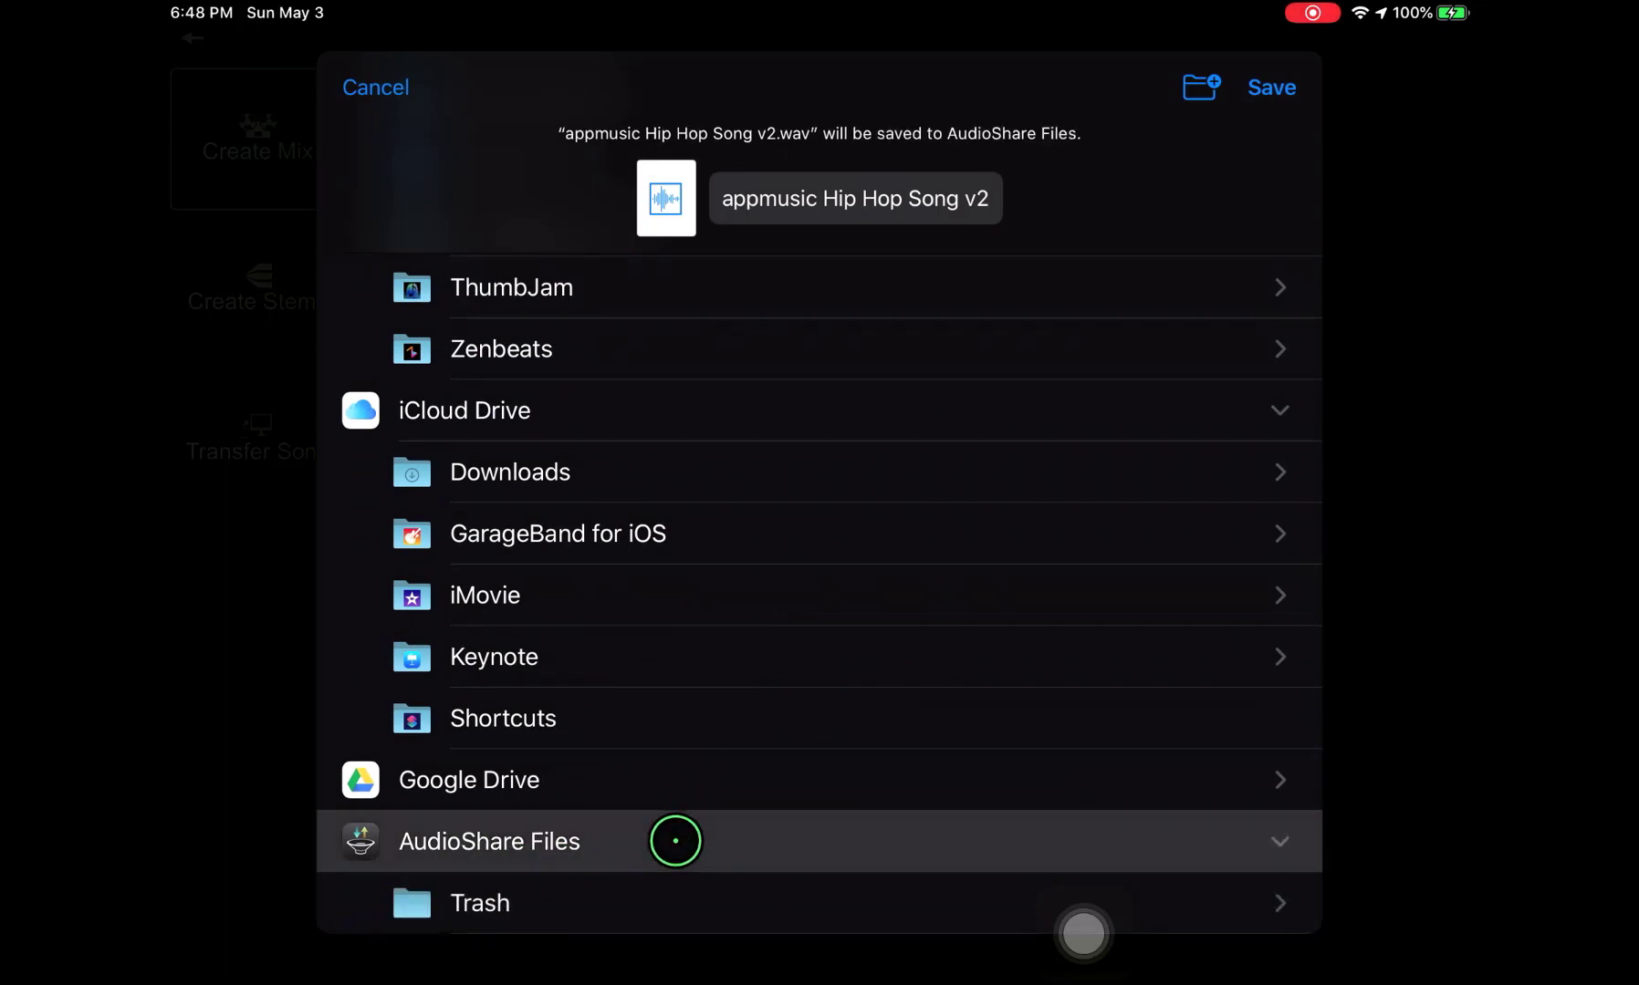
{"action": "left_click", "coordinate": [1270, 88]}
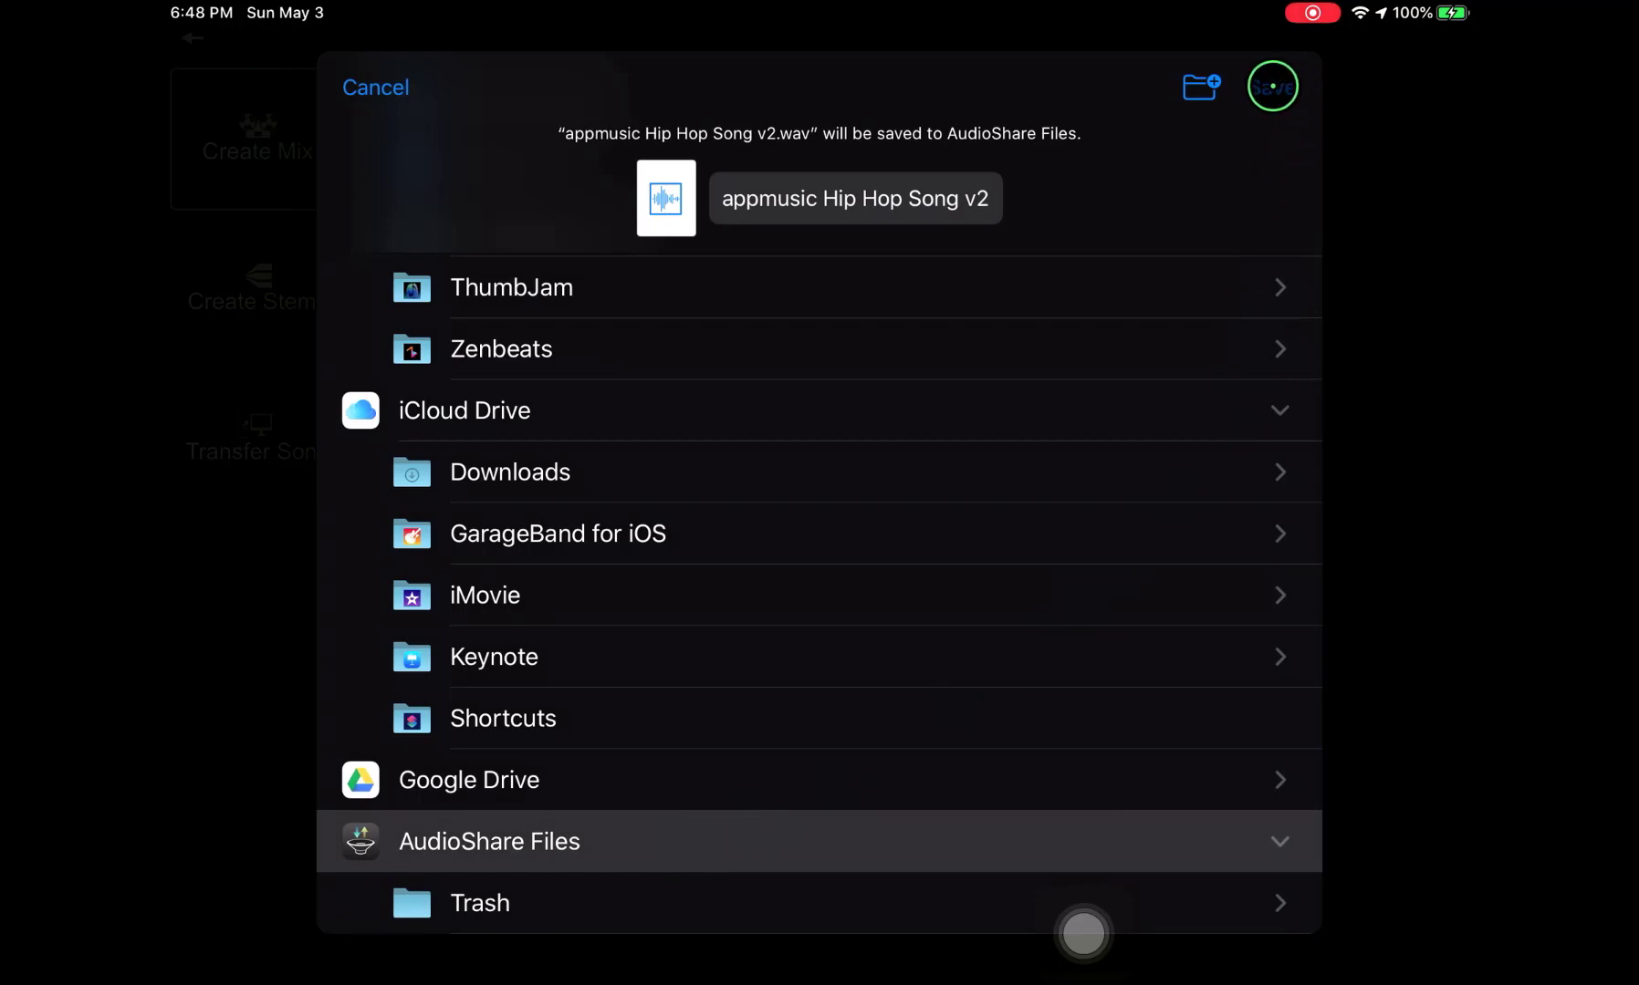
Save the v2 mix into AudioShare Files and get the success message.
{"action": "left_click", "coordinate": [1274, 86]}
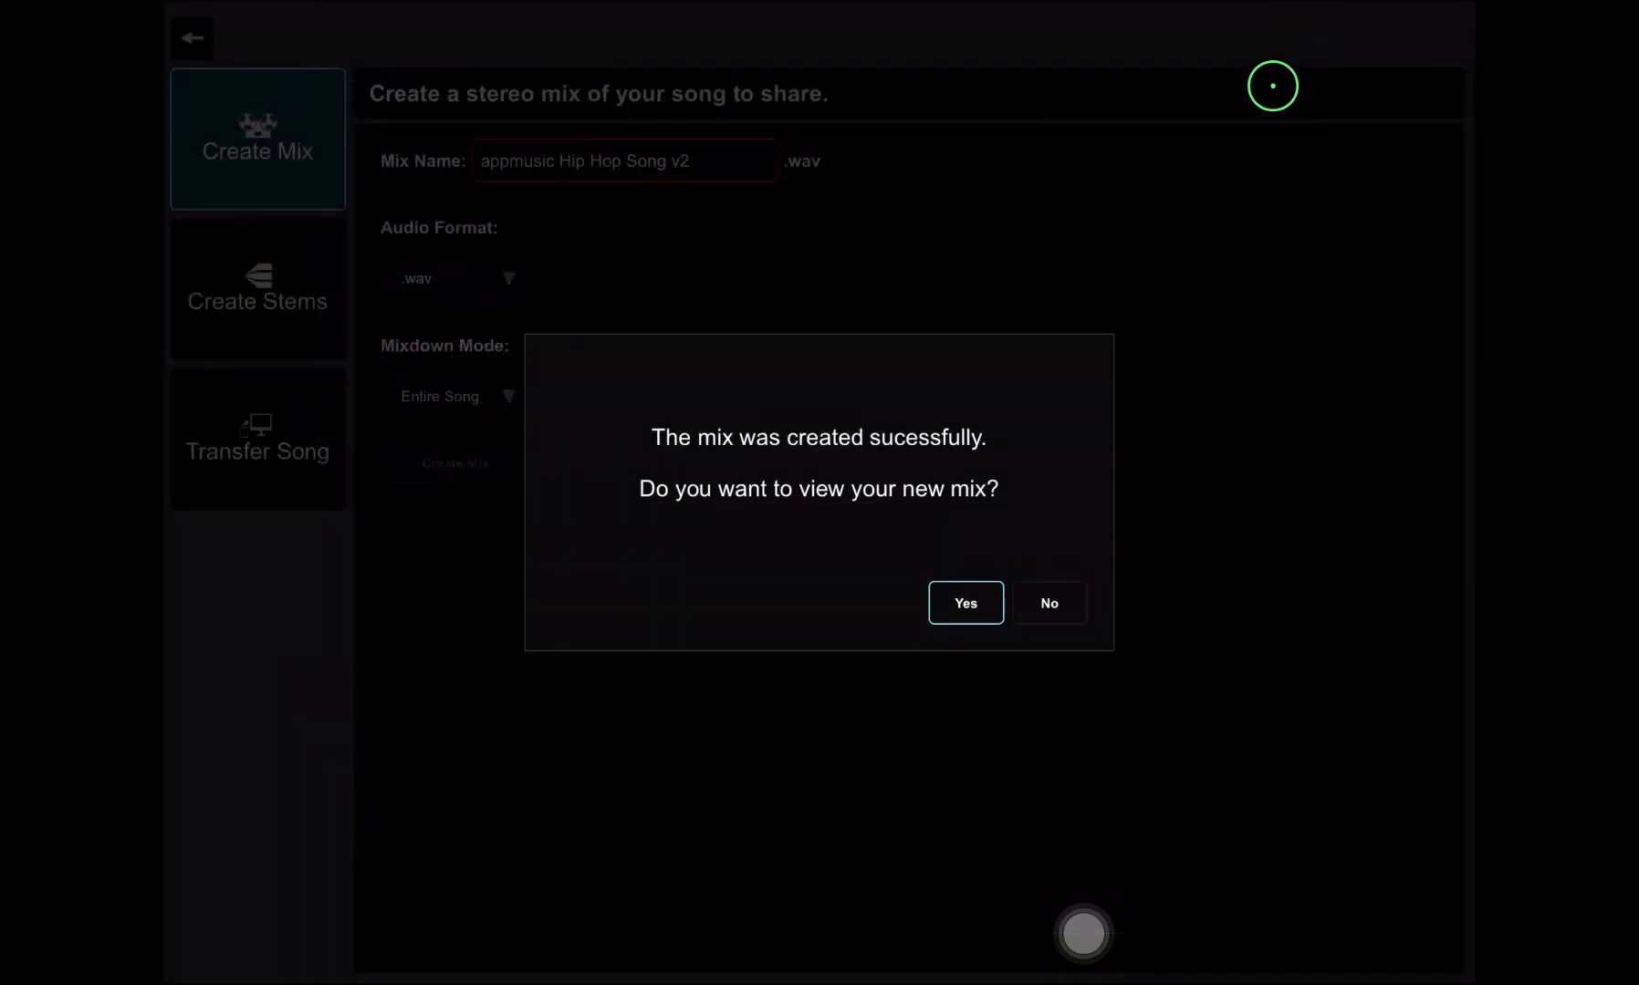
{"action": "mouse_move", "coordinate": [1044, 393]}
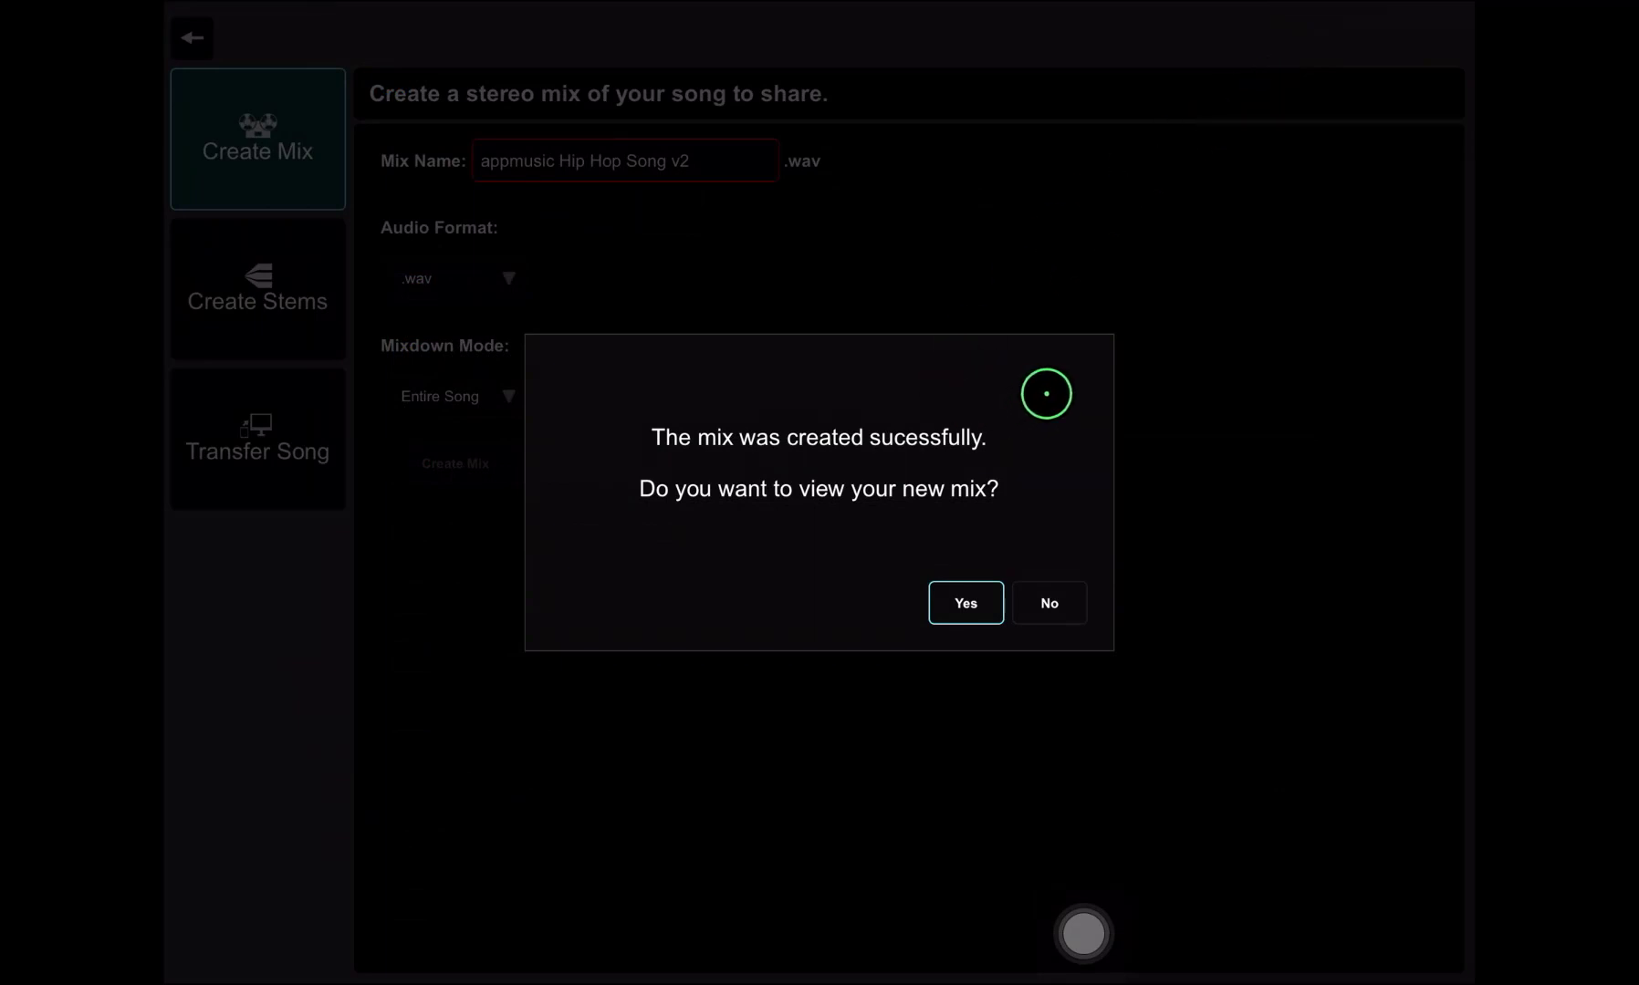
{"action": "mouse_move", "coordinate": [1029, 416]}
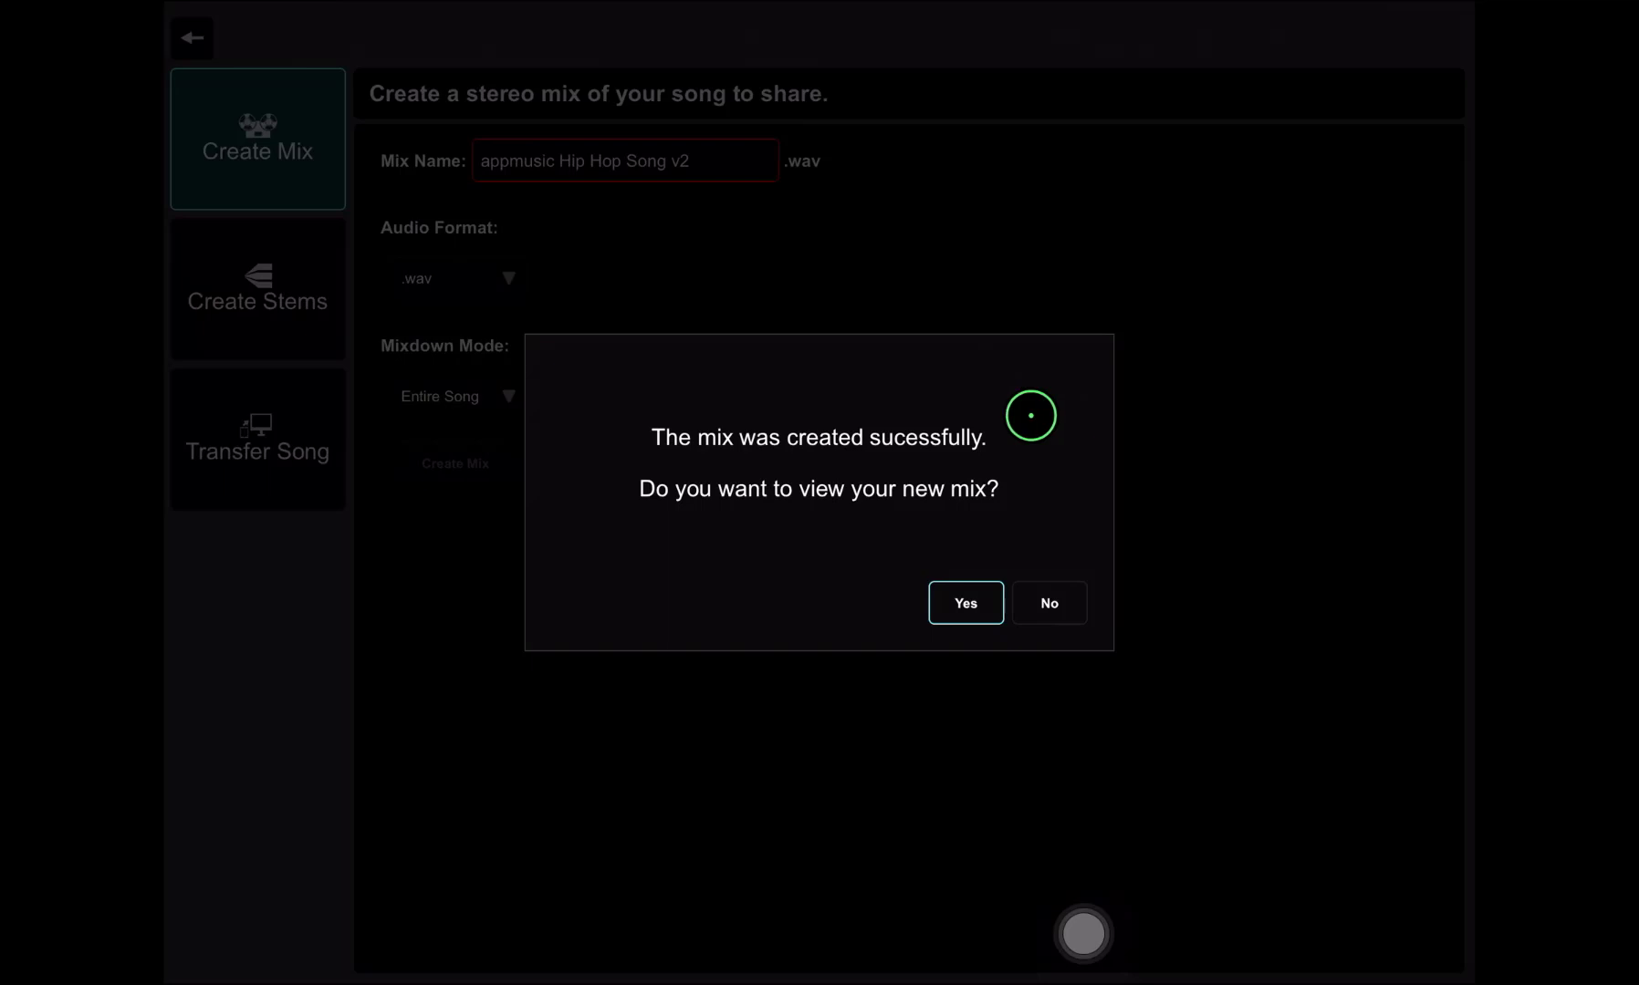
Show appmusic Hip Hop Song v2.wav in My Mixes and play it back.
{"action": "left_click", "coordinate": [965, 603]}
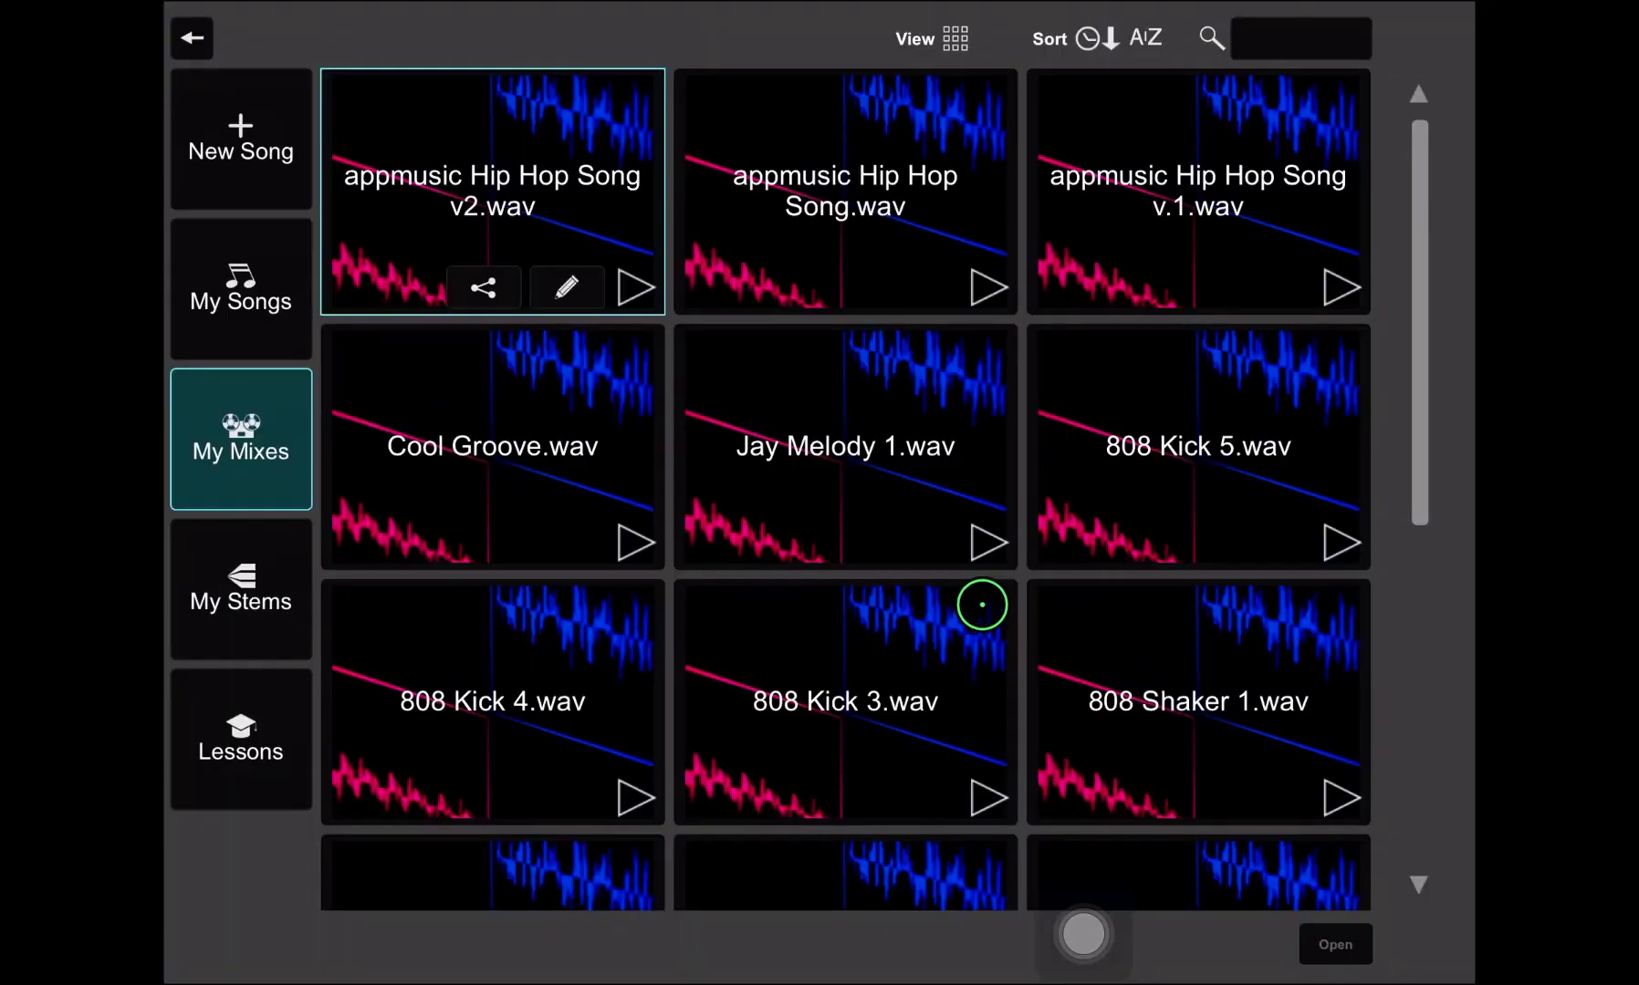
{"action": "mouse_move", "coordinate": [390, 436]}
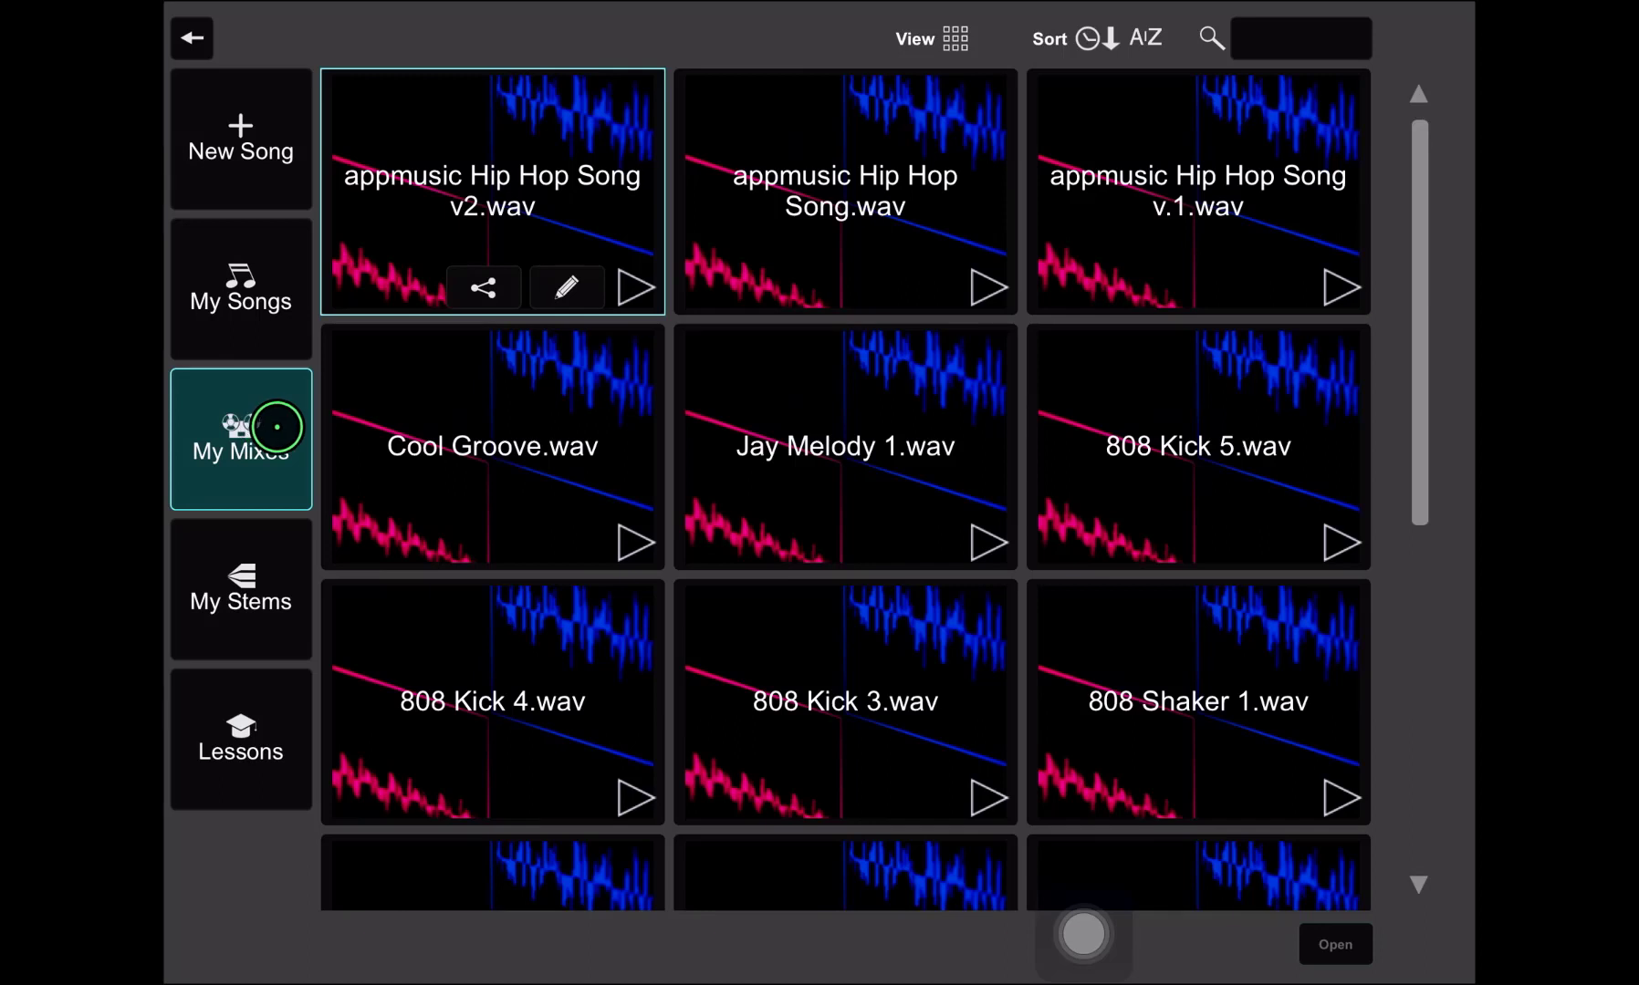
{"action": "mouse_move", "coordinate": [288, 412]}
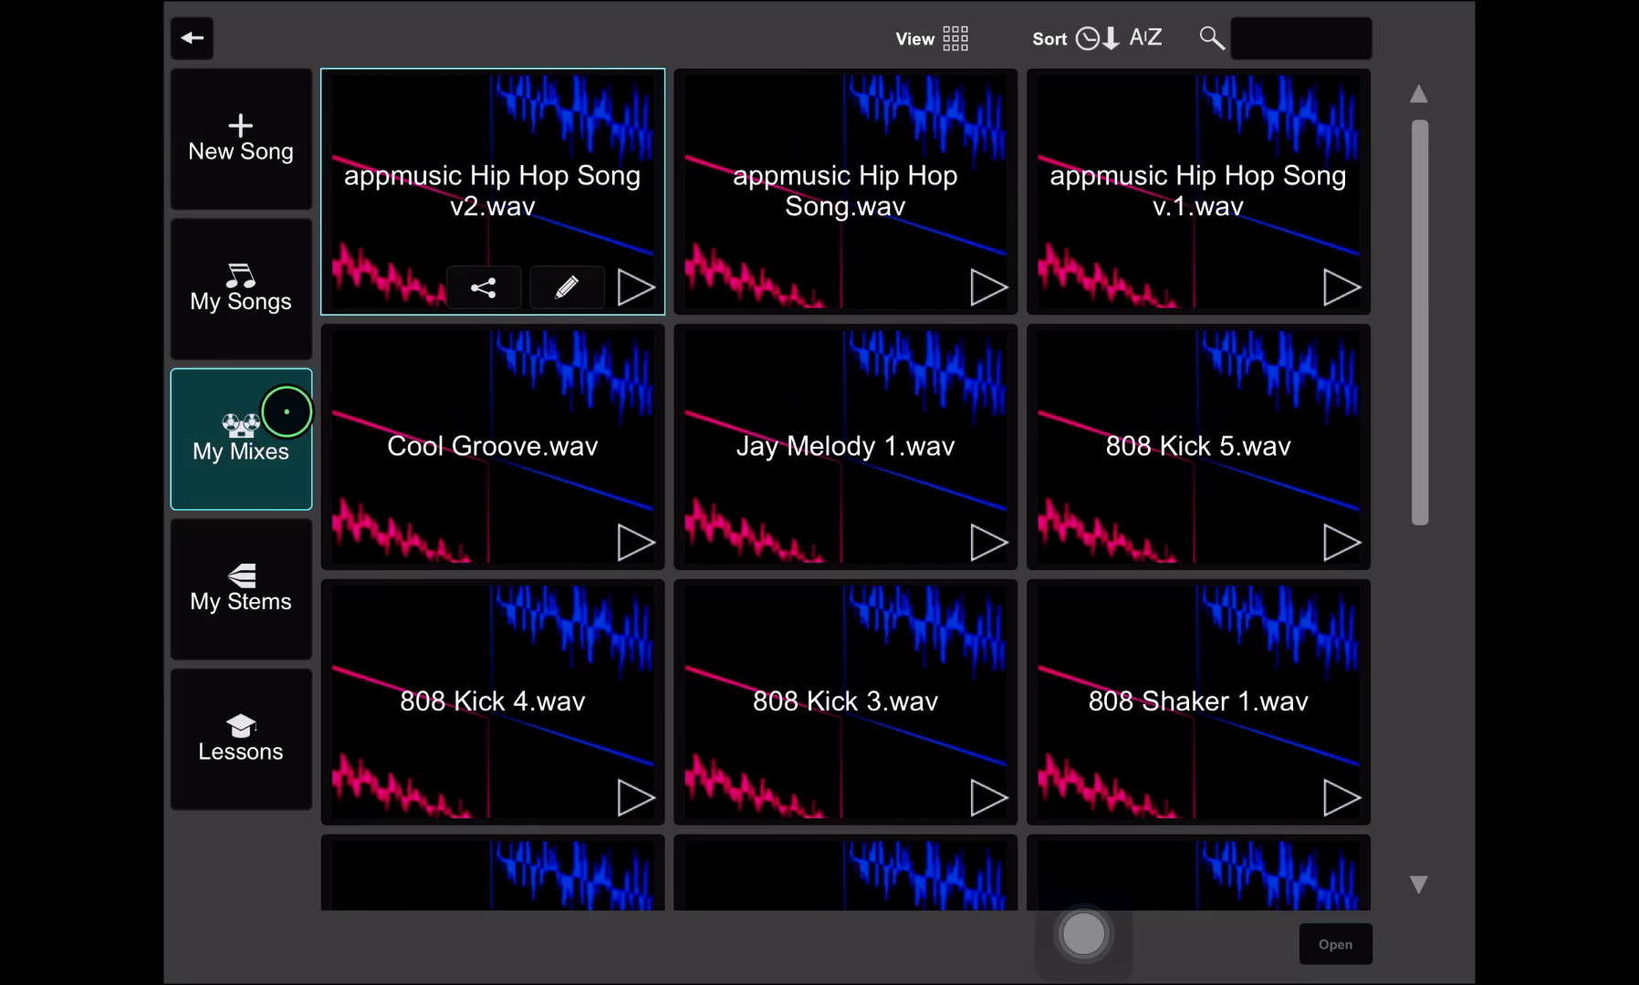
{"action": "mouse_move", "coordinate": [338, 201]}
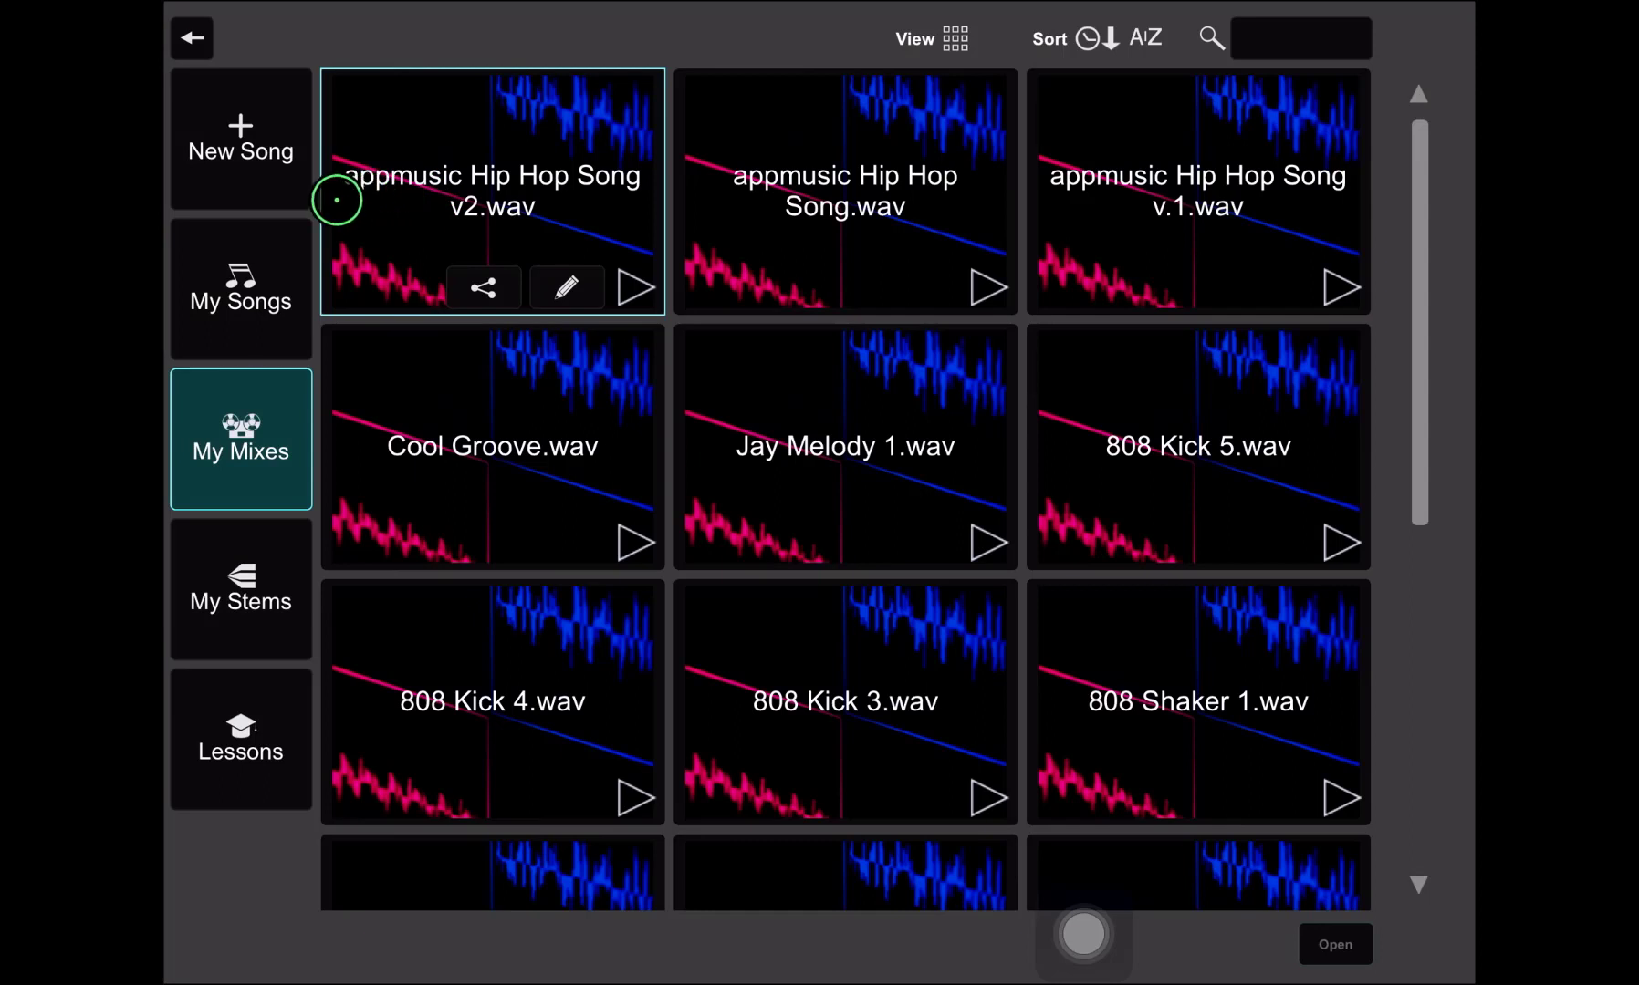
{"action": "mouse_move", "coordinate": [617, 202]}
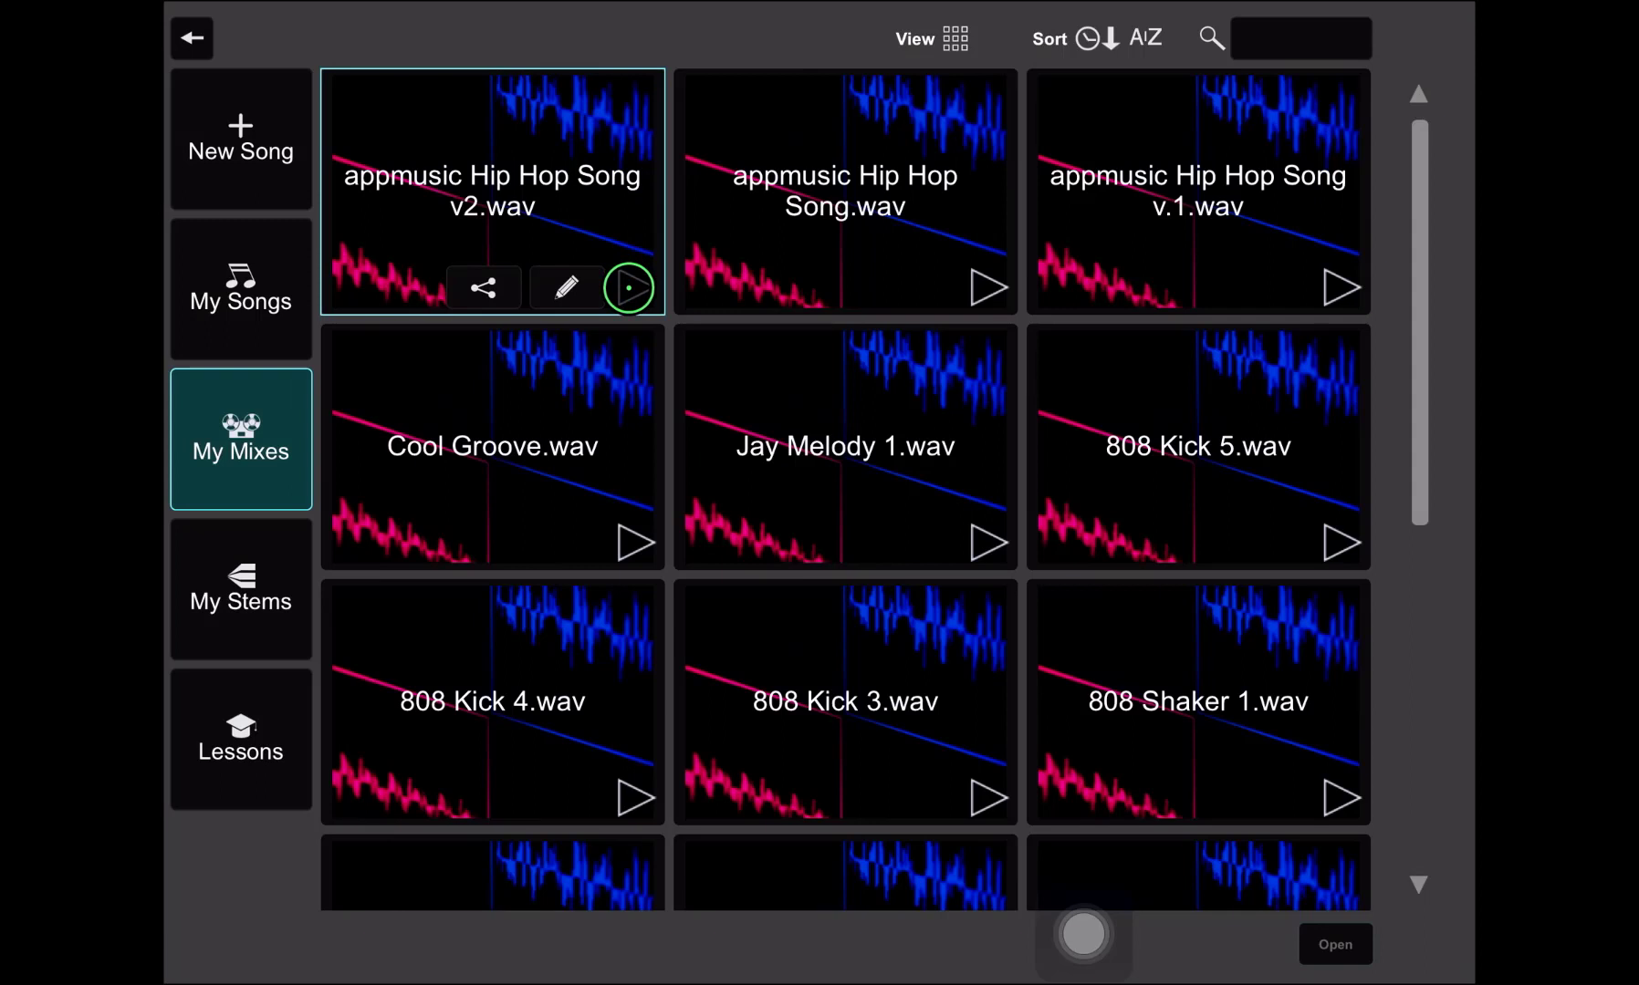
{"action": "left_click", "coordinate": [628, 289]}
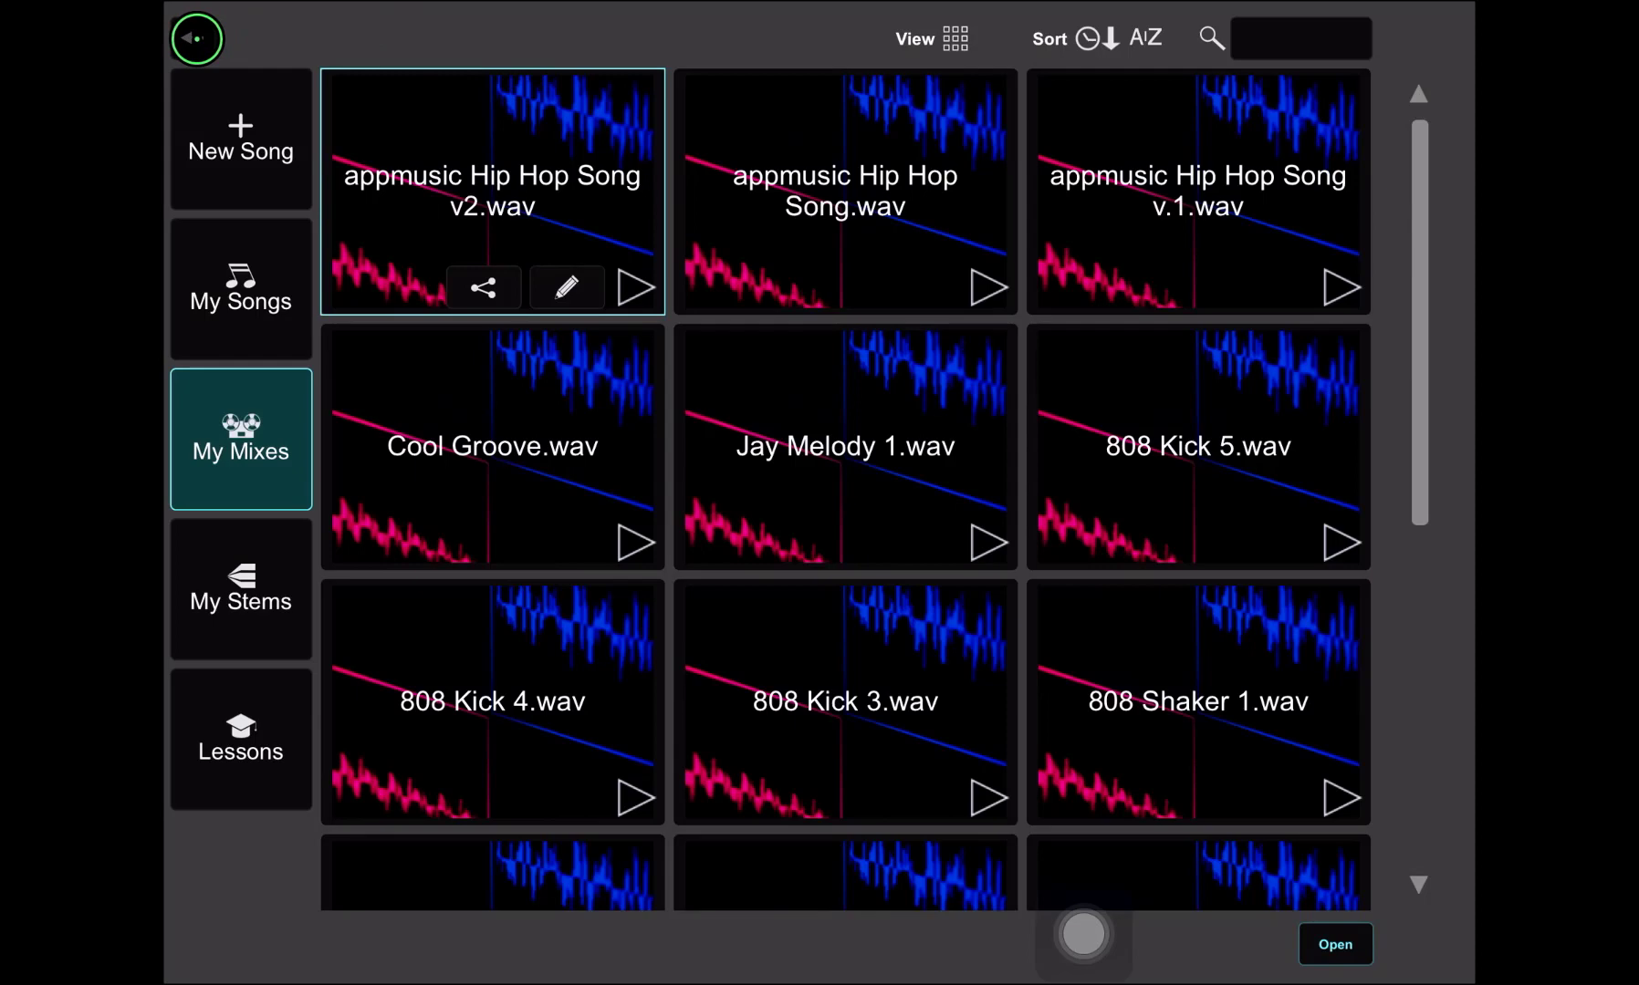
Return to the song, name a new mix appmusic Hip Hop Song v3 and turn Real-time Render off.
{"action": "left_click", "coordinate": [1336, 943]}
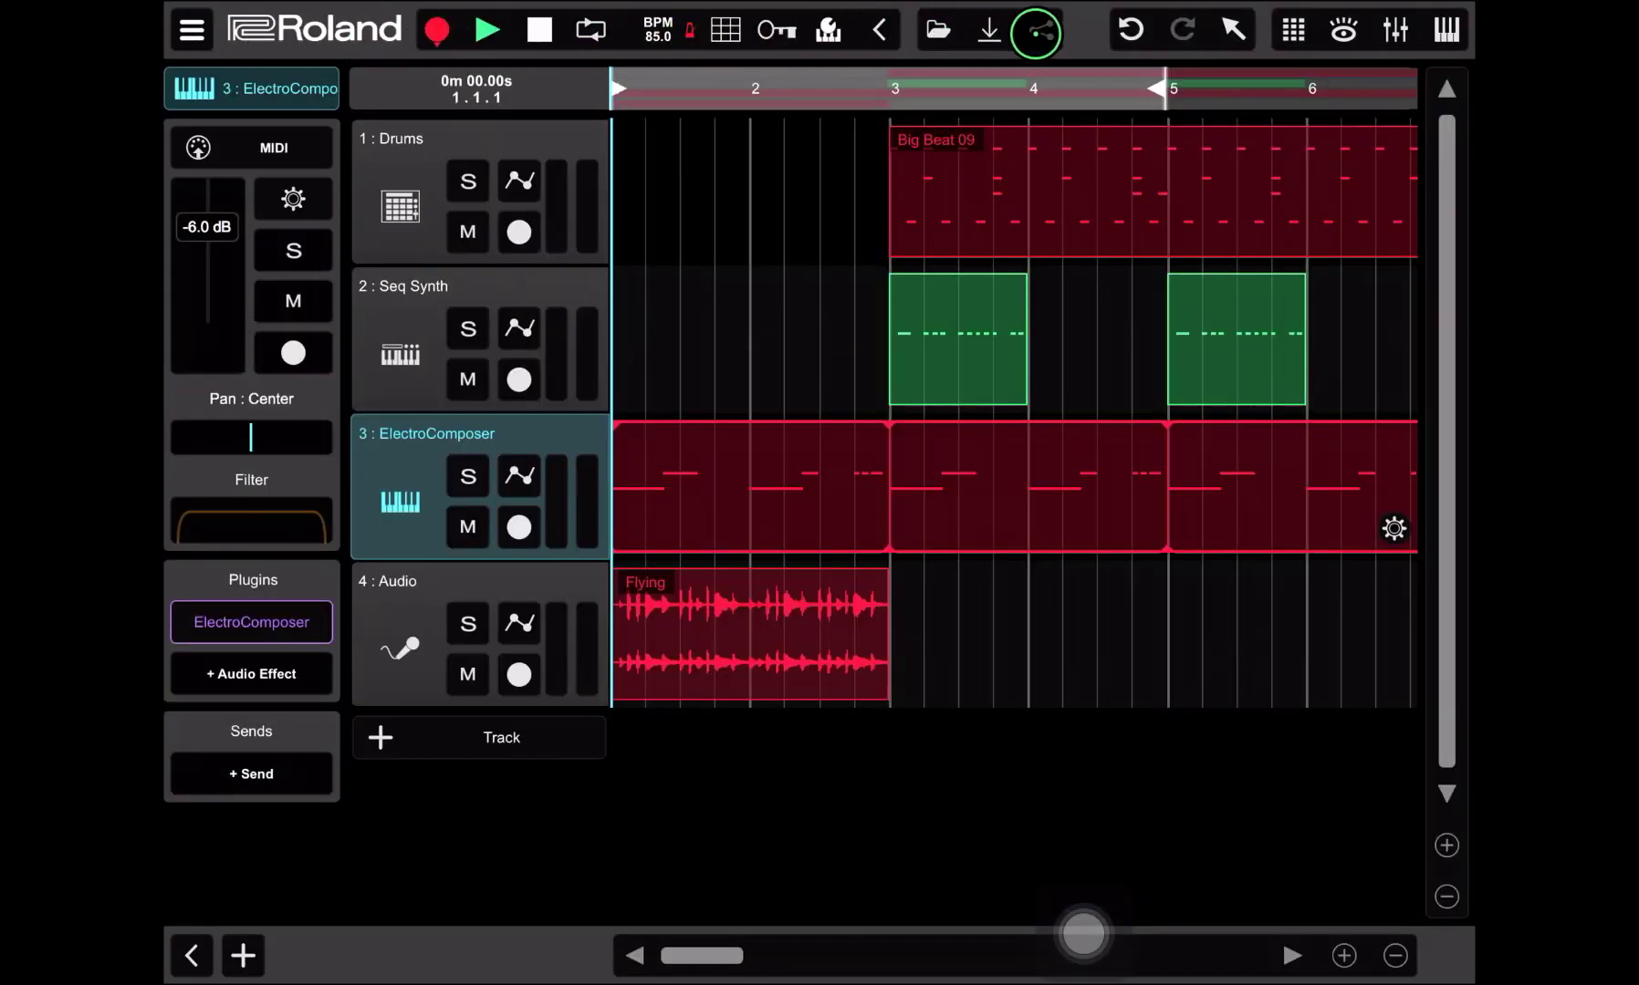
{"action": "left_click", "coordinate": [1036, 29]}
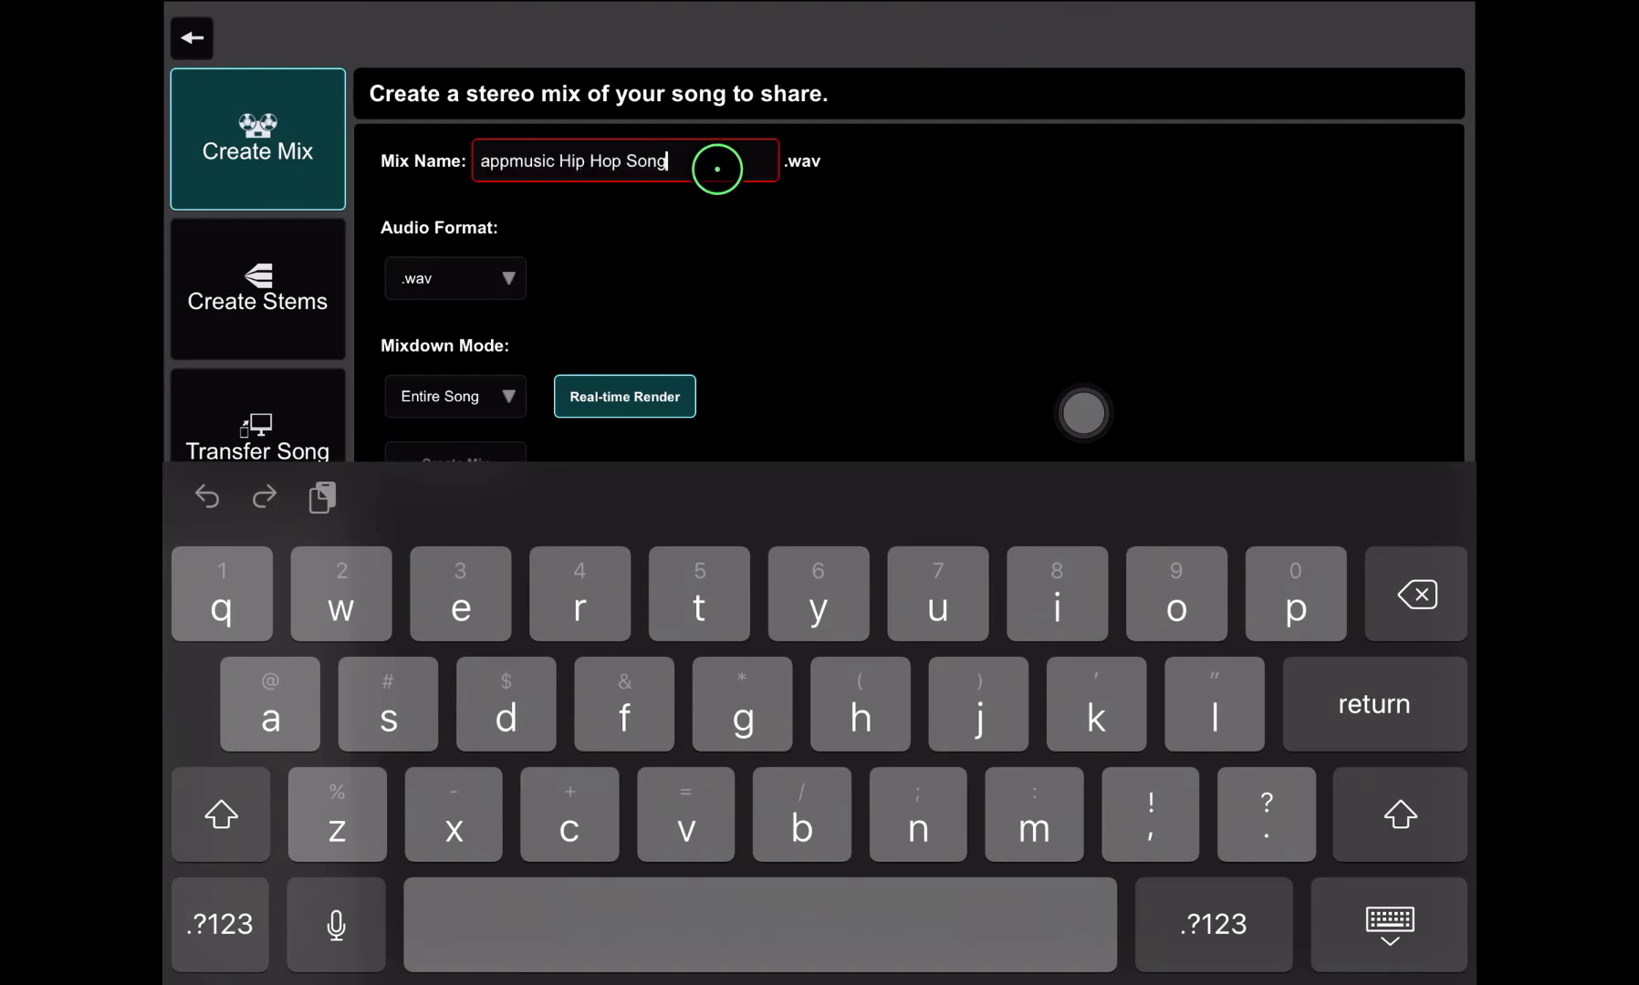
{"action": "type", "text": "v"}
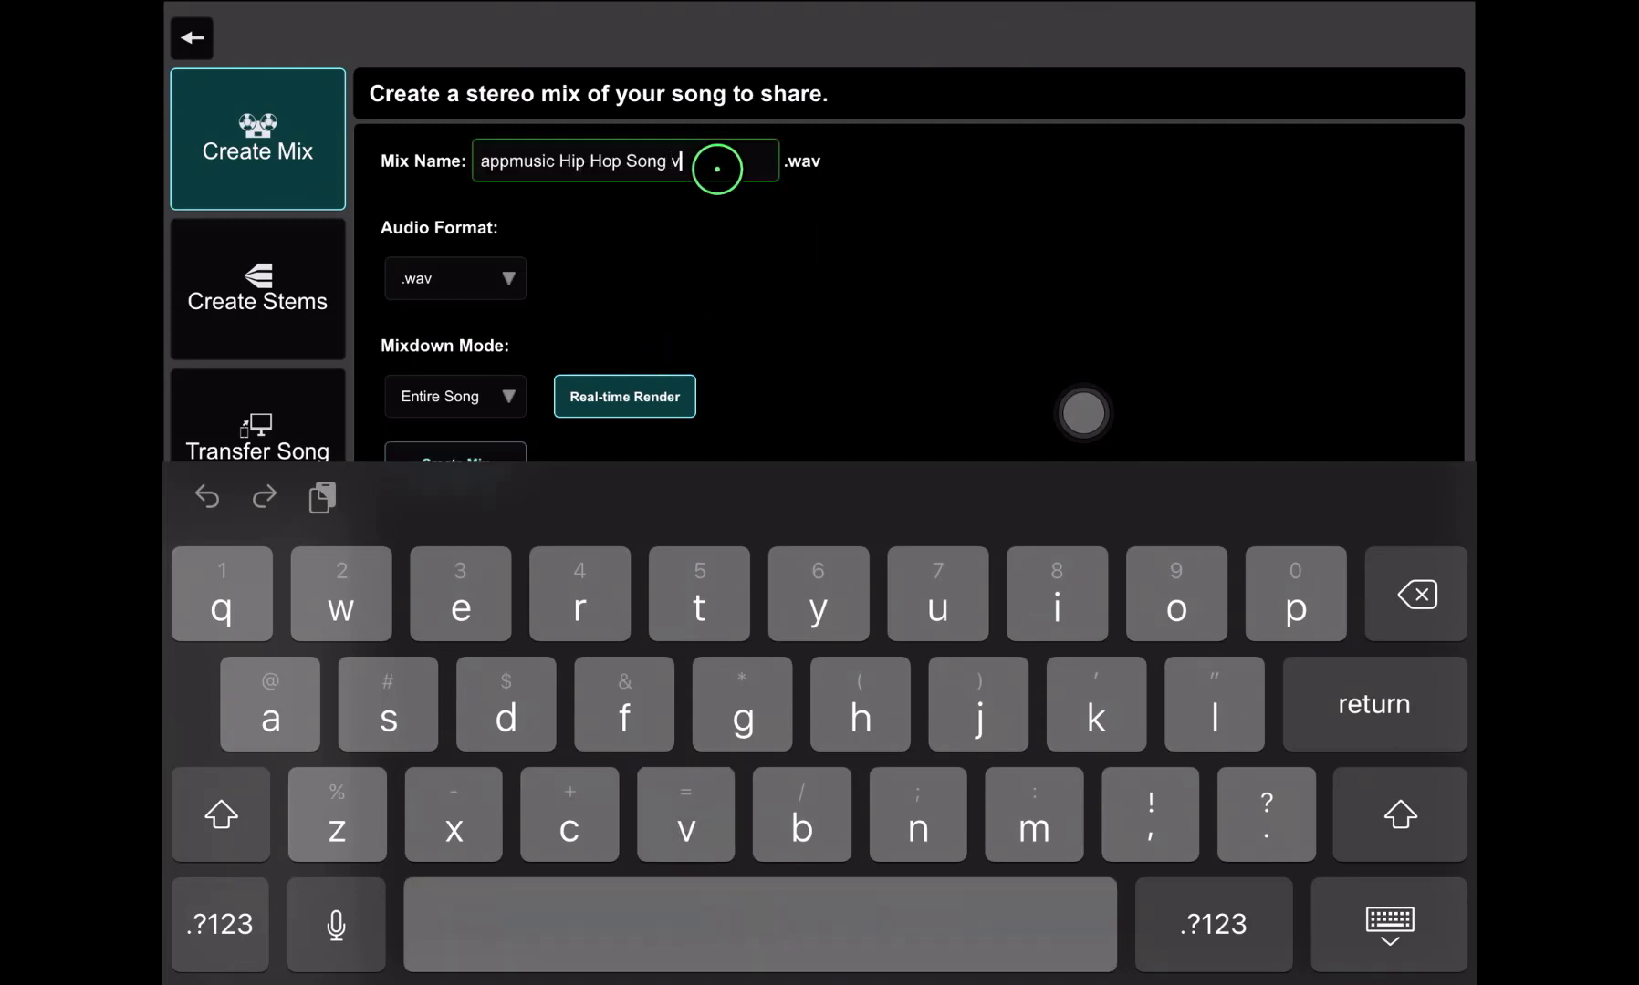
{"action": "type", "text": "3"}
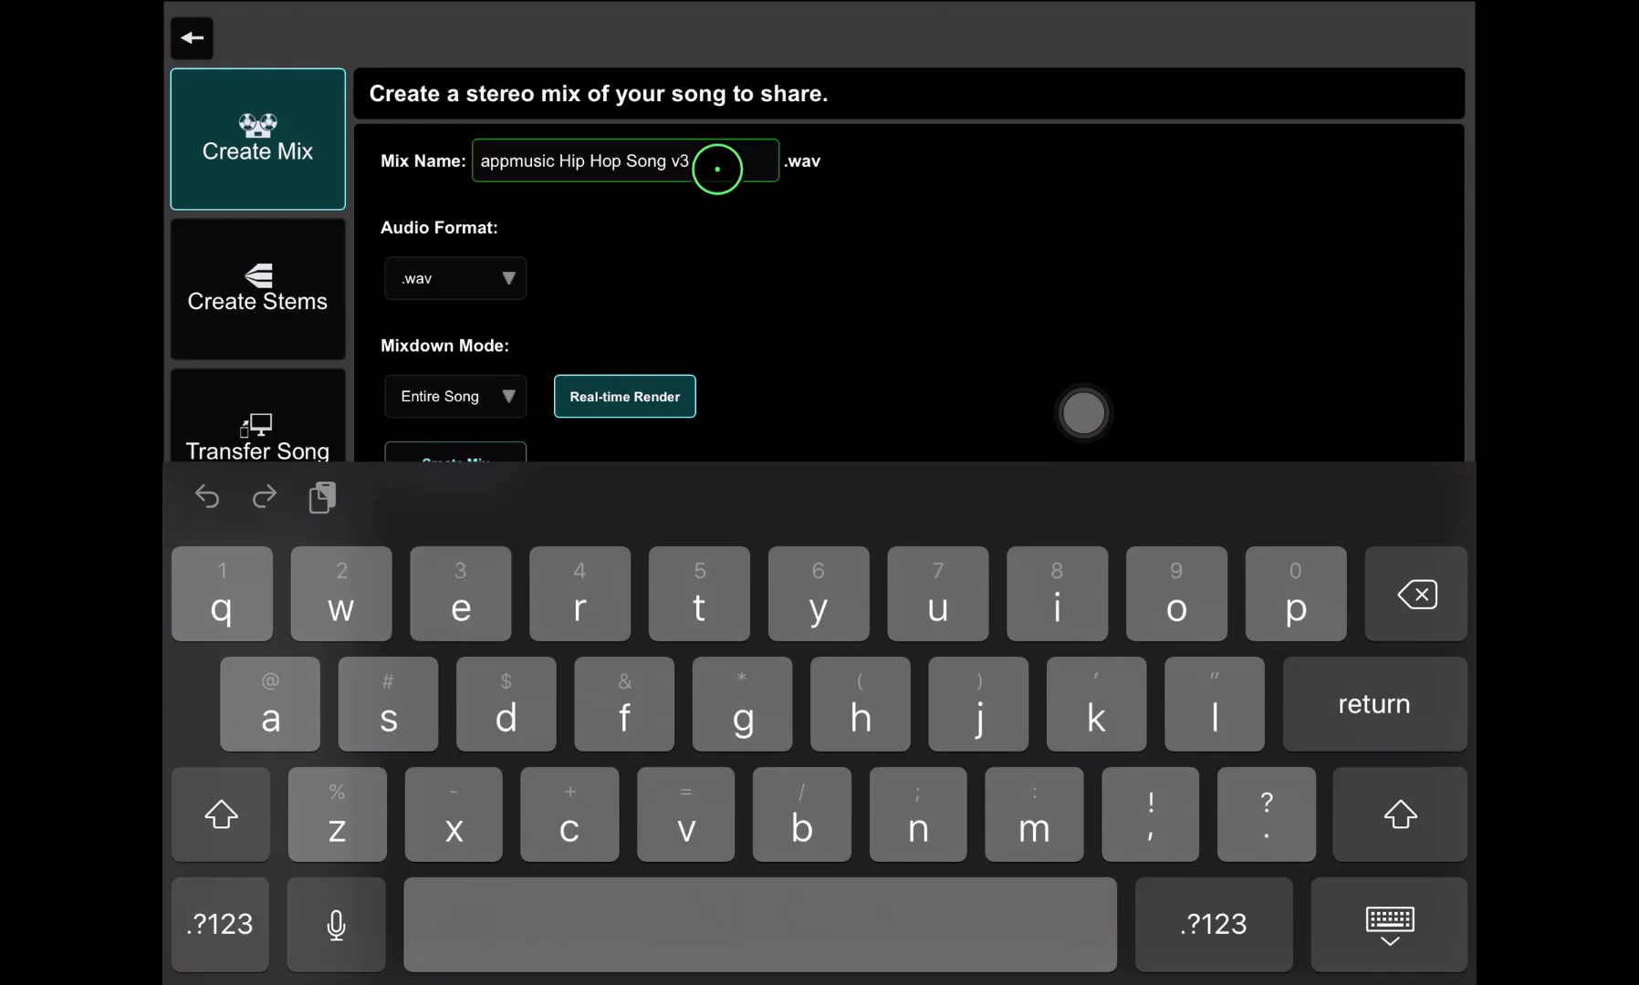
{"action": "left_click", "coordinate": [624, 396]}
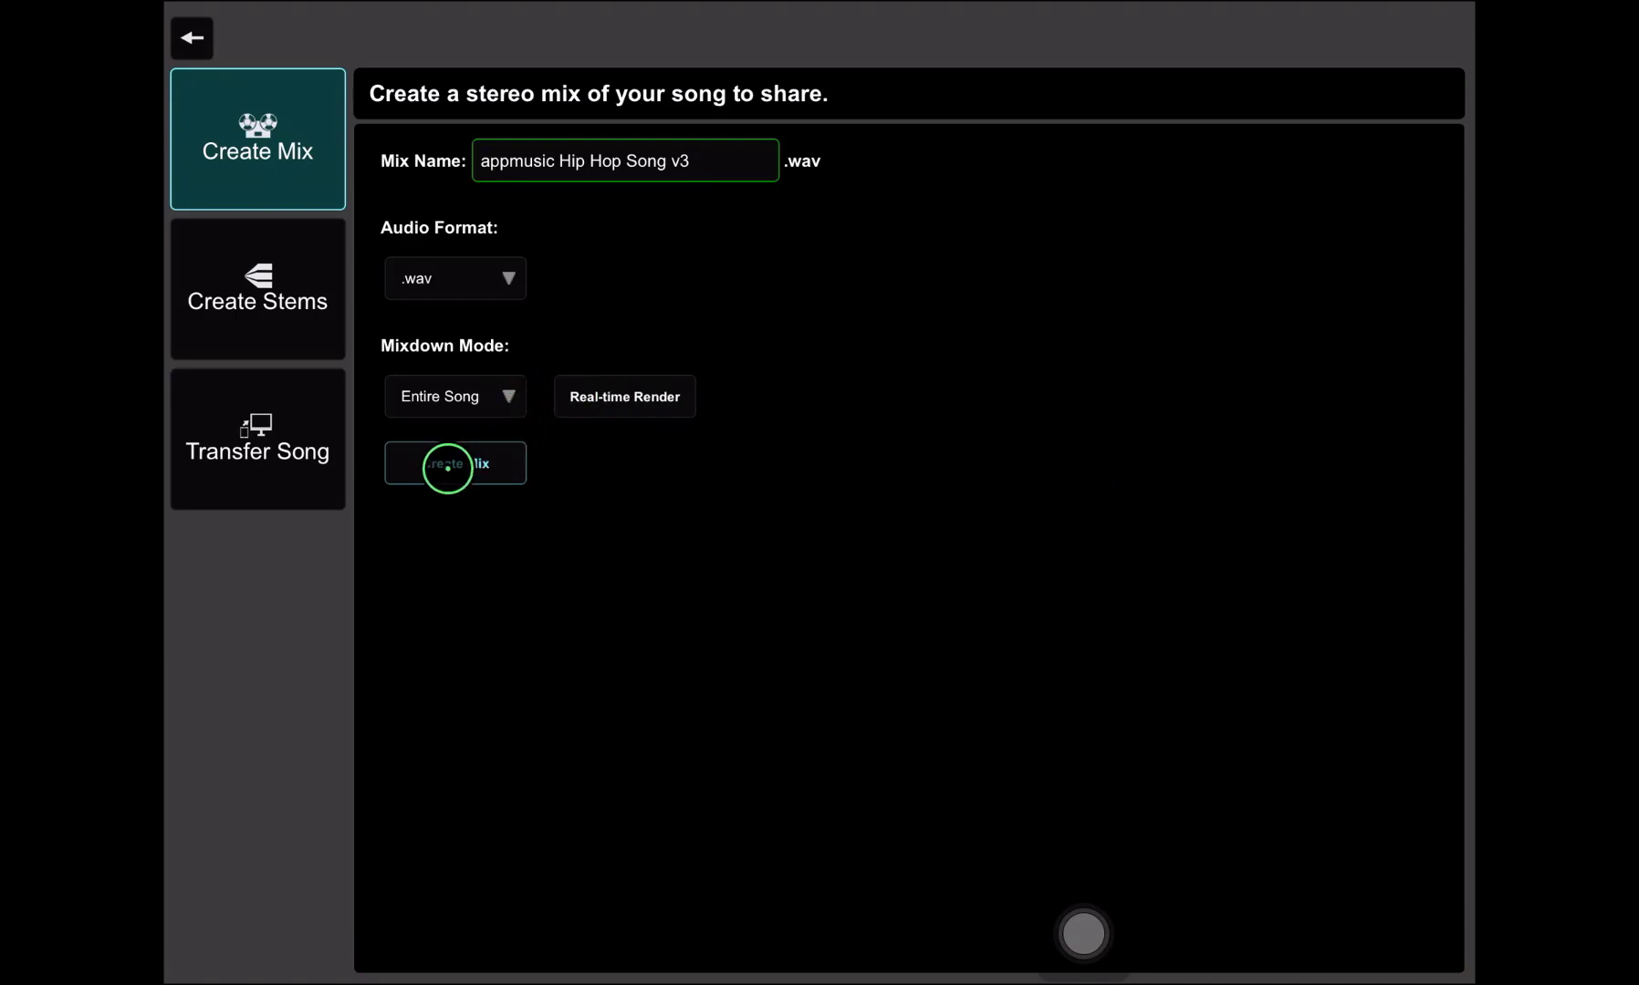
Create the v3 mix offline and save it into AudioShare Files.
{"action": "left_click", "coordinate": [448, 464]}
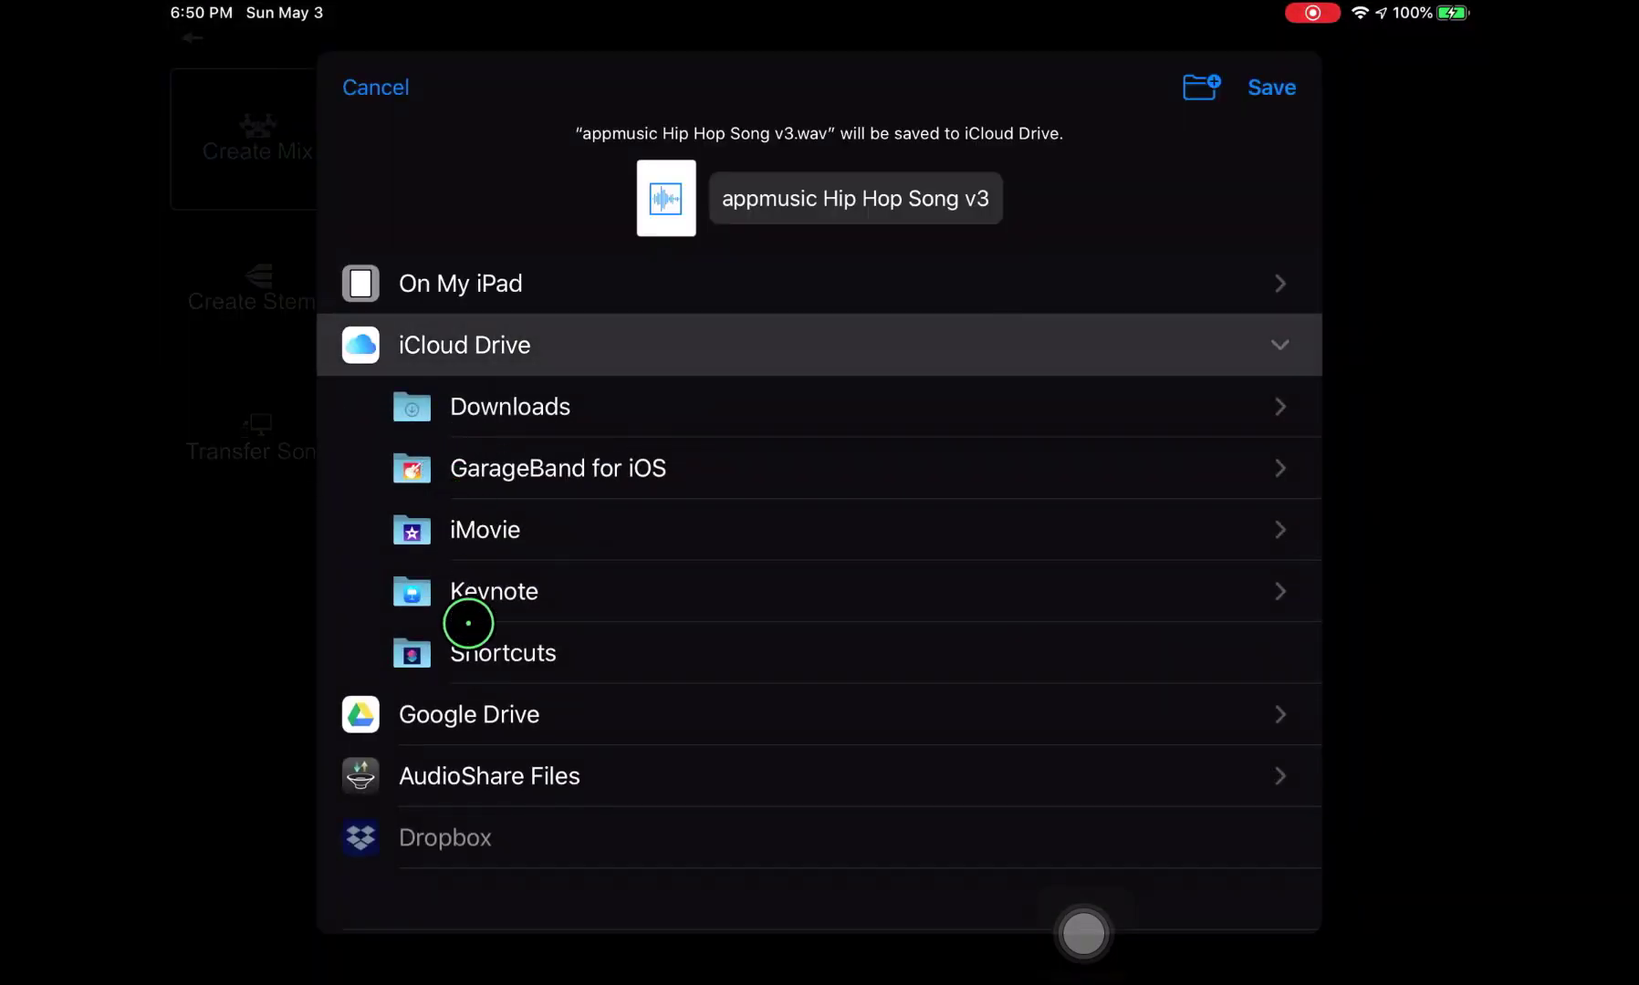
{"action": "left_click", "coordinate": [471, 775]}
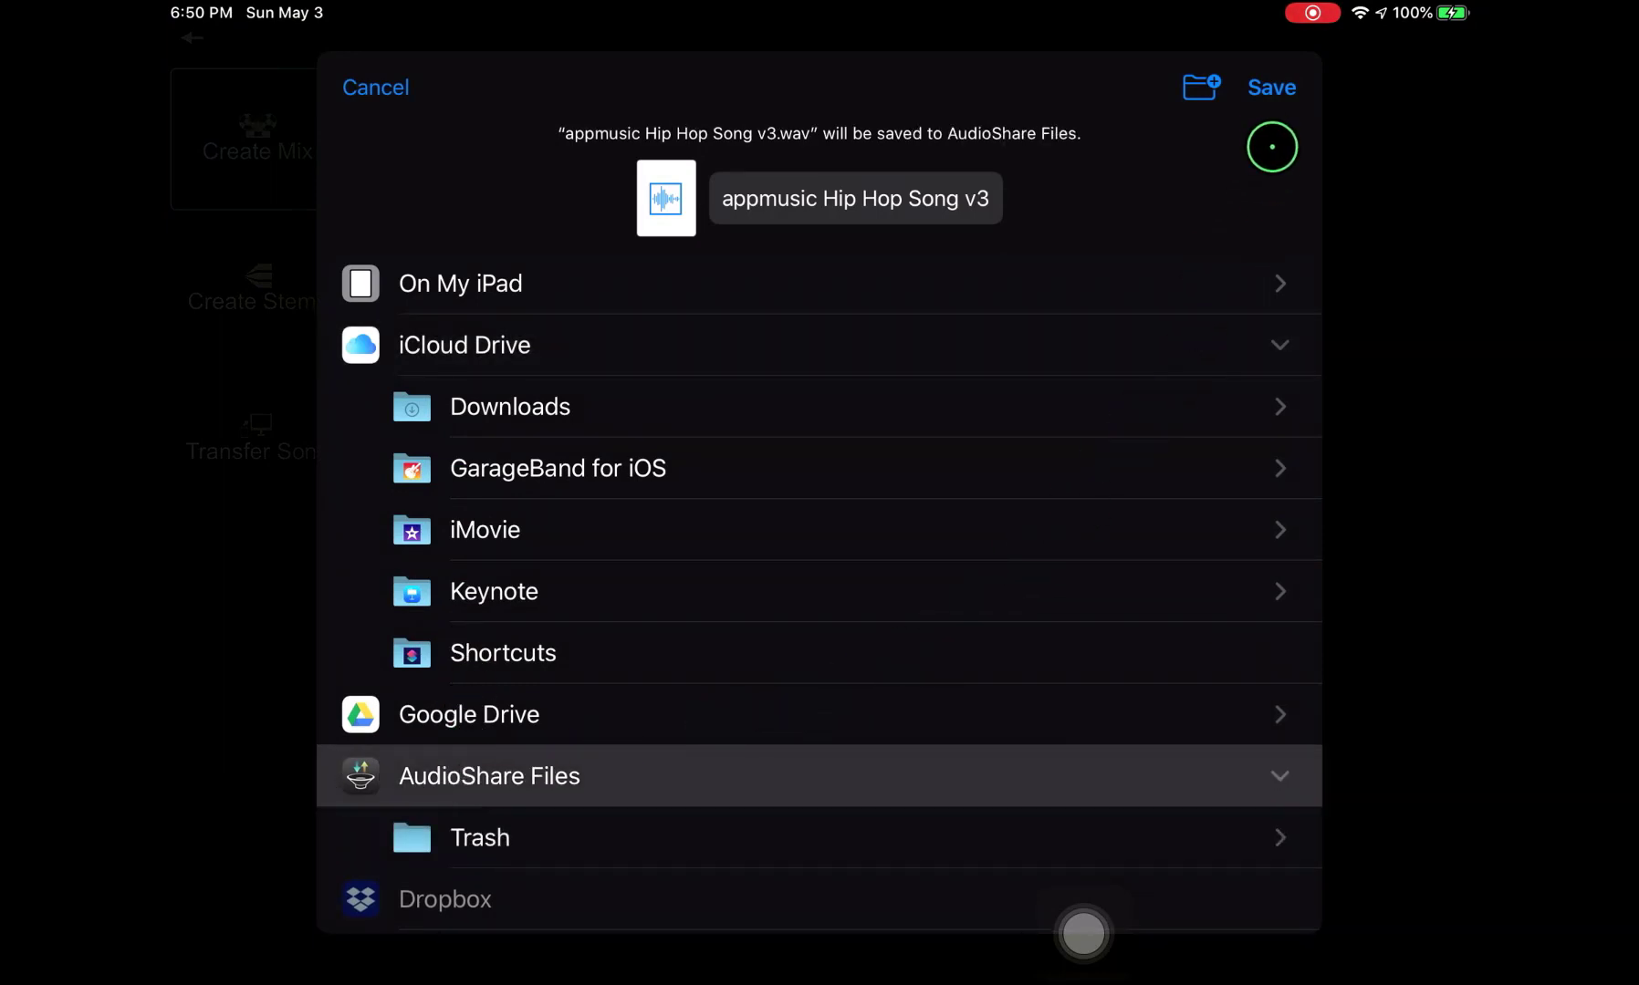
{"action": "left_click", "coordinate": [1270, 88]}
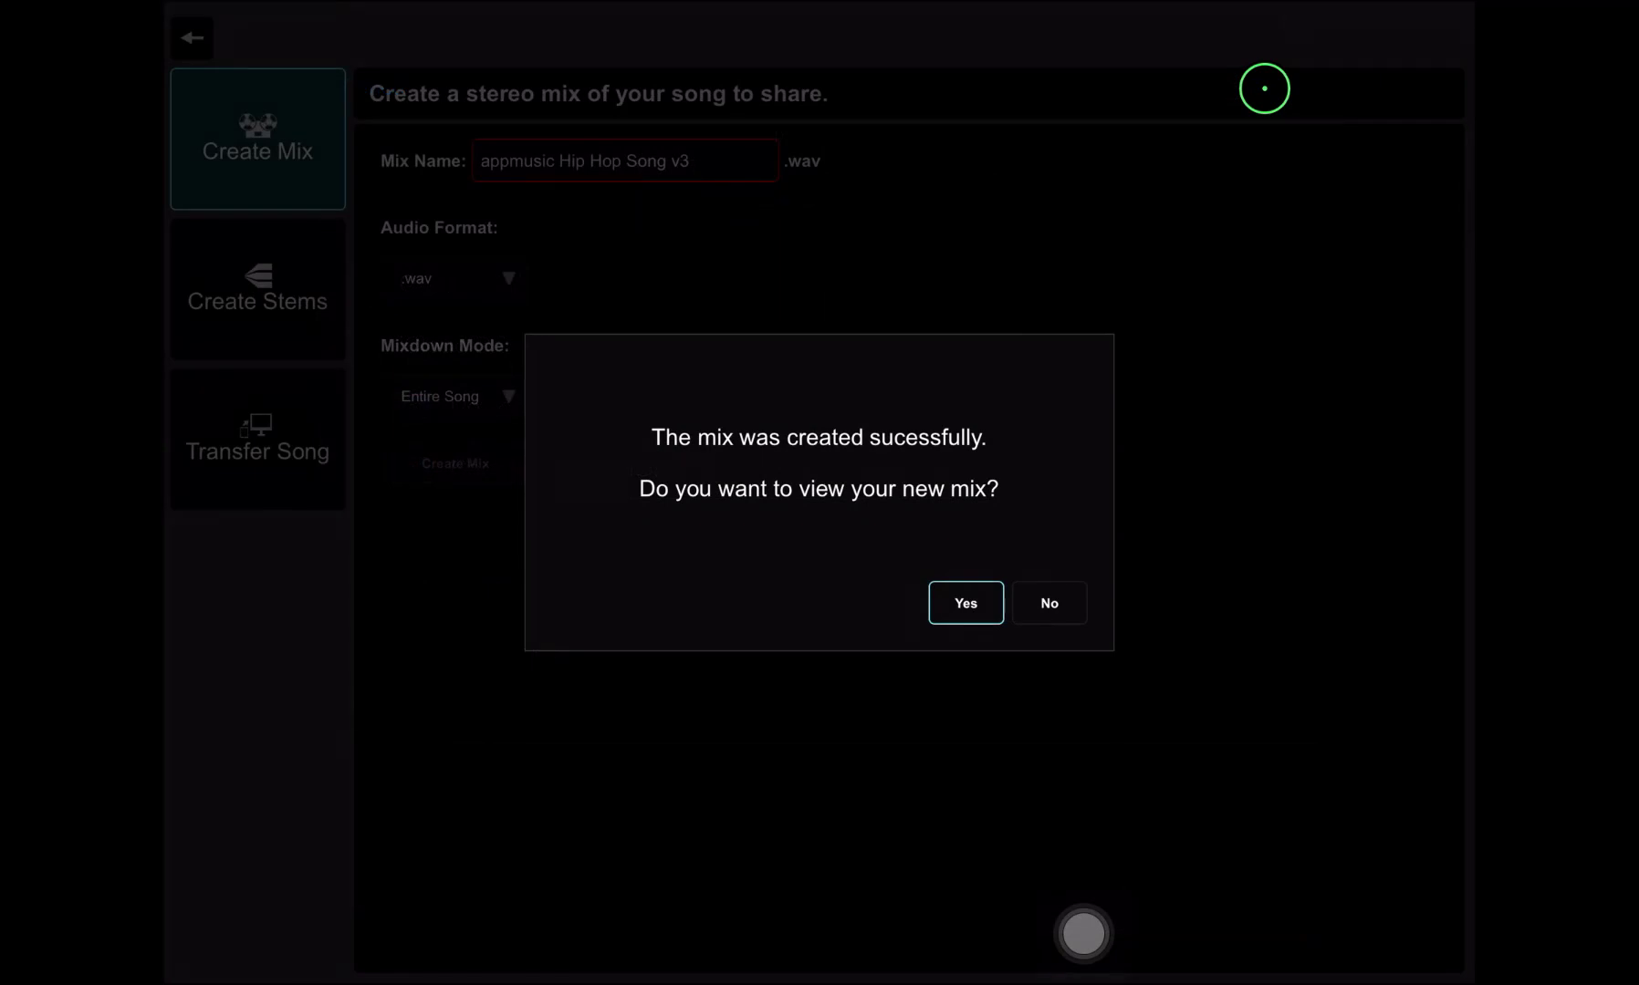
{"action": "mouse_move", "coordinate": [935, 427]}
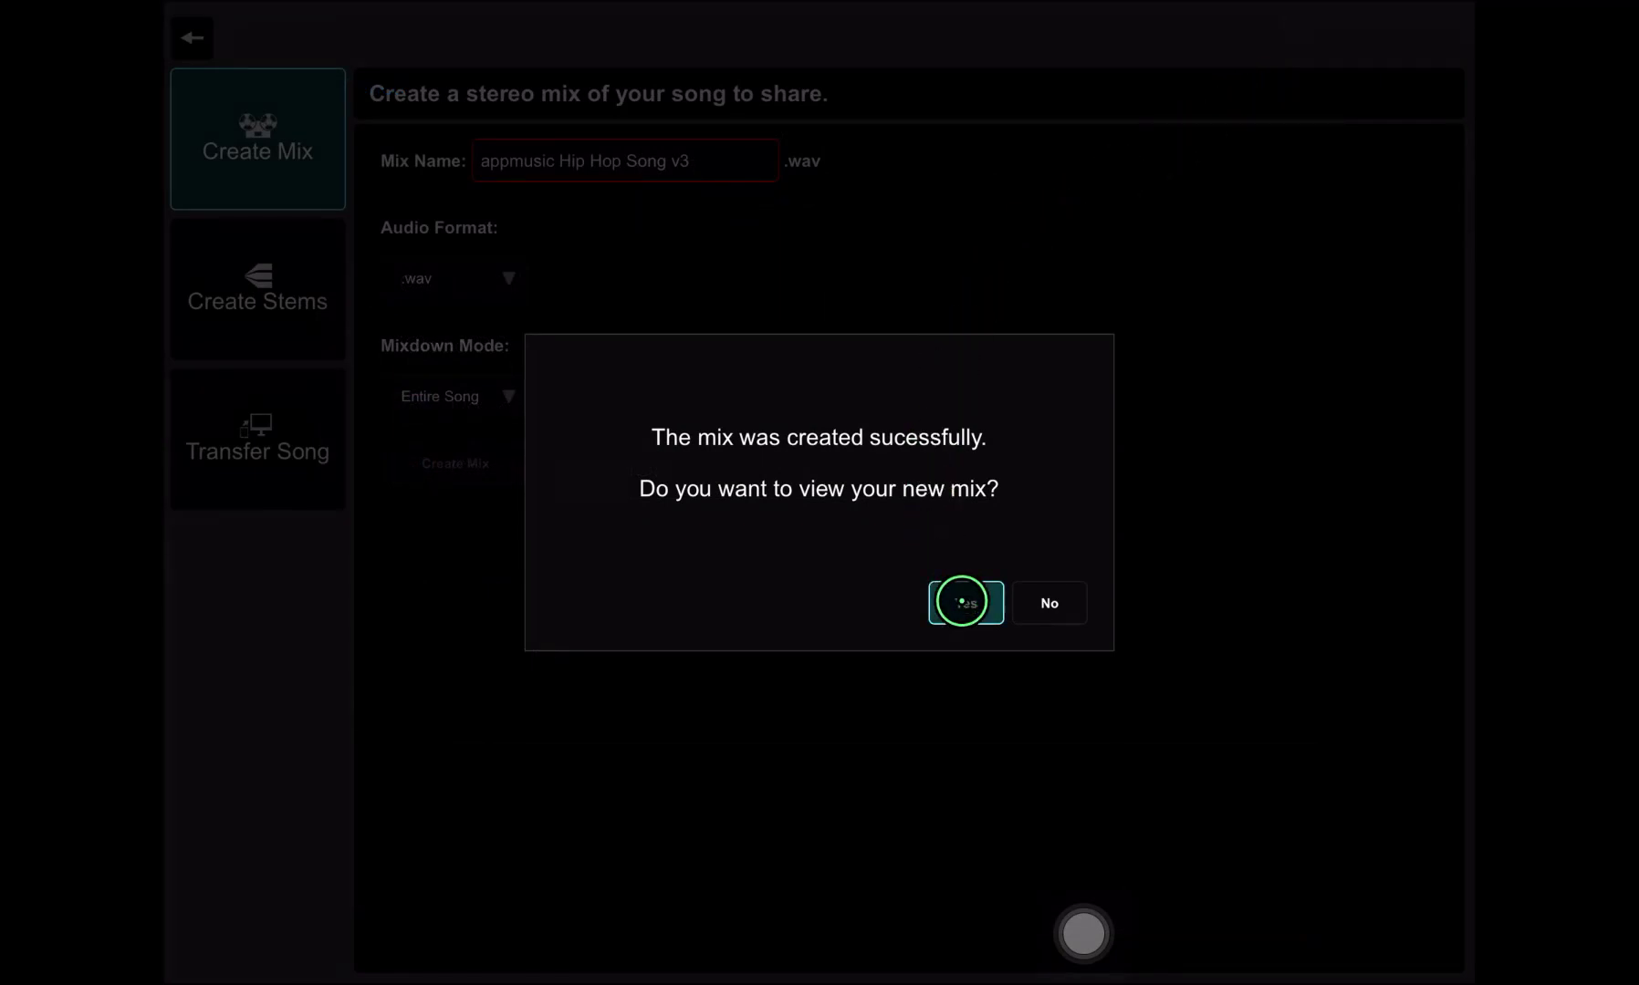
Show My Mixes with appmusic Hip Hop Song v3.wav listed ahead of v2.
{"action": "left_click", "coordinate": [965, 602]}
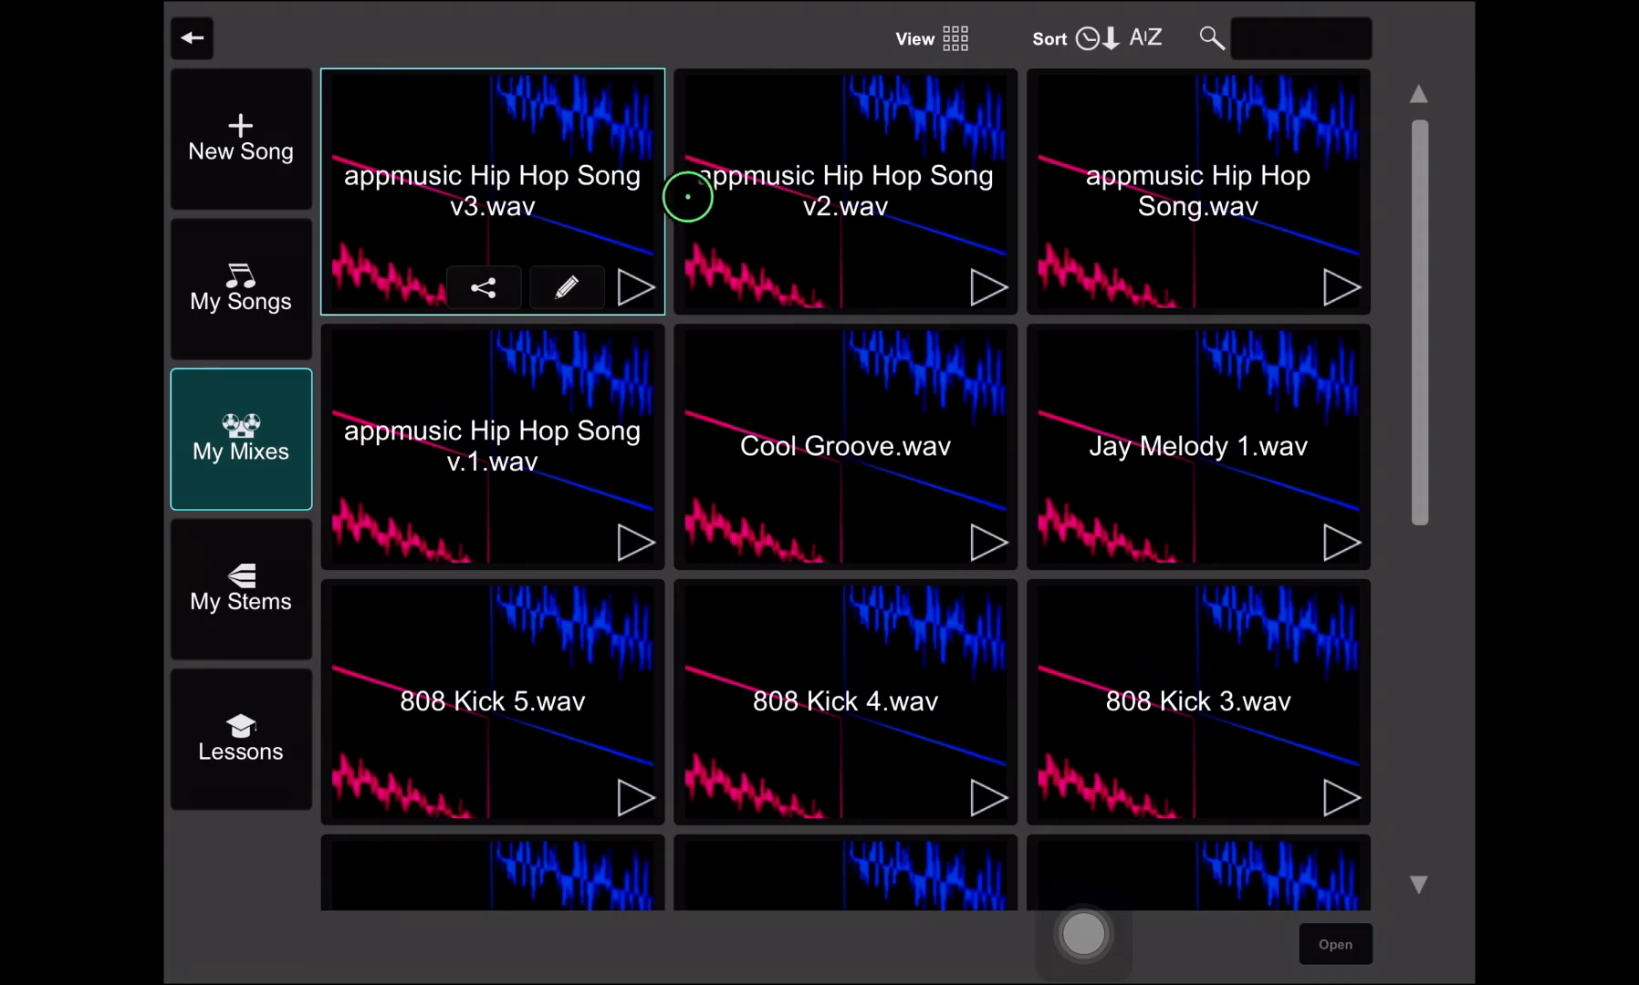
{"action": "mouse_move", "coordinate": [846, 186]}
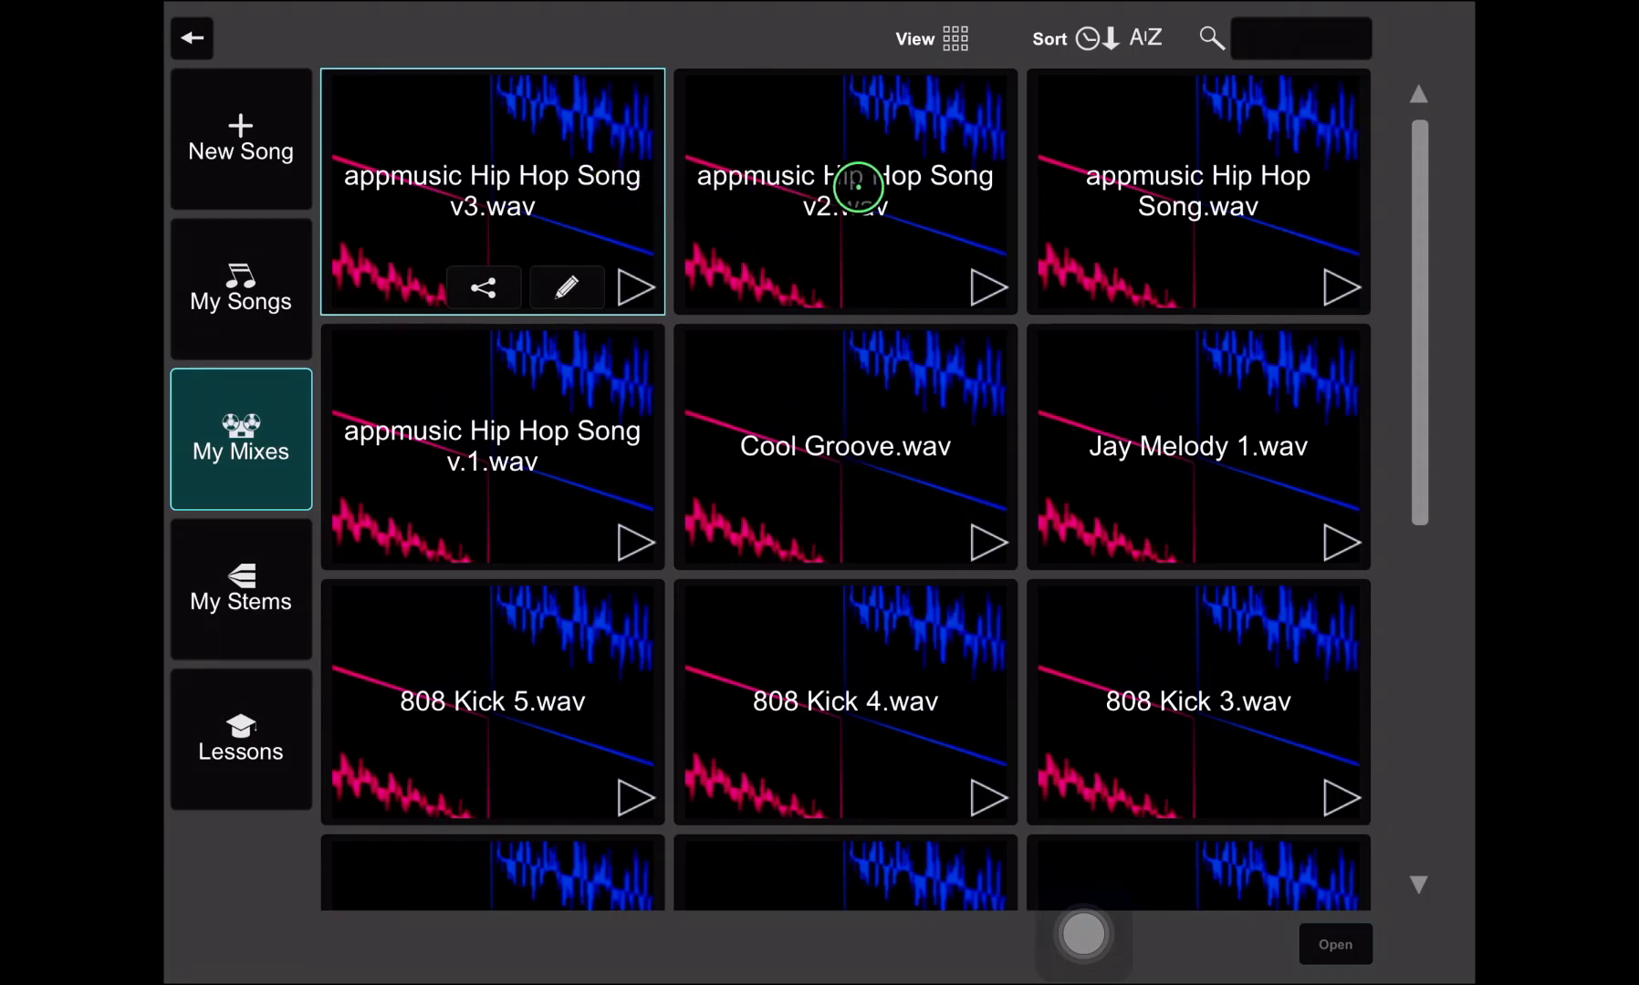
{"action": "mouse_move", "coordinate": [982, 265]}
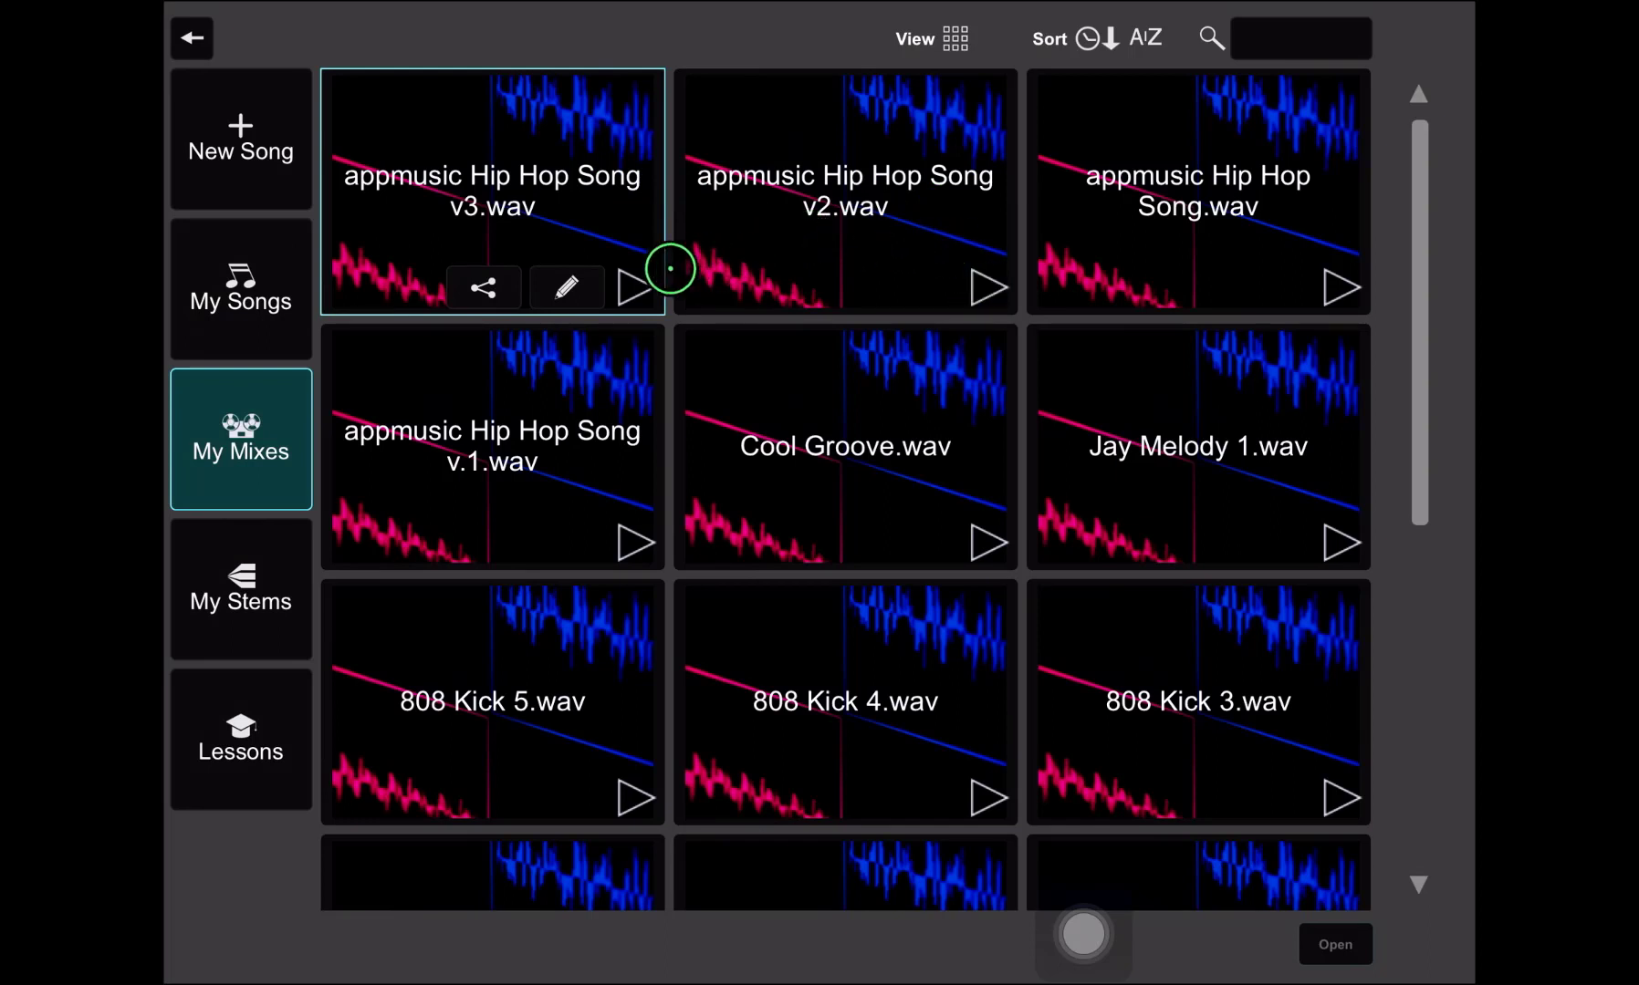
{"action": "mouse_move", "coordinate": [617, 286]}
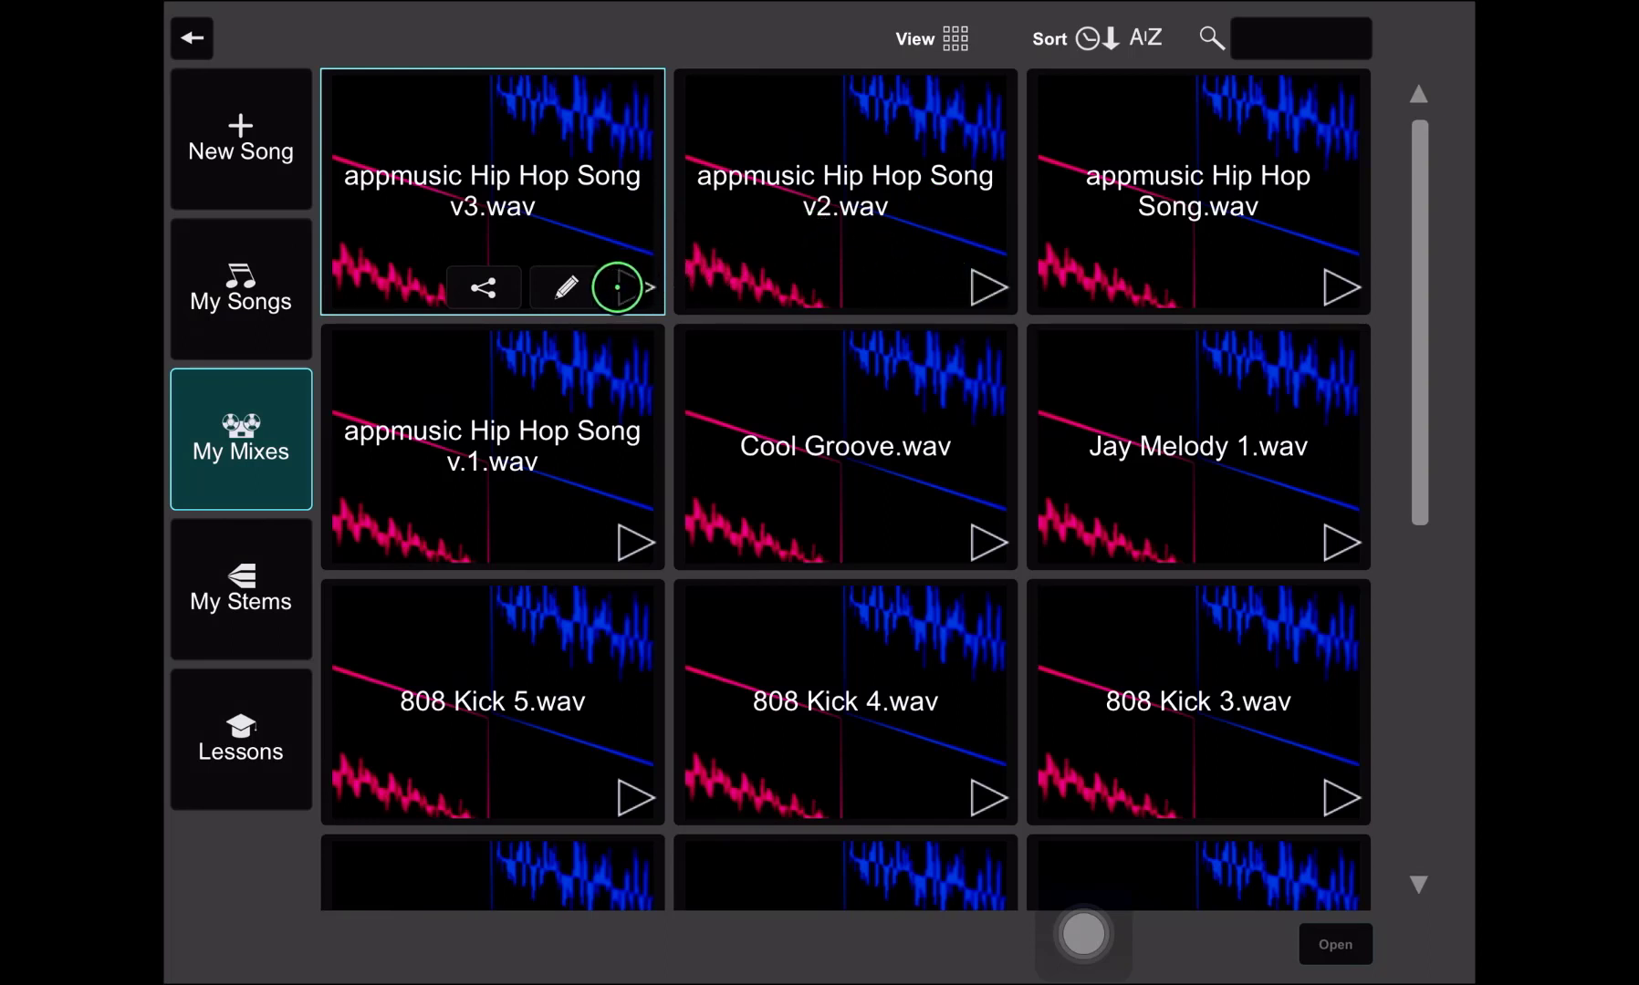